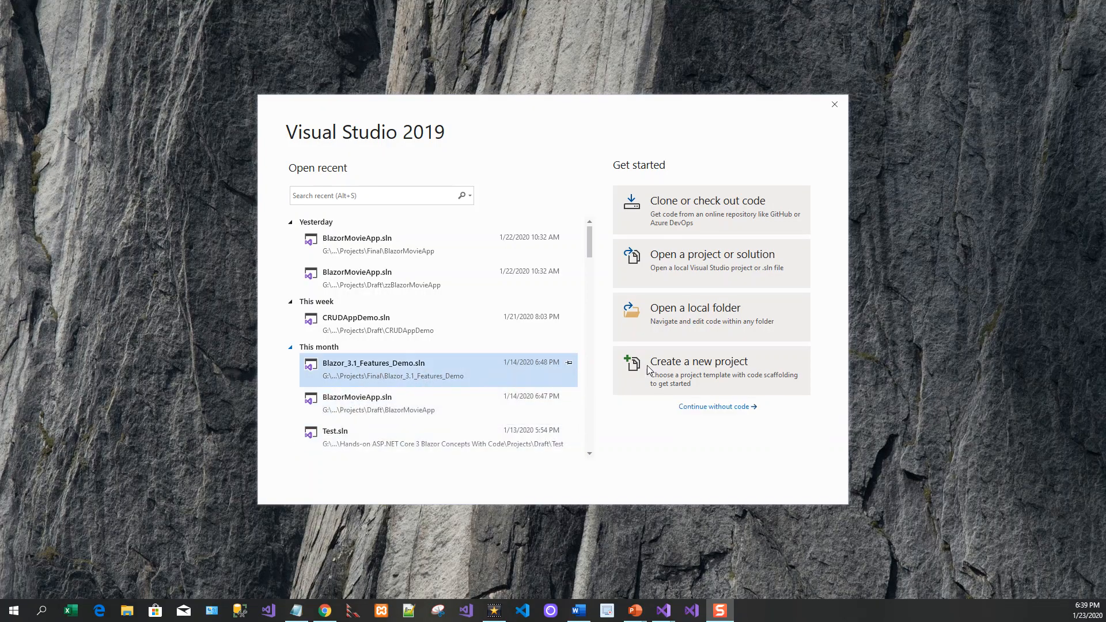
{"action": "mouse_move", "coordinate": [711, 370]}
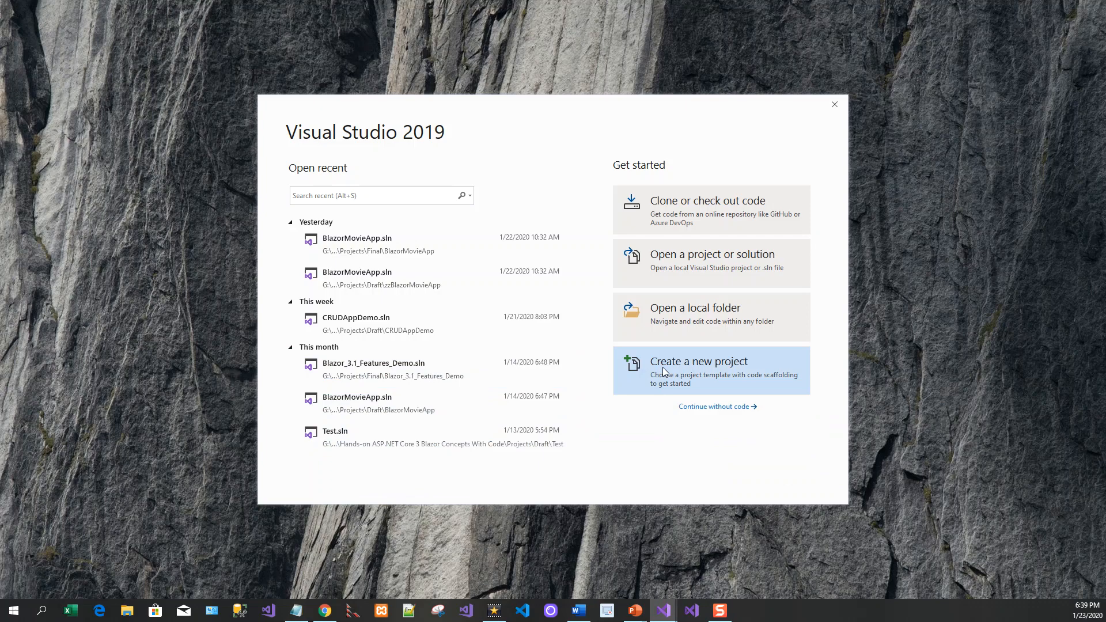
Start a new project from the start window using the Blazor App template.
{"action": "left_click", "coordinate": [699, 360]}
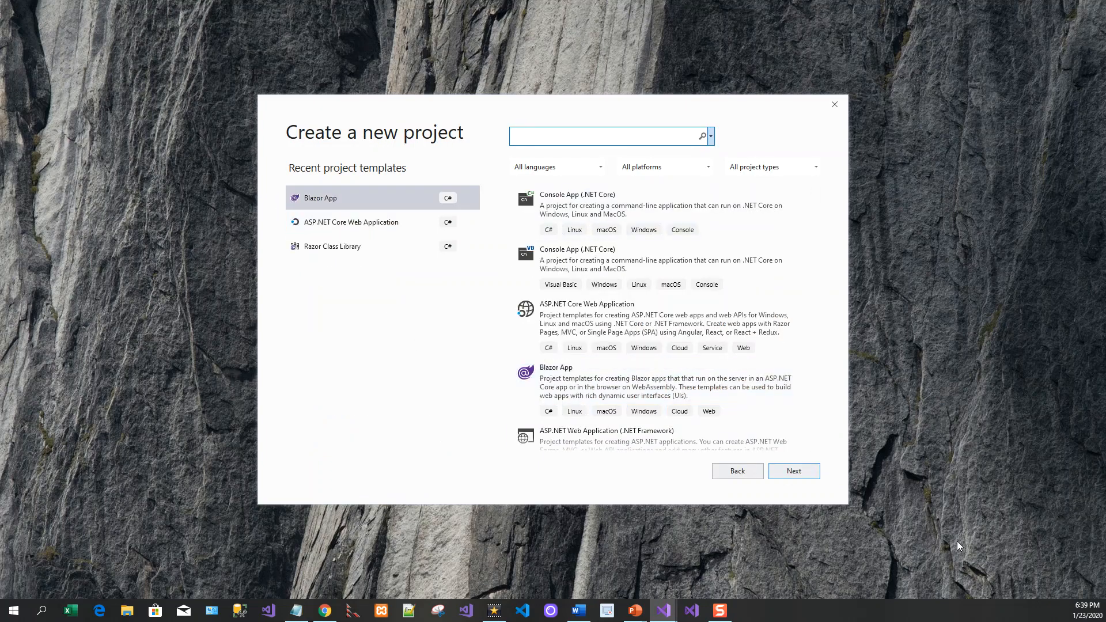
{"action": "left_click", "coordinate": [793, 470]}
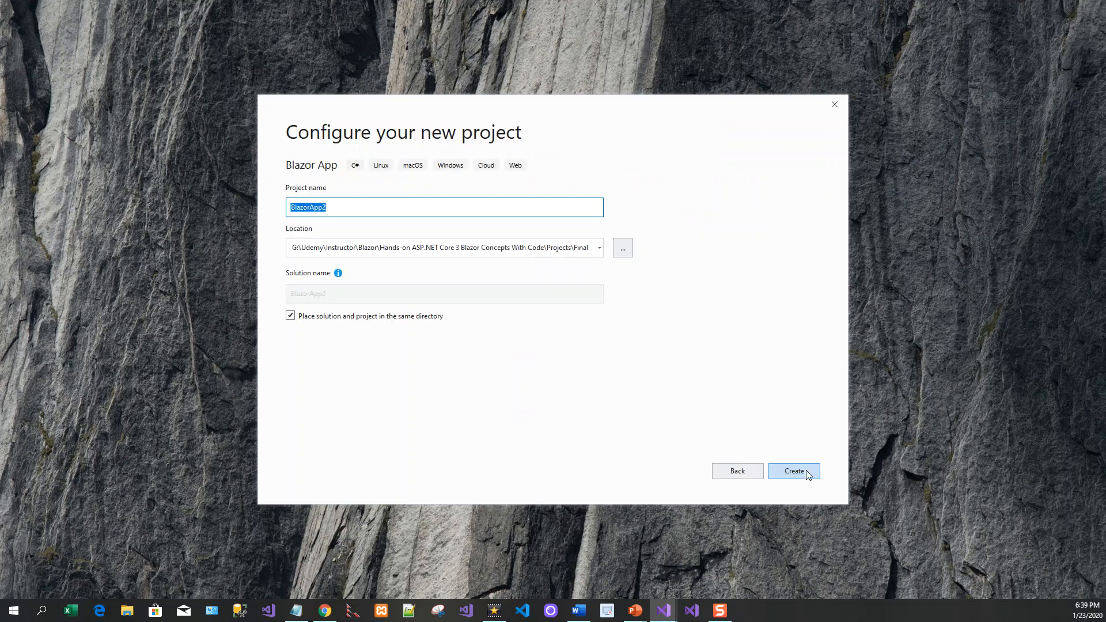
{"action": "mouse_move", "coordinate": [352, 405]}
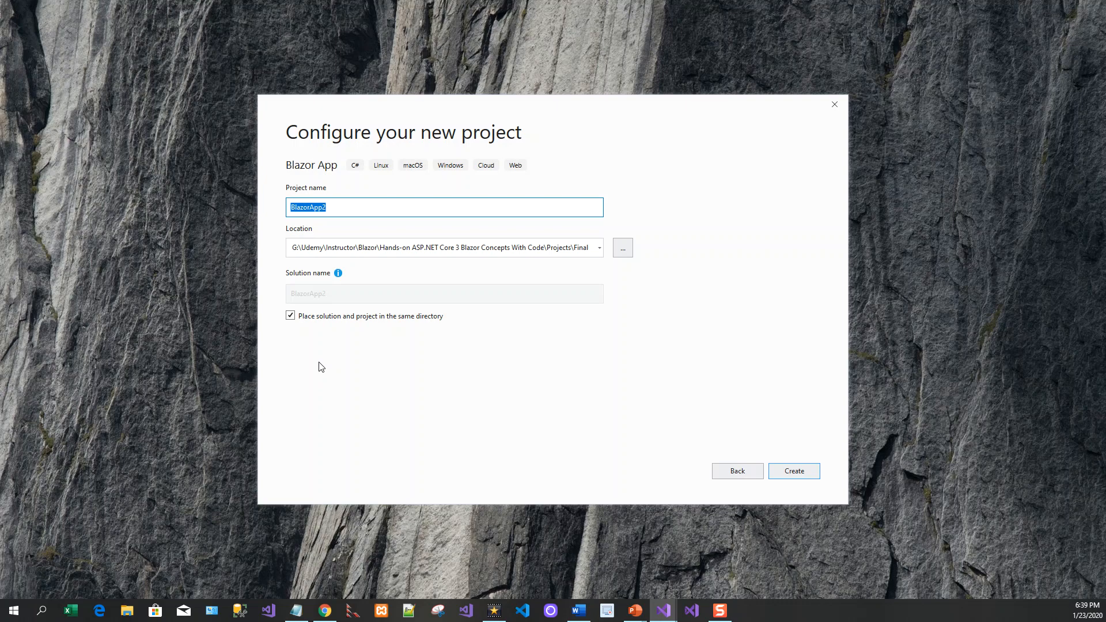
Name the project BlazorSpinkitDemo.
{"action": "type", "text": "Blazor"}
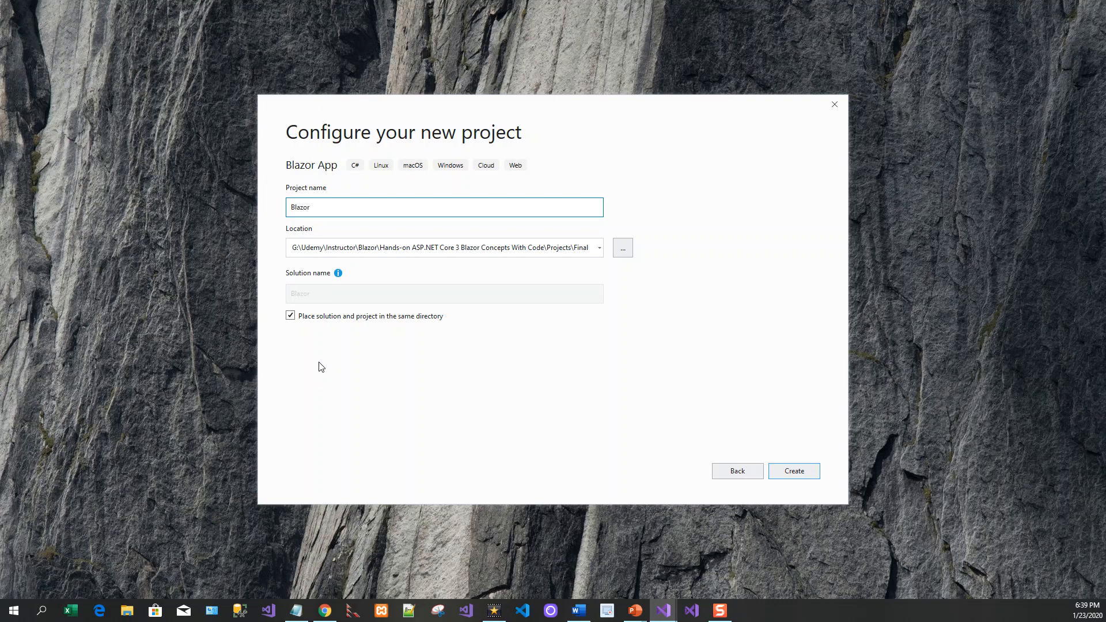
{"action": "type", "text": "S"}
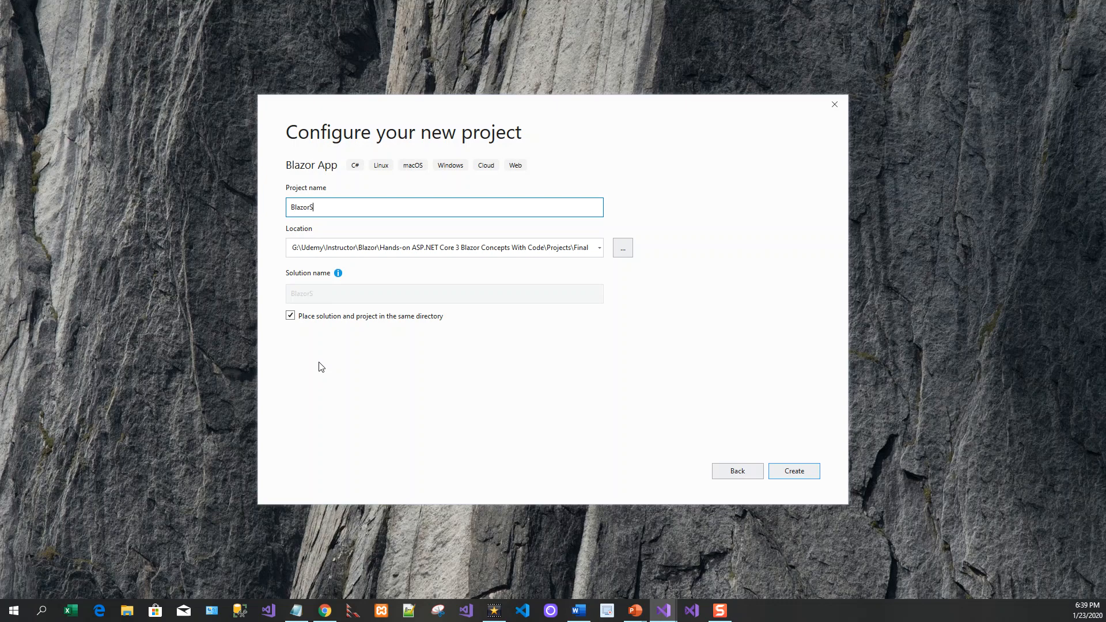
{"action": "type", "text": "pinki"}
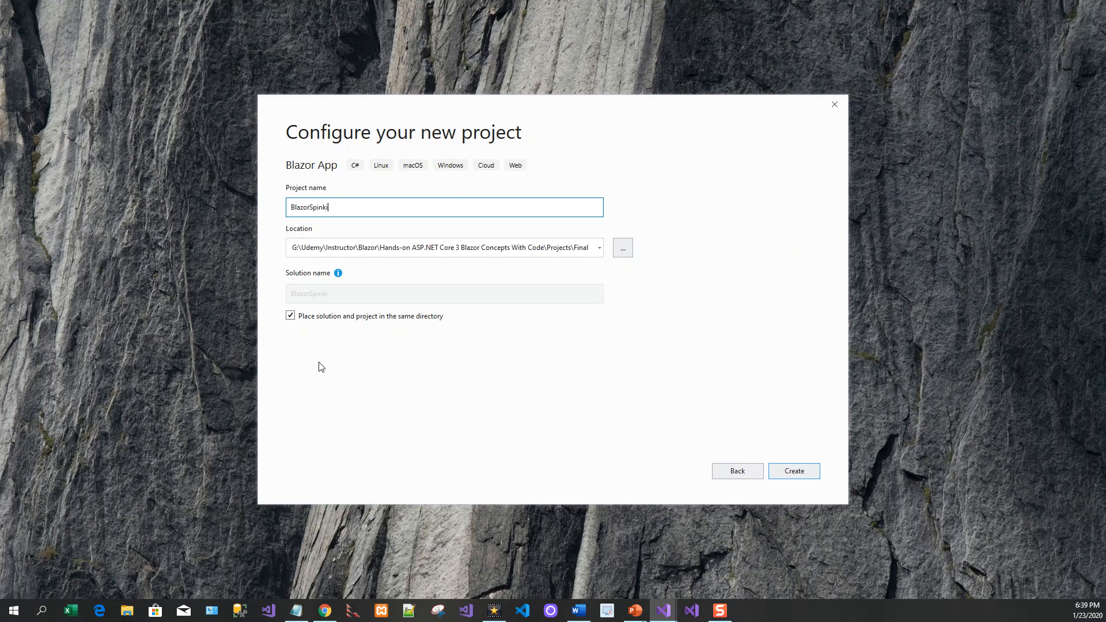
{"action": "type", "text": "Demo"}
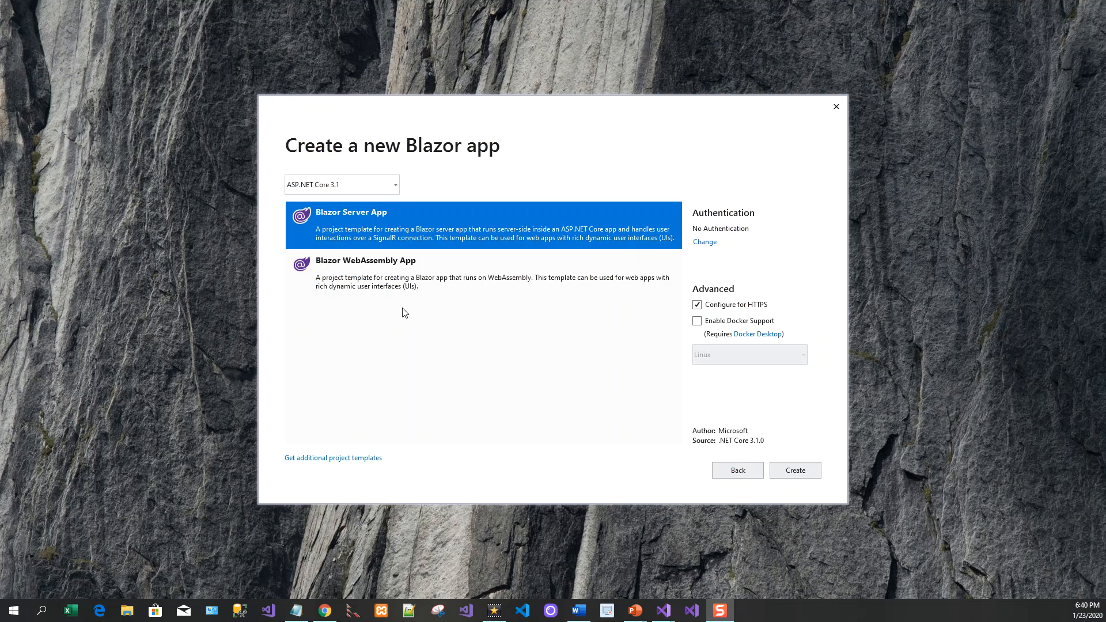
{"action": "mouse_move", "coordinate": [234, 212]}
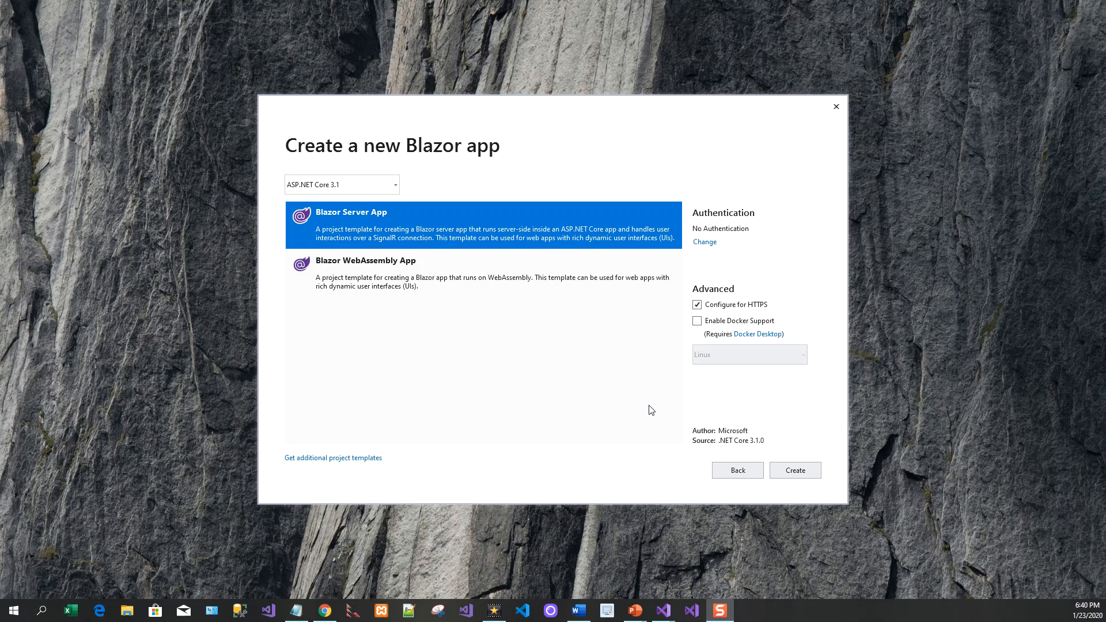
{"action": "mouse_move", "coordinate": [826, 426]}
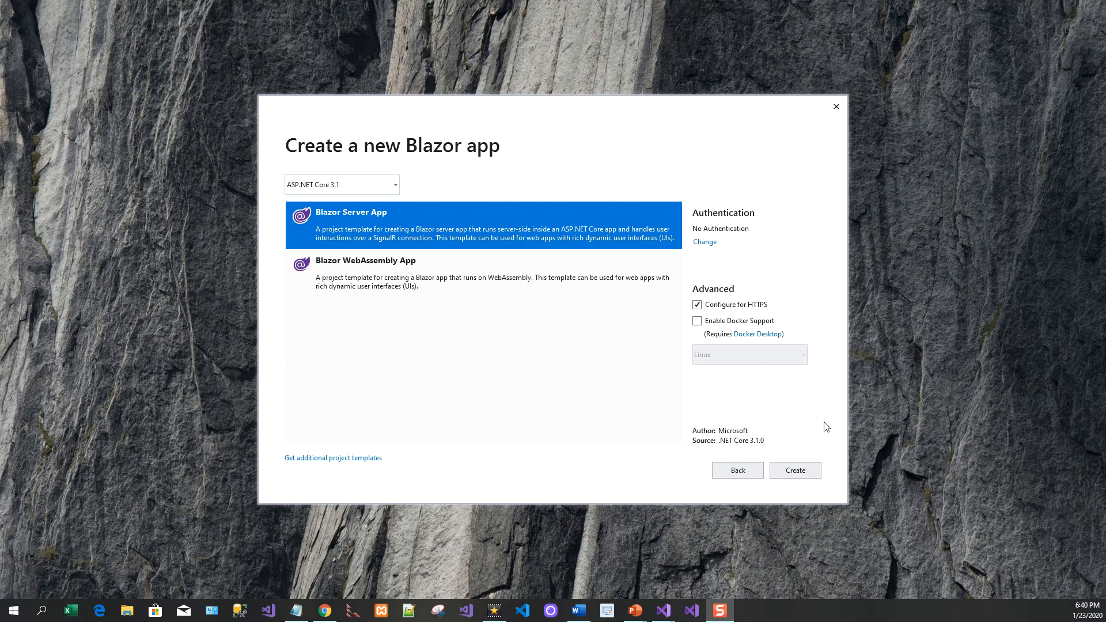
Create the project as a Blazor Server App on ASP.NET Core 3.1.
{"action": "left_click", "coordinate": [793, 470]}
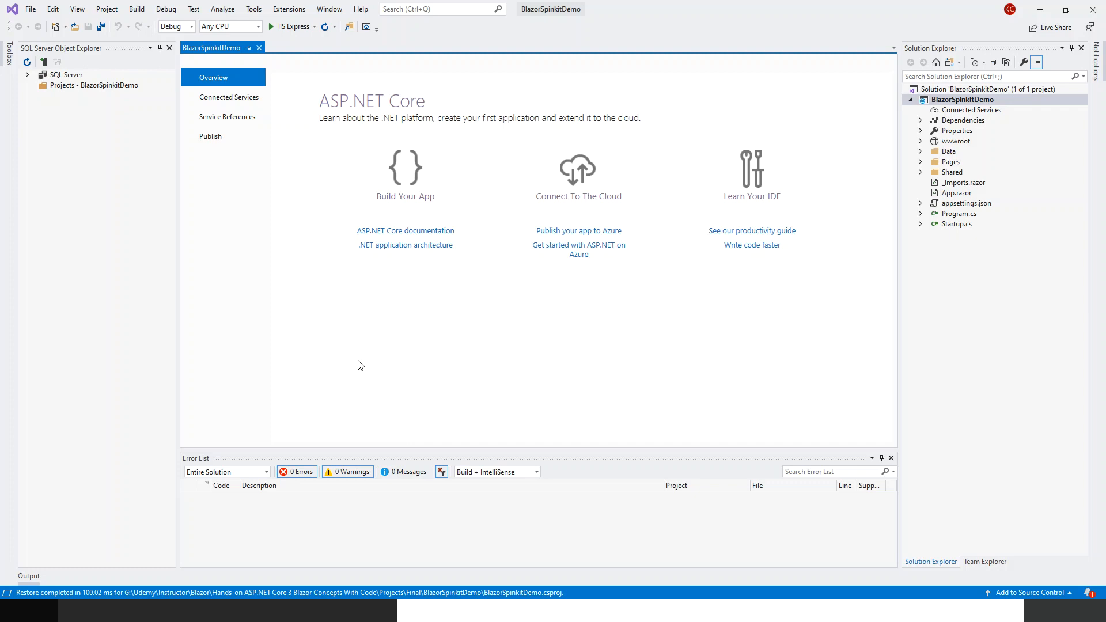
{"action": "mouse_move", "coordinate": [969, 119]}
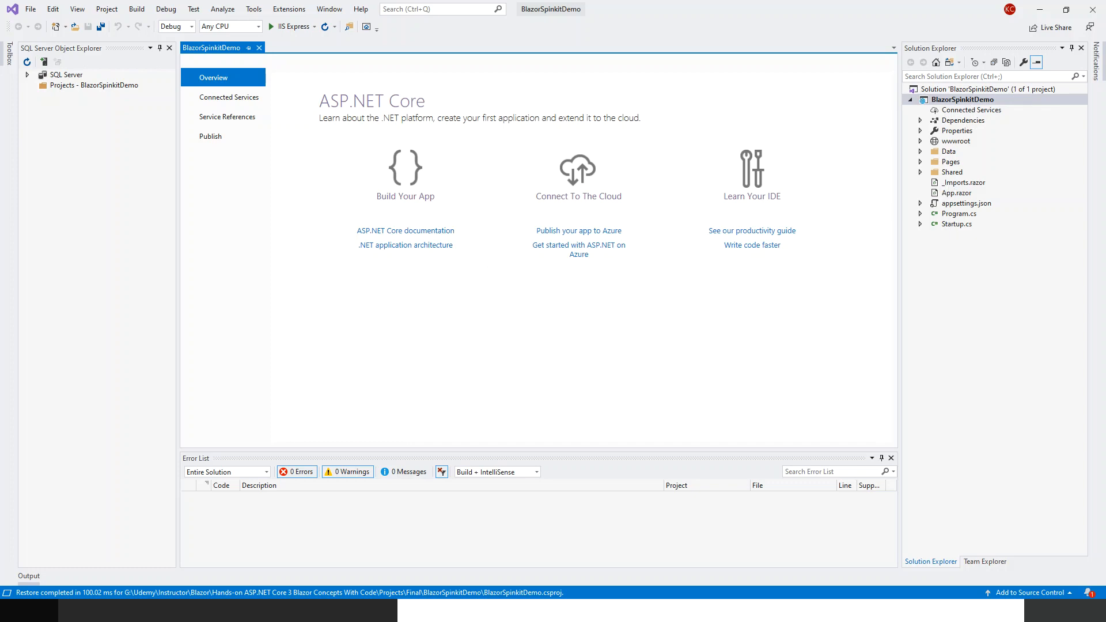
{"action": "mouse_move", "coordinate": [378, 77]}
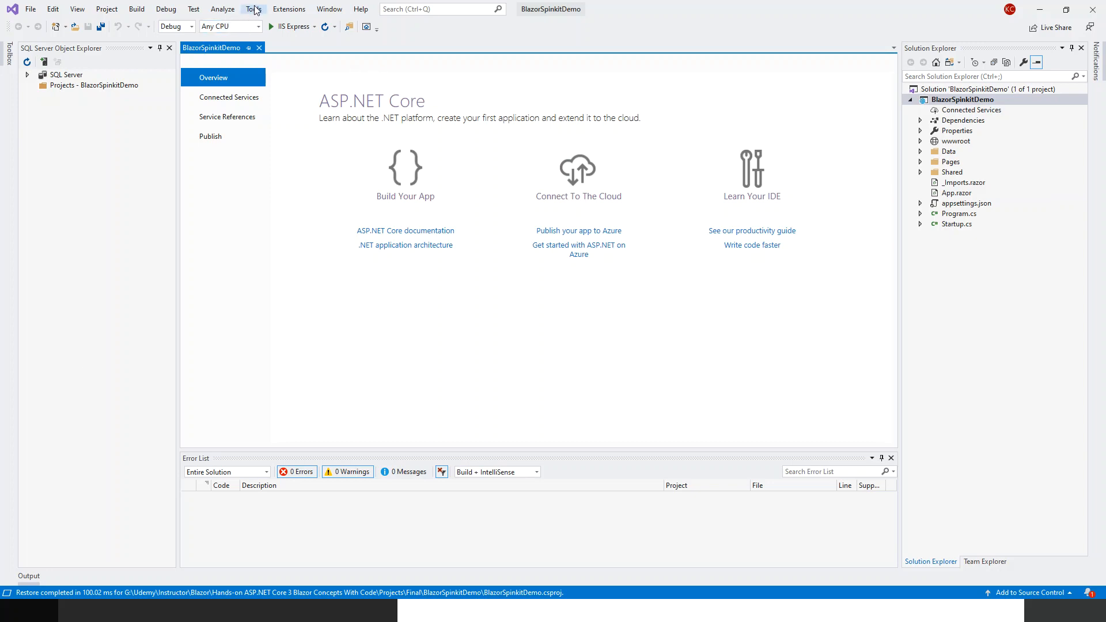
Run Install-Package BlazorPro.Spinkit in the Package Manager Console.
{"action": "left_click", "coordinate": [254, 8]}
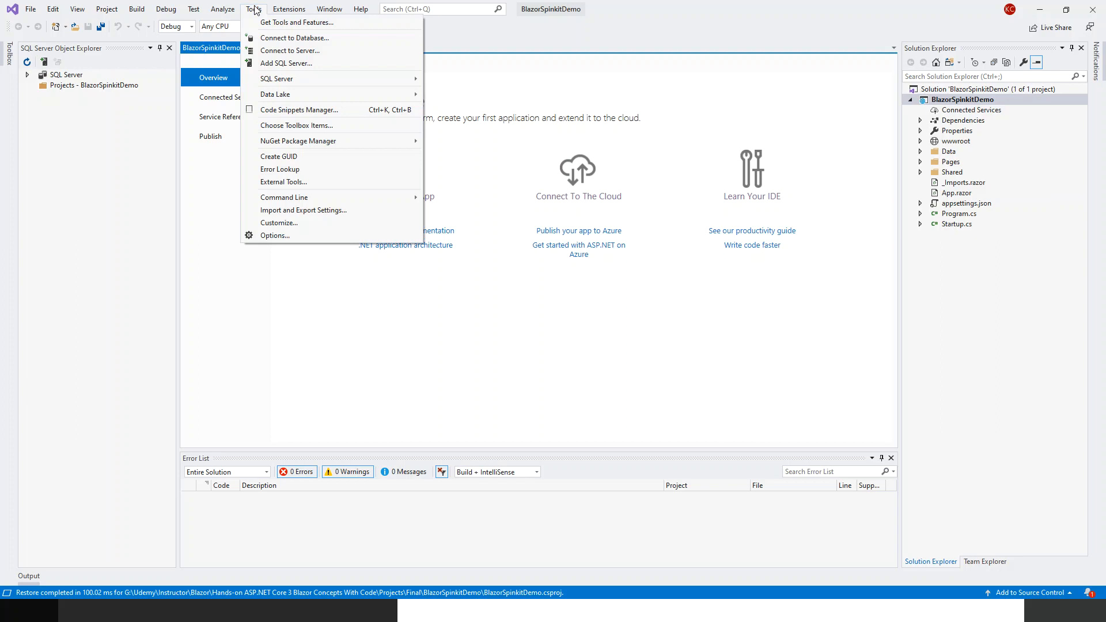
{"action": "mouse_move", "coordinate": [297, 141]}
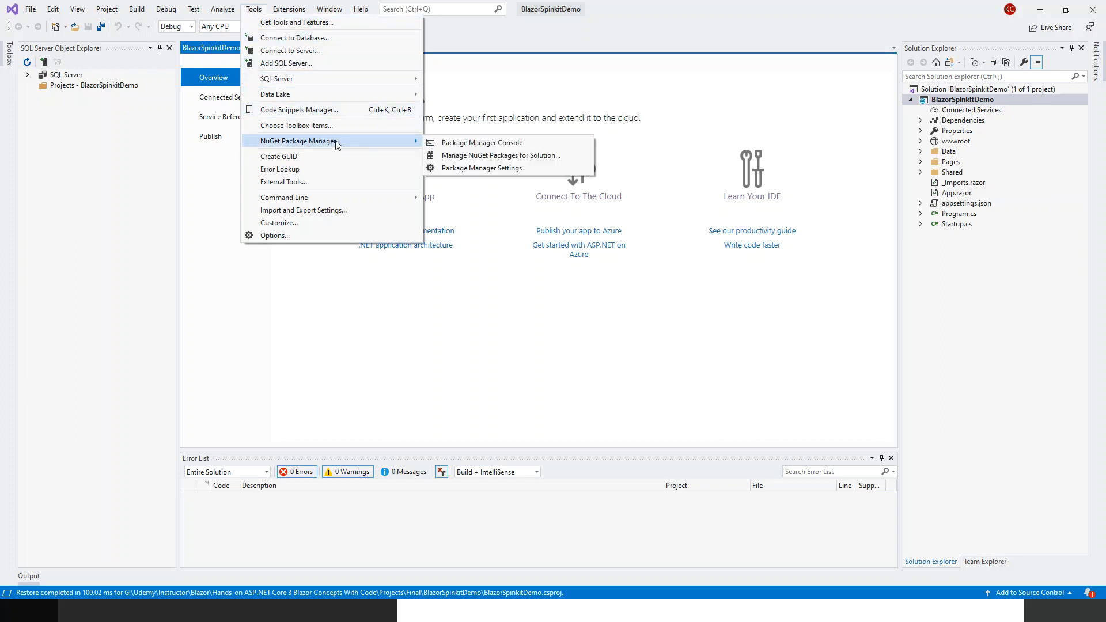
{"action": "left_click", "coordinate": [483, 143]}
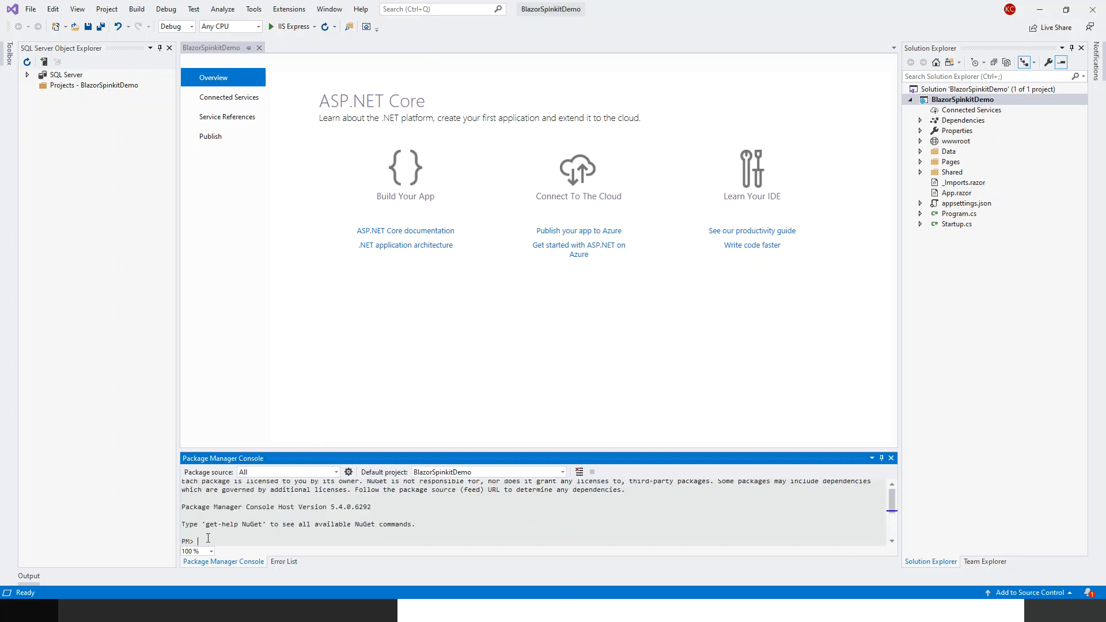
{"action": "right_click", "coordinate": [207, 539]}
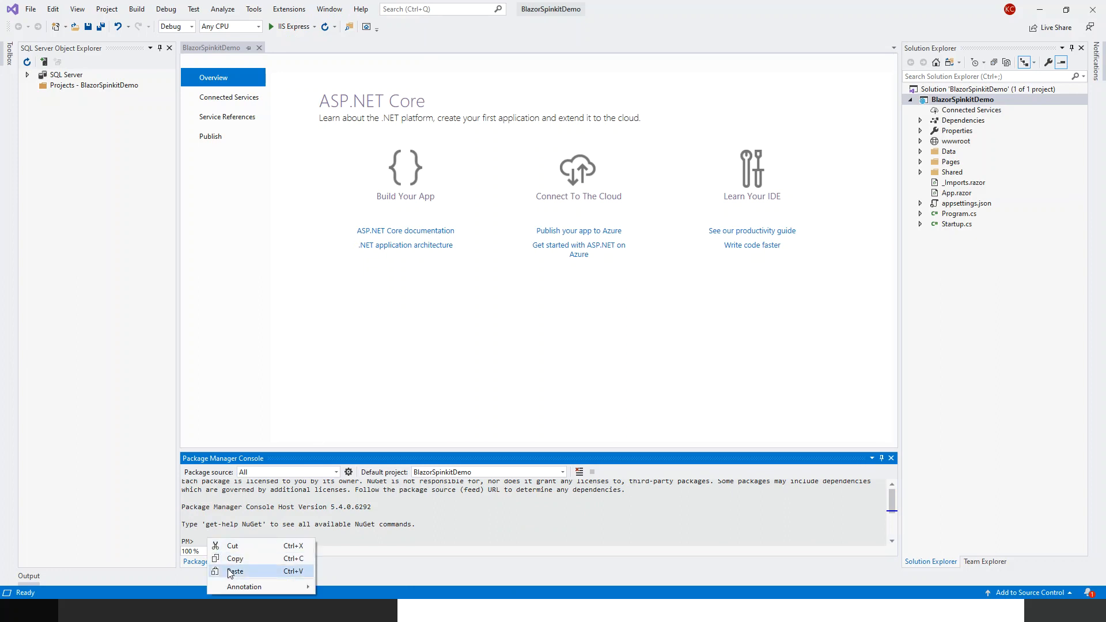
{"action": "left_click", "coordinate": [235, 571]}
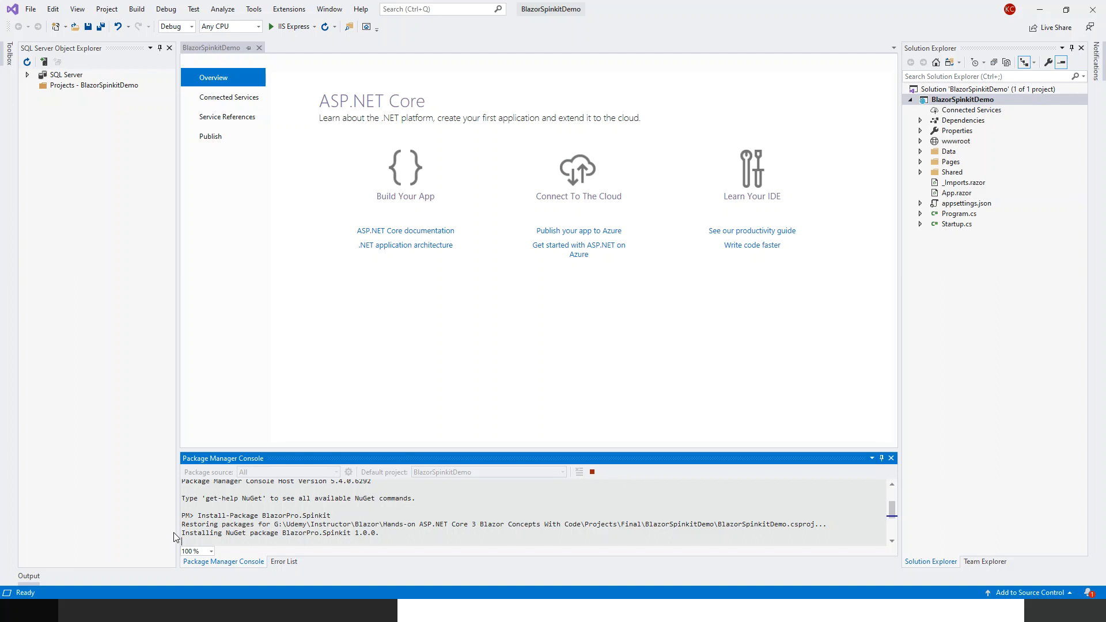
{"action": "mouse_move", "coordinate": [253, 8]}
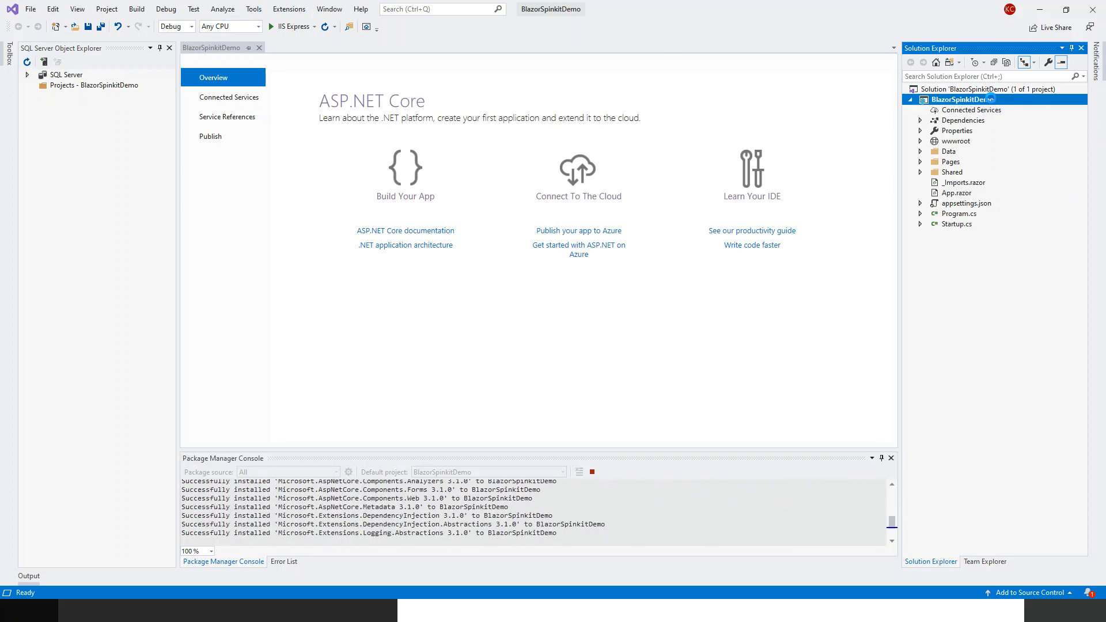
Edit the project file to see the BlazorPro.Spinkit 1.0.0 package reference.
{"action": "right_click", "coordinate": [957, 99]}
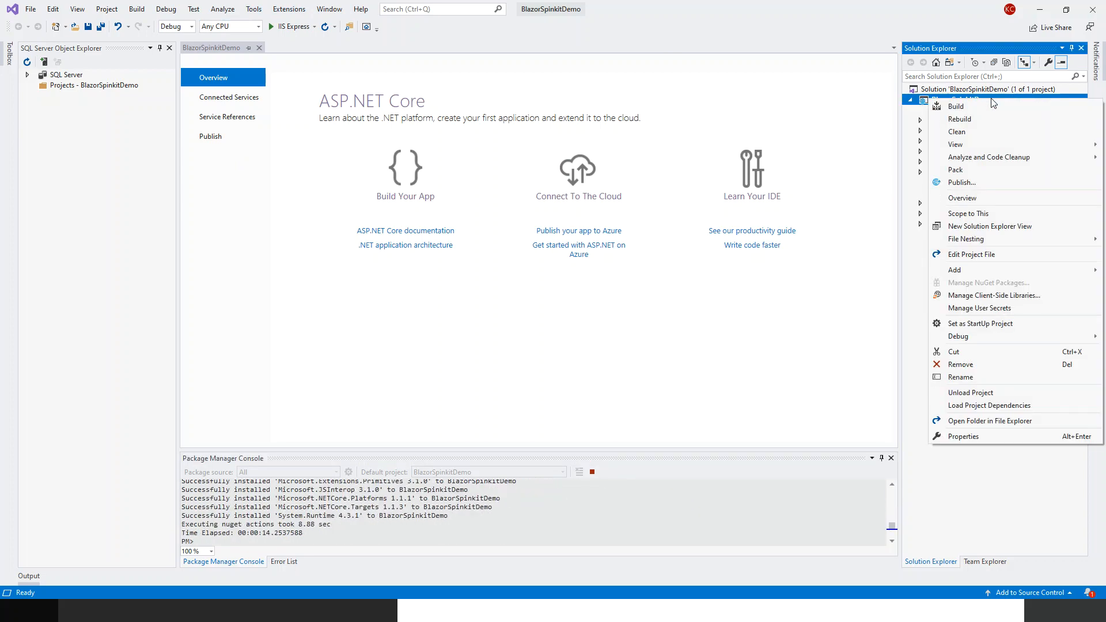
{"action": "mouse_move", "coordinate": [978, 308]}
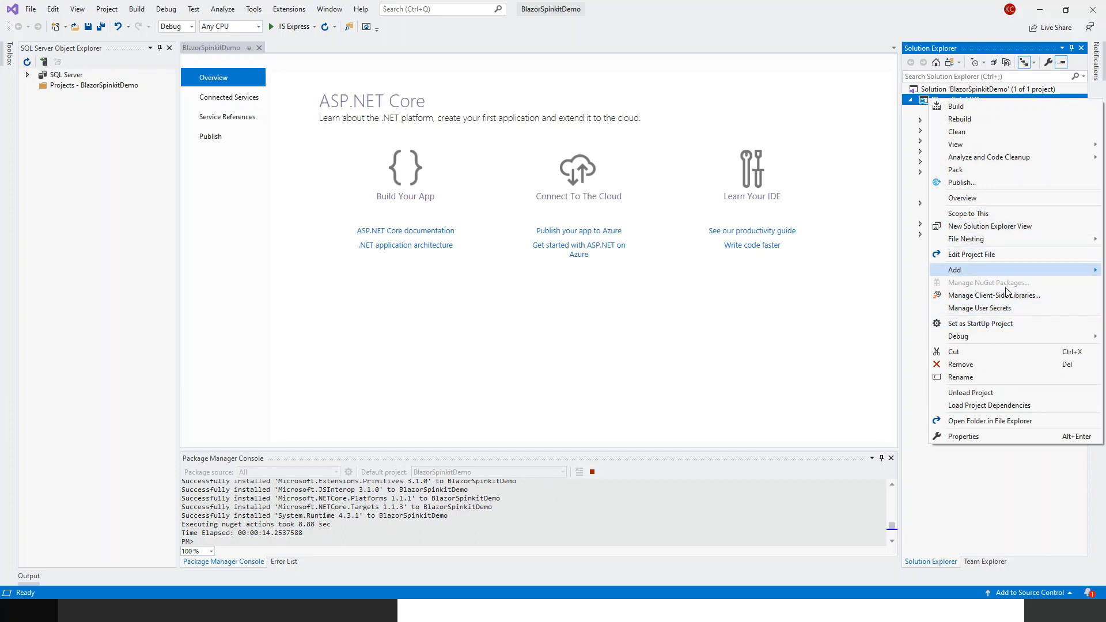
{"action": "mouse_move", "coordinate": [994, 295]}
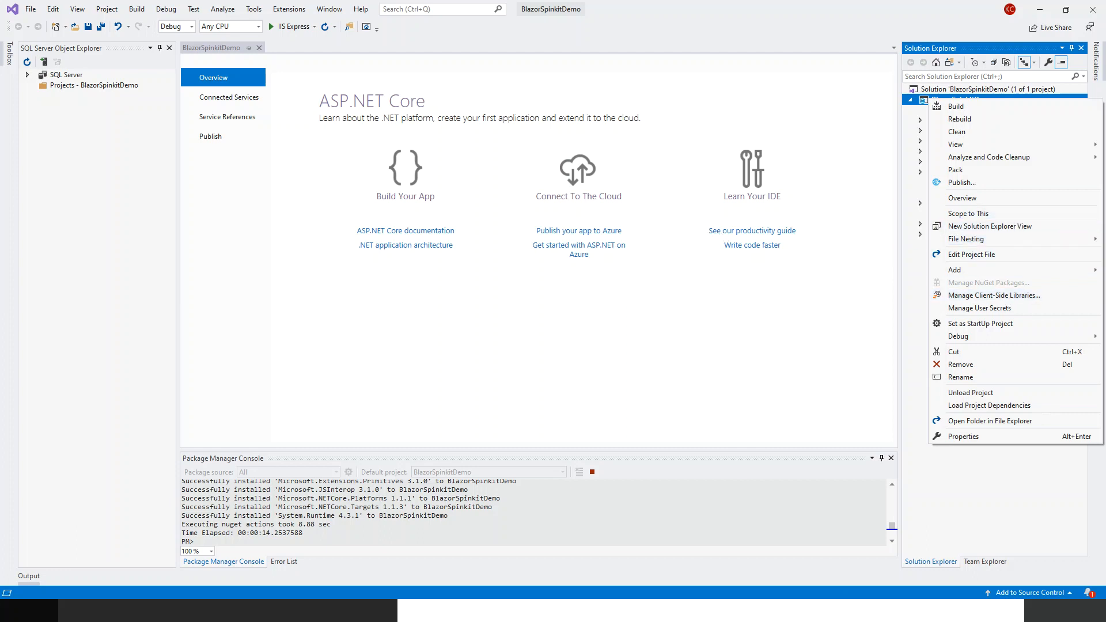
{"action": "left_click", "coordinate": [970, 253]}
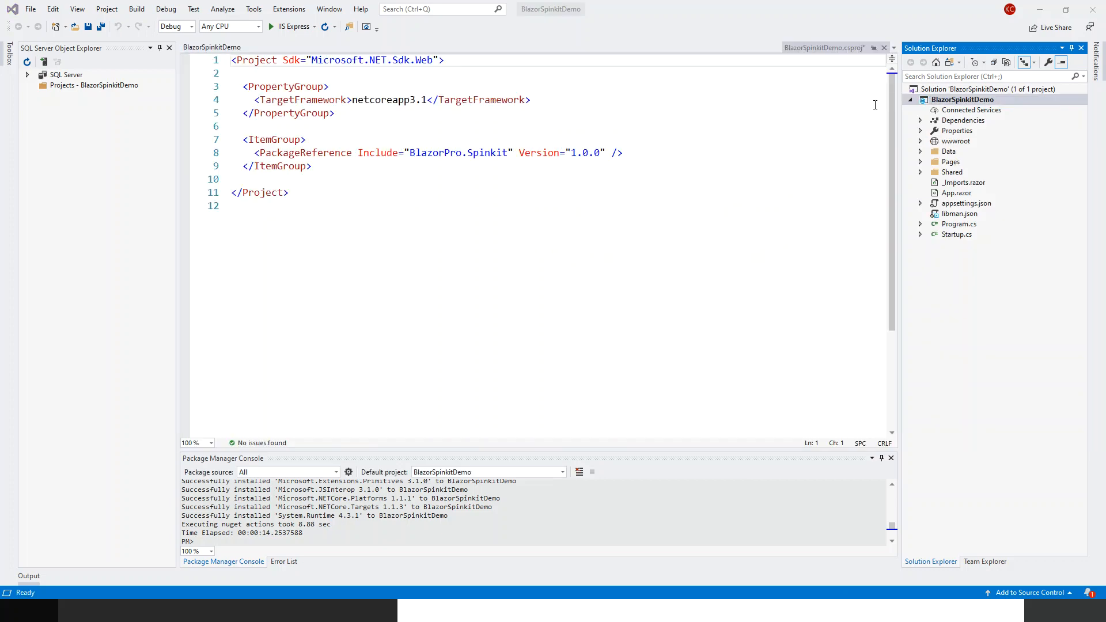
Review the Browse and Installed lists in the project's NuGet package manager.
{"action": "right_click", "coordinate": [963, 99]}
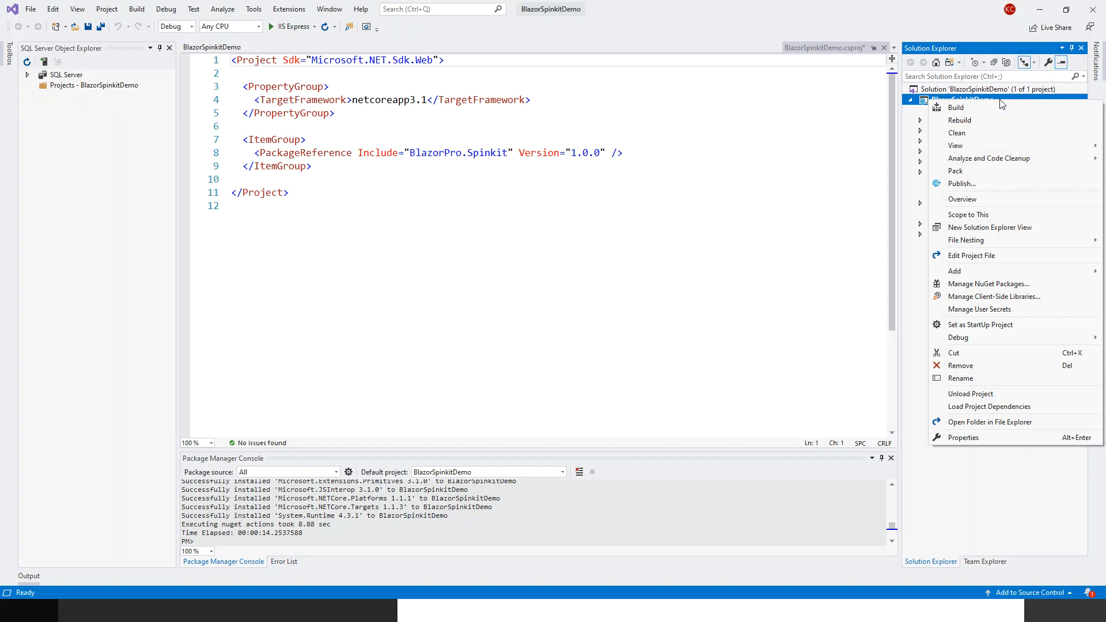
{"action": "mouse_move", "coordinate": [989, 283]}
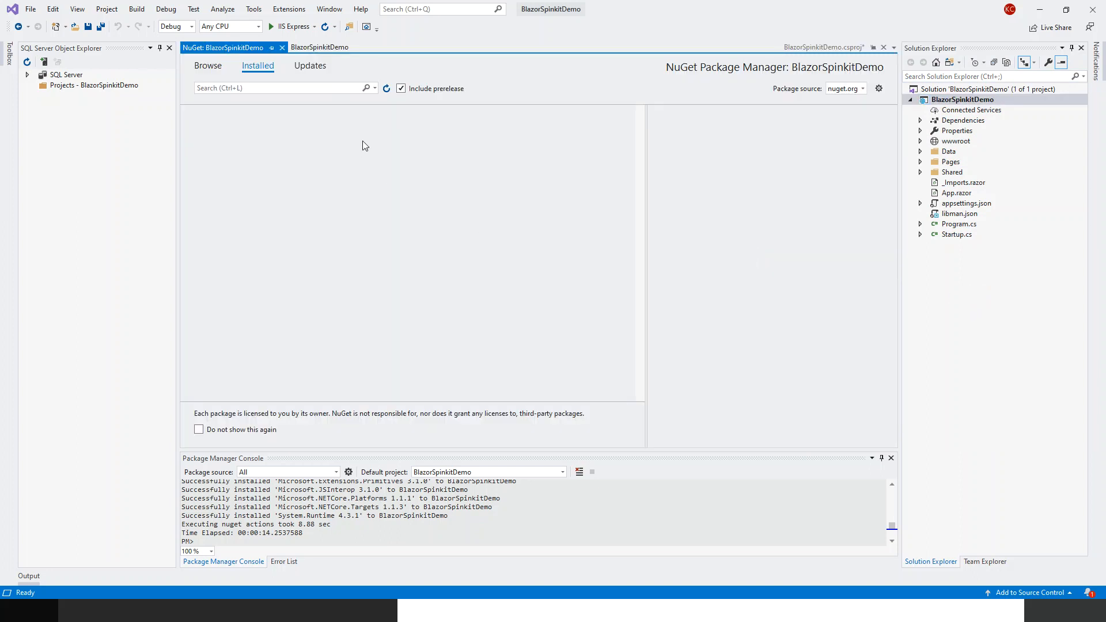
{"action": "left_click", "coordinate": [208, 66]}
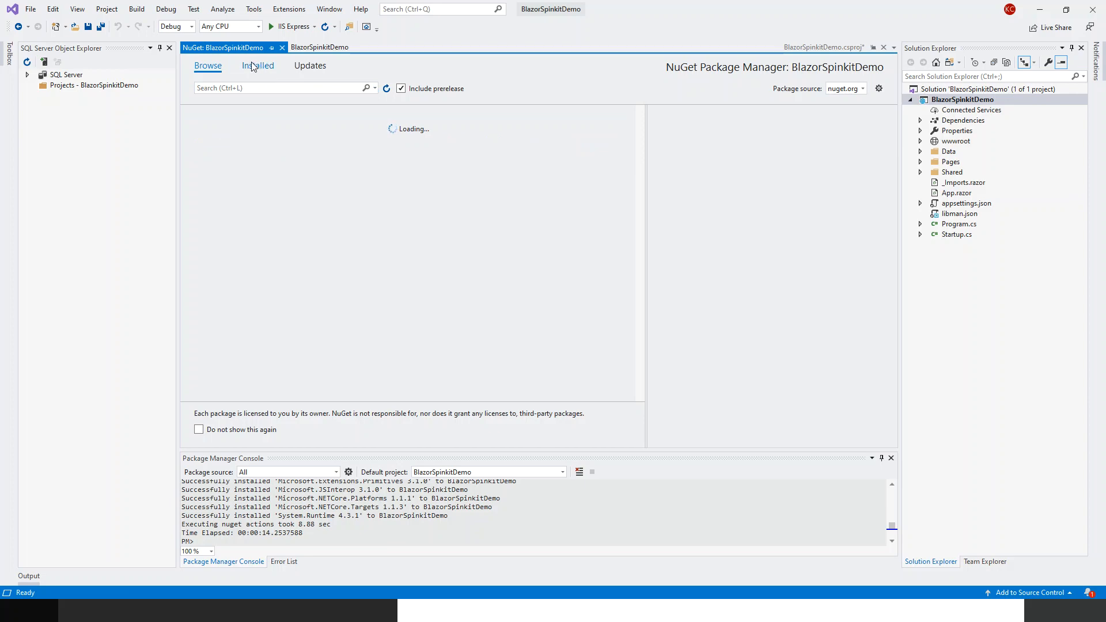
{"action": "left_click", "coordinate": [257, 64]}
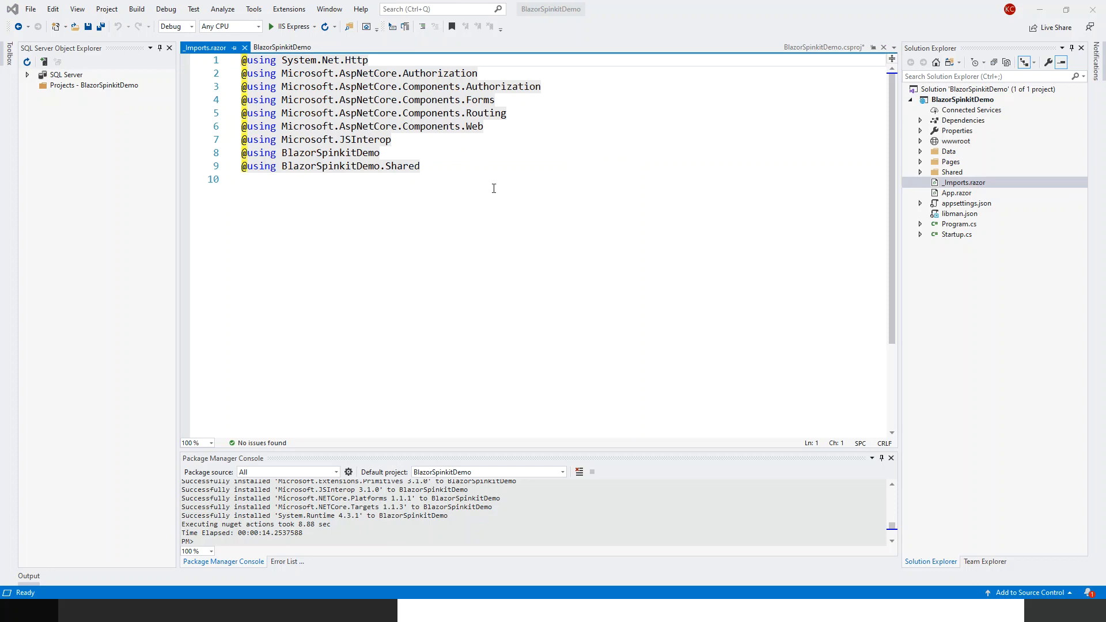
{"action": "left_click", "coordinate": [420, 166]}
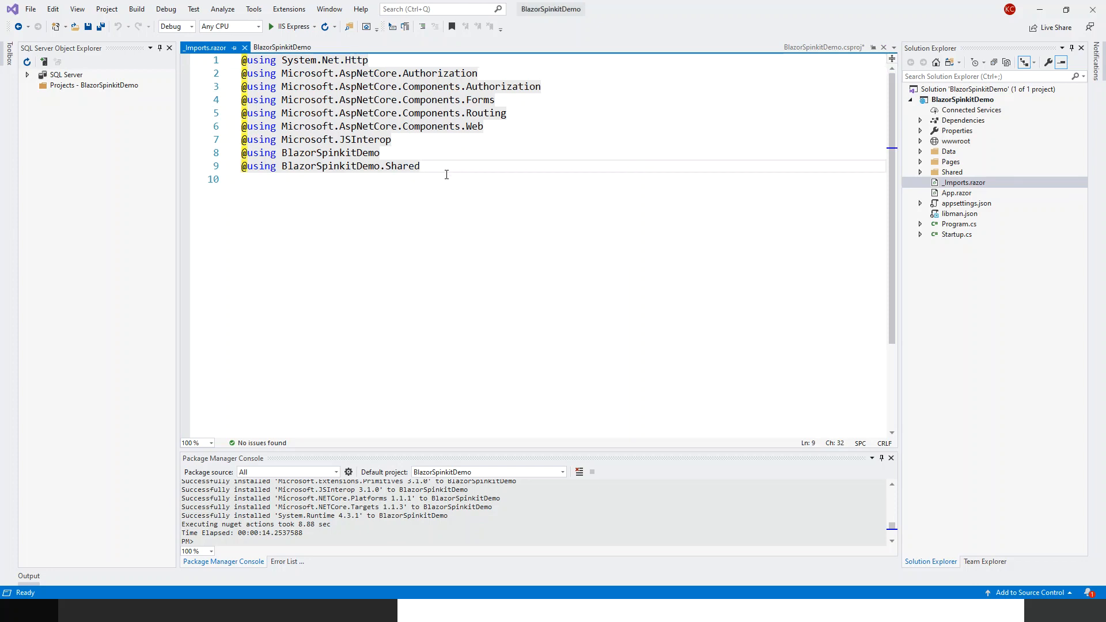
{"action": "key", "text": "enter"}
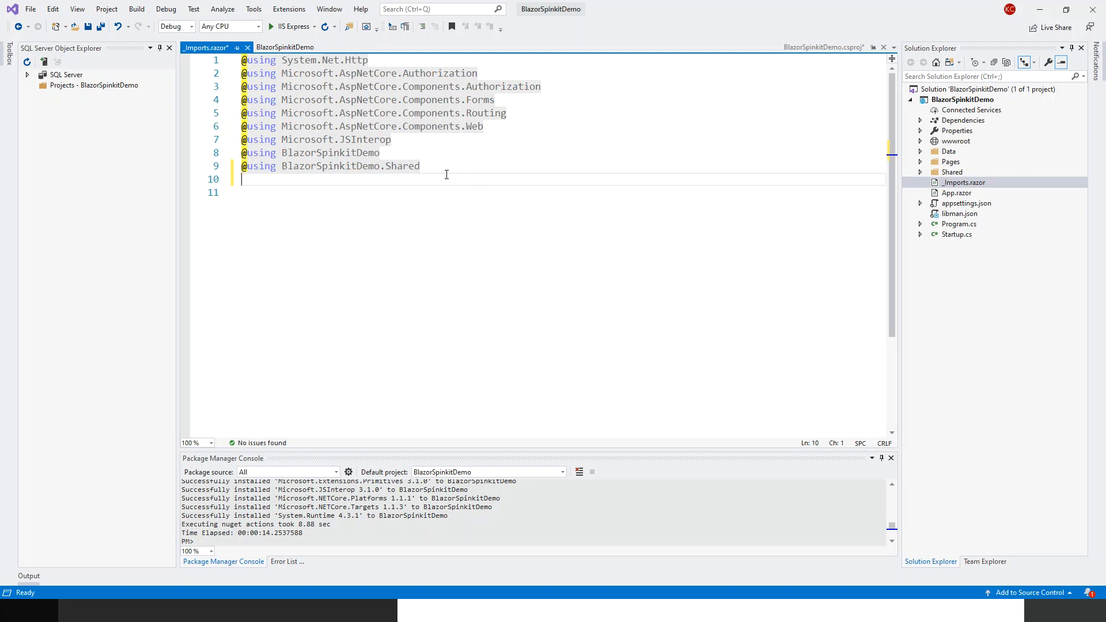
{"action": "type", "text": "@using BlazorPro.Spinkit"}
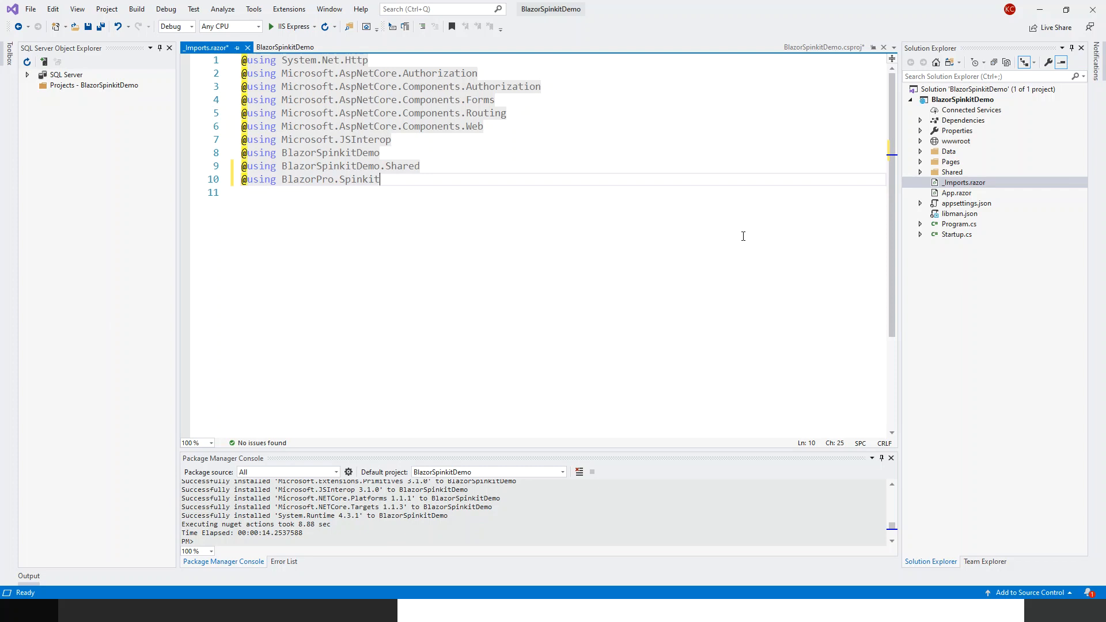
{"action": "mouse_move", "coordinate": [923, 168]}
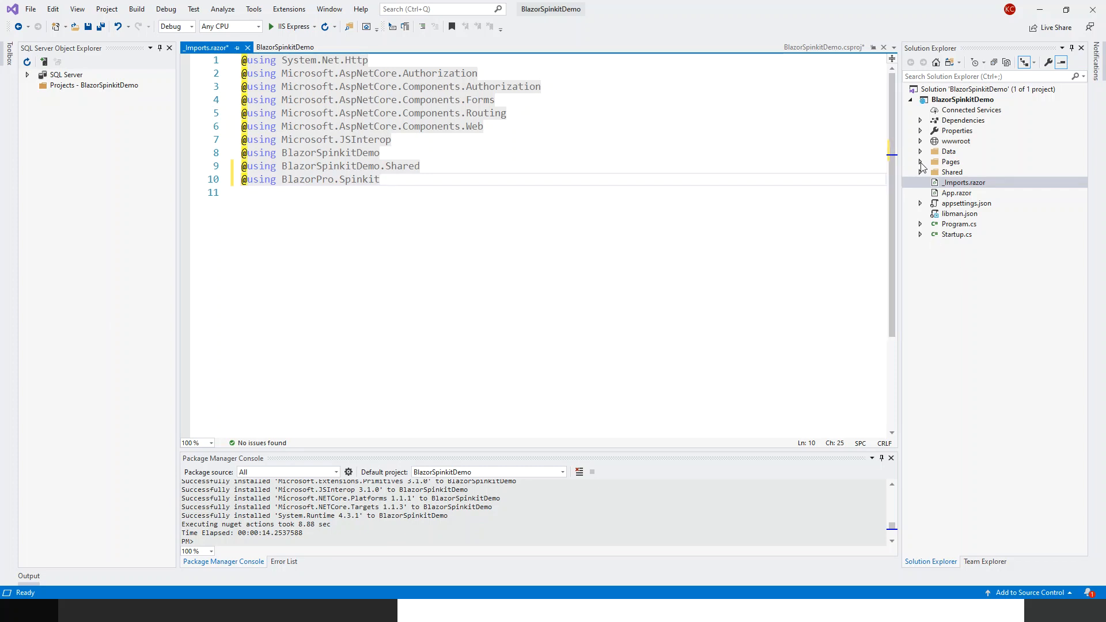
Review _Host.cshtml from the Pages folder, then move to editing Counter.razor.
{"action": "left_click", "coordinate": [922, 162]}
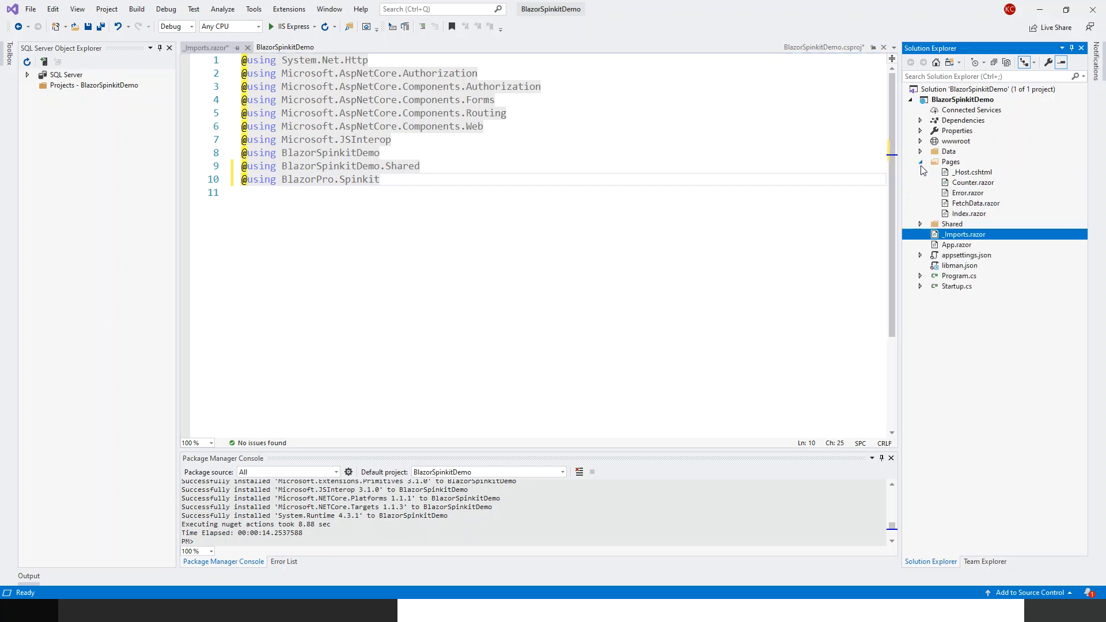
{"action": "left_click", "coordinate": [972, 172]}
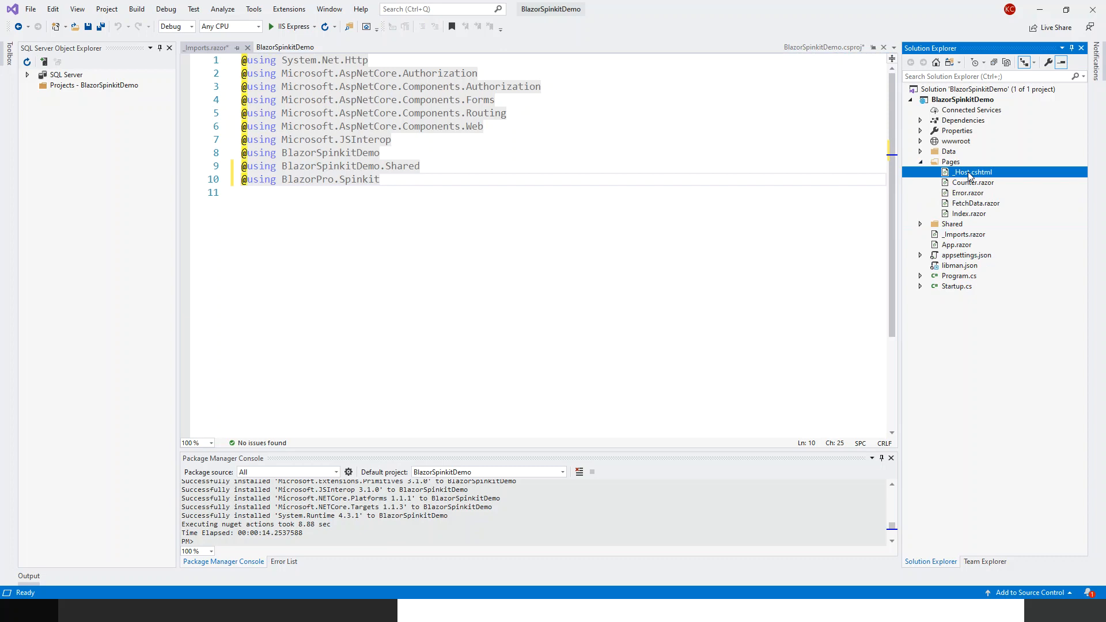
{"action": "double_click", "coordinate": [971, 172]}
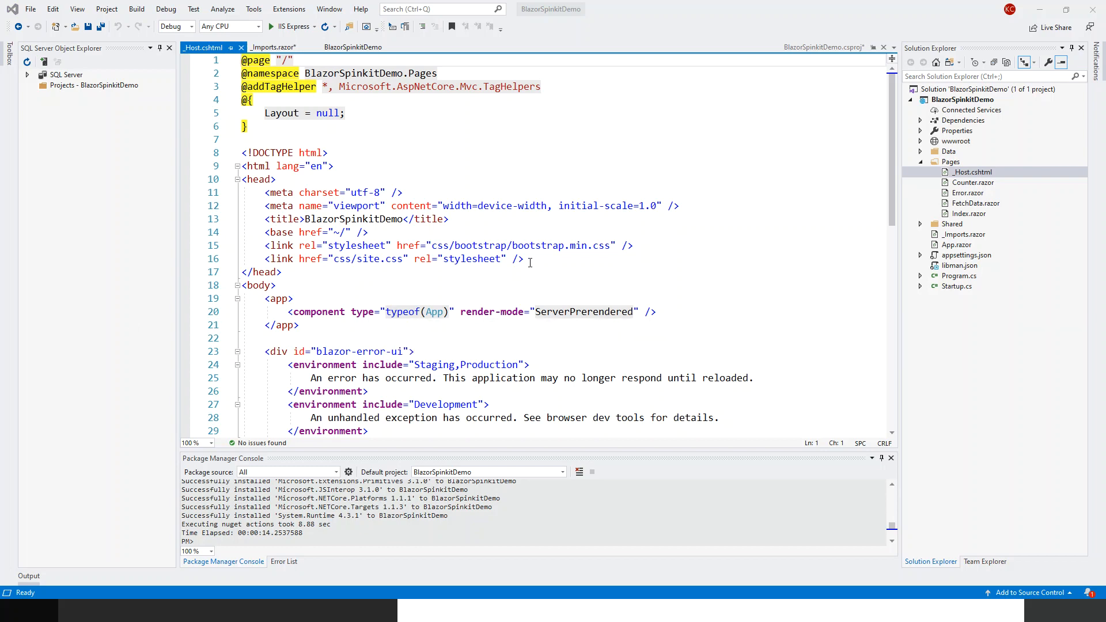
{"action": "left_click", "coordinate": [523, 259]}
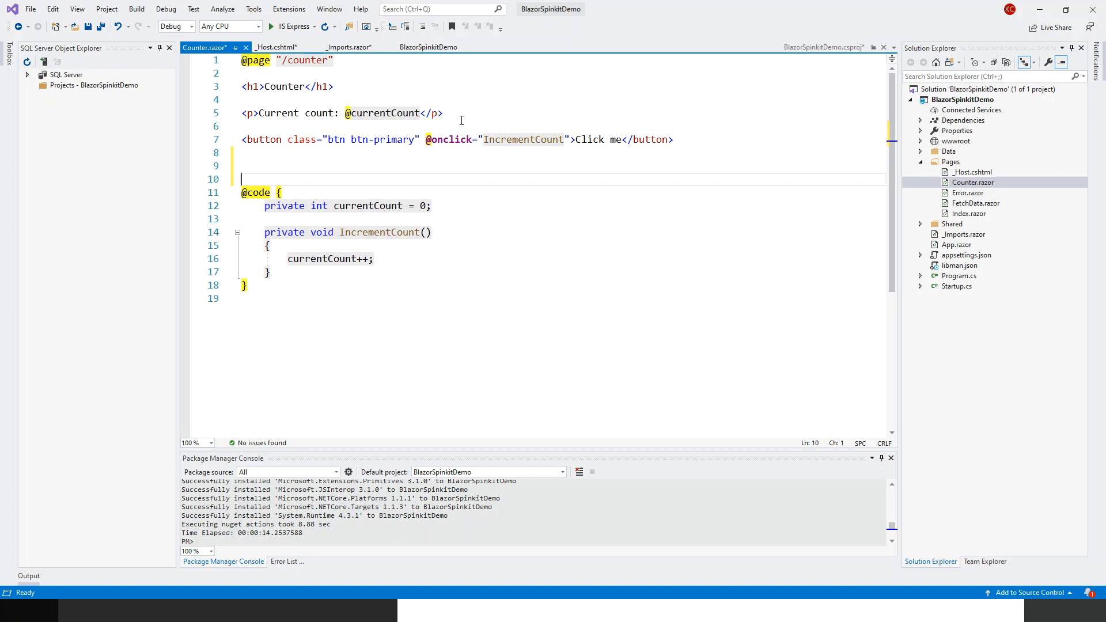
Add a table element below the Counter heading.
{"action": "left_click", "coordinate": [347, 87]}
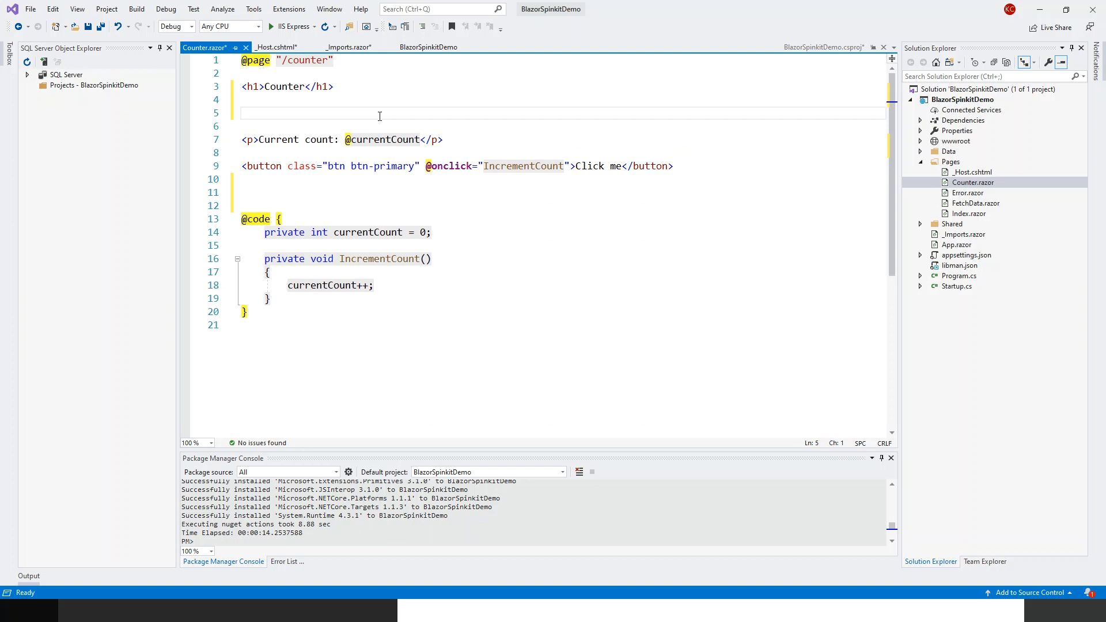
{"action": "type", "text": "<table></table>"}
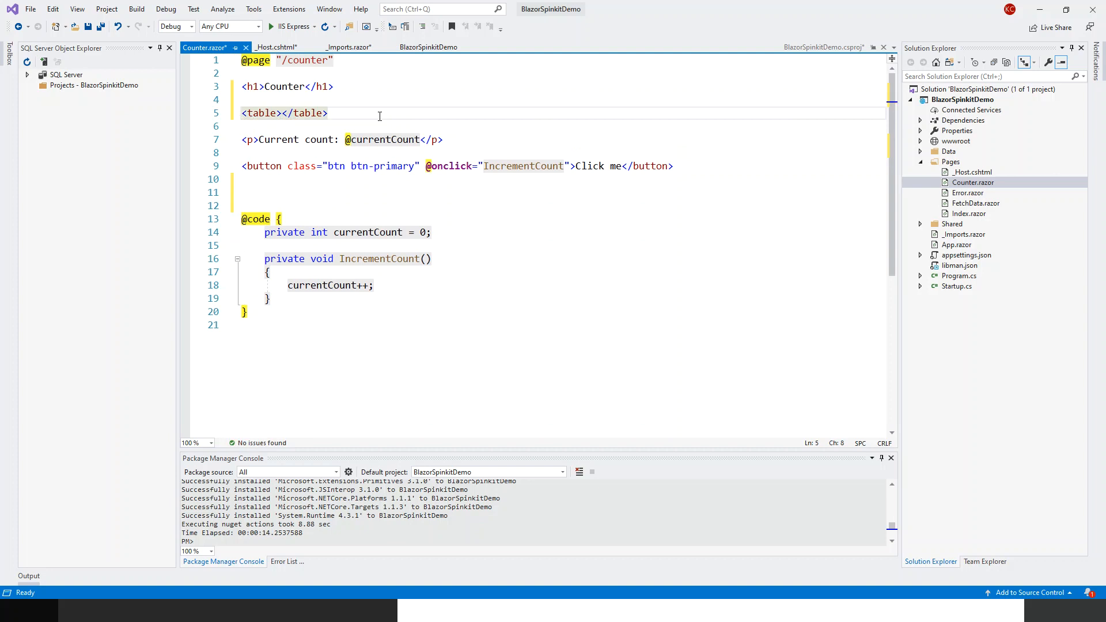
{"action": "key", "text": "Enter"}
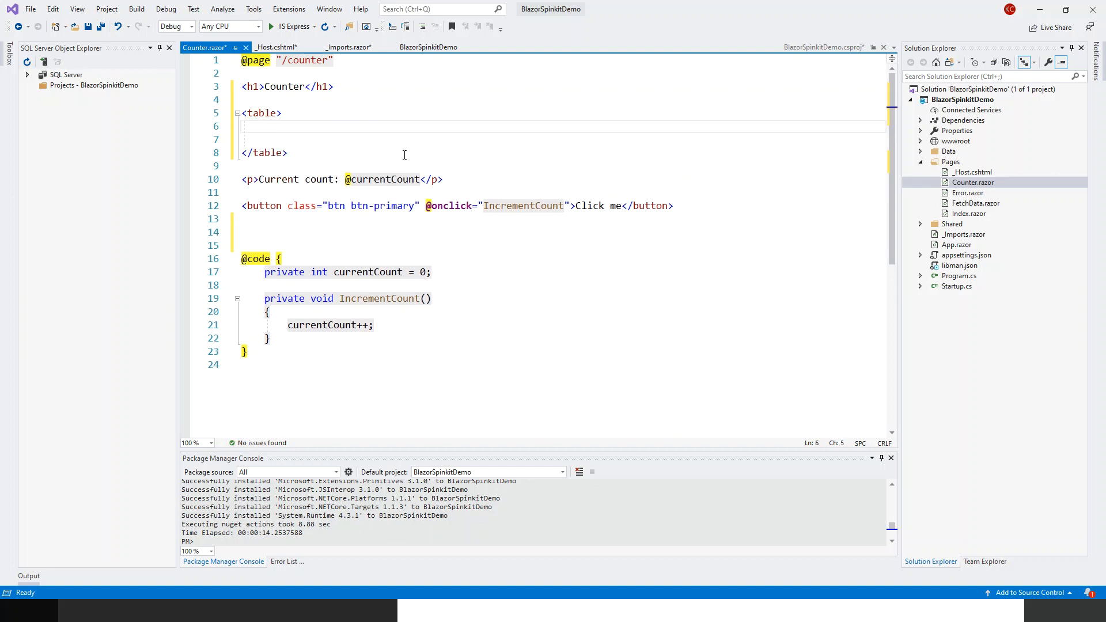
Insert an empty <SpinLoader></SpinLoader> component inside the table.
{"action": "type", "text": "<S"}
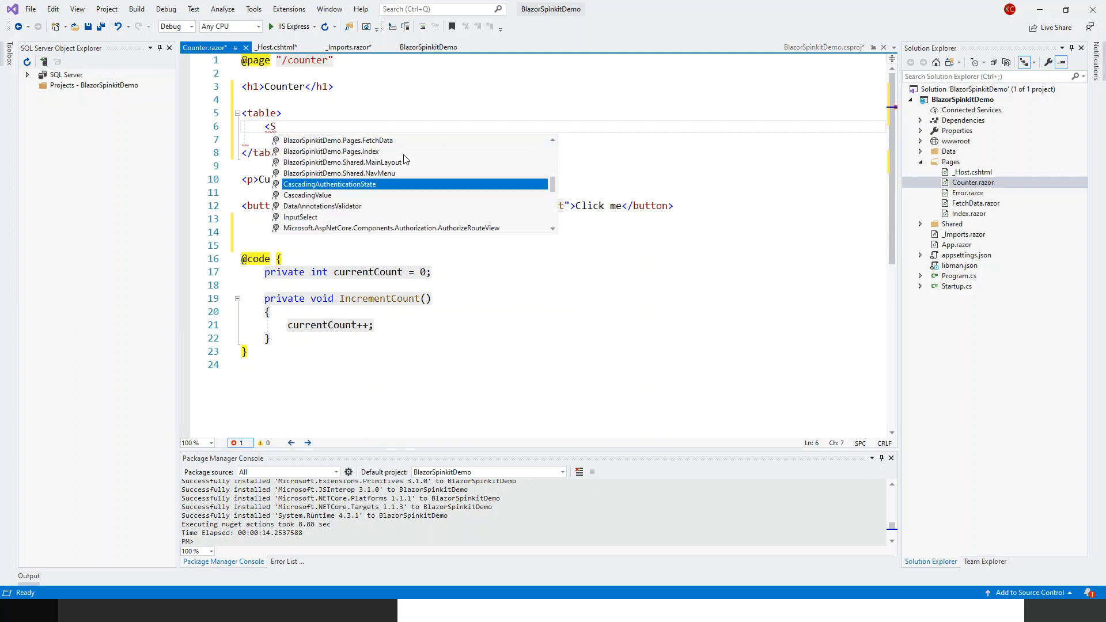
{"action": "type", "text": "pin"}
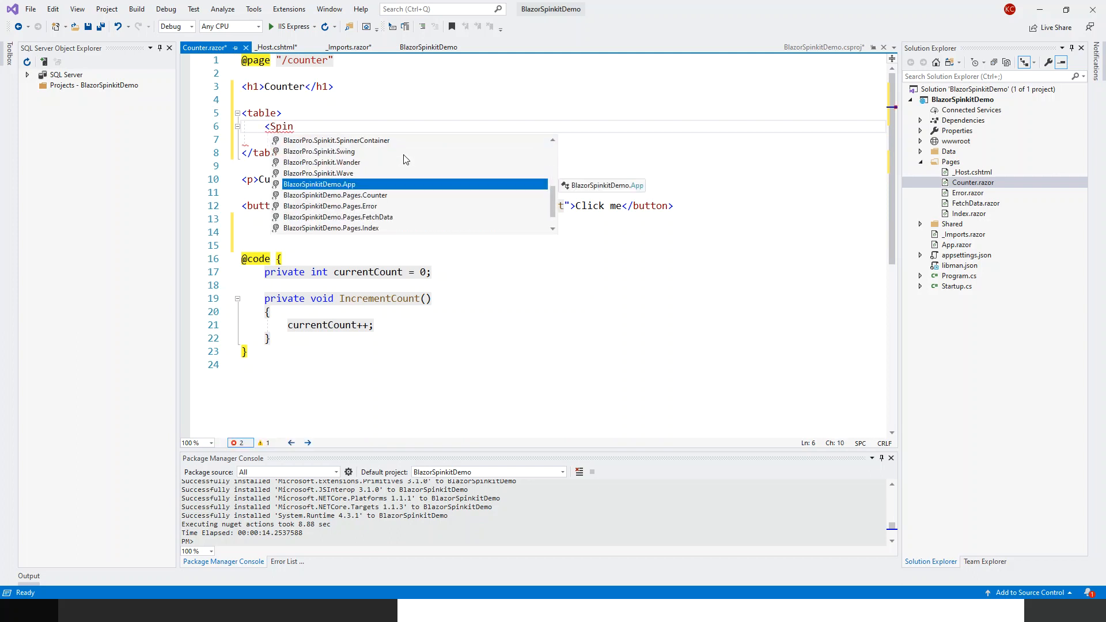
{"action": "type", "text": "Lo"}
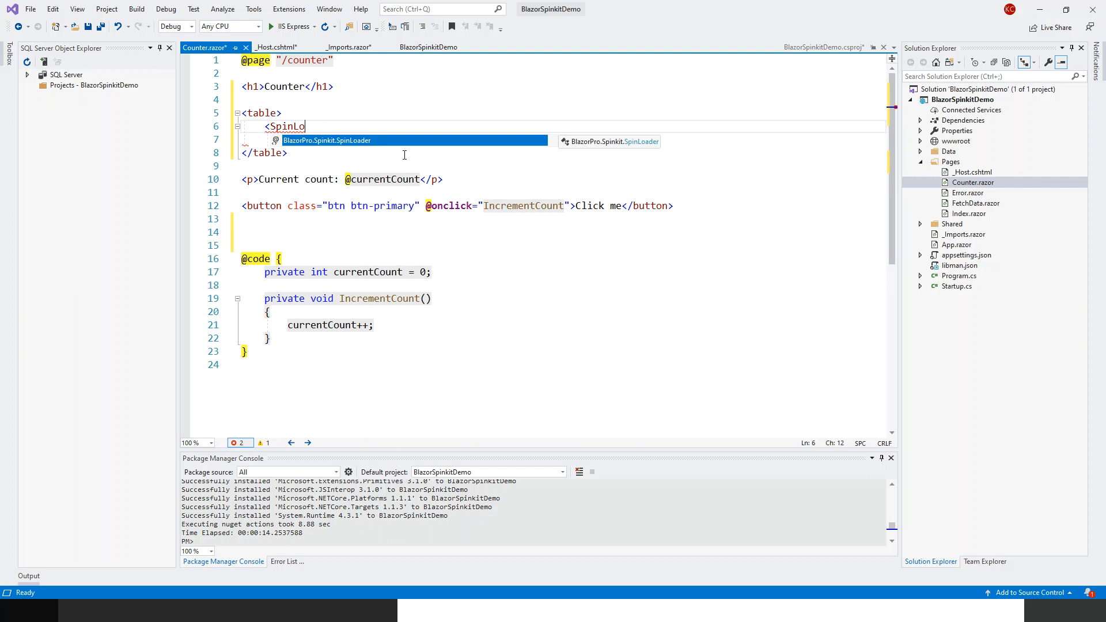
{"action": "type", "text": "ader"}
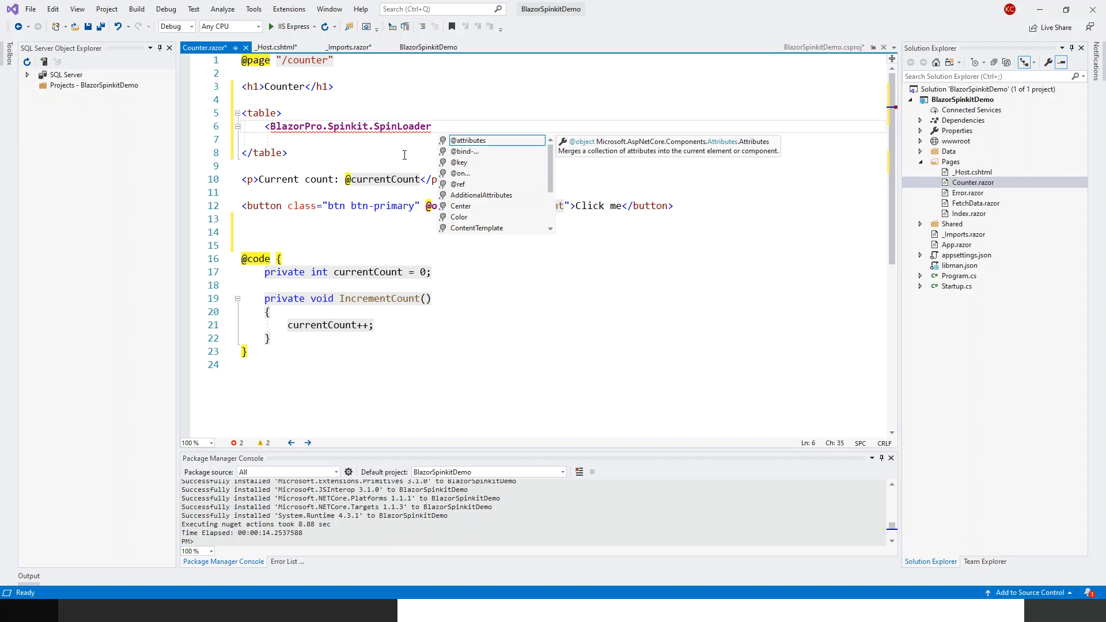
{"action": "mouse_move", "coordinate": [345, 127]}
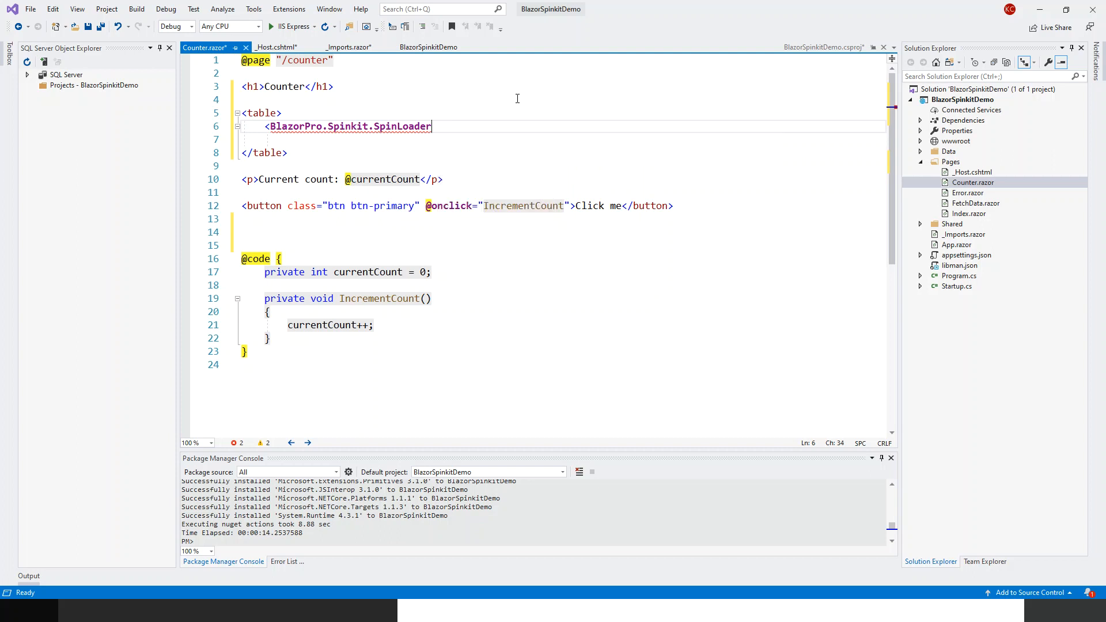
{"action": "type", "text": ">"}
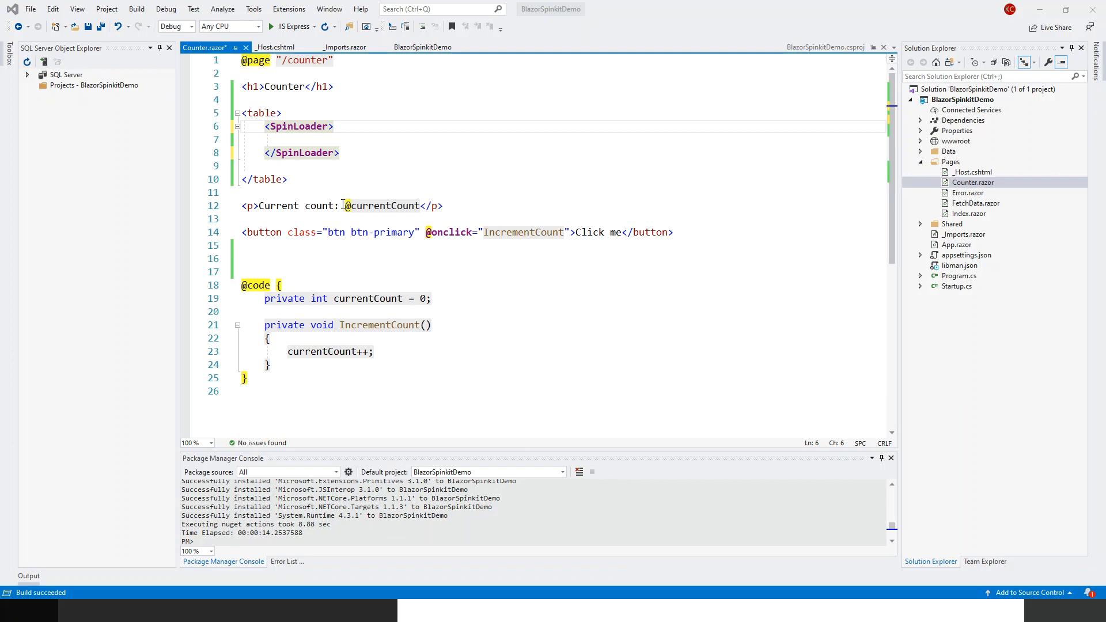
{"action": "mouse_move", "coordinate": [291, 130]}
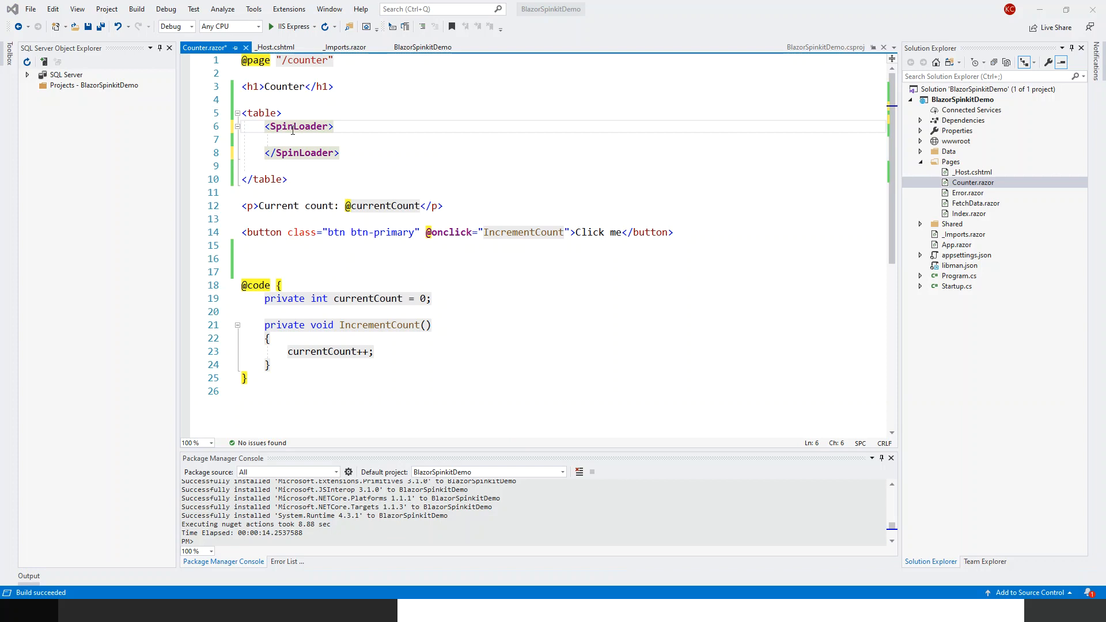
{"action": "mouse_move", "coordinate": [296, 126]}
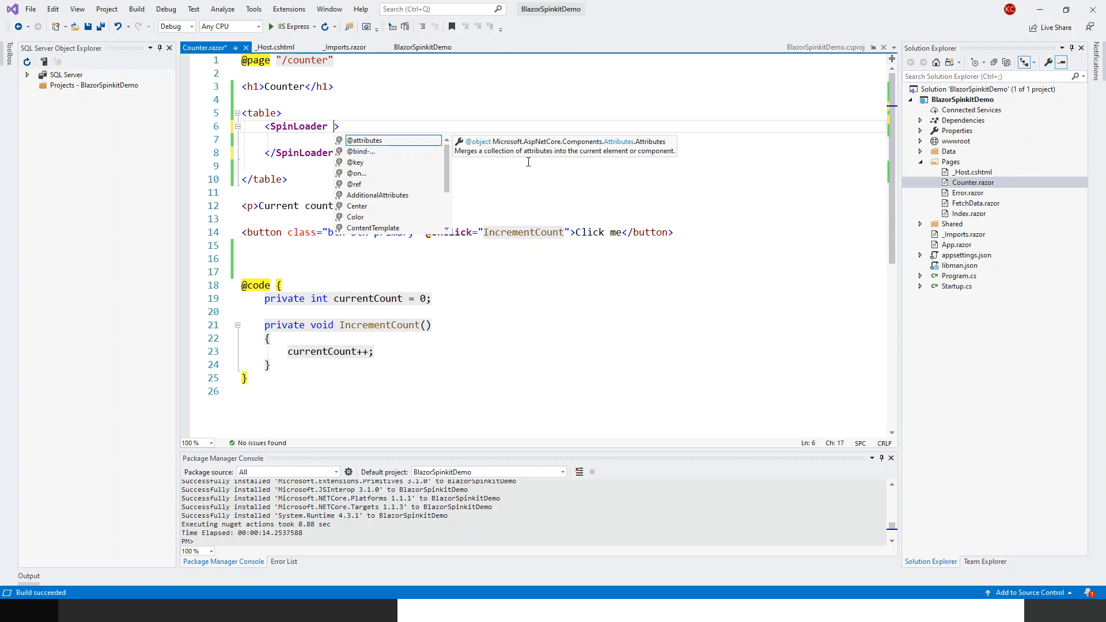
Give the SpinLoader an empty IsLoading attribute and LoadingTemplate and ContentTemplate sections.
{"action": "type", "text": "IsLoading=\""}
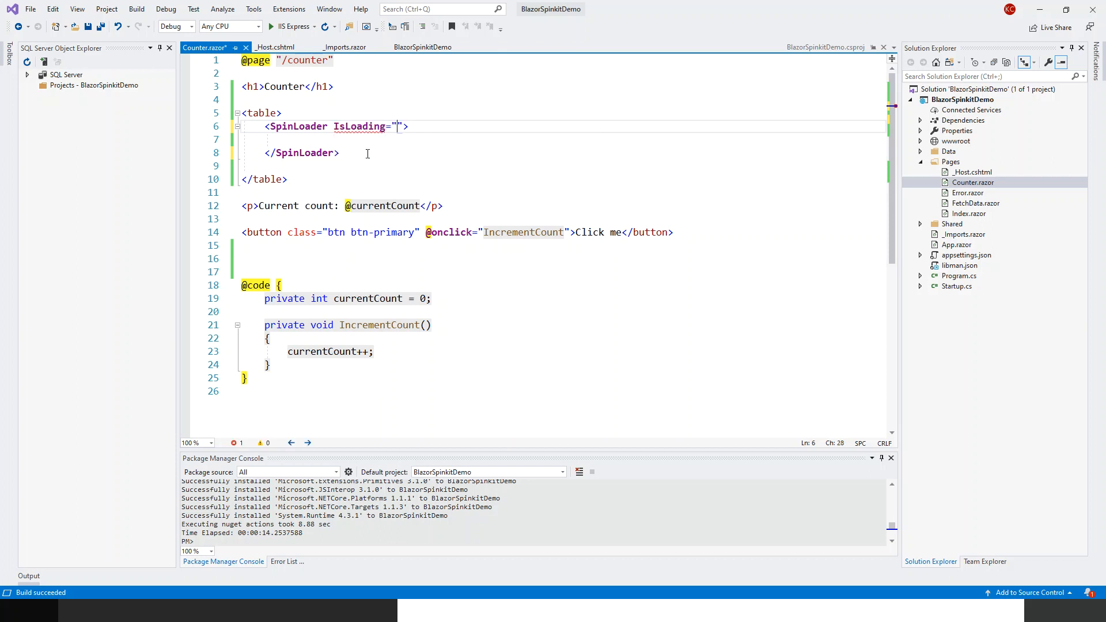
{"action": "mouse_move", "coordinate": [362, 137]}
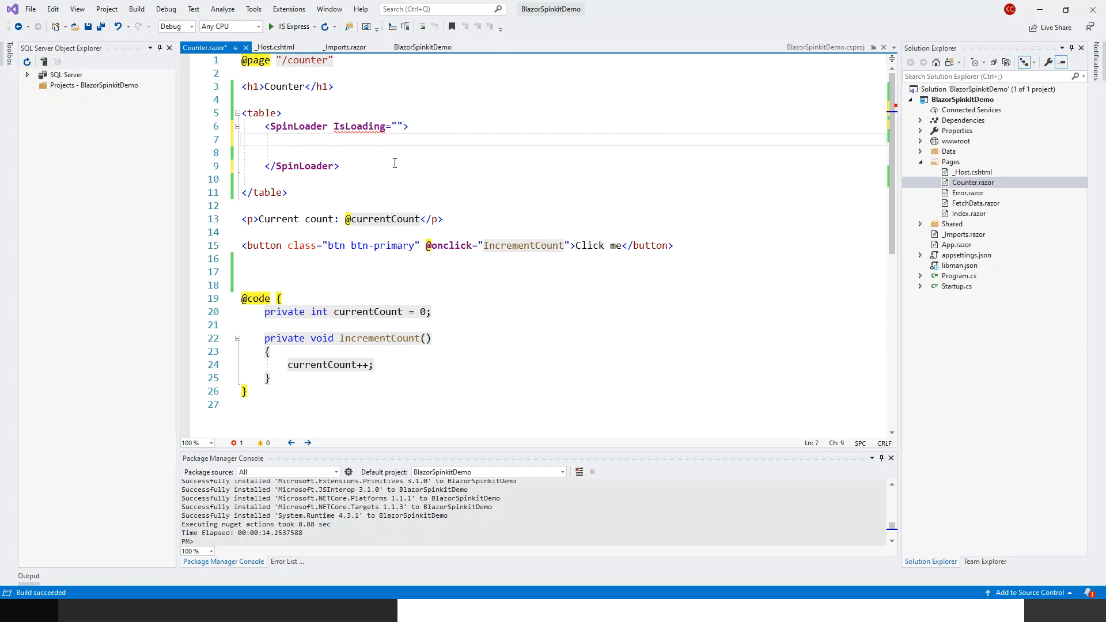
{"action": "type", "text": "<"}
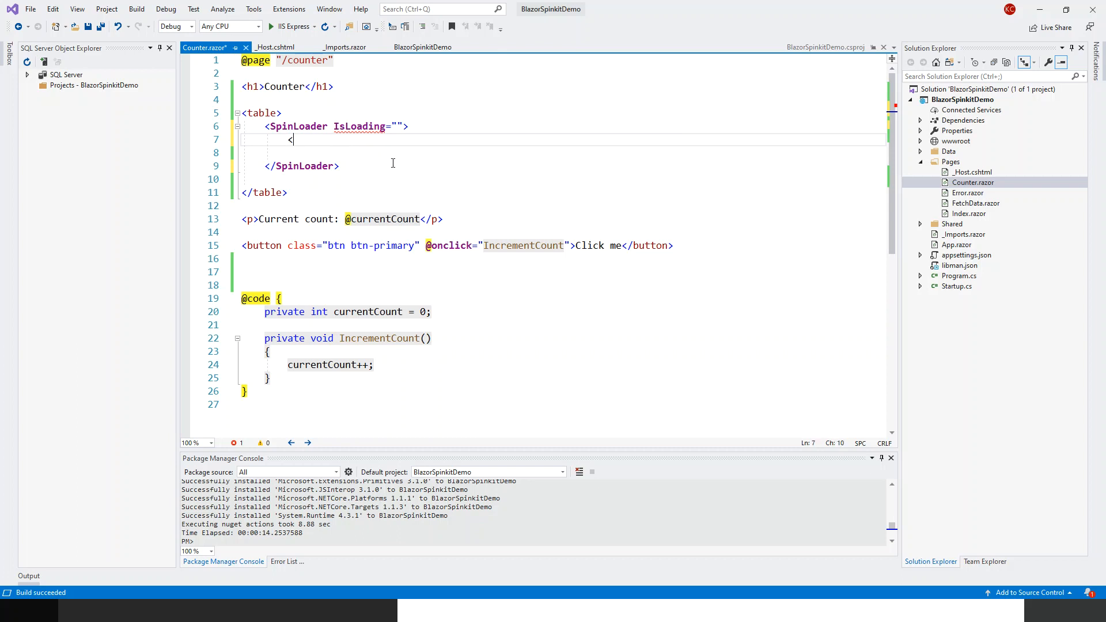
{"action": "type", "text": "<LoadingTemplate>"}
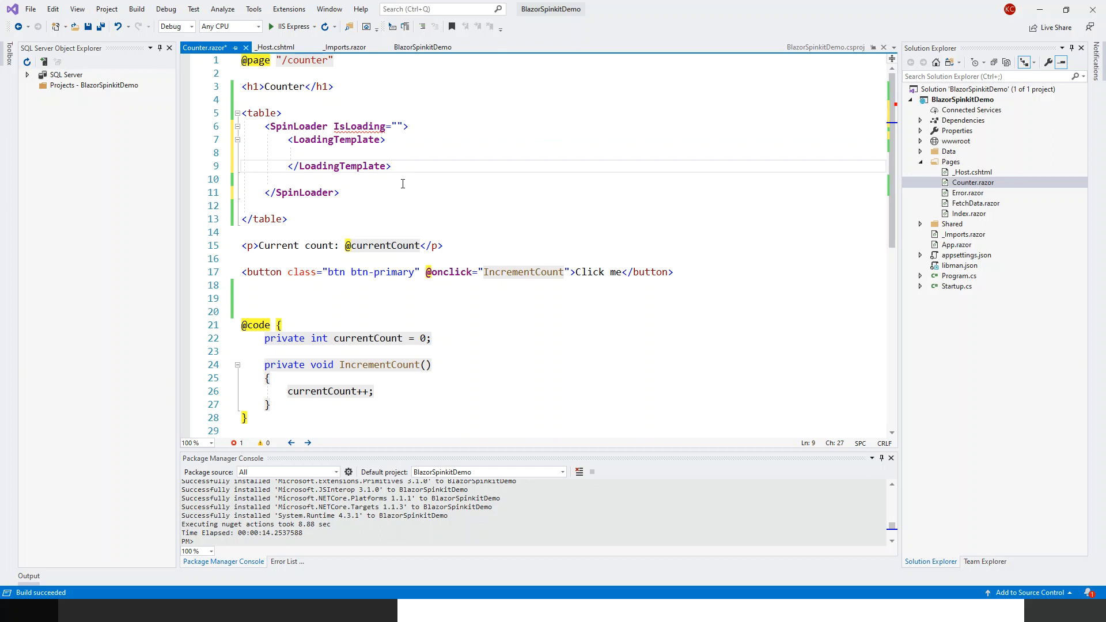
{"action": "type", "text": "<C"}
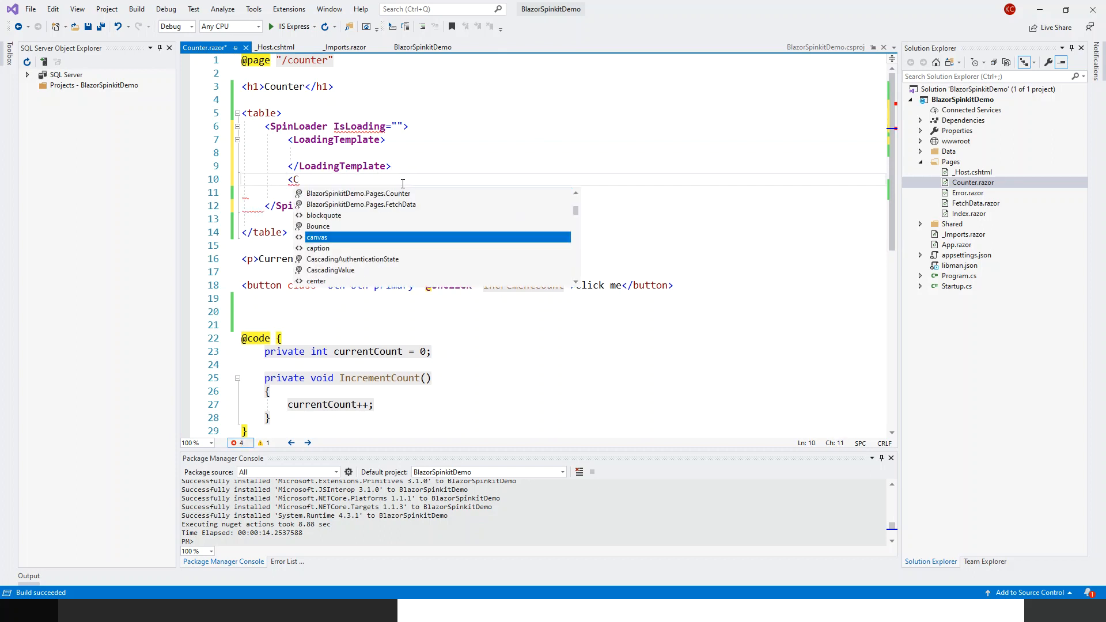
{"action": "type", "text": "ontentTemplate>"}
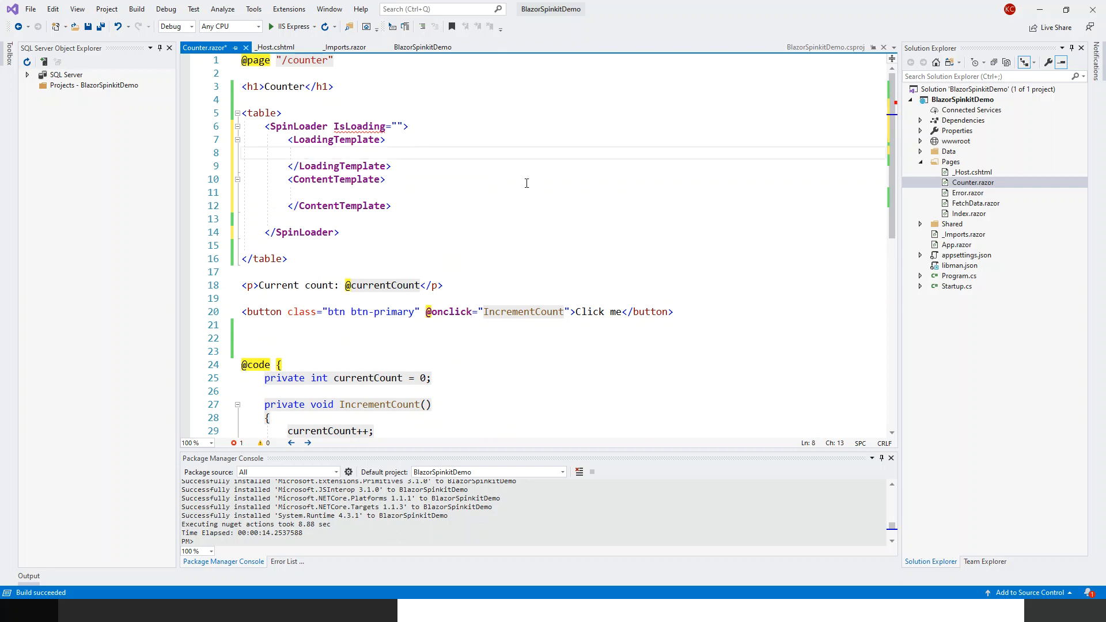
Add a styled table row and cell inside LoadingTemplate holding a Bounce spinner.
{"action": "type", "text": "tr>"}
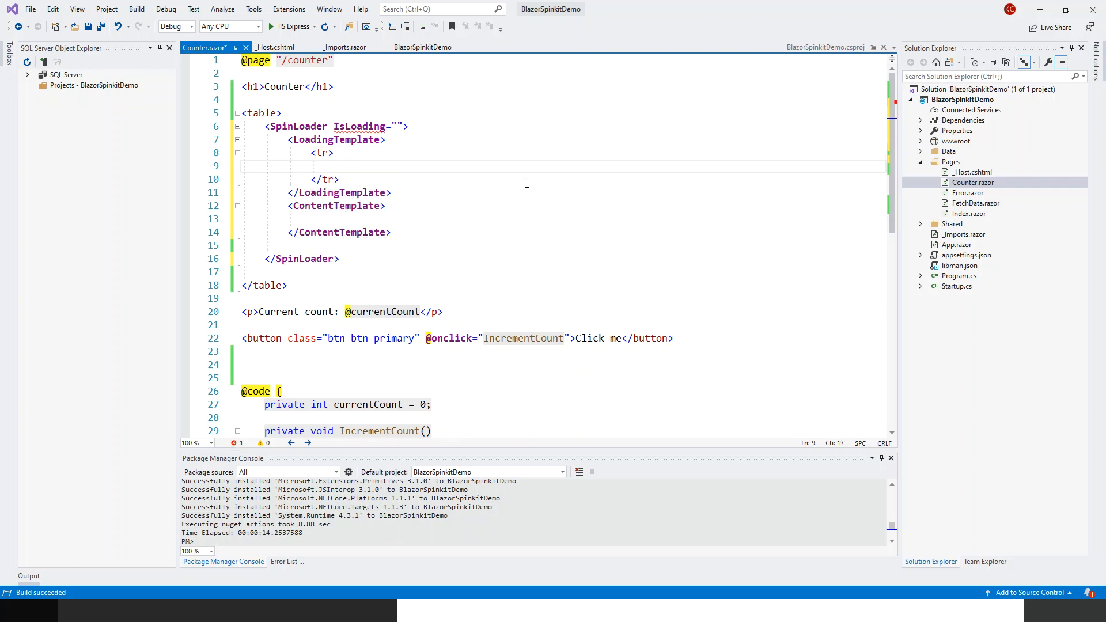
{"action": "type", "text": "<td>"}
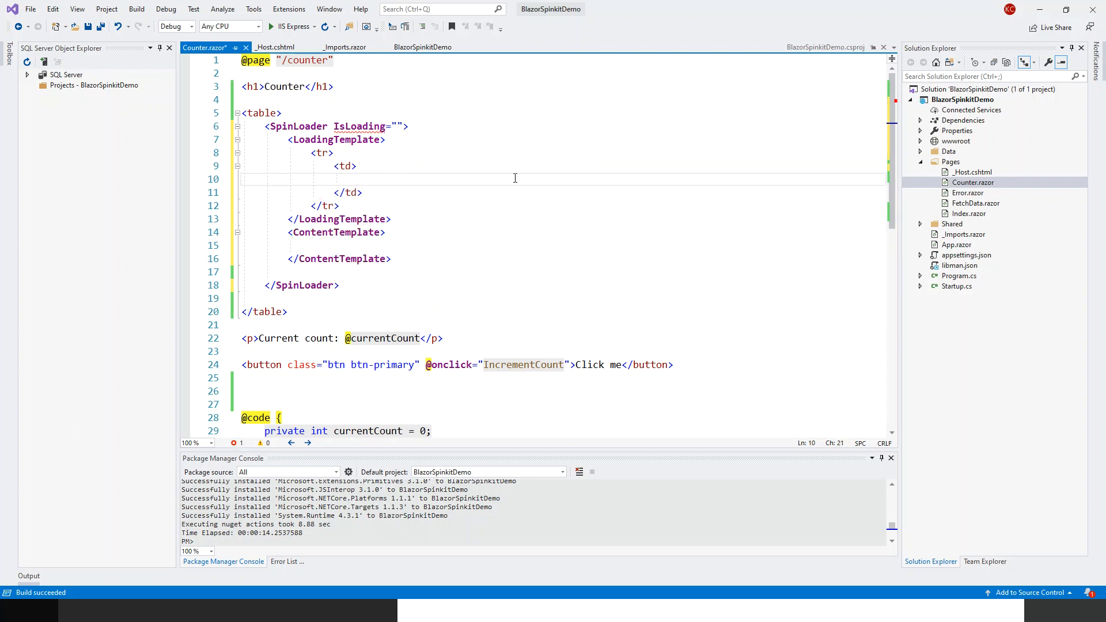
{"action": "left_click", "coordinate": [356, 166]}
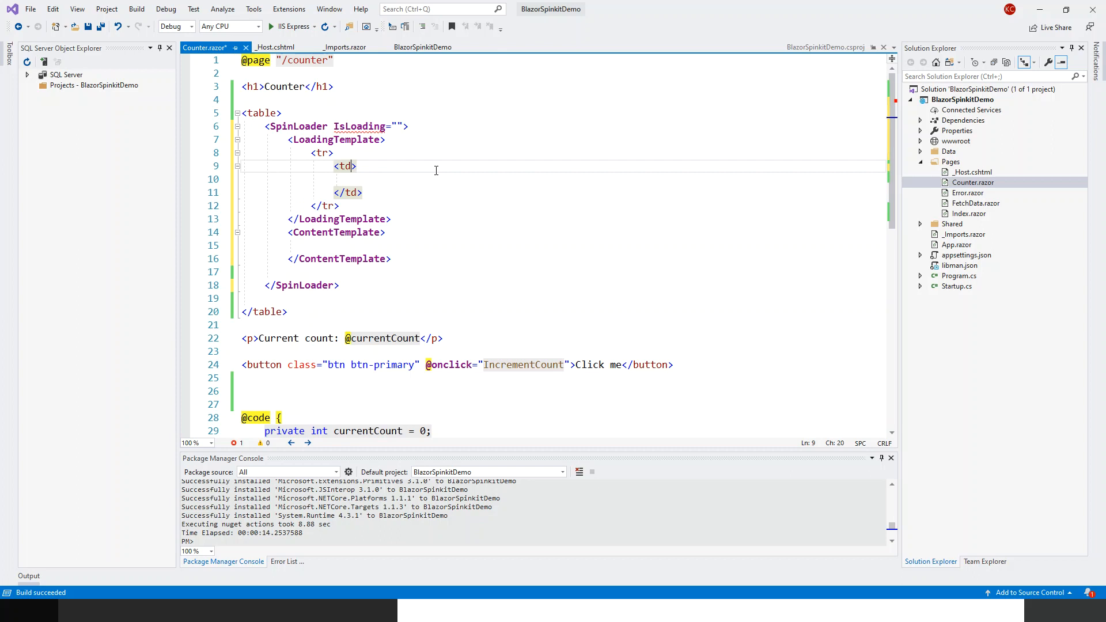
{"action": "type", "text": "st"}
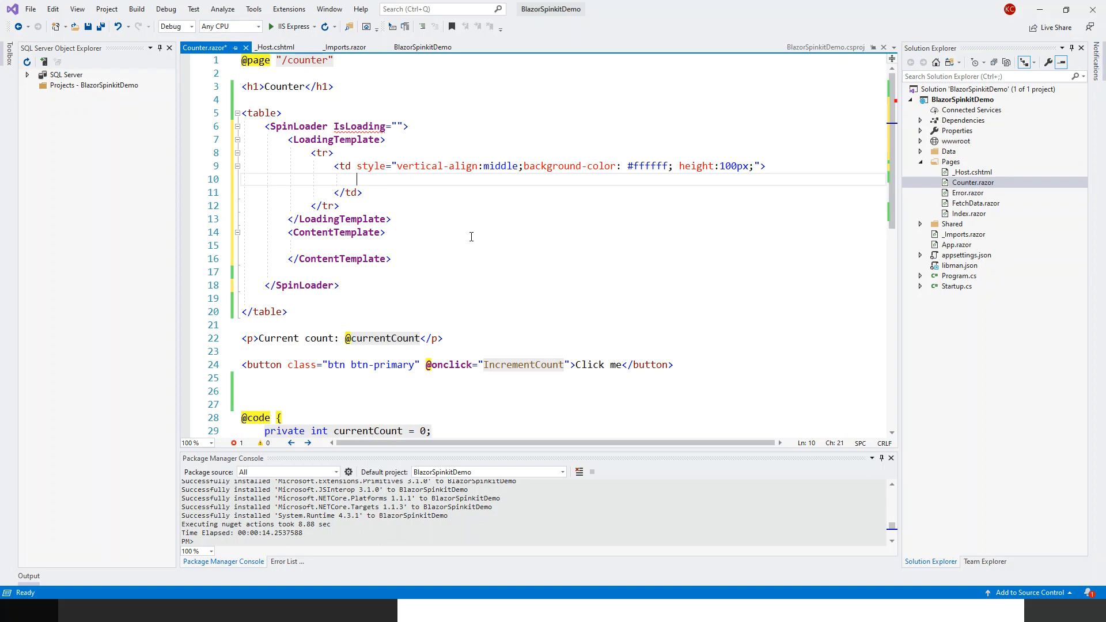
{"action": "type", "text": "<a"}
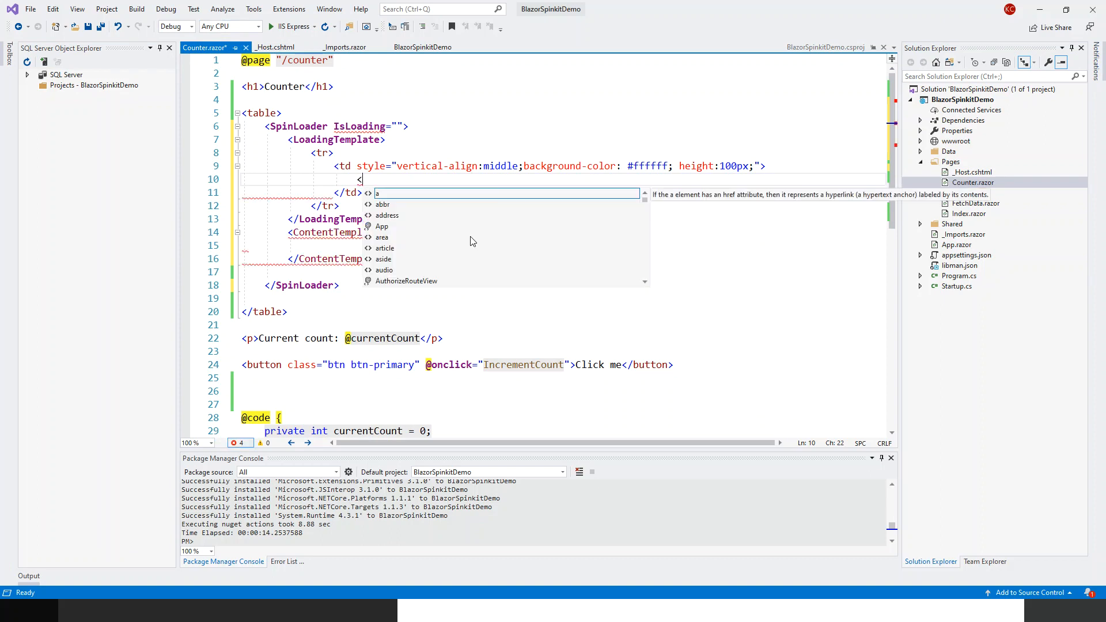
{"action": "type", "text": "Bounce"}
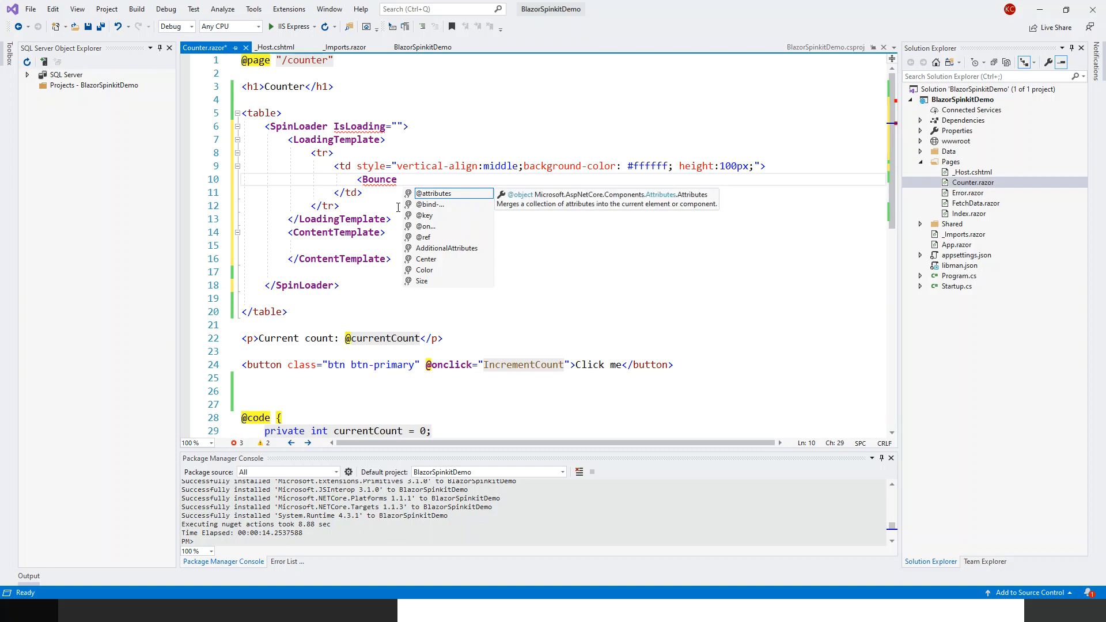
Set the Bounce spinner's colour #e67e22, size 60px and centering, and close its tag.
{"action": "type", "text": "Col"}
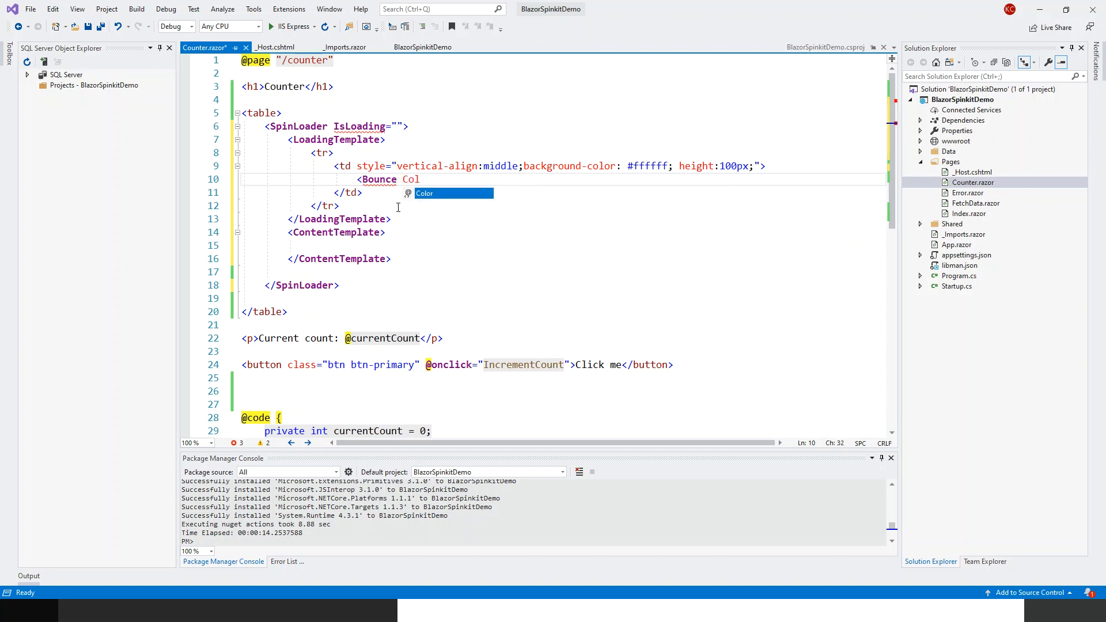
{"action": "type", "text": "=\""}
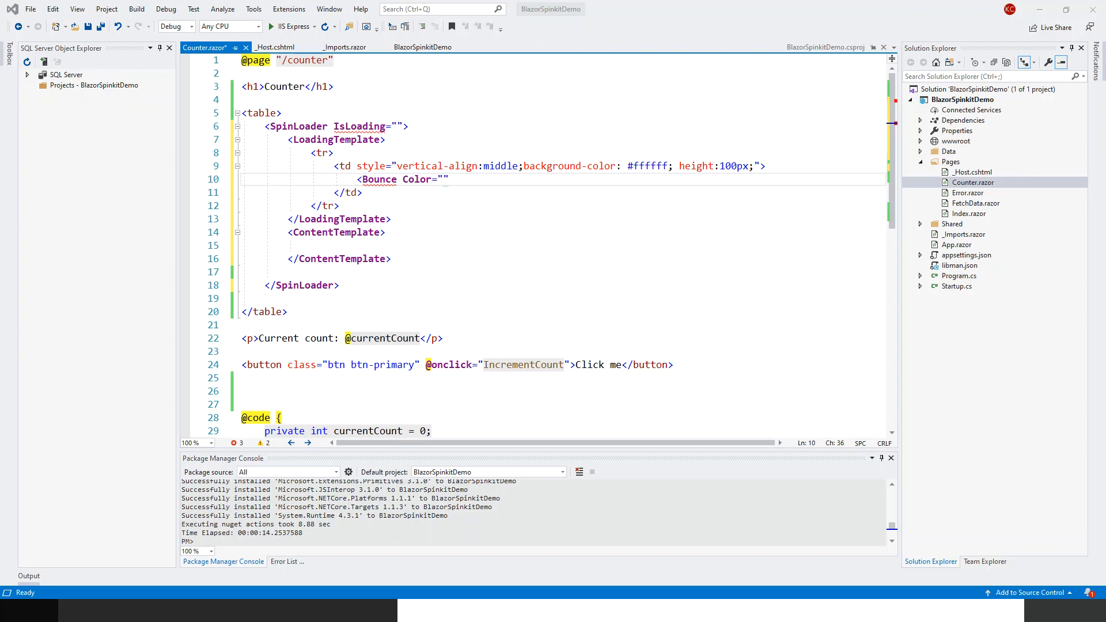
{"action": "left_click", "coordinate": [444, 180]}
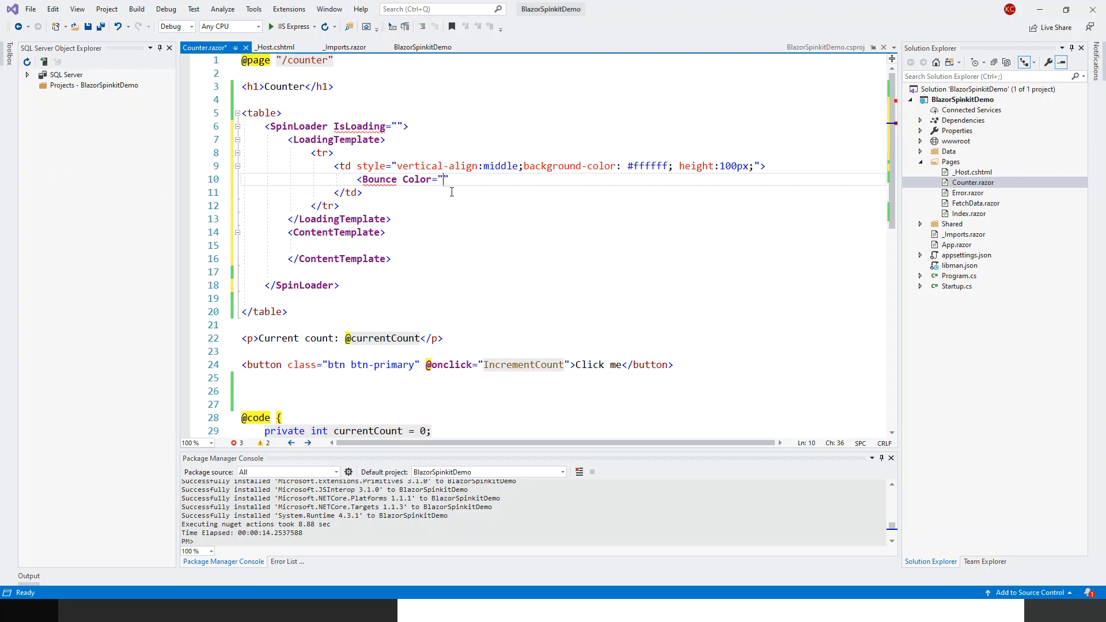
{"action": "type", "text": "e67e22"}
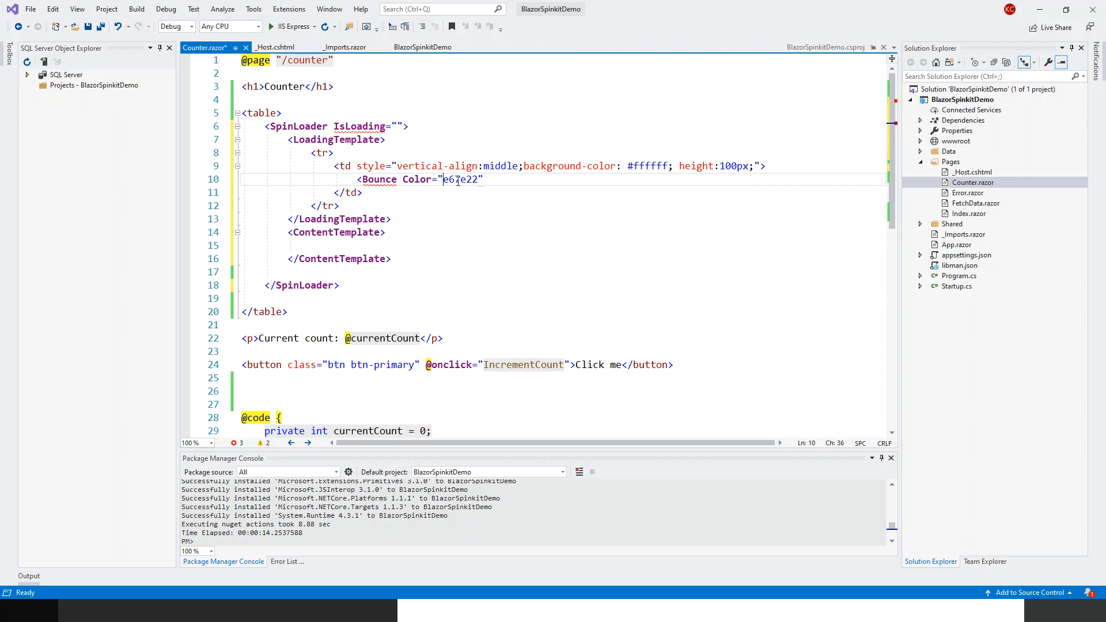
{"action": "type", "text": "#"}
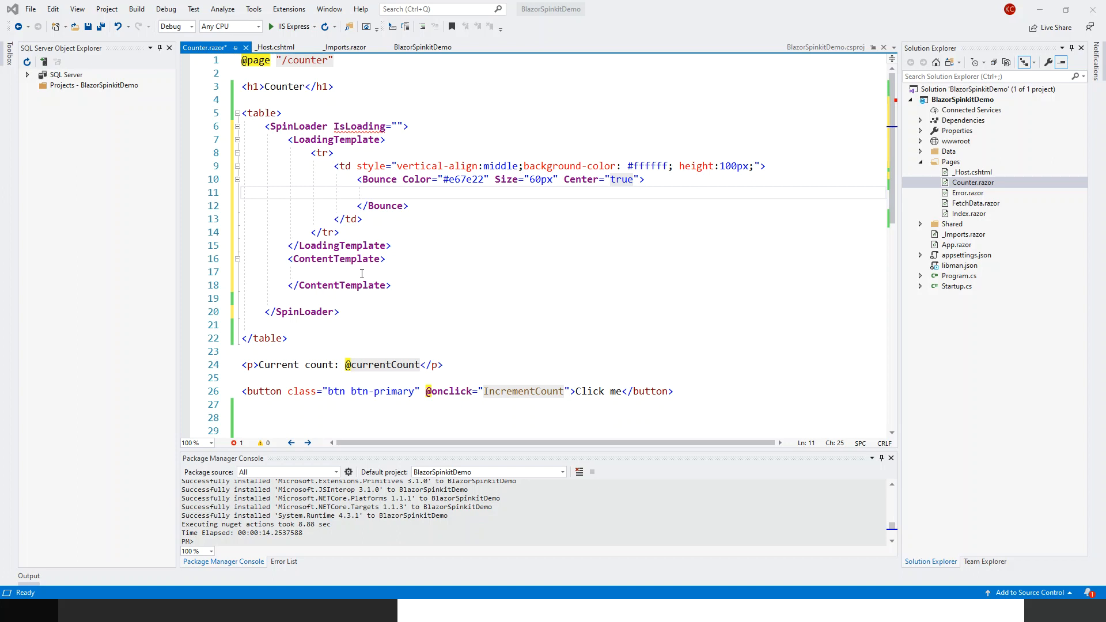
{"action": "left_click", "coordinate": [310, 272]}
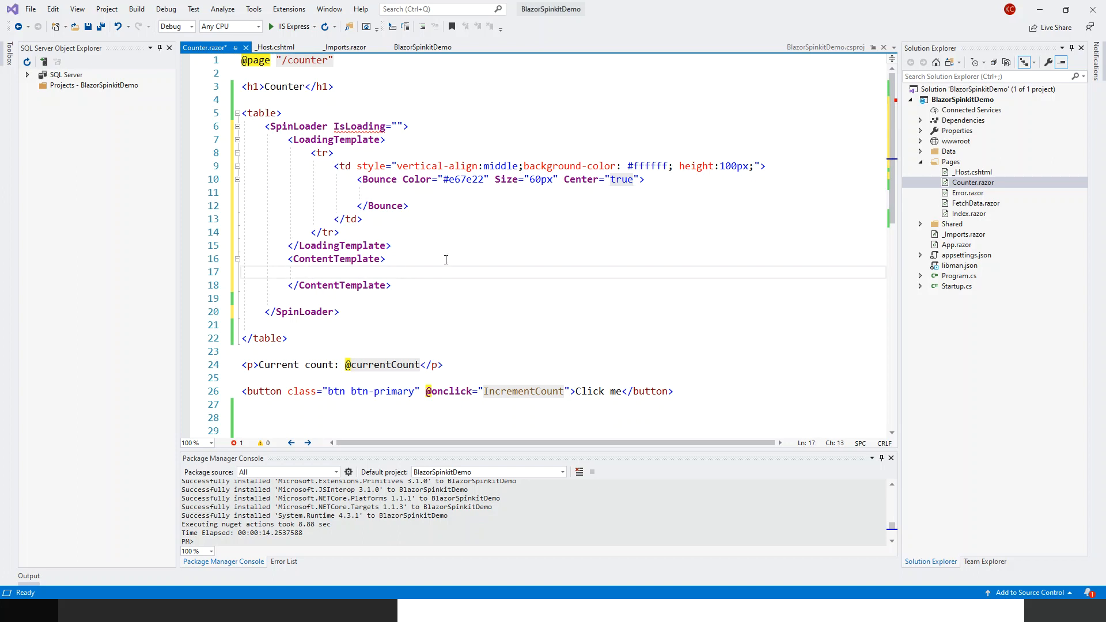
Add a table row and cell inside ContentTemplate labelled Current Count:.
{"action": "type", "text": "<tr>"}
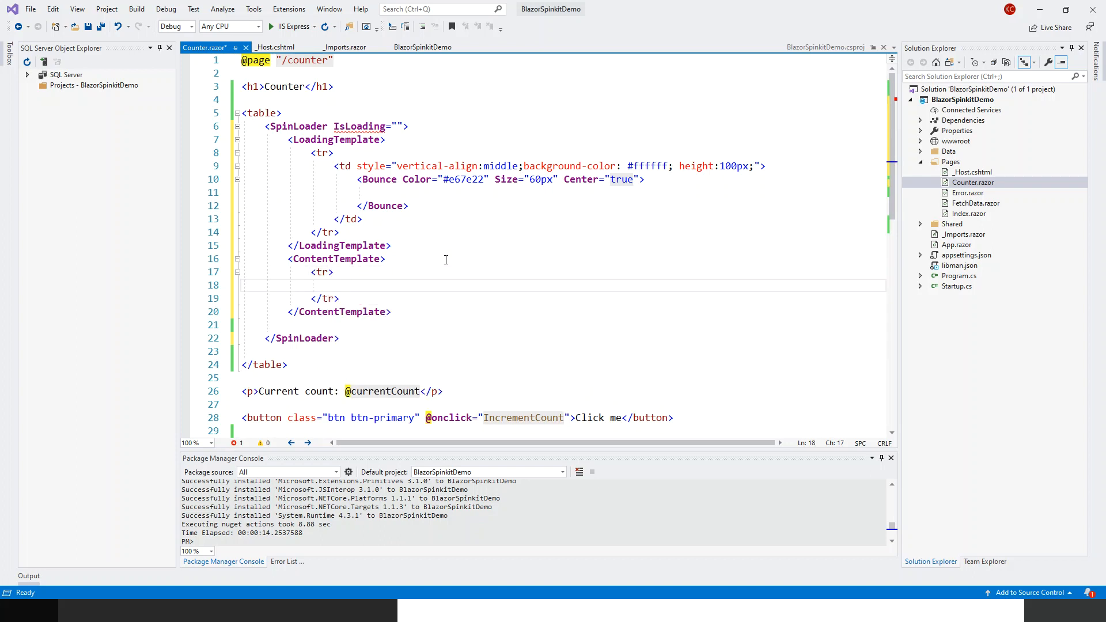
{"action": "type", "text": "<"}
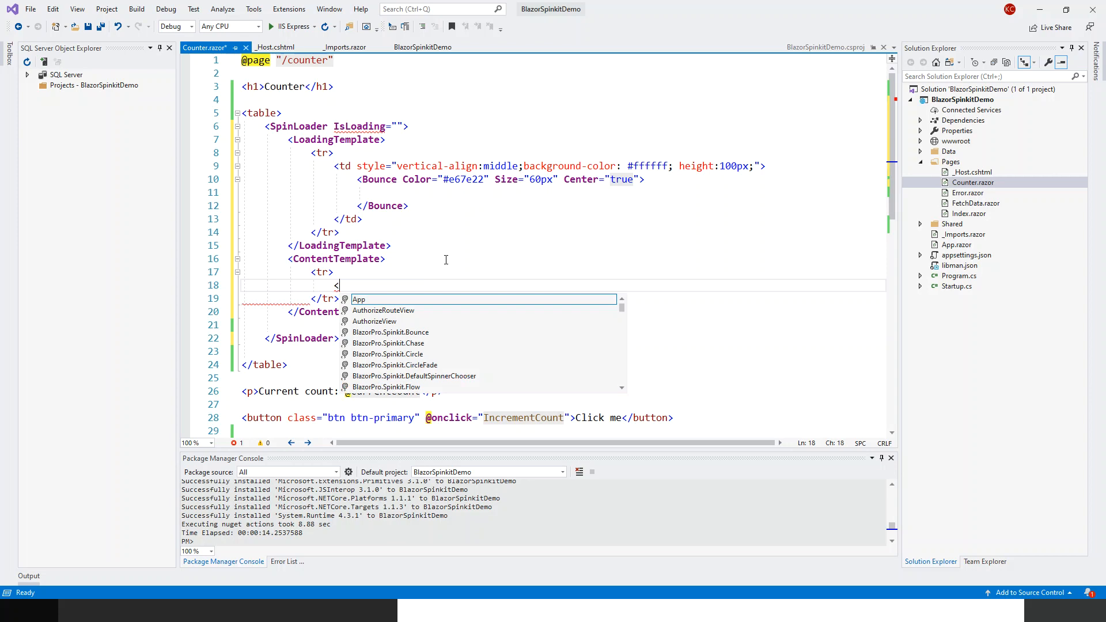
{"action": "type", "text": "td>"}
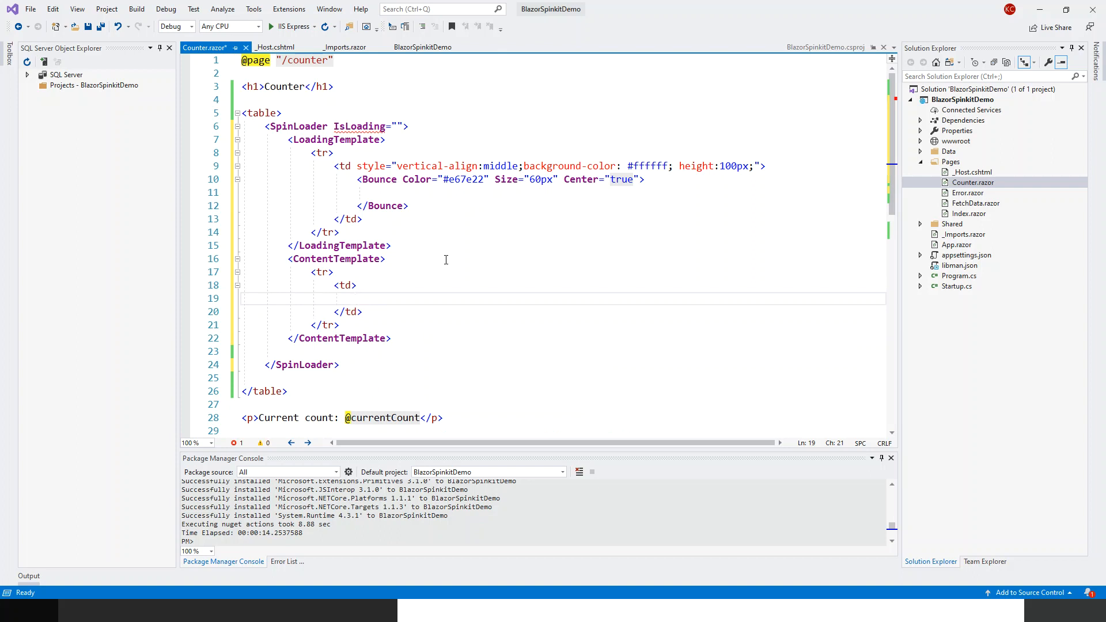
{"action": "type", "text": "Curre"}
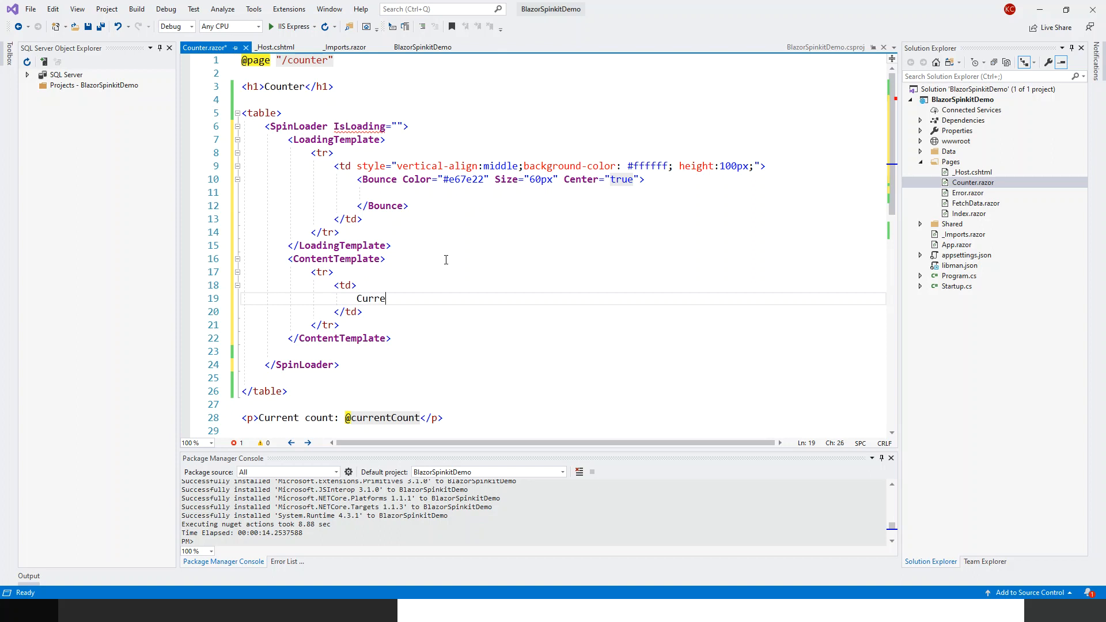
{"action": "type", "text": "nt"}
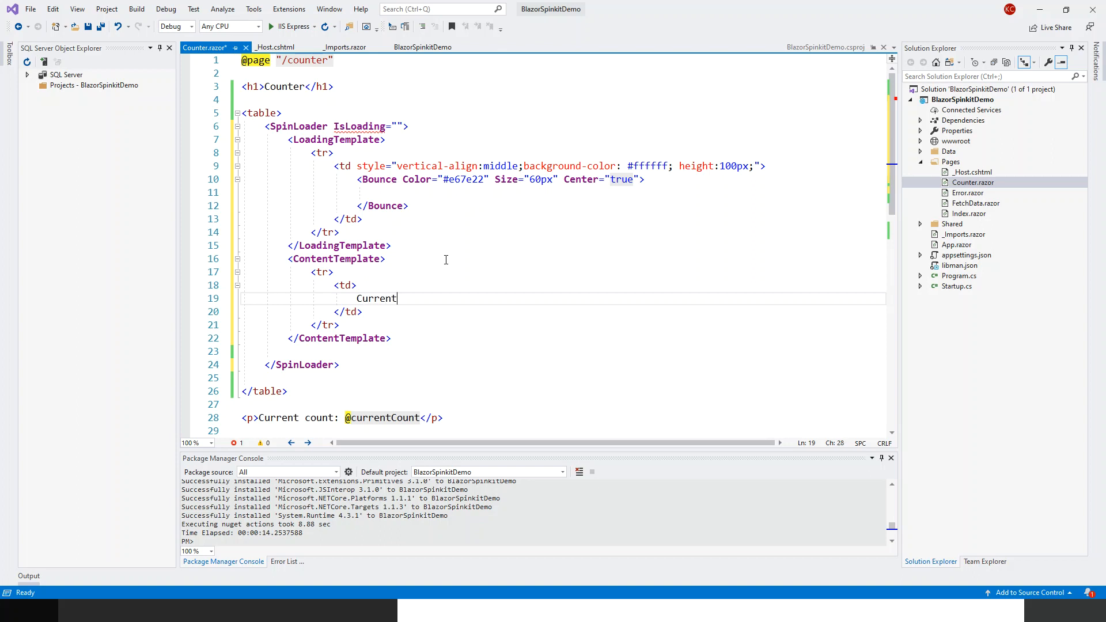
{"action": "type", "text": "C"}
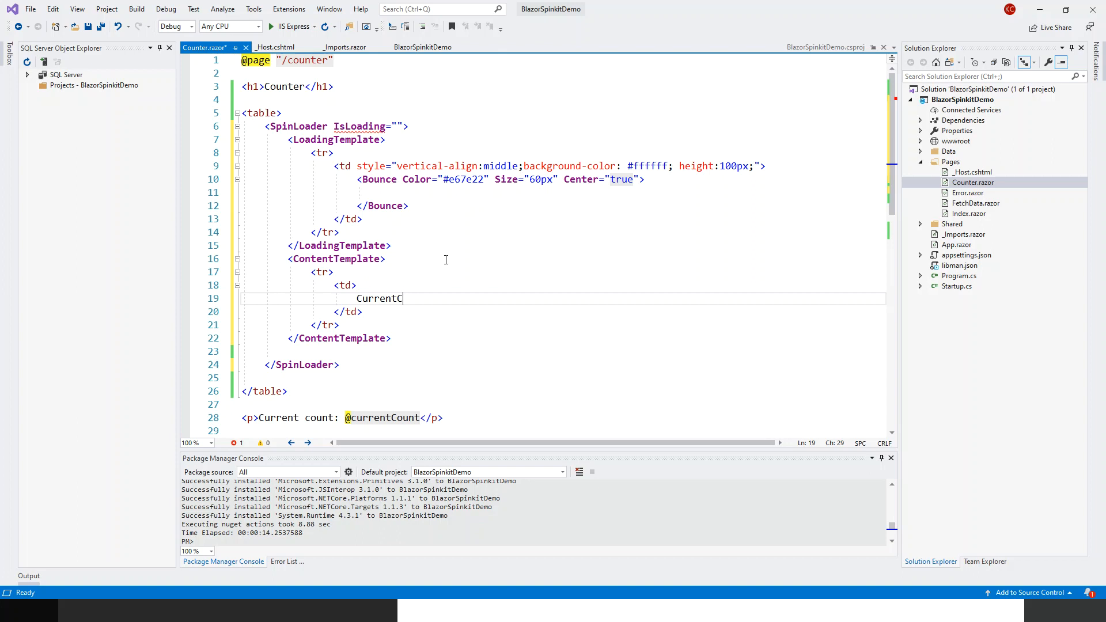
{"action": "type", "text": "ount"}
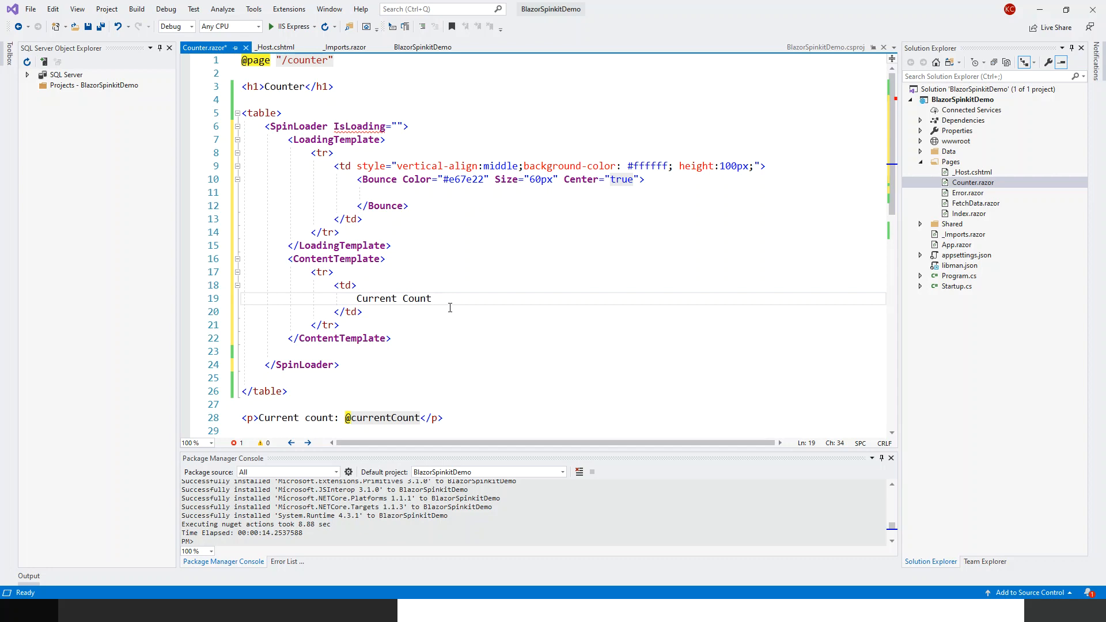
{"action": "type", "text": ":"}
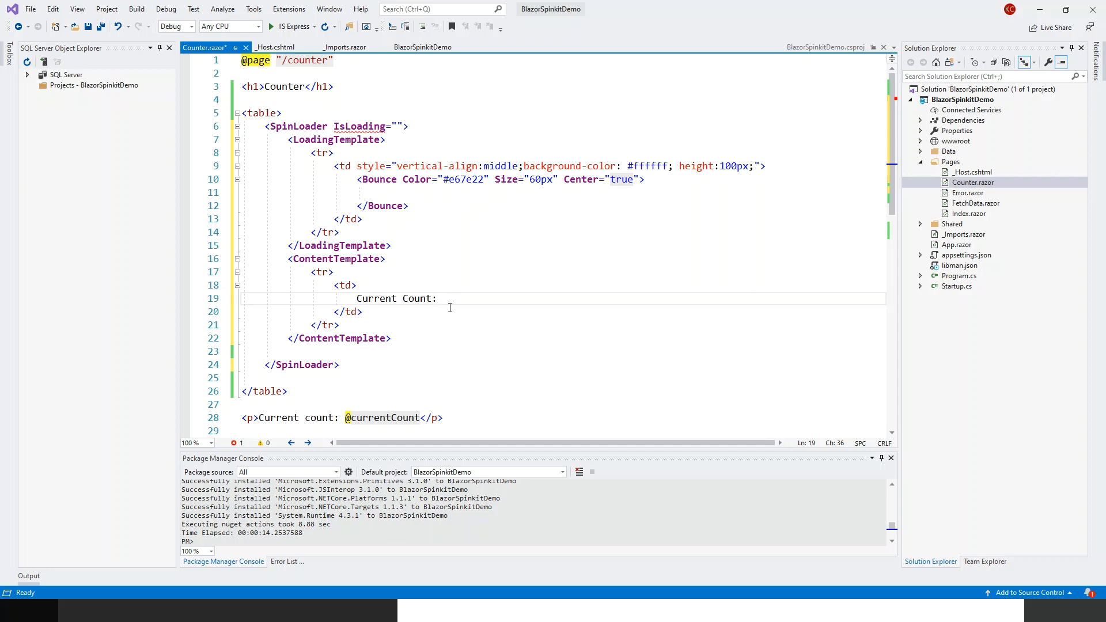
{"action": "type", "text": "@"}
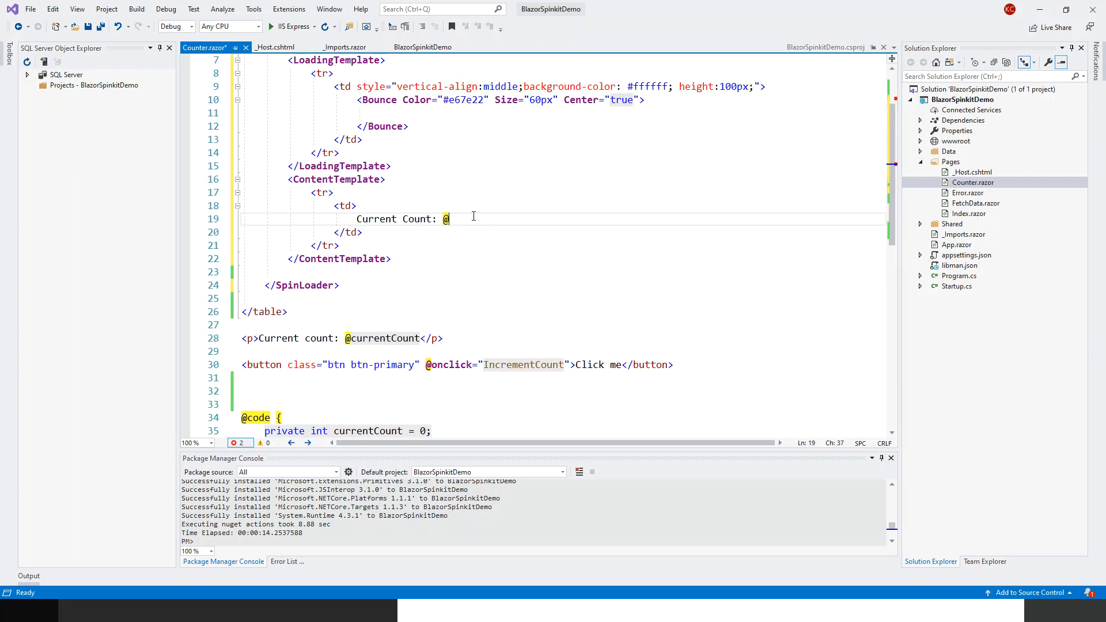
{"action": "type", "text": "c"}
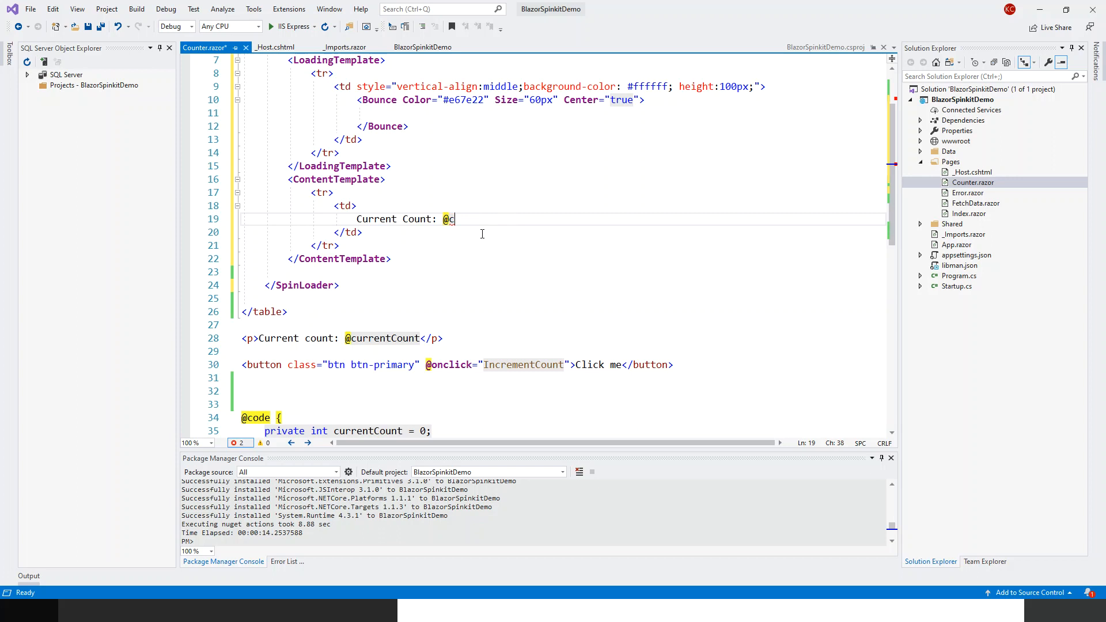
{"action": "type", "text": "urre"}
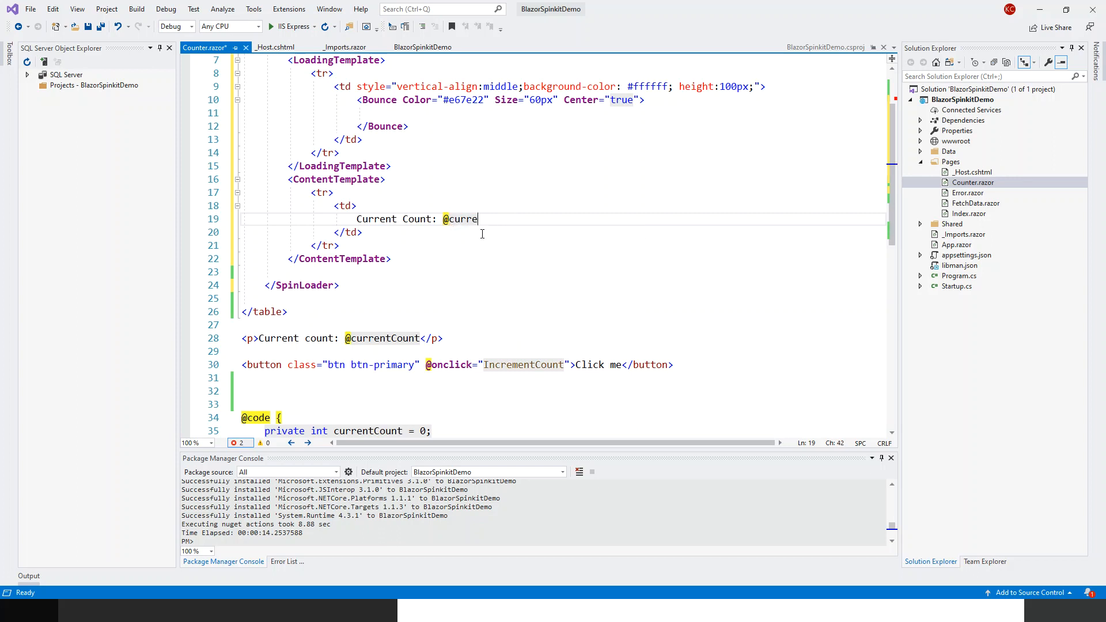
{"action": "type", "text": "ntCount."}
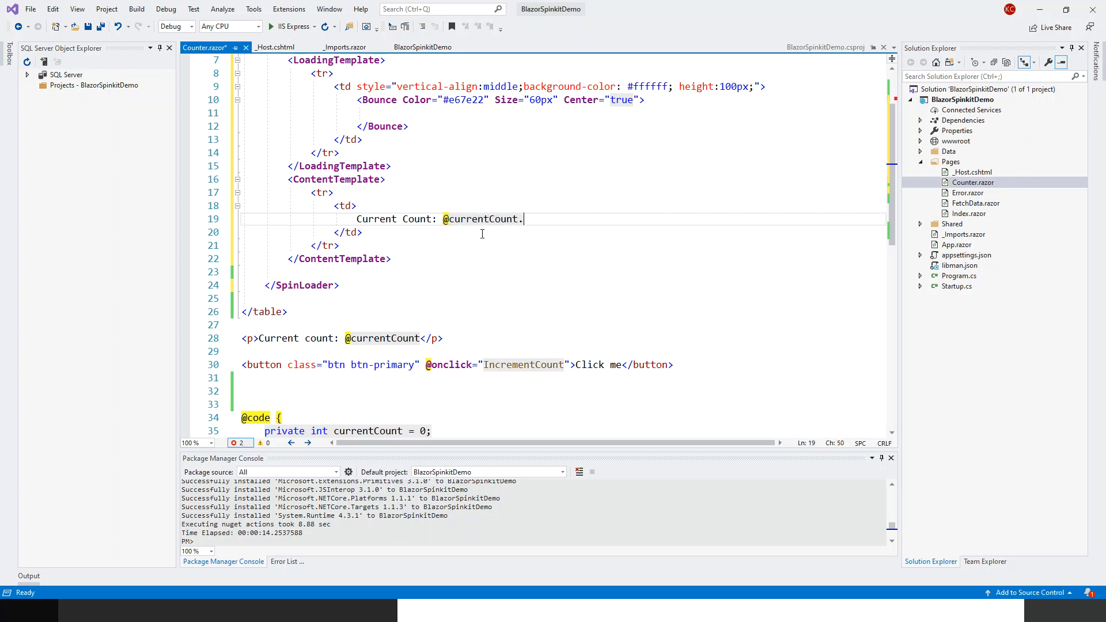
{"action": "type", "text": "ToString("}
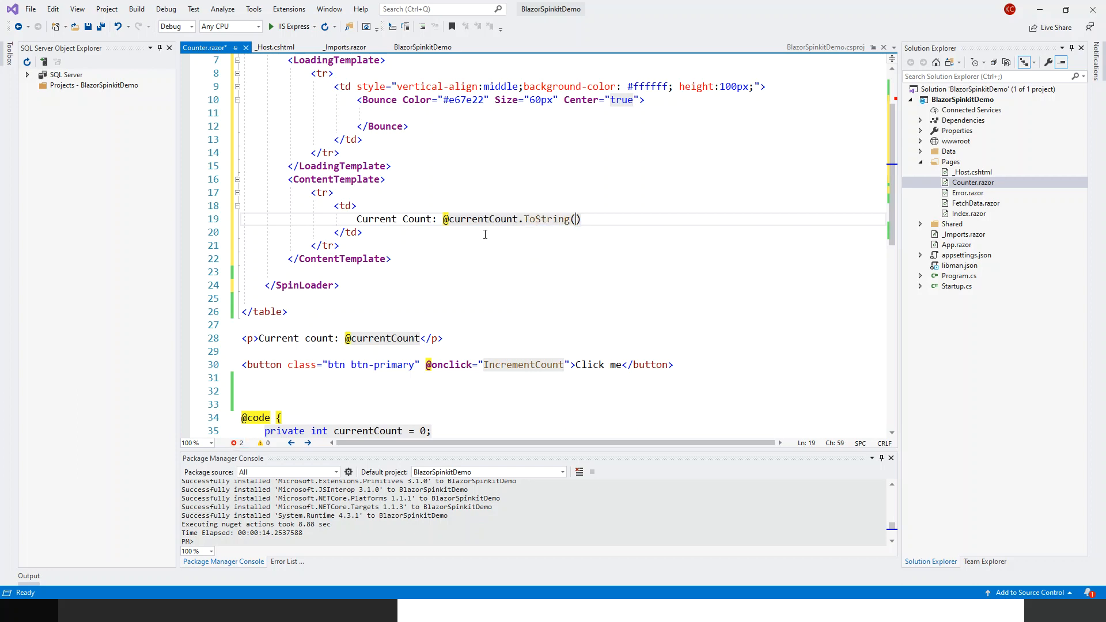
{"action": "mouse_move", "coordinate": [453, 266]}
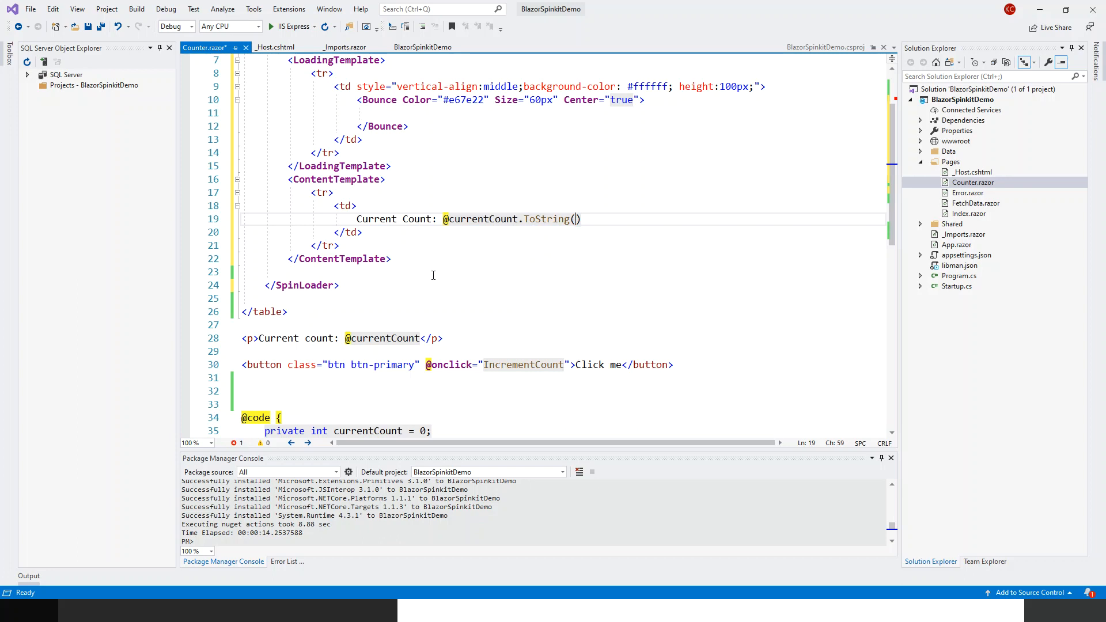
{"action": "mouse_move", "coordinate": [307, 299]}
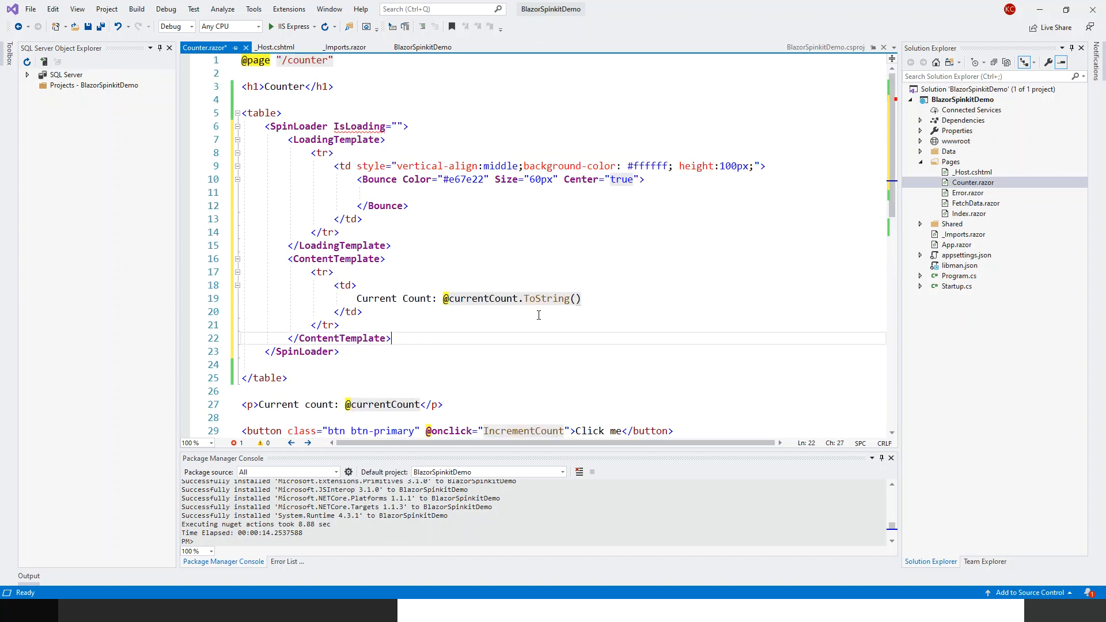
{"action": "scroll", "scroll_direction": "down", "scroll_amount": 3}
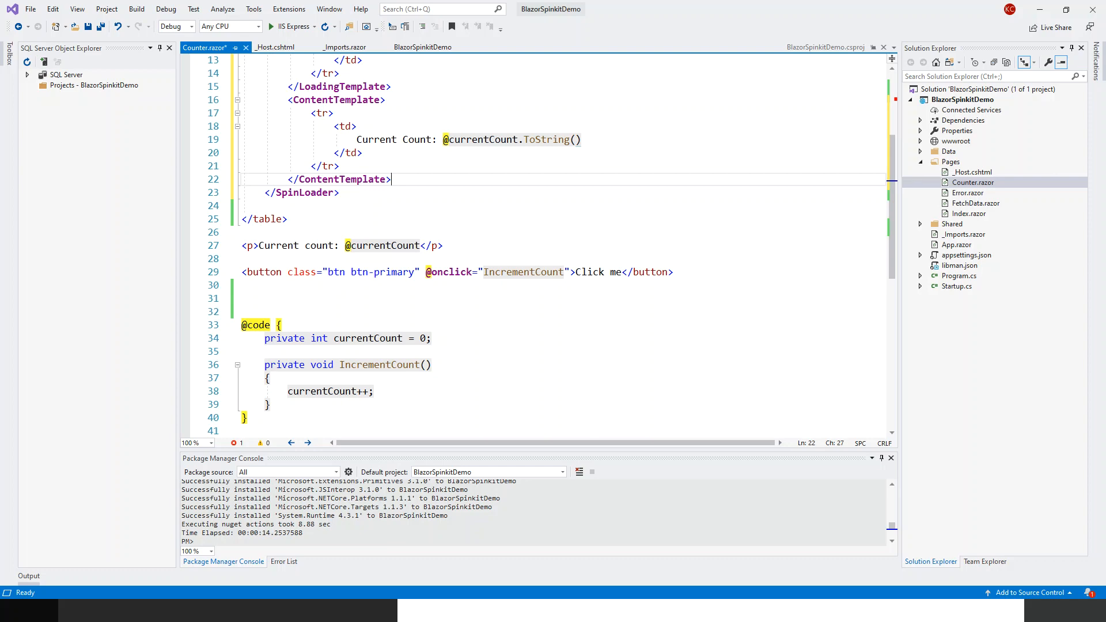
{"action": "mouse_move", "coordinate": [578, 345]}
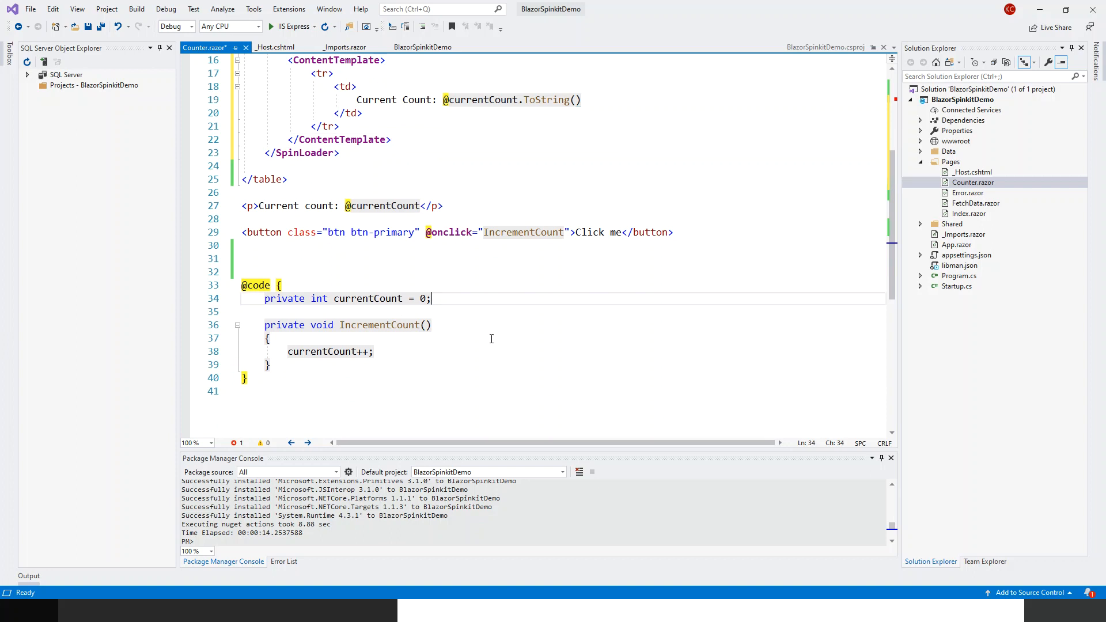
{"action": "key", "text": "enter"}
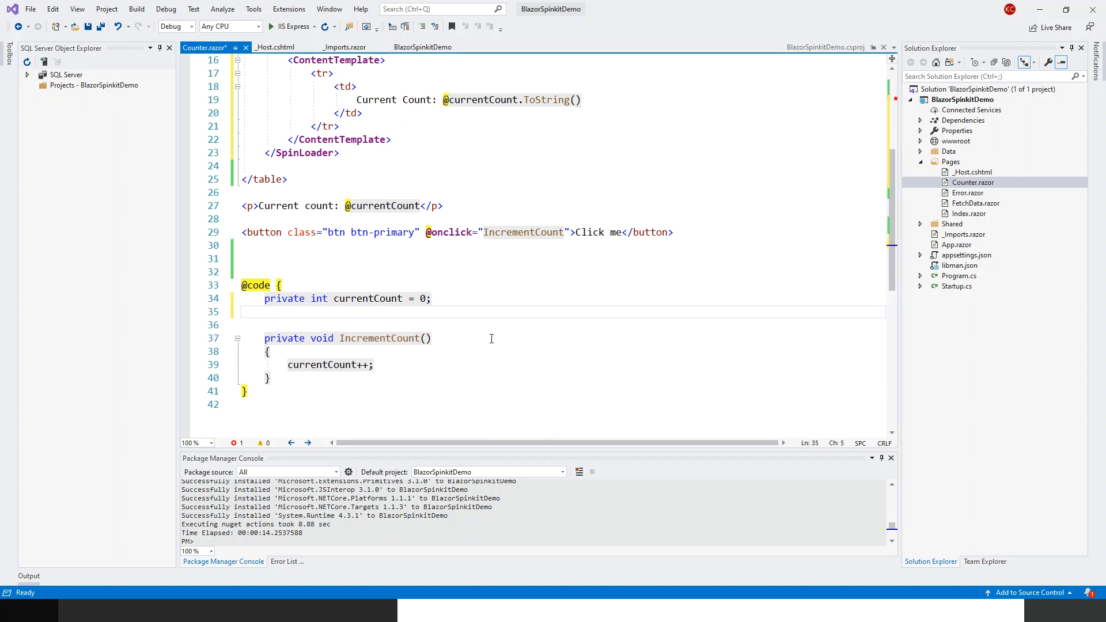
{"action": "type", "text": "bool"}
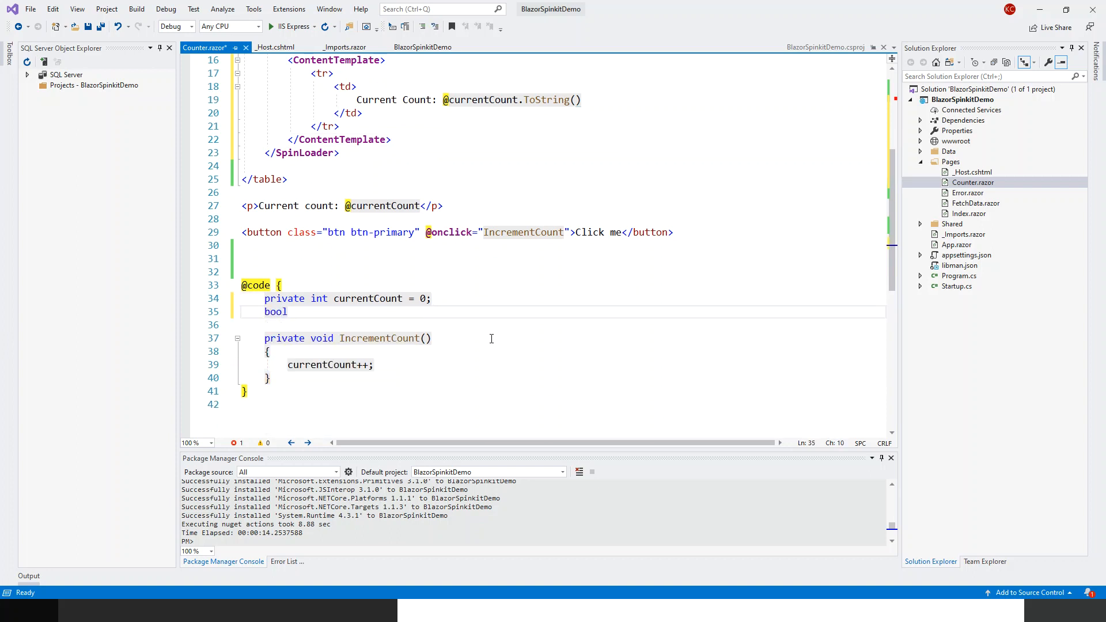
{"action": "type", "text": "sp"}
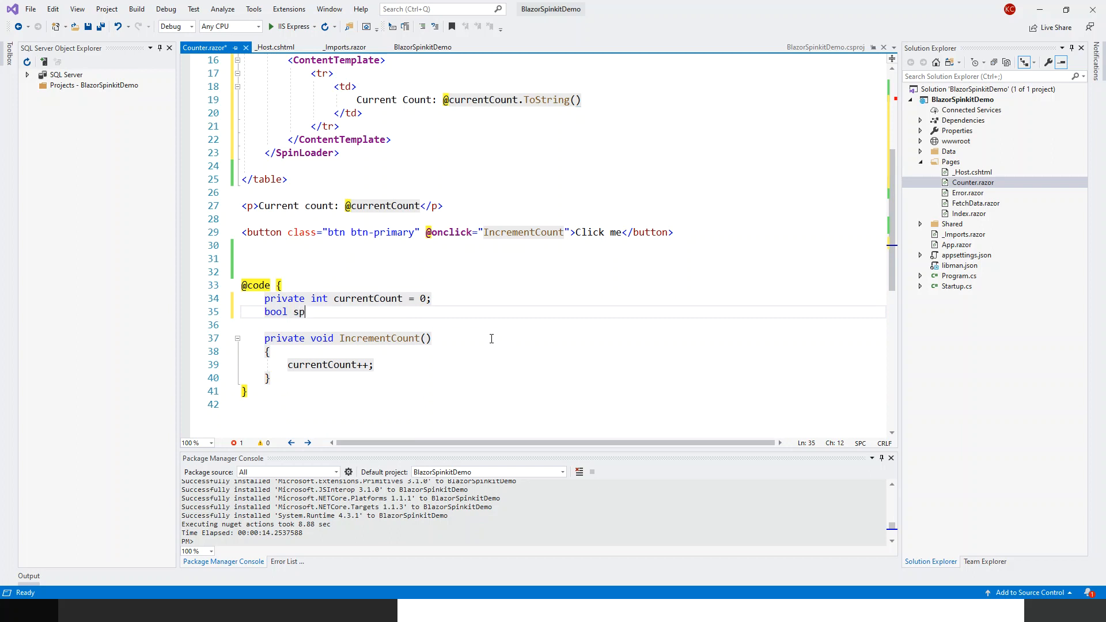
{"action": "type", "text": "in"}
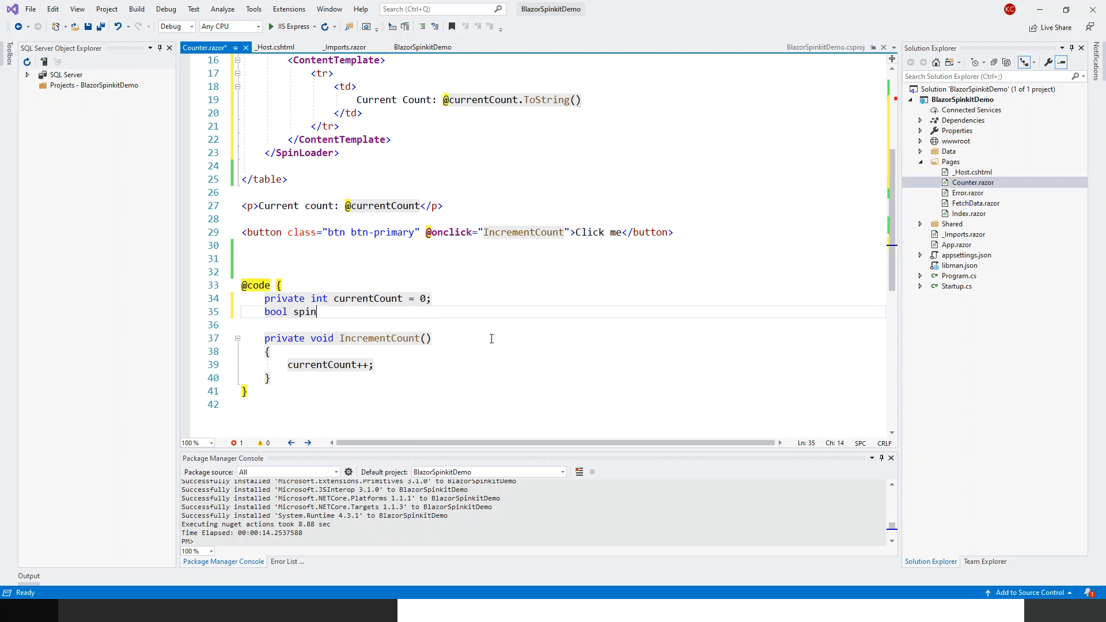
{"action": "type", "text": "ning ="}
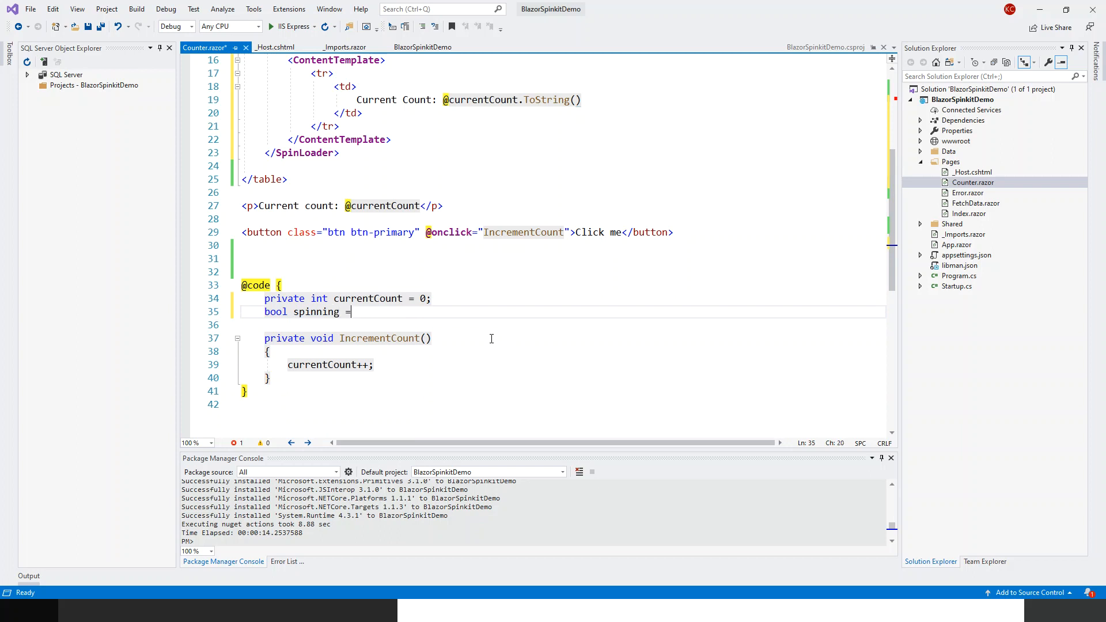
{"action": "type", "text": "false;"}
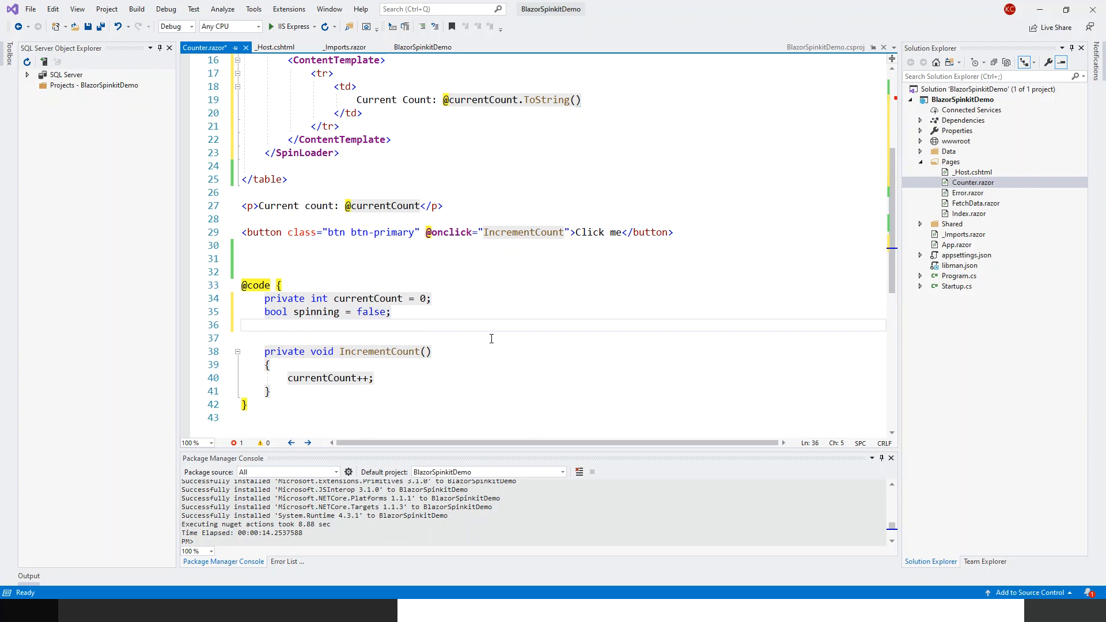
Declare 'bool isLoading = false;' below the spinning field.
{"action": "type", "text": "bool is"}
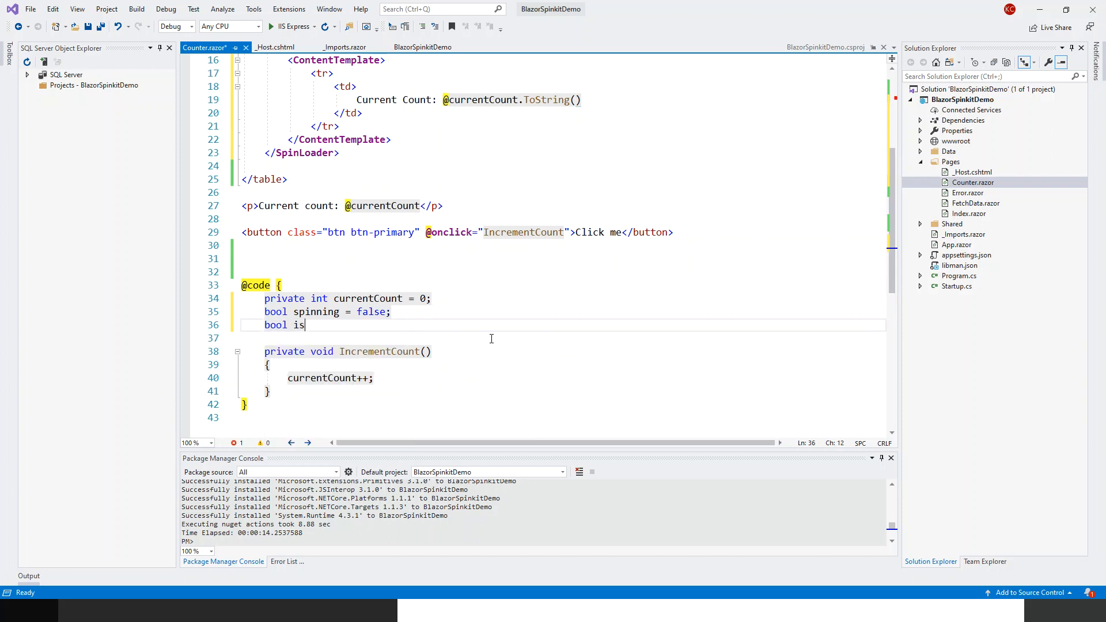
{"action": "type", "text": "Loadin"}
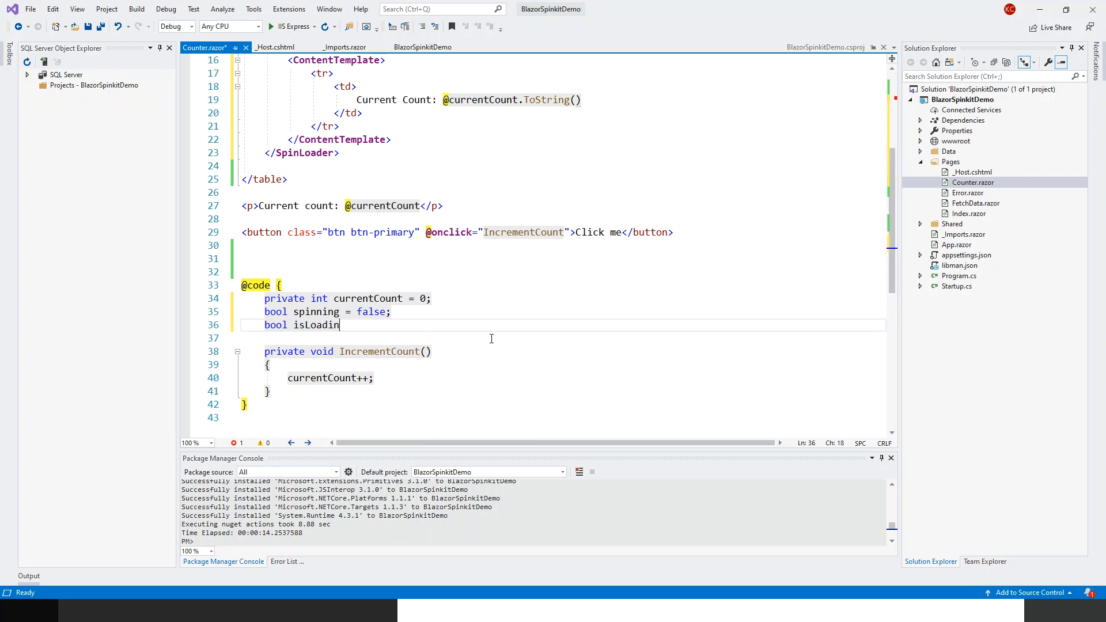
{"action": "type", "text": "g ="}
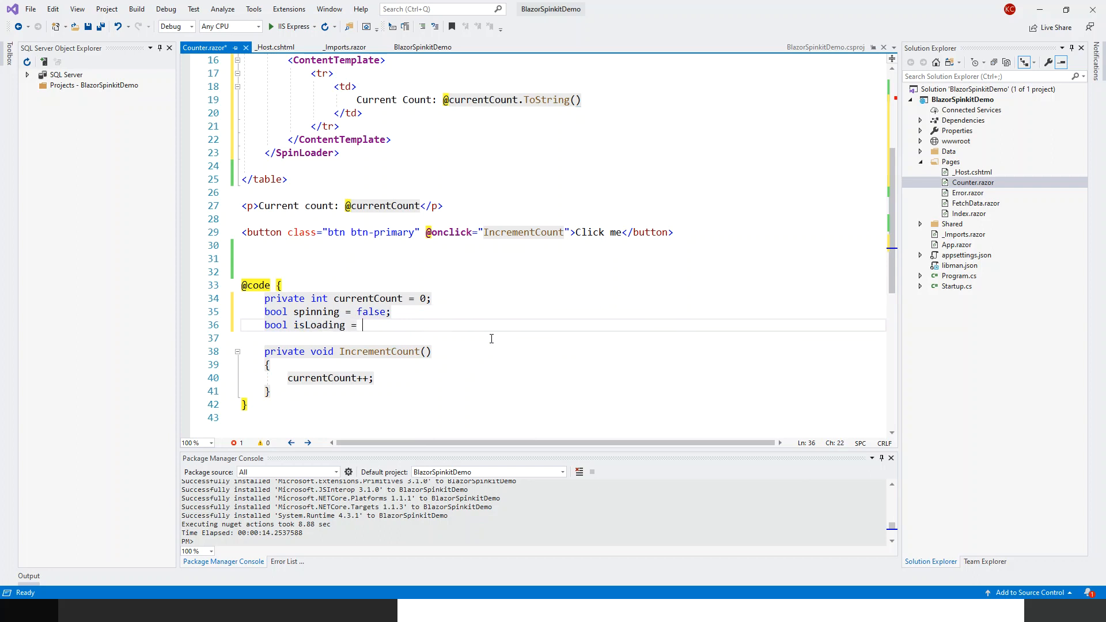
{"action": "type", "text": "false"}
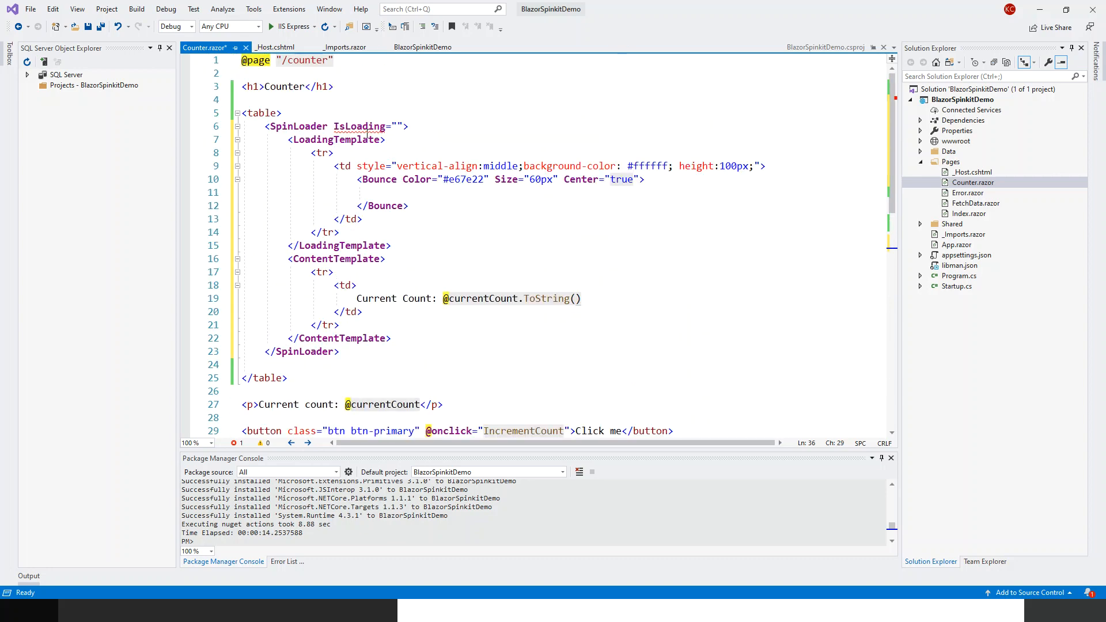
Set the SpinLoader's IsLoading="" attribute to isLoading.
{"action": "scroll", "scroll_direction": "down", "scroll_amount": 3}
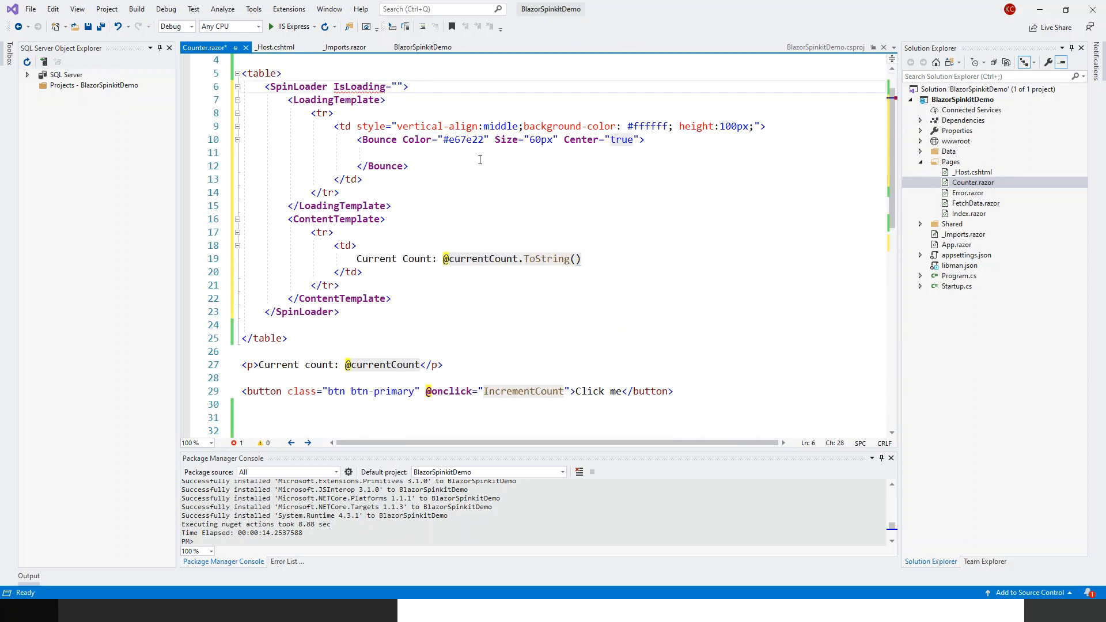
{"action": "type", "text": "isLoading"}
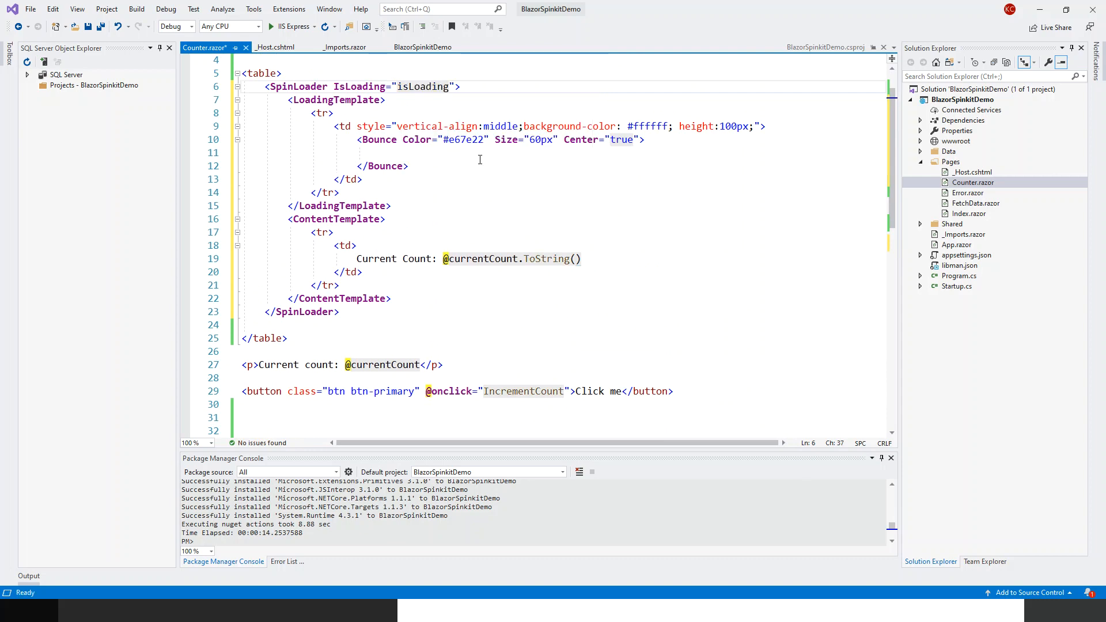
{"action": "scroll", "scroll_direction": "down", "scroll_amount": 3}
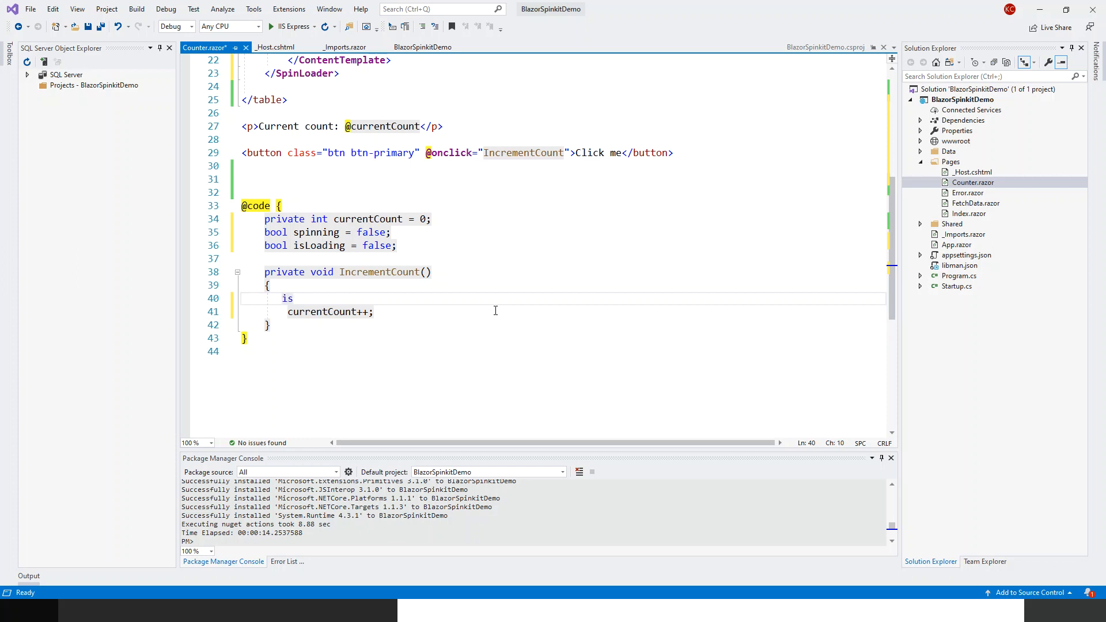
Add 'isLoading = false;' at the start of IncrementCount and move below the method.
{"action": "type", "text": "Loading"}
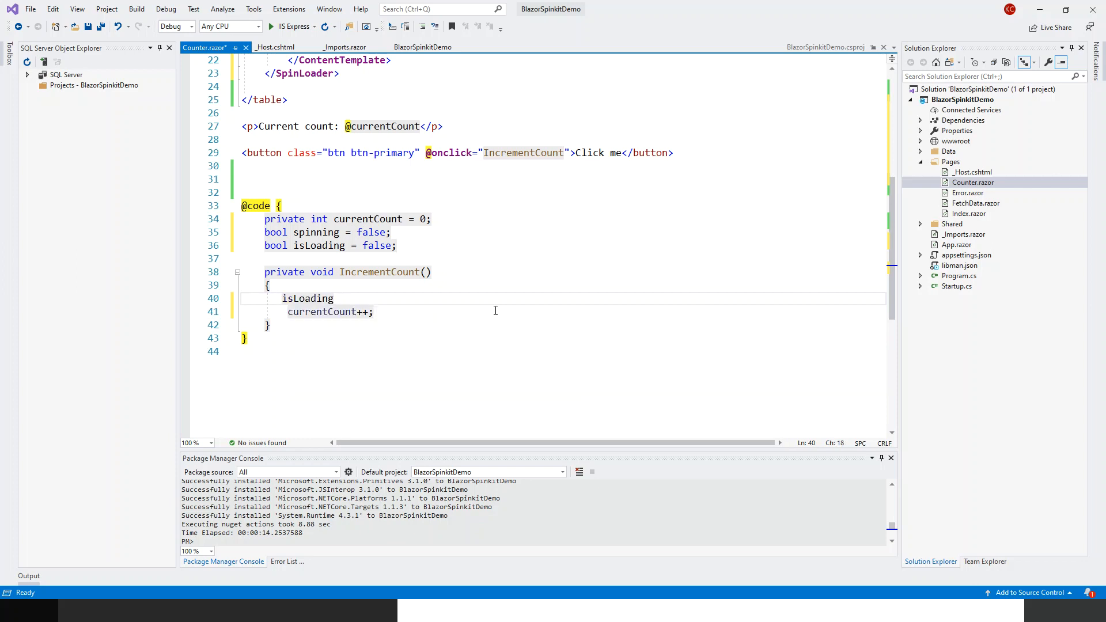
{"action": "type", "text": "= fa"}
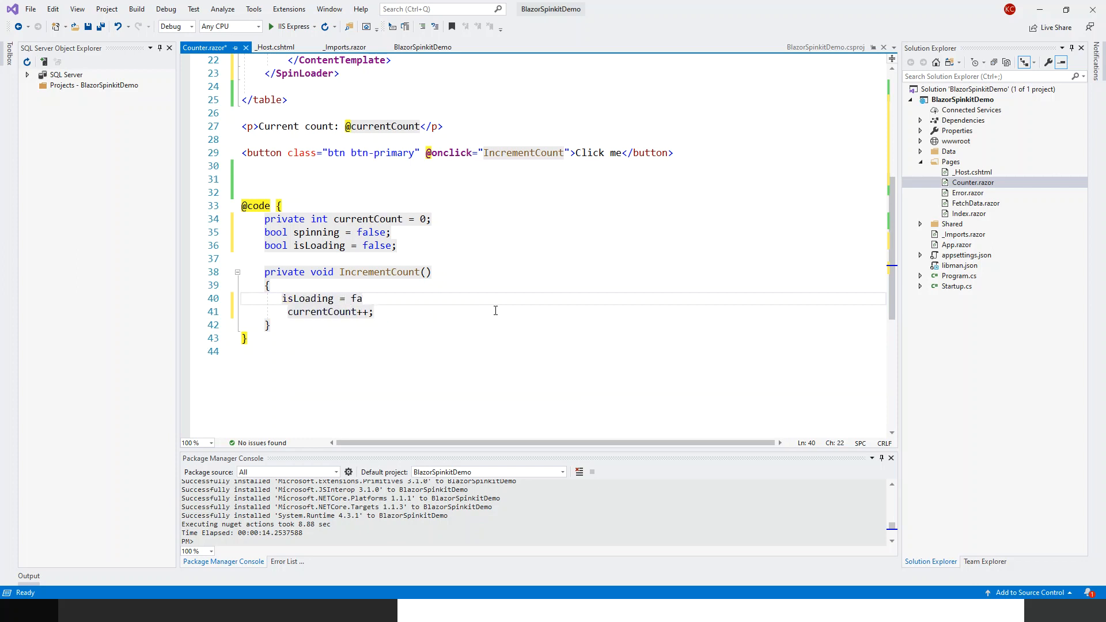
{"action": "type", "text": "lse"}
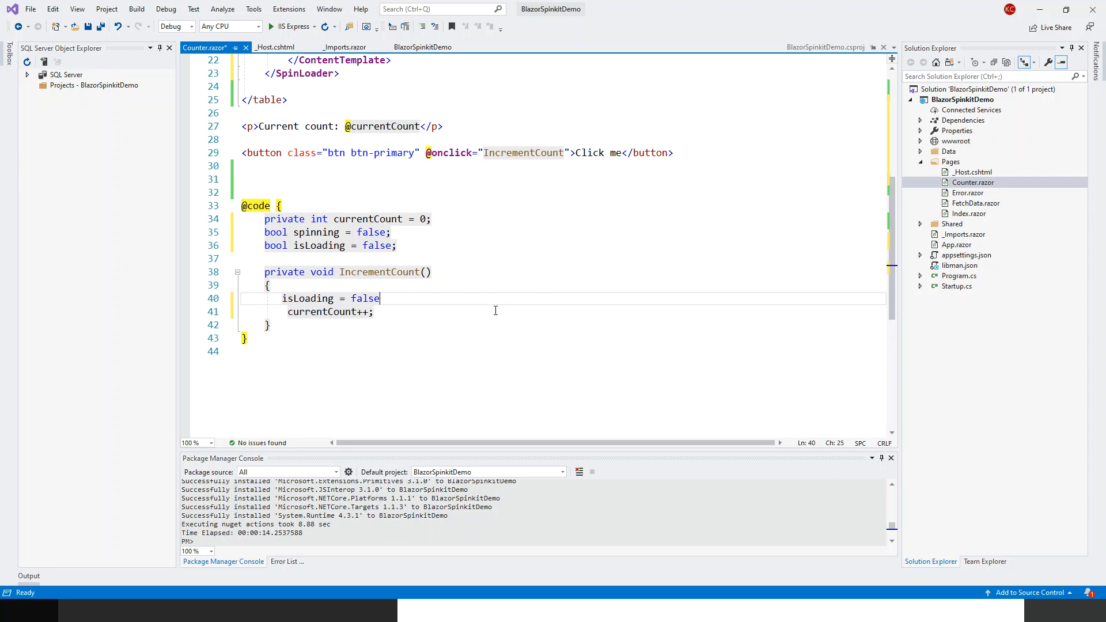
{"action": "type", "text": ";"}
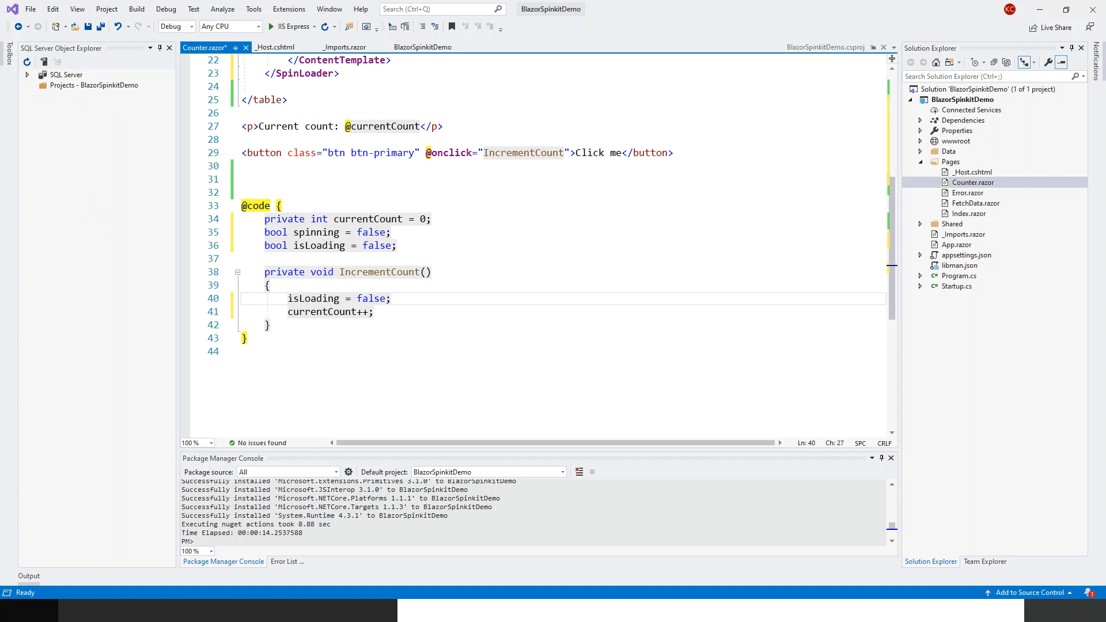
{"action": "mouse_move", "coordinate": [443, 252]}
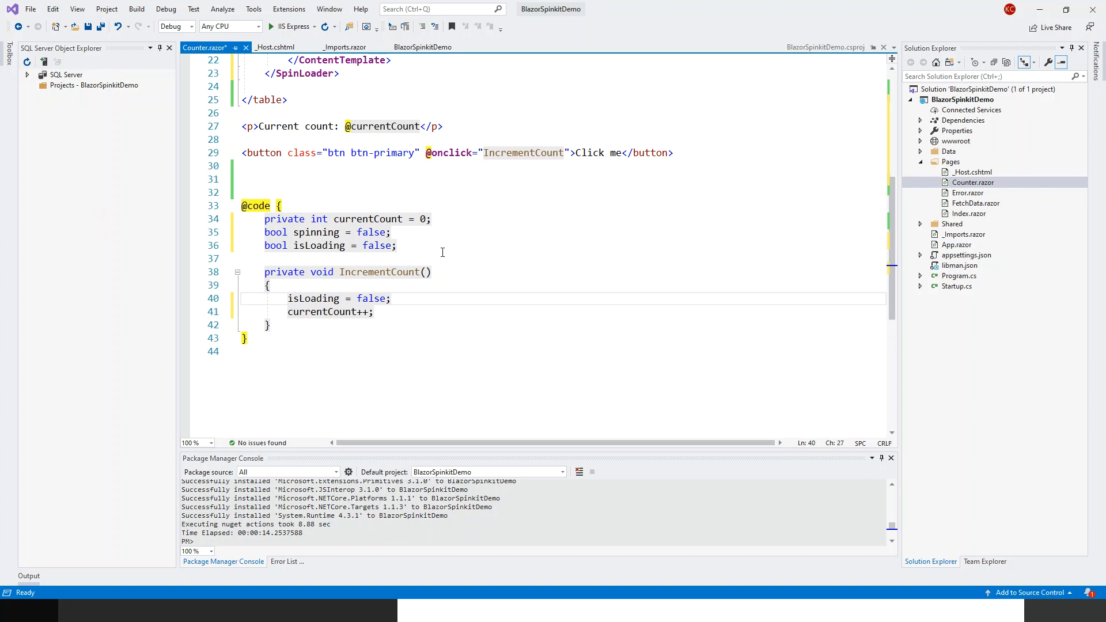
{"action": "left_click", "coordinate": [271, 325]}
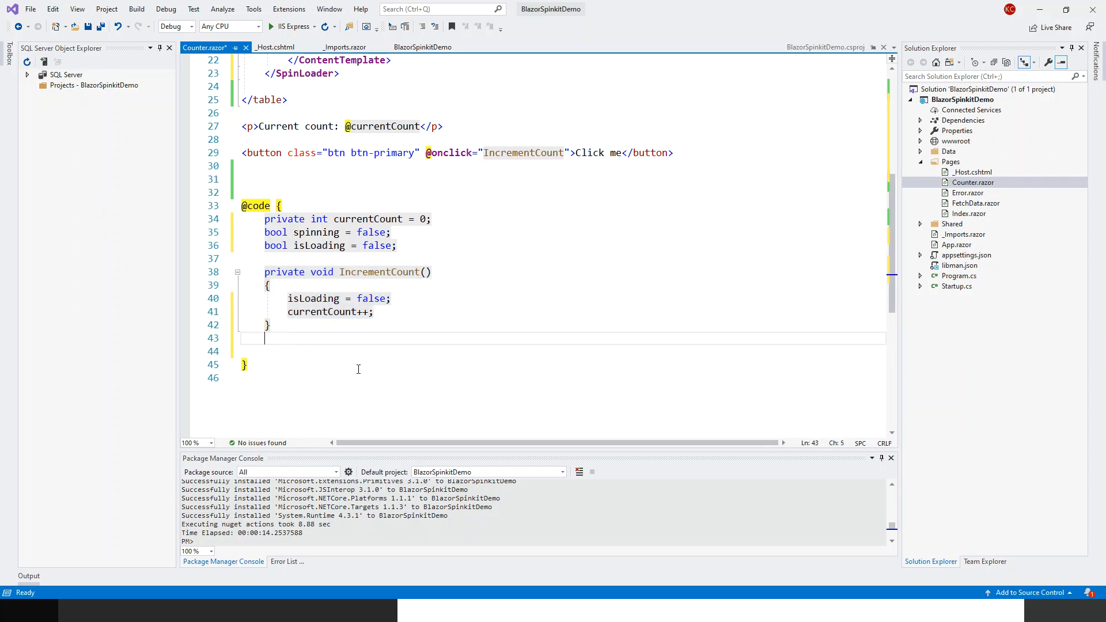
Declare a new method 'async Task AsyncLongOperation()' below IncrementCount.
{"action": "type", "text": "async"}
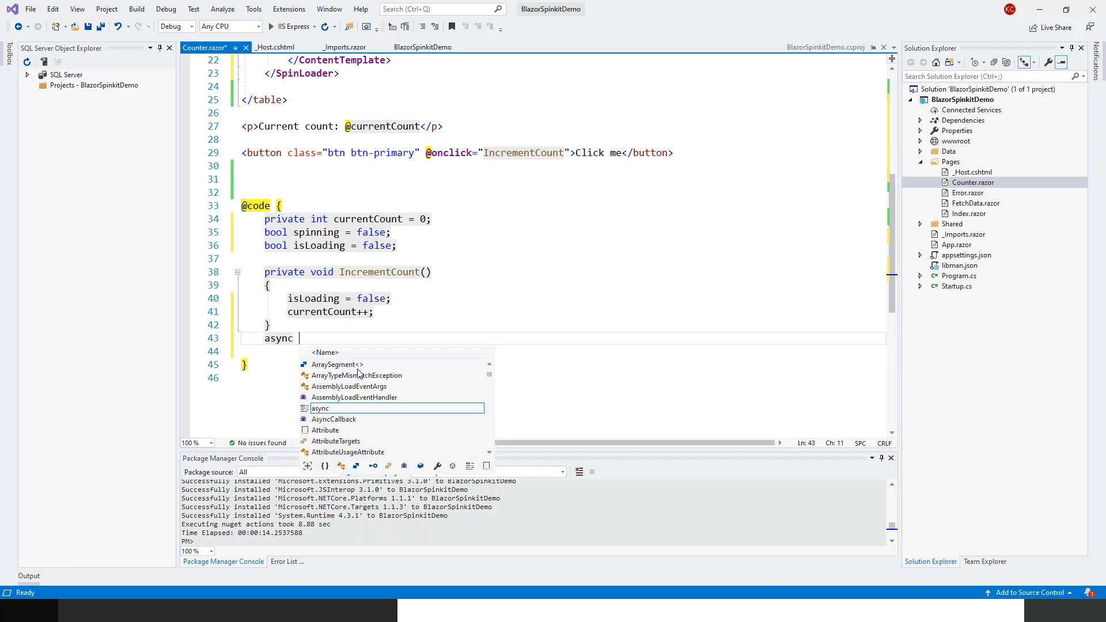
{"action": "type", "text": "Task"}
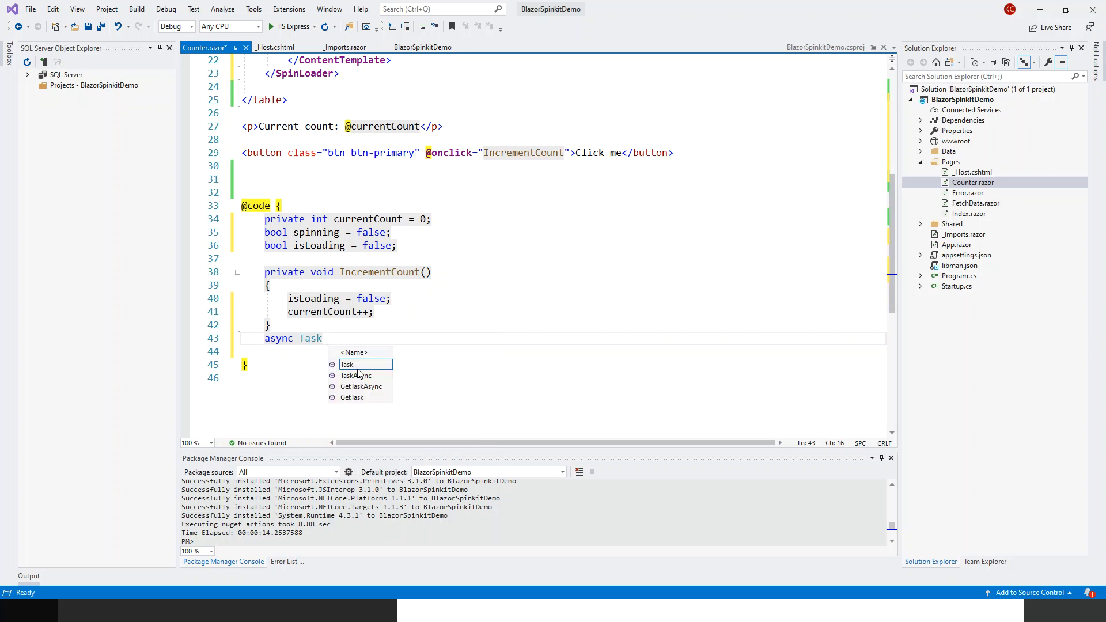
{"action": "type", "text": "Asy"}
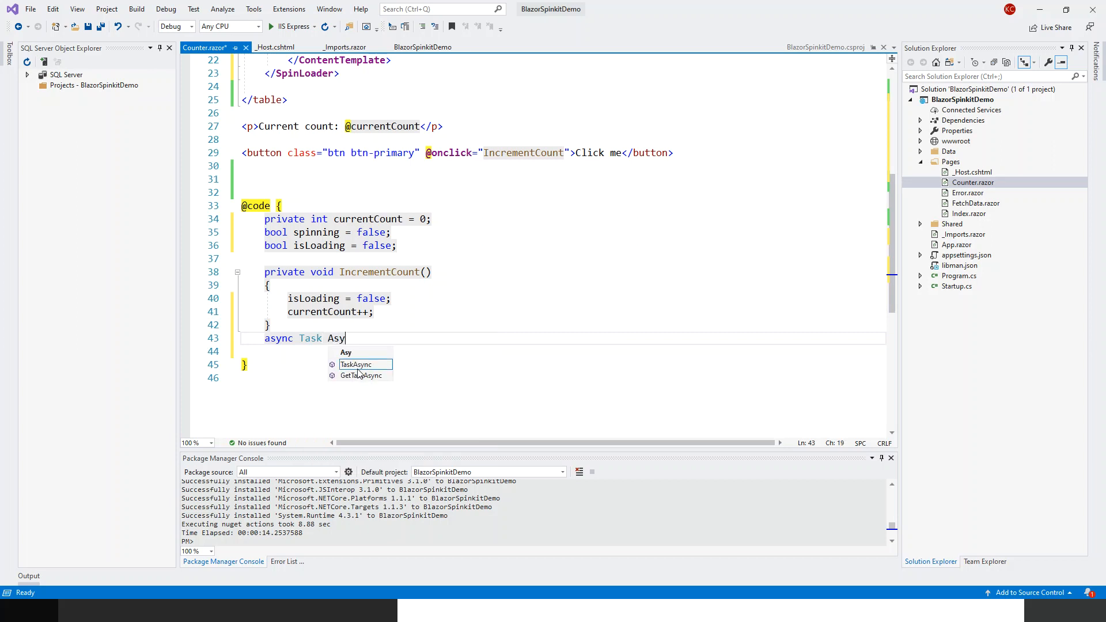
{"action": "type", "text": "nc"}
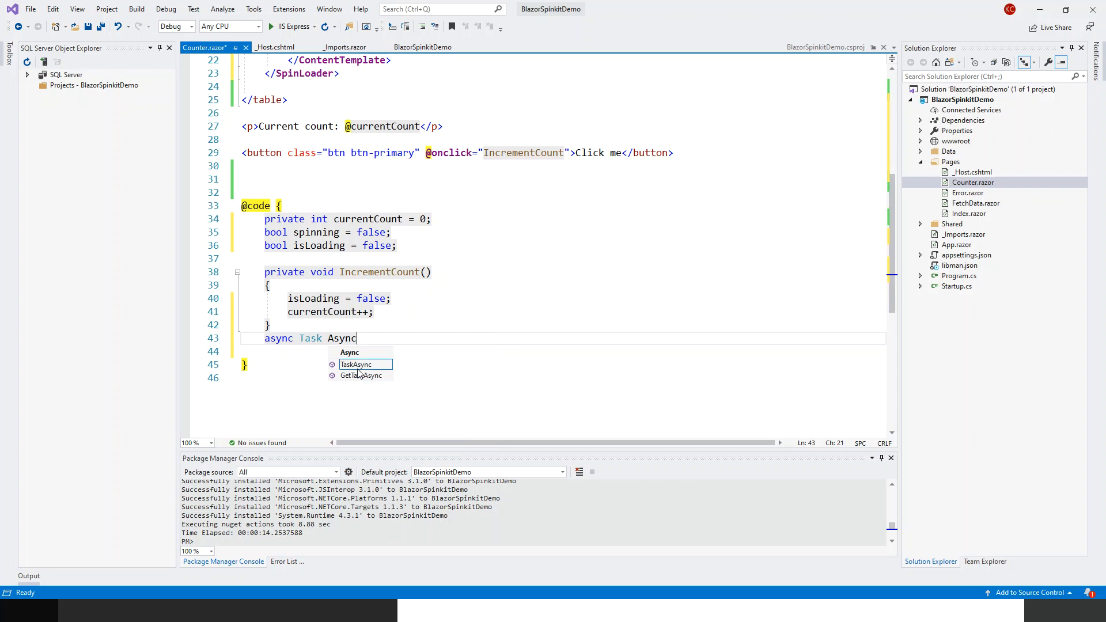
{"action": "type", "text": "Long"}
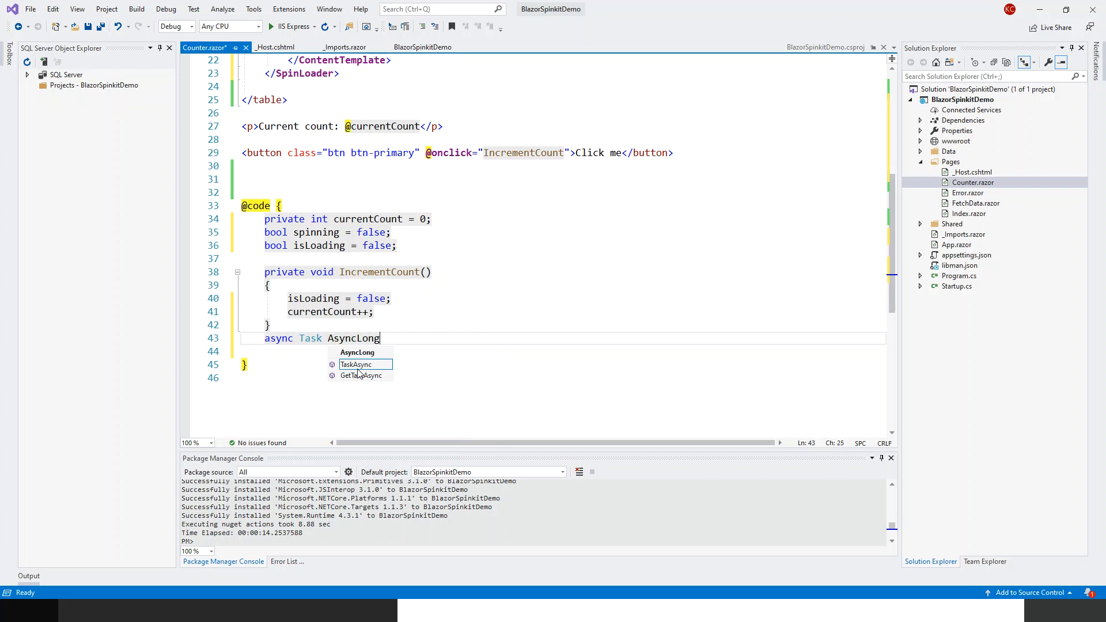
{"action": "type", "text": "Operat"}
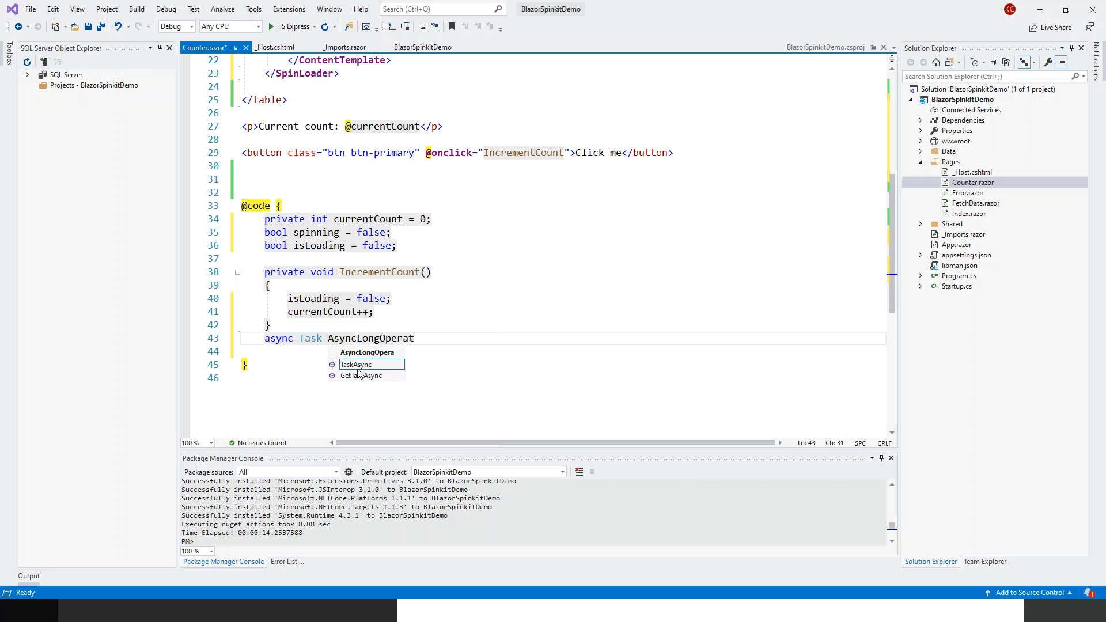
{"action": "type", "text": "tion"}
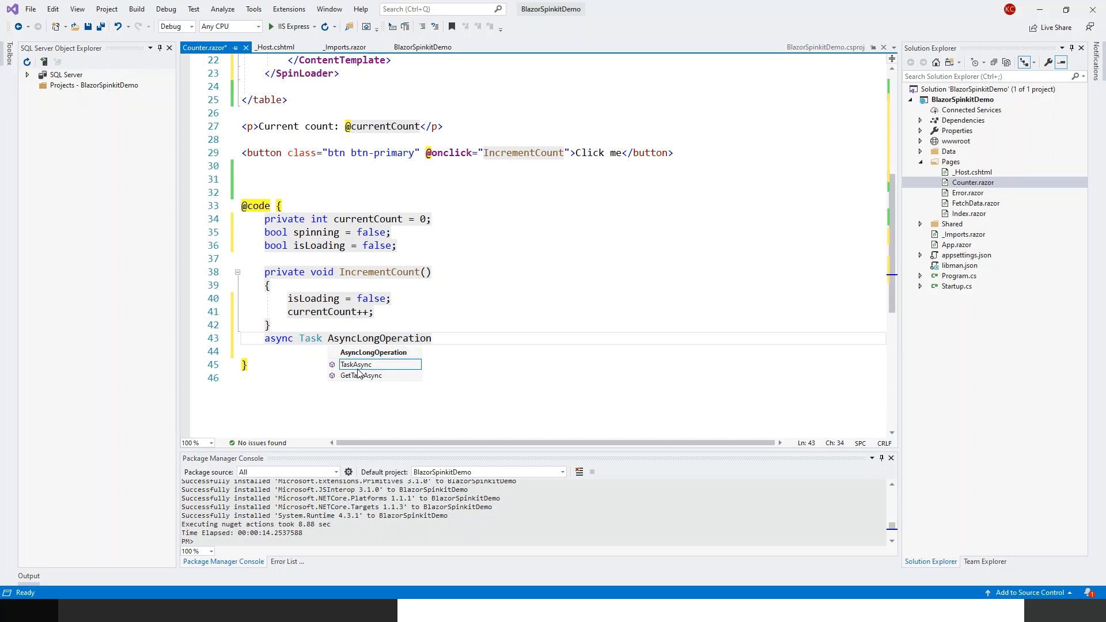
{"action": "type", "text": "("}
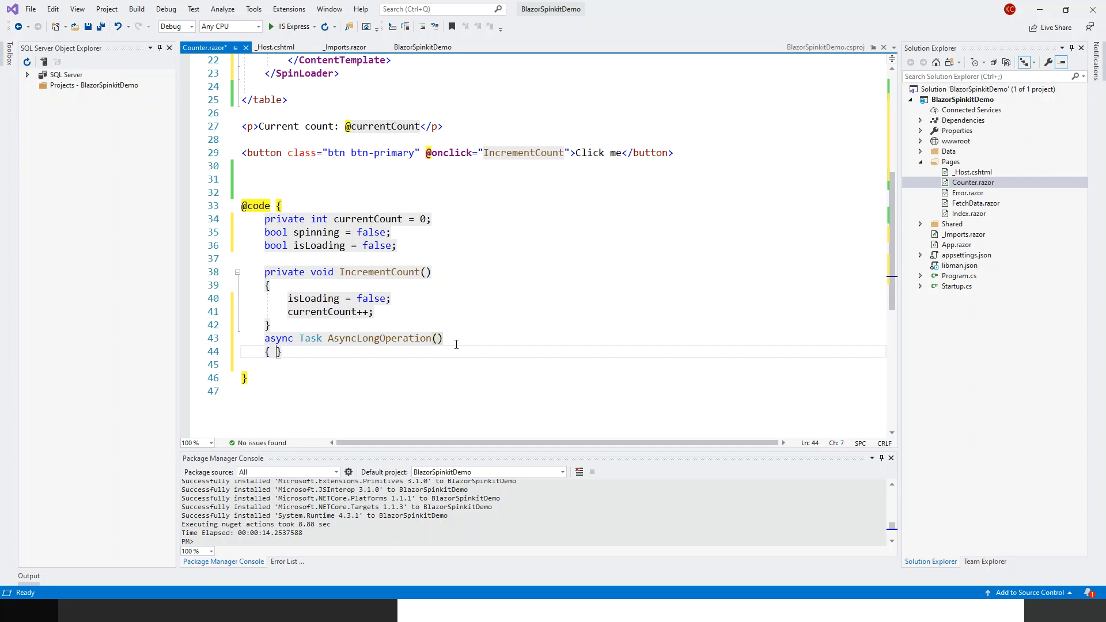
{"action": "key", "text": "enter"}
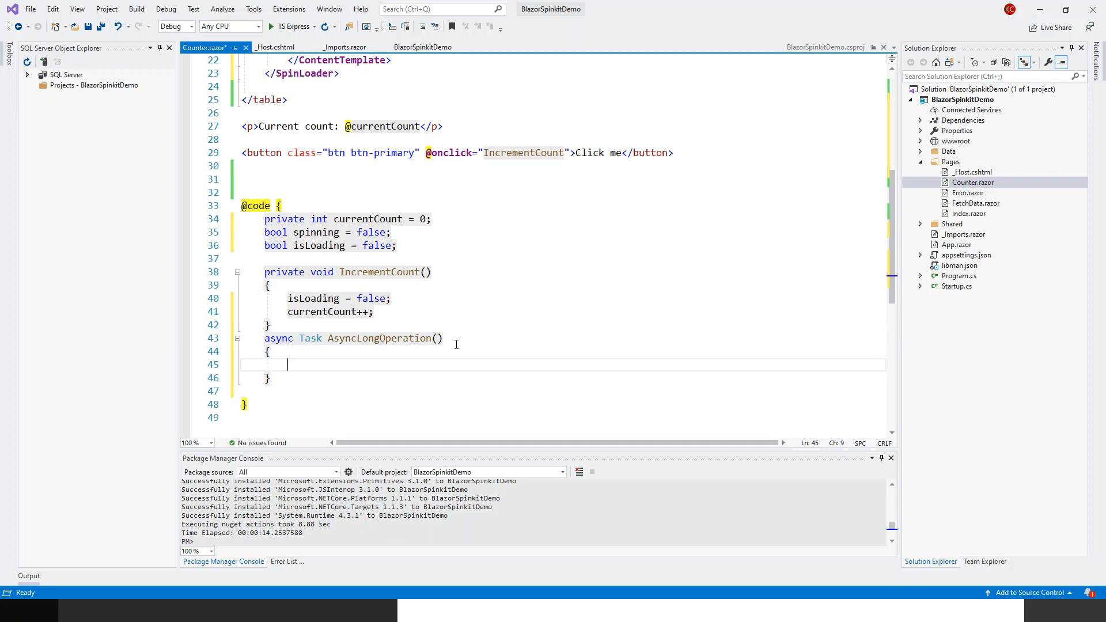
Begin AsyncLongOperation's body with 'isLoading = true;'.
{"action": "type", "text": "isLoading"}
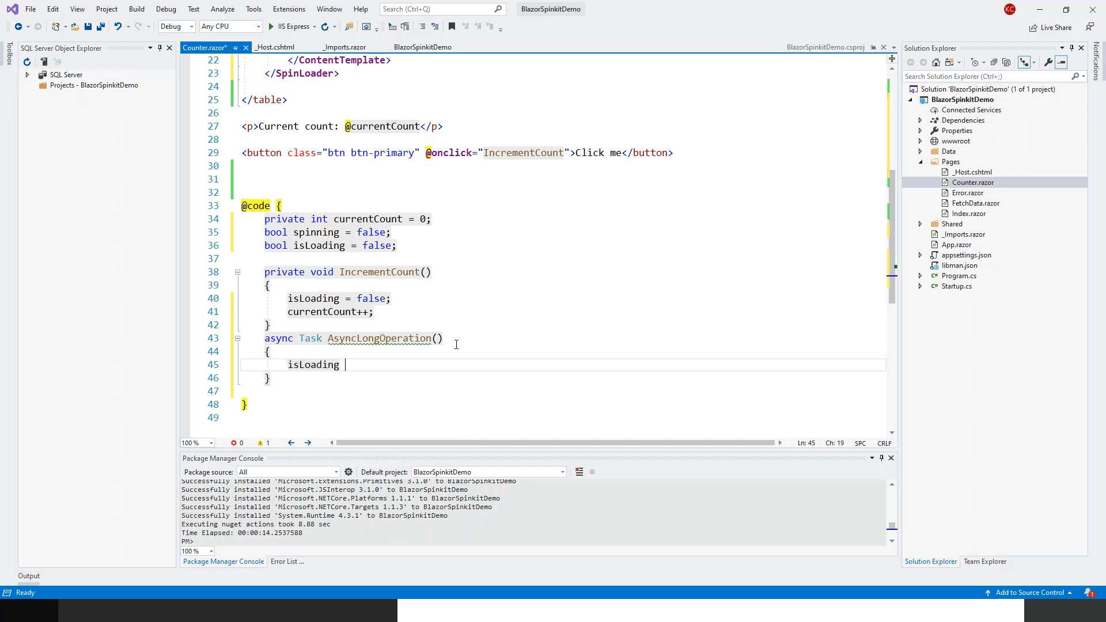
{"action": "type", "text": "= tr"}
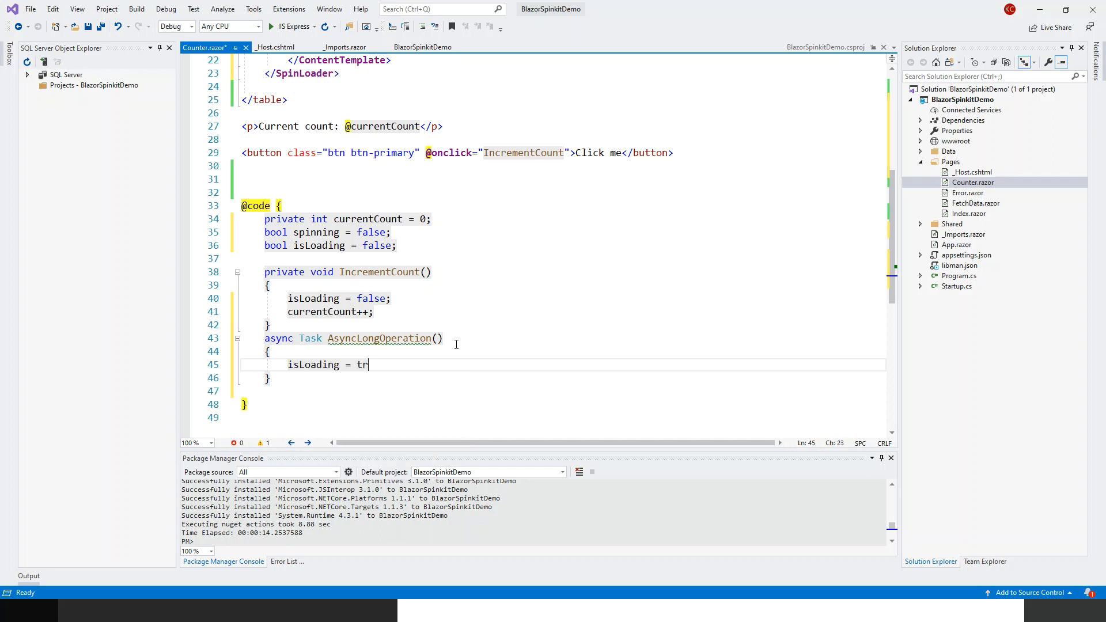
{"action": "type", "text": "ue;"}
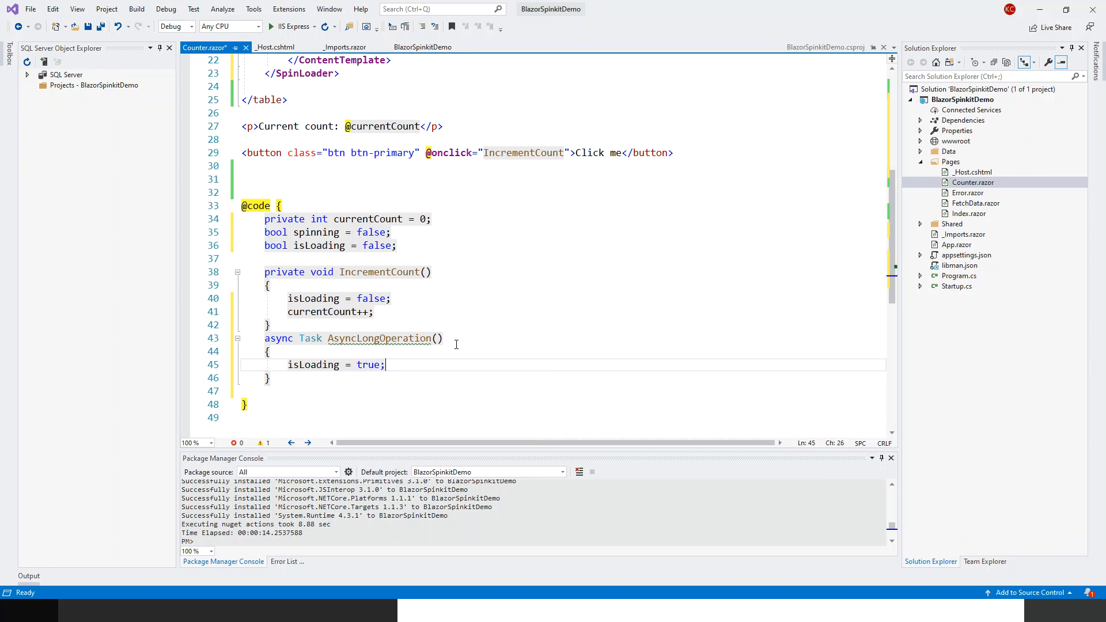
{"action": "key", "text": "enter"}
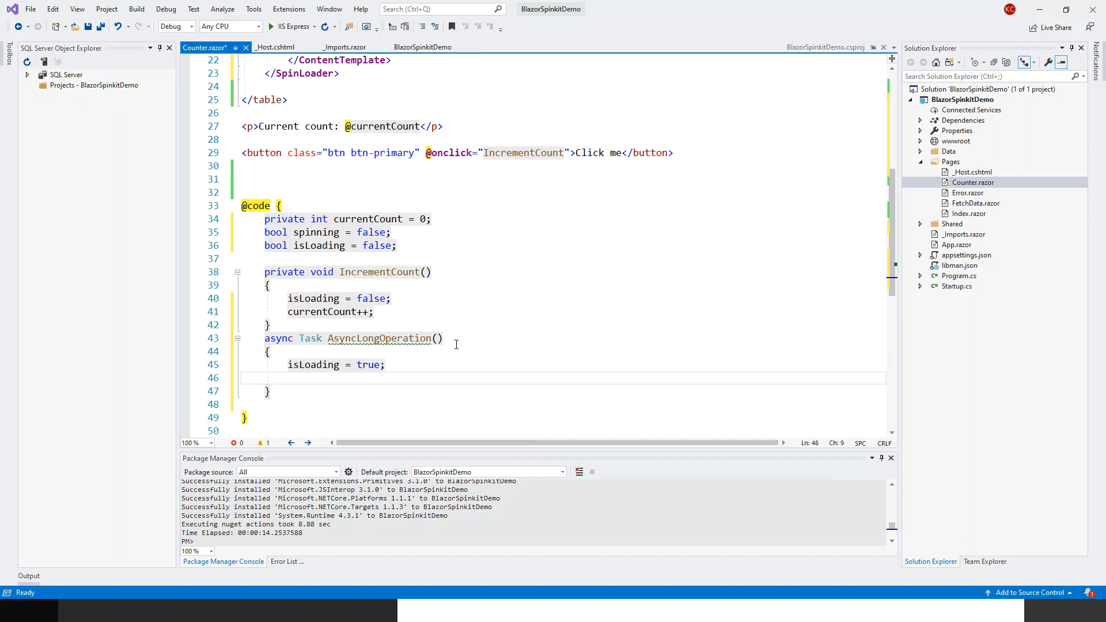
Add 'spinning = true;' in AsyncLongOperation.
{"action": "type", "text": "spi"}
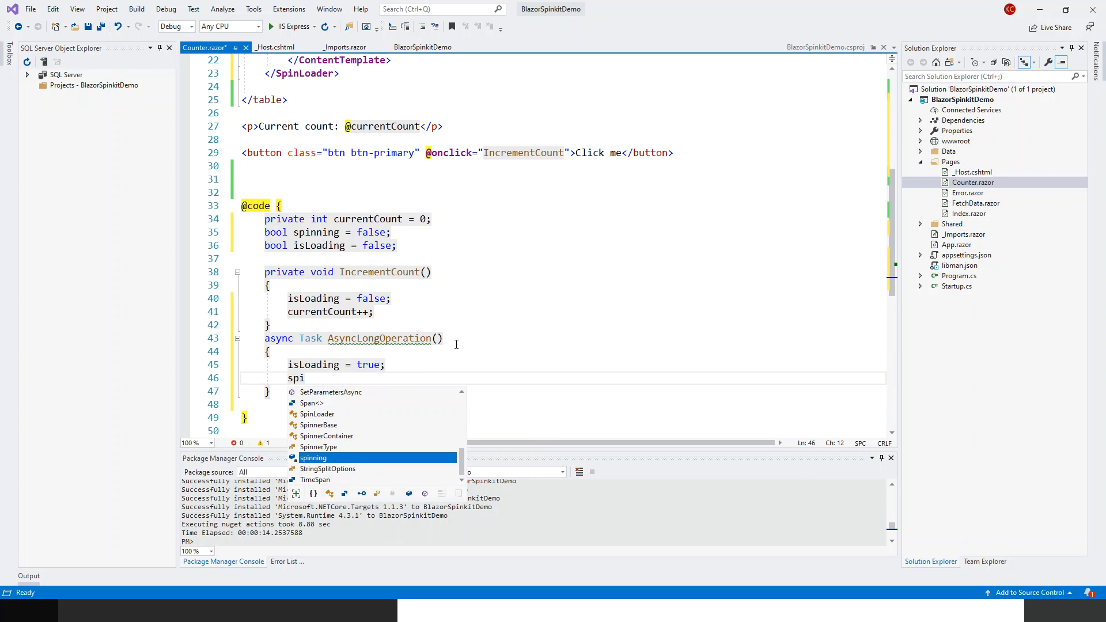
{"action": "type", "text": "nning ="}
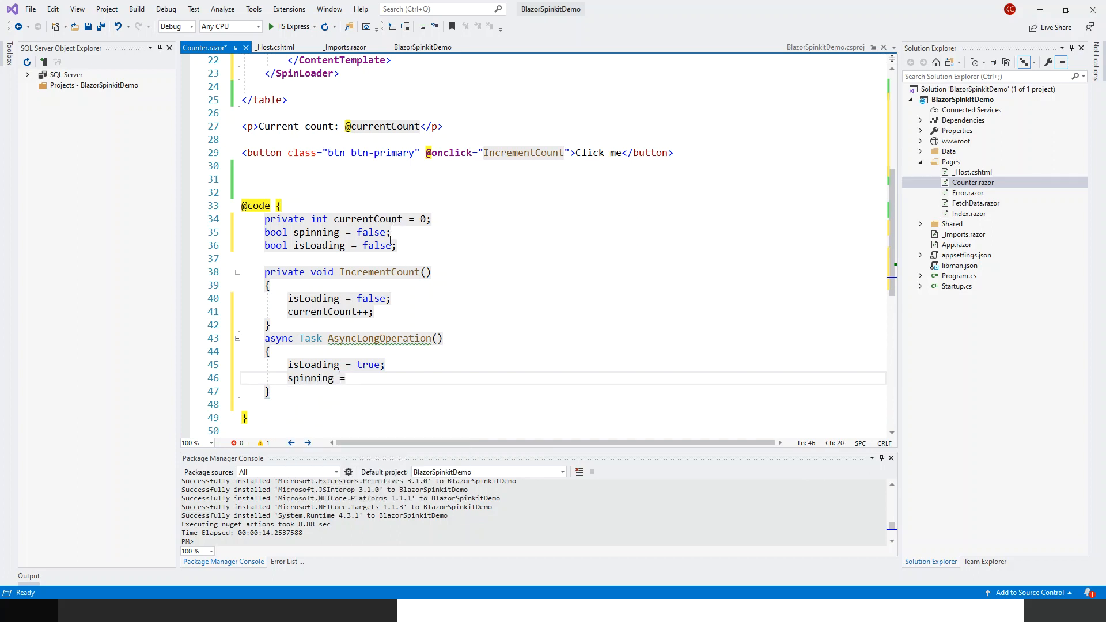
{"action": "mouse_move", "coordinate": [423, 381]}
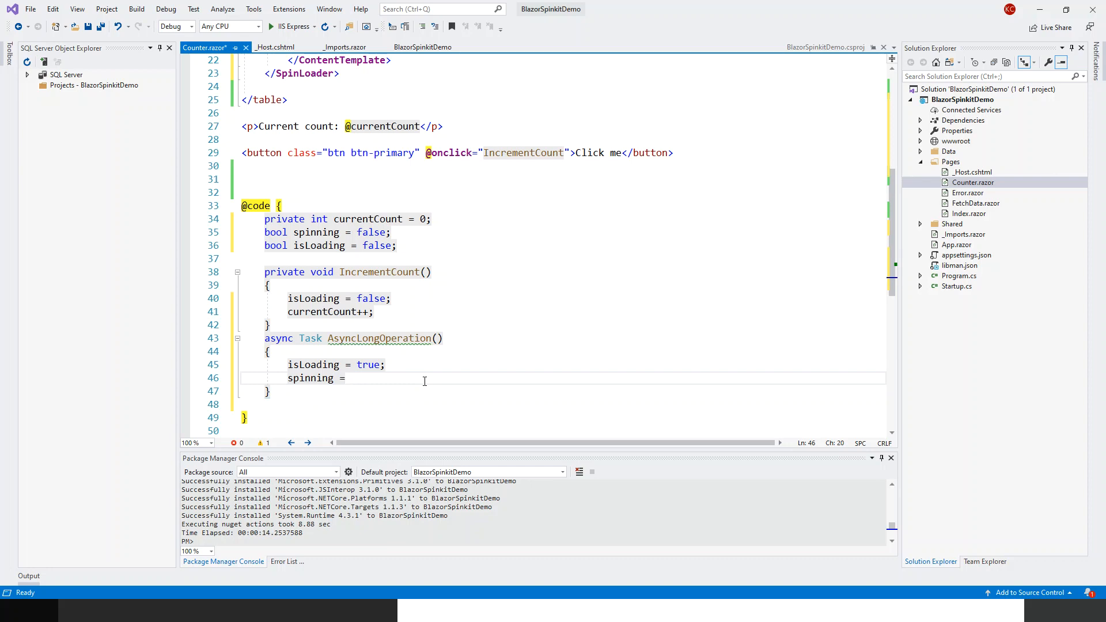
{"action": "type", "text": "true;"}
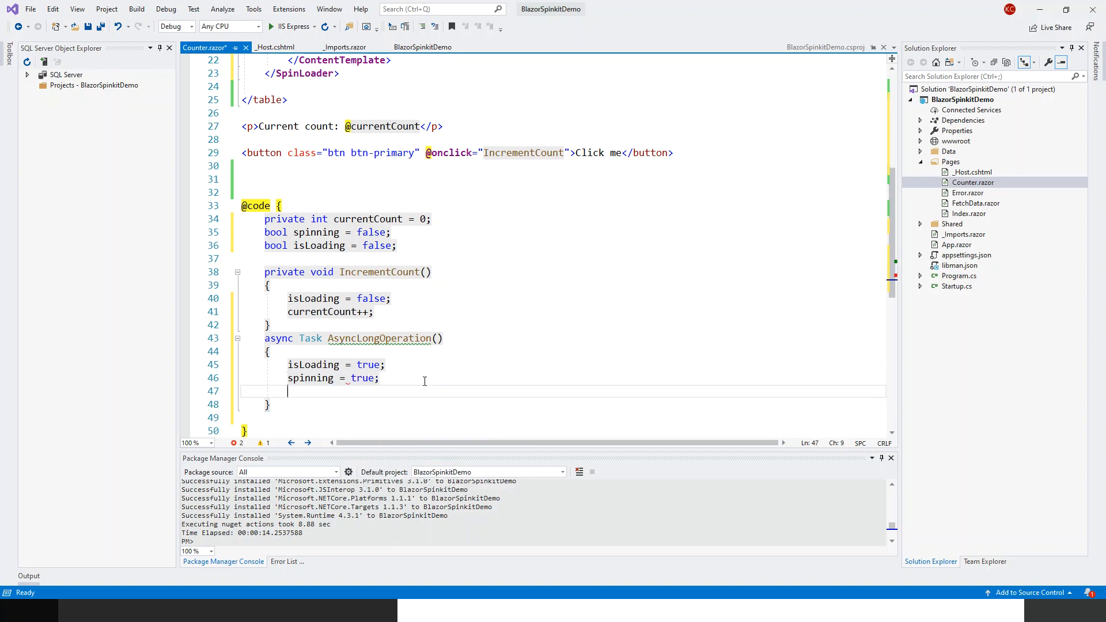
{"action": "mouse_move", "coordinate": [473, 359]}
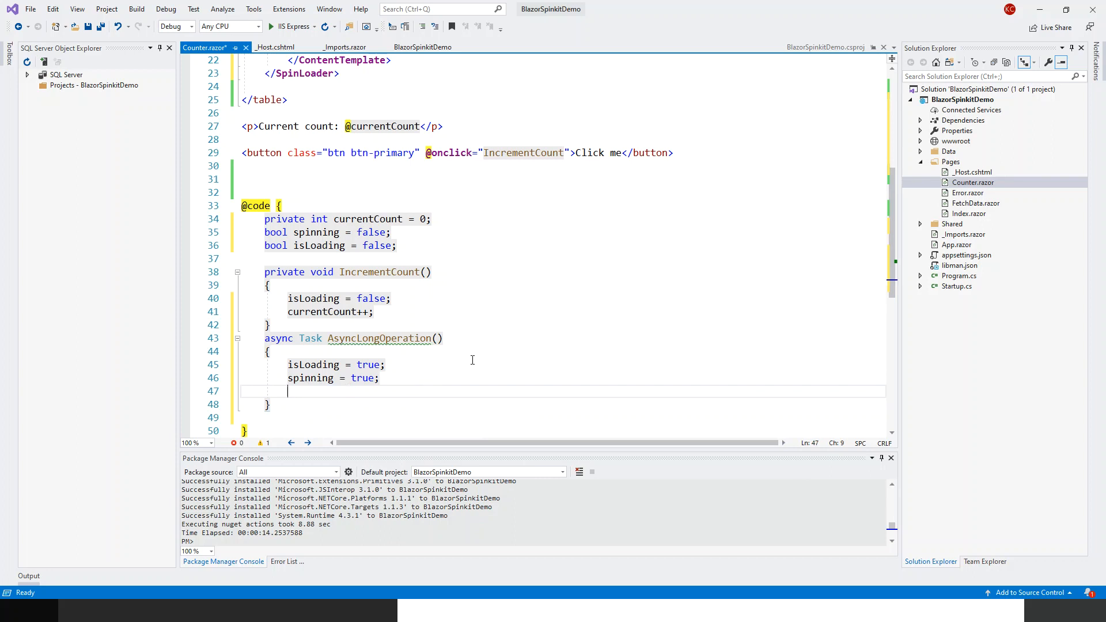
{"action": "mouse_move", "coordinate": [322, 352]}
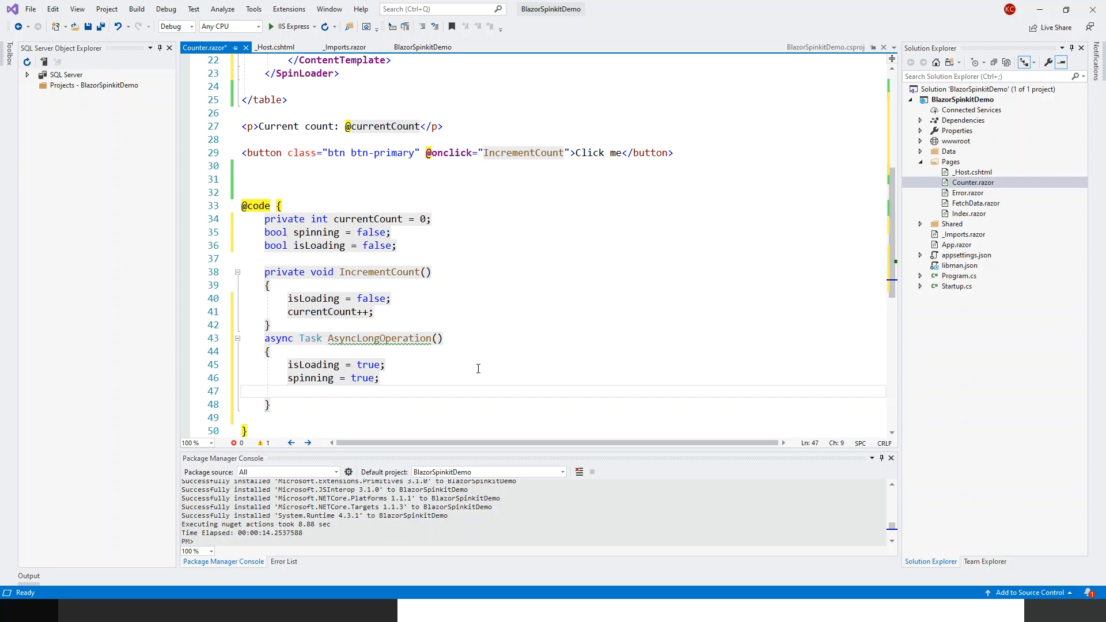
Add 'await Task.Run(() => LongOperation());' to run the work on a background task.
{"action": "type", "text": "aw"}
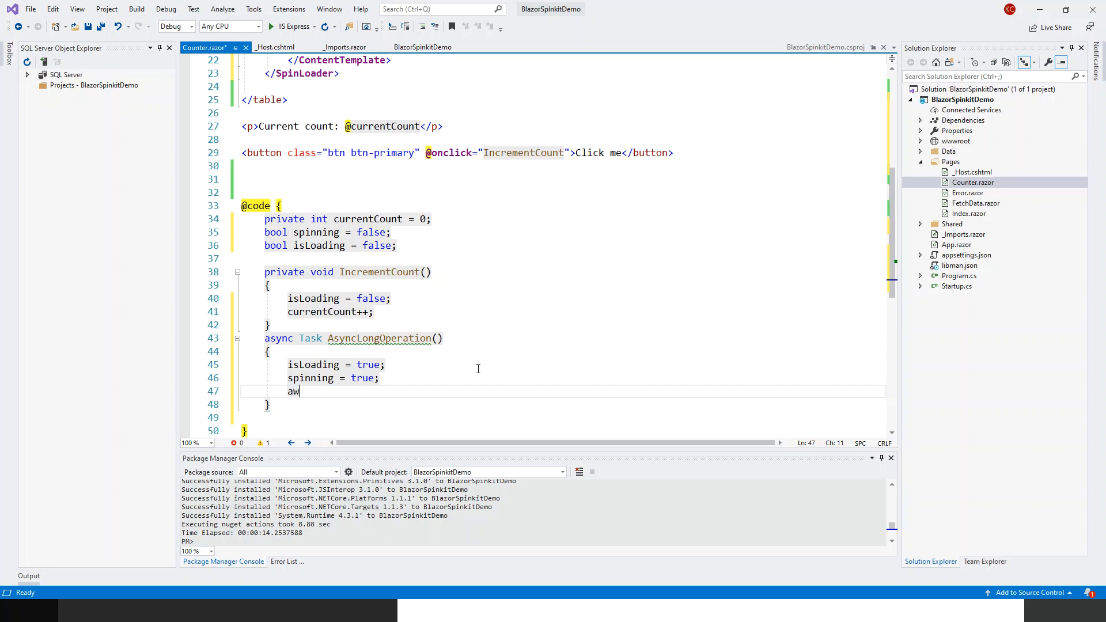
{"action": "type", "text": "ait"}
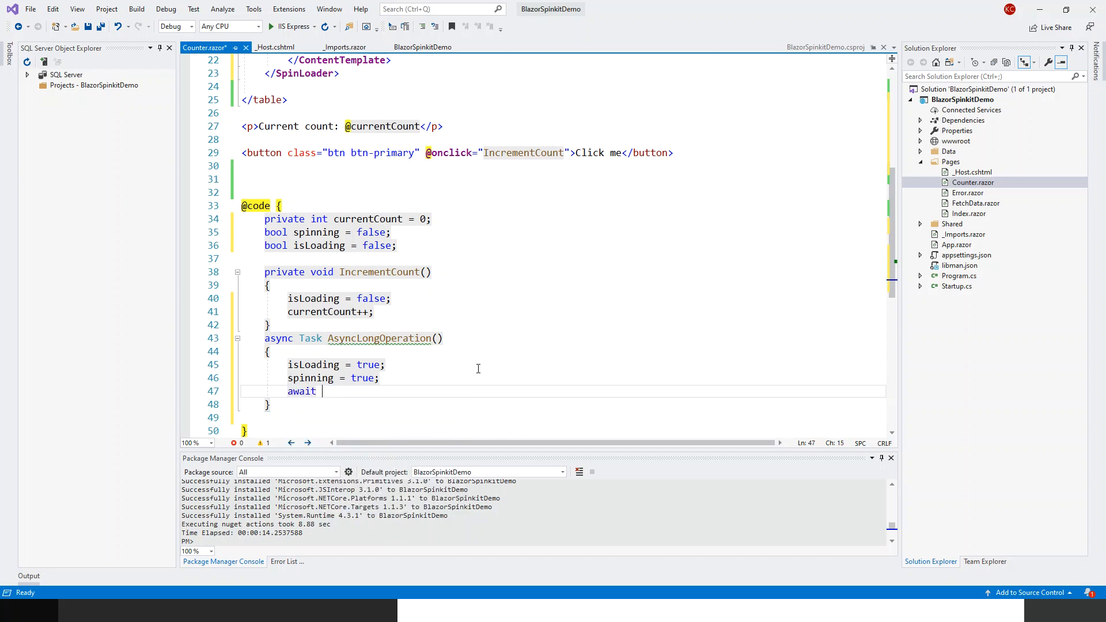
{"action": "type", "text": "Ta"}
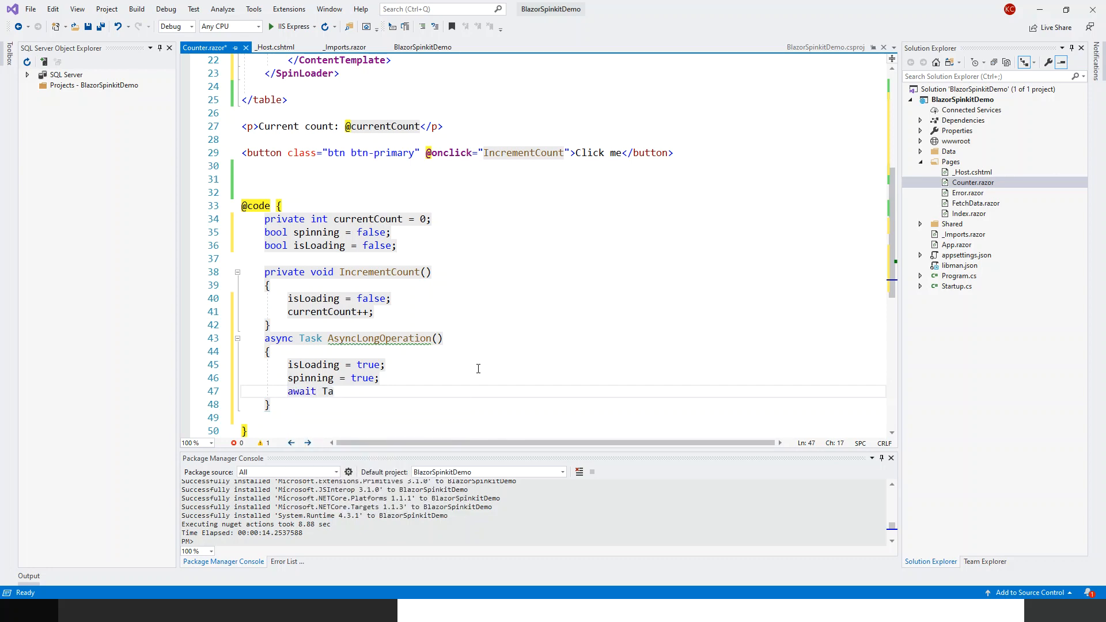
{"action": "type", "text": "sk"}
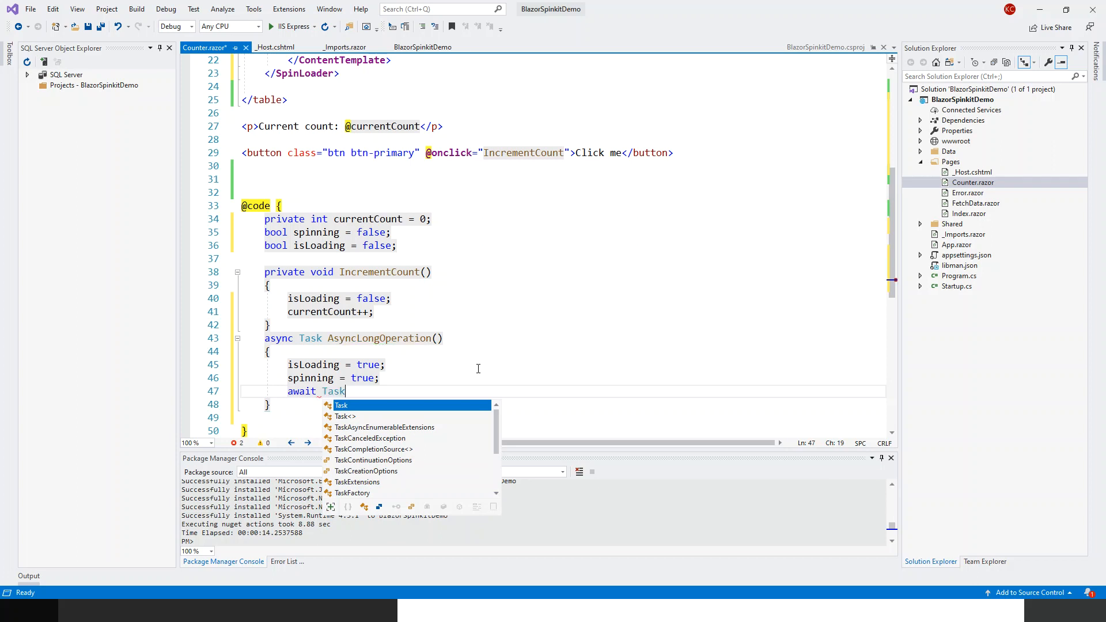
{"action": "type", "text": ".Run"}
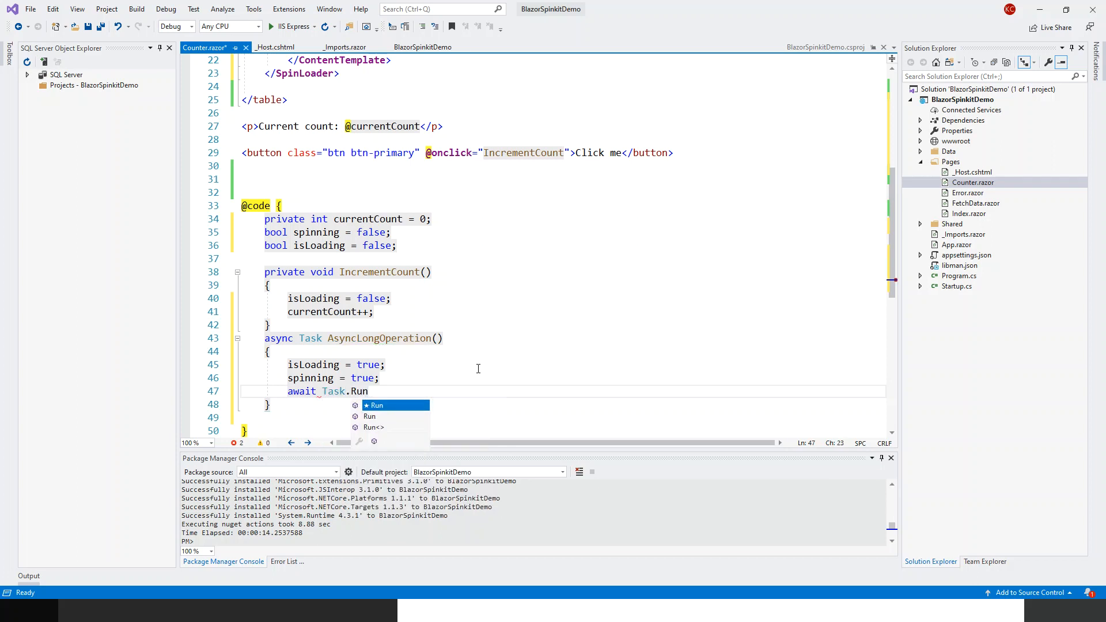
{"action": "type", "text": "("}
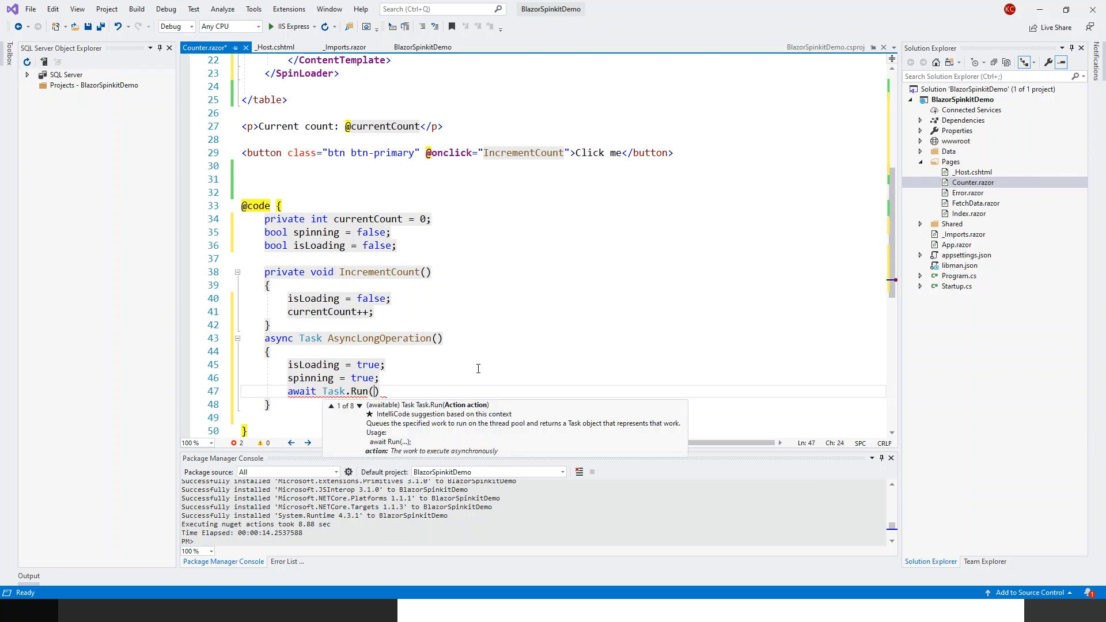
{"action": "type", "text": "("}
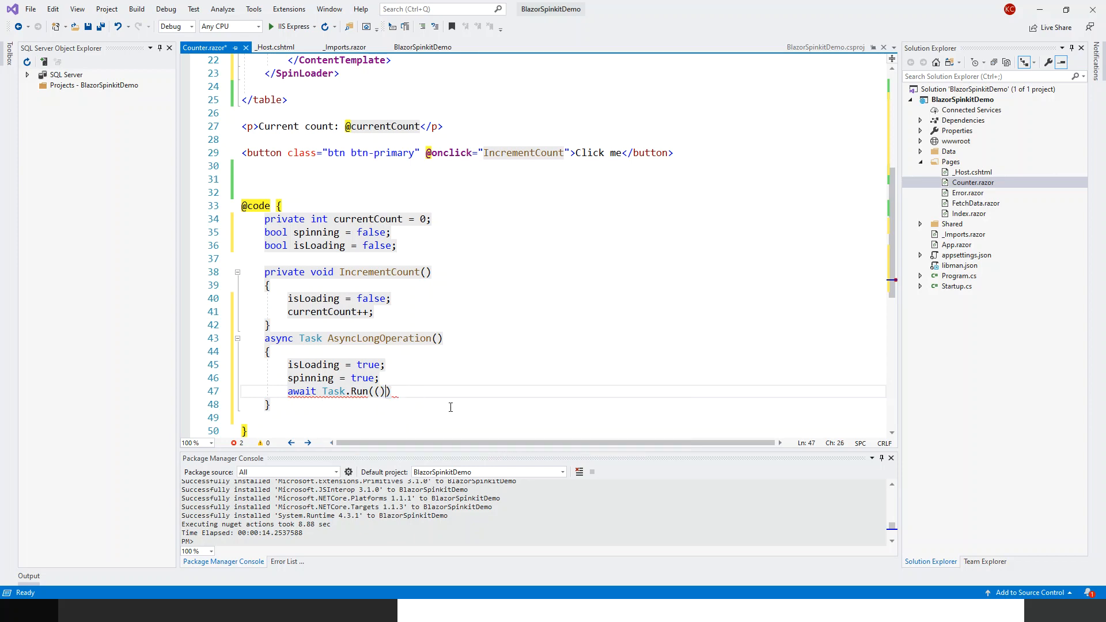
{"action": "type", "text": "+"}
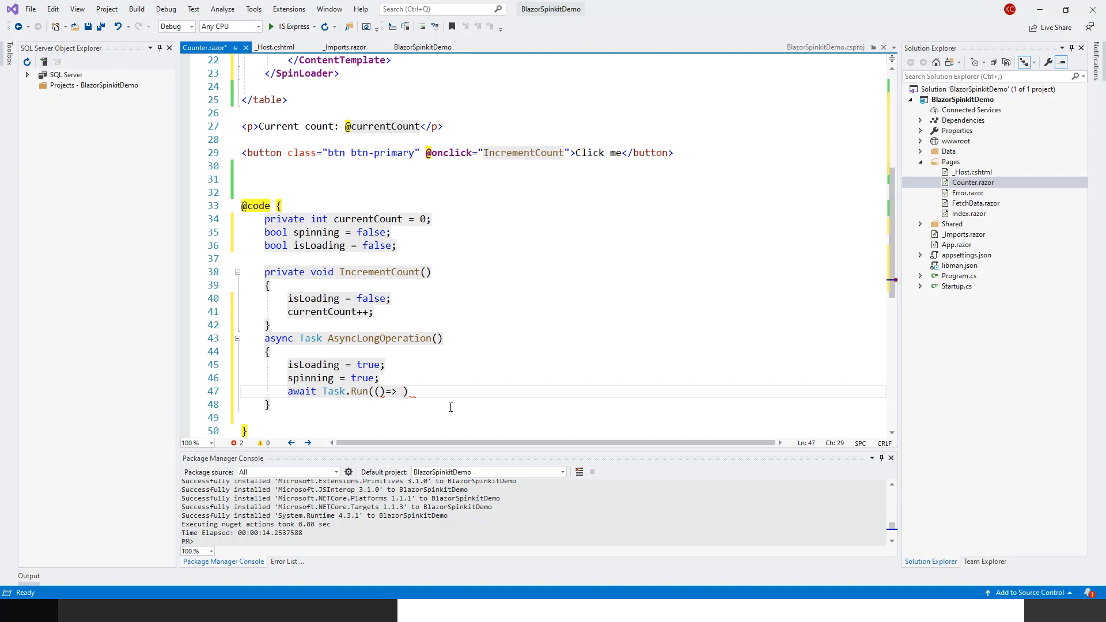
{"action": "type", "text": "Lo"}
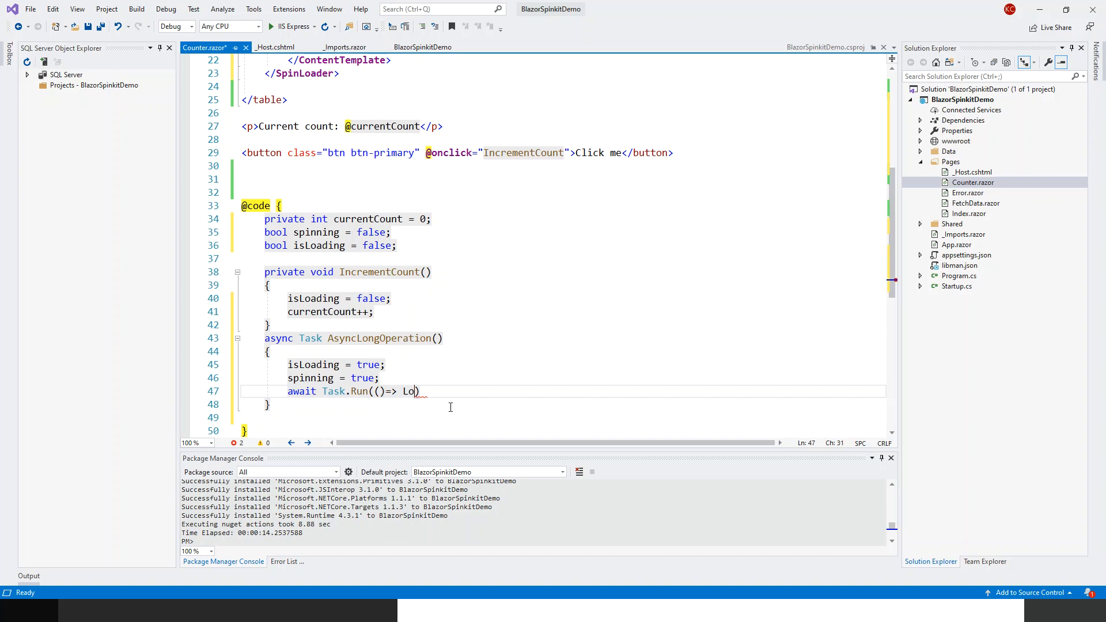
{"action": "type", "text": "ng"}
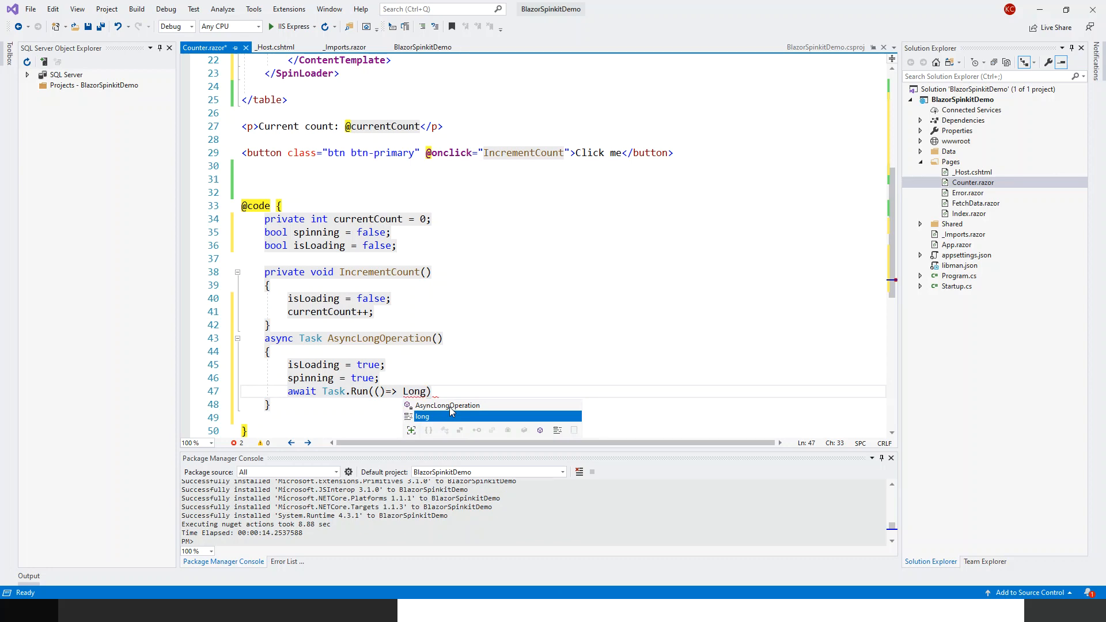
{"action": "type", "text": "Operation("}
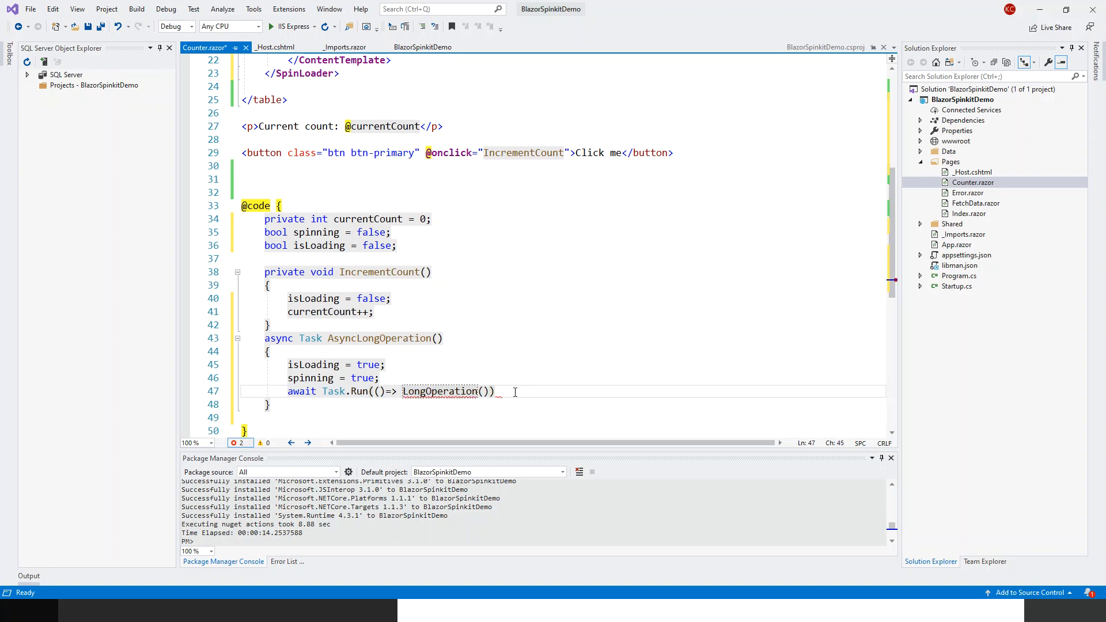
{"action": "type", "text": ";"}
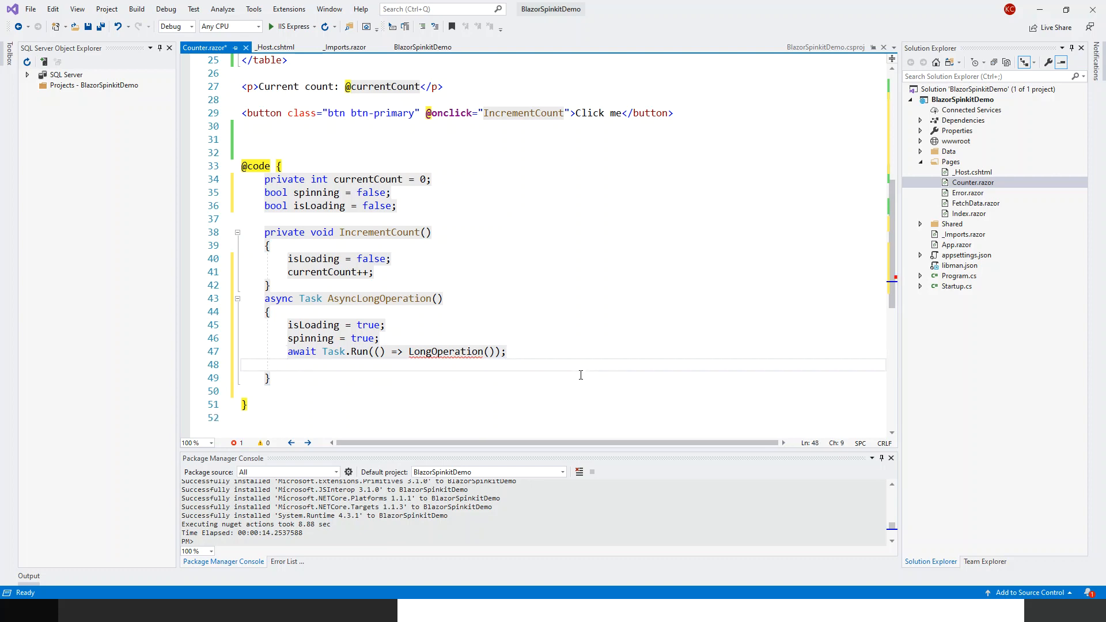
Add 'currentCount++;' and 'spinning = false;' after the background work.
{"action": "type", "text": "currentCount"}
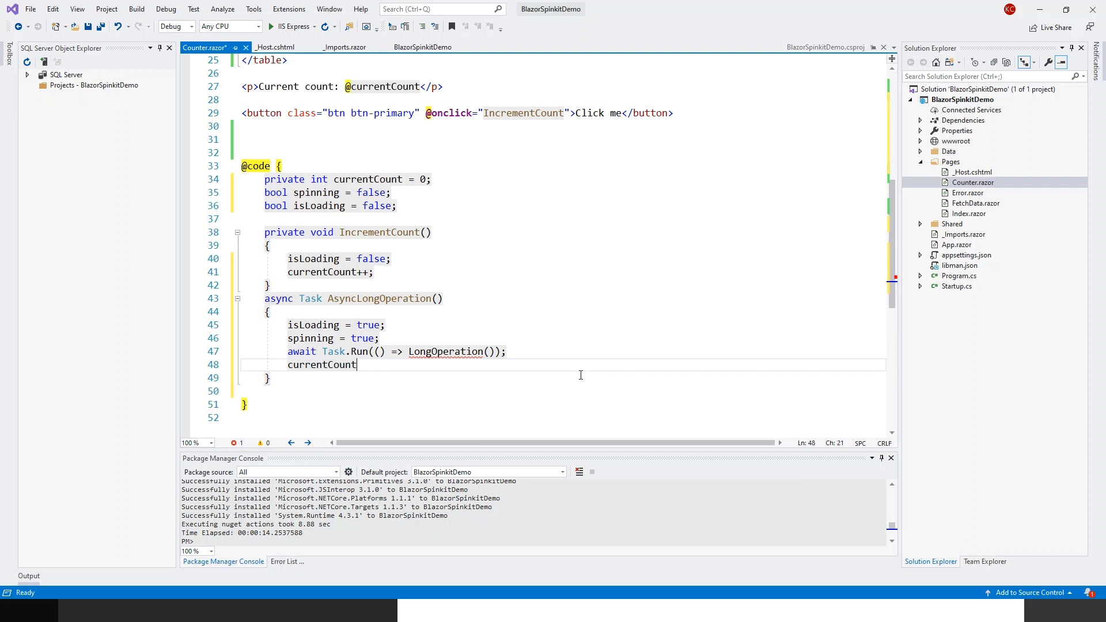
{"action": "type", "text": "++;"}
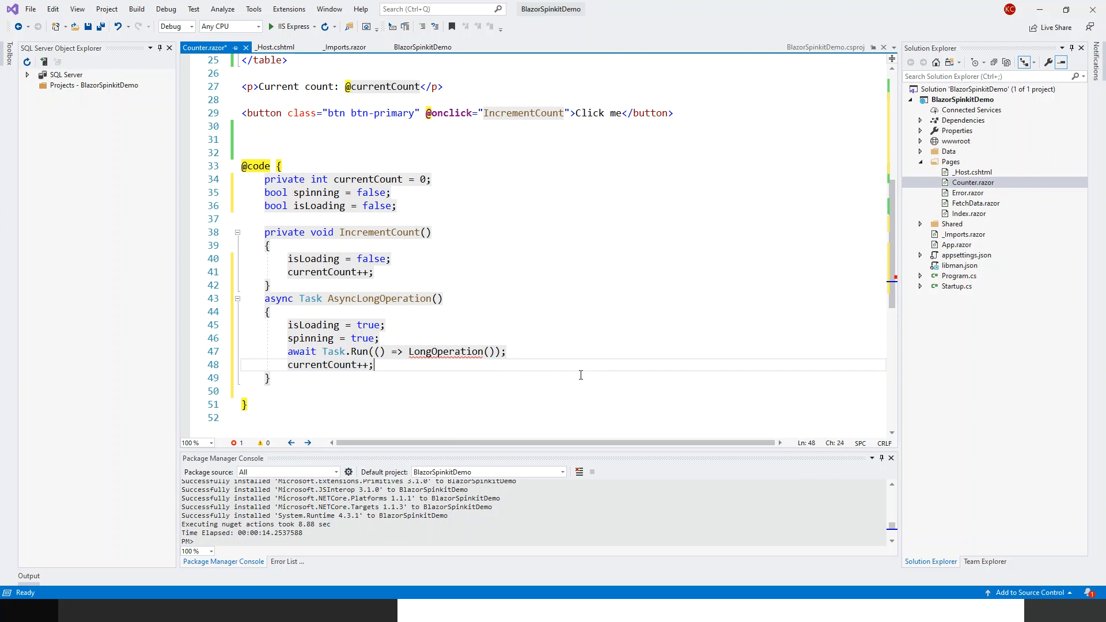
{"action": "key", "text": "enter"}
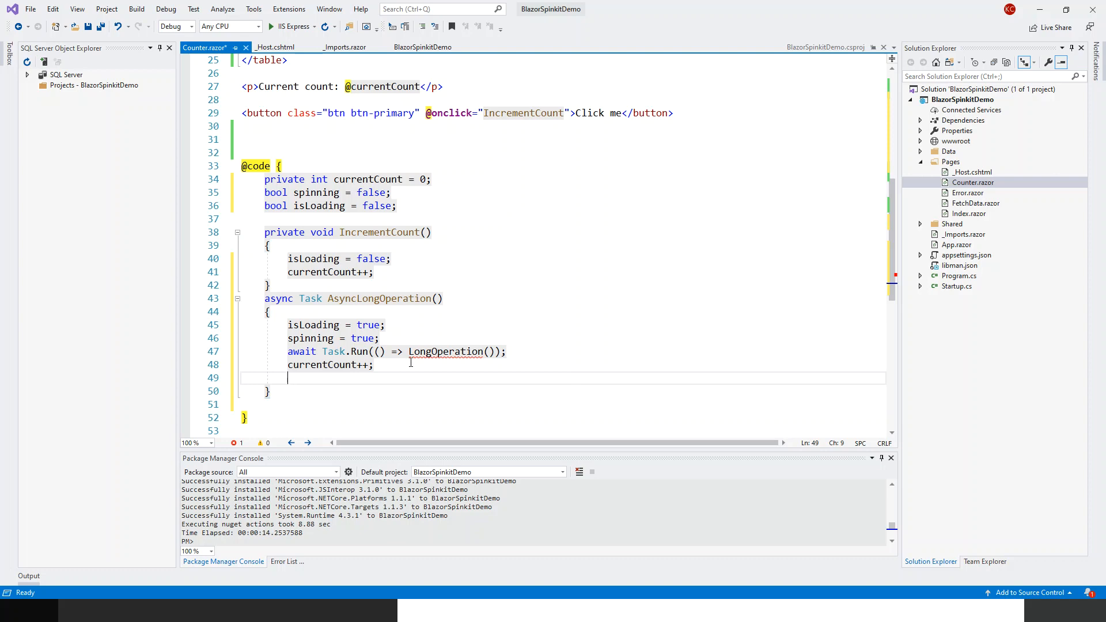
{"action": "type", "text": "s"}
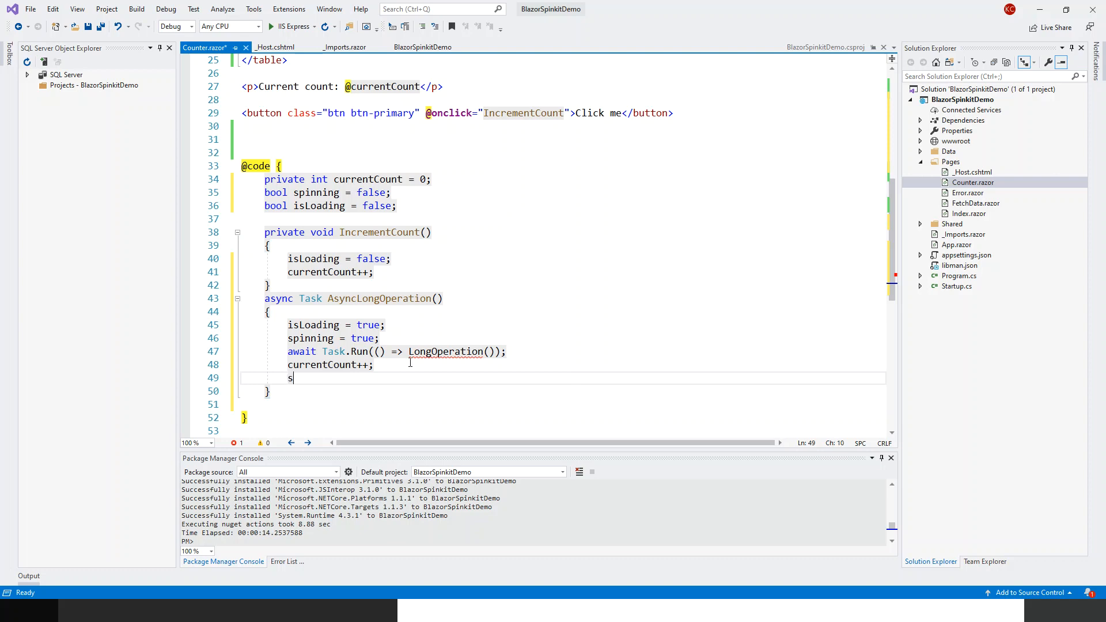
{"action": "type", "text": "pinning"}
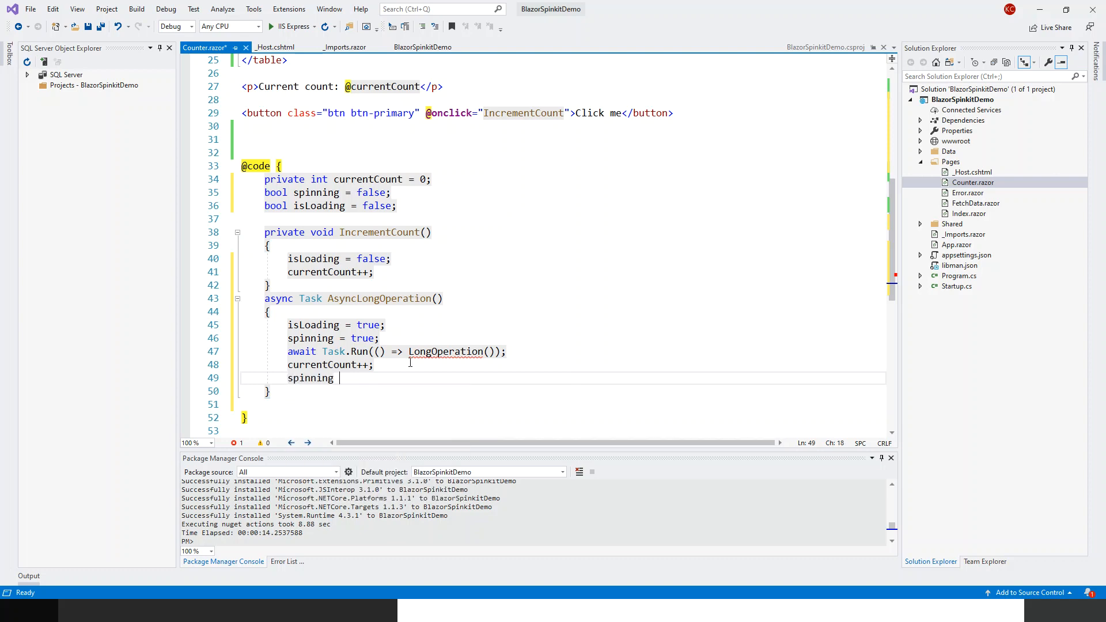
{"action": "type", "text": "= fa"}
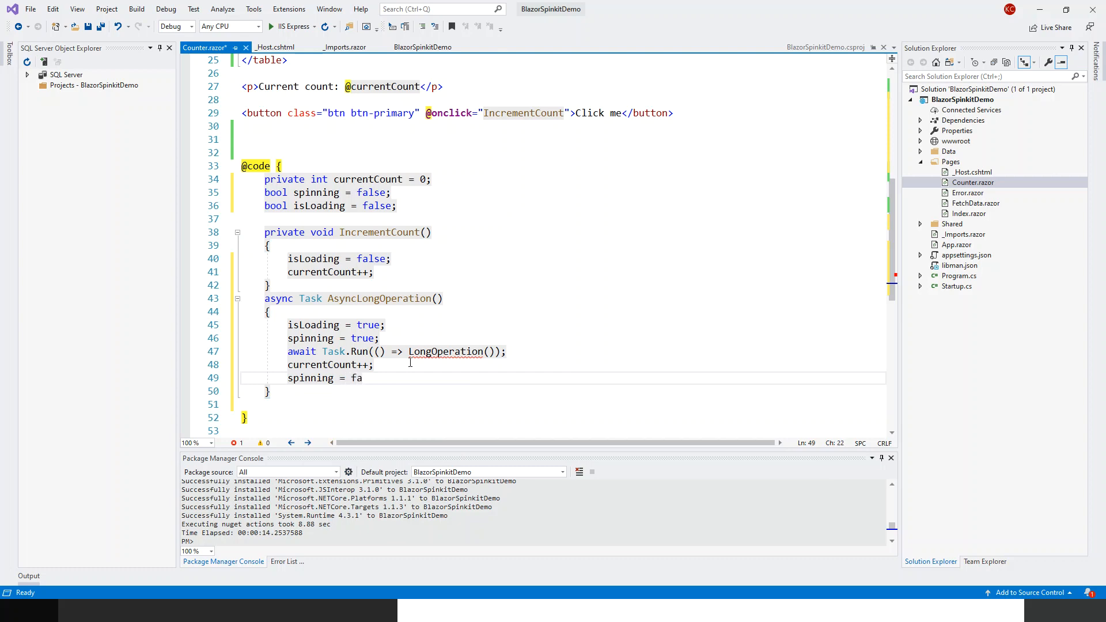
{"action": "type", "text": "lse;"}
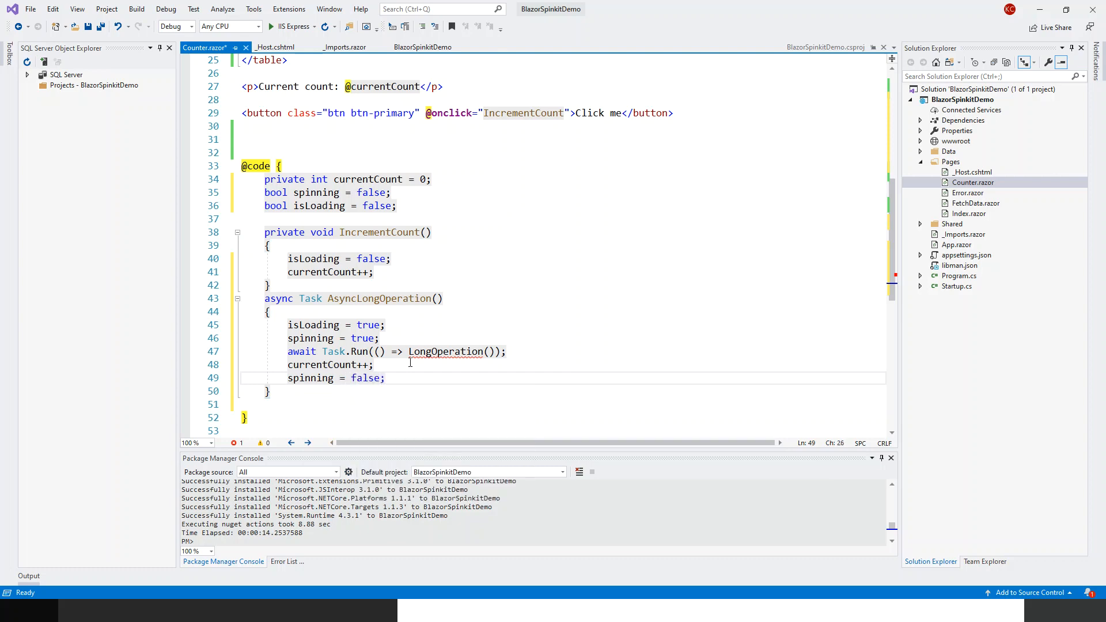
End AsyncLongOperation with 'await Task.CompletedTask;'.
{"action": "type", "text": "a"}
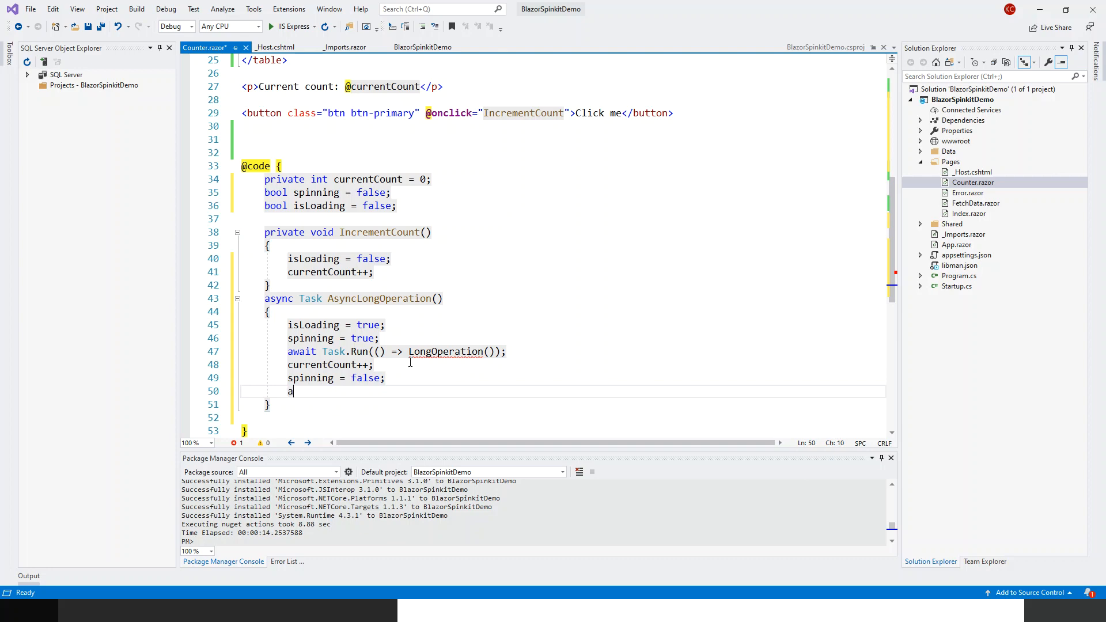
{"action": "type", "text": "wait"}
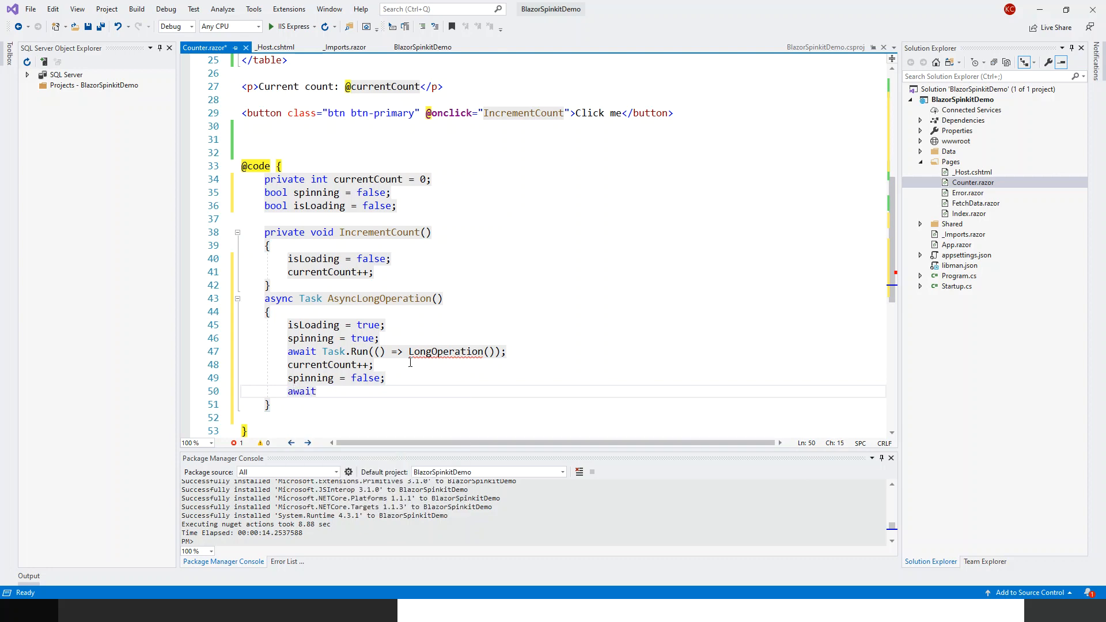
{"action": "type", "text": "Tas"}
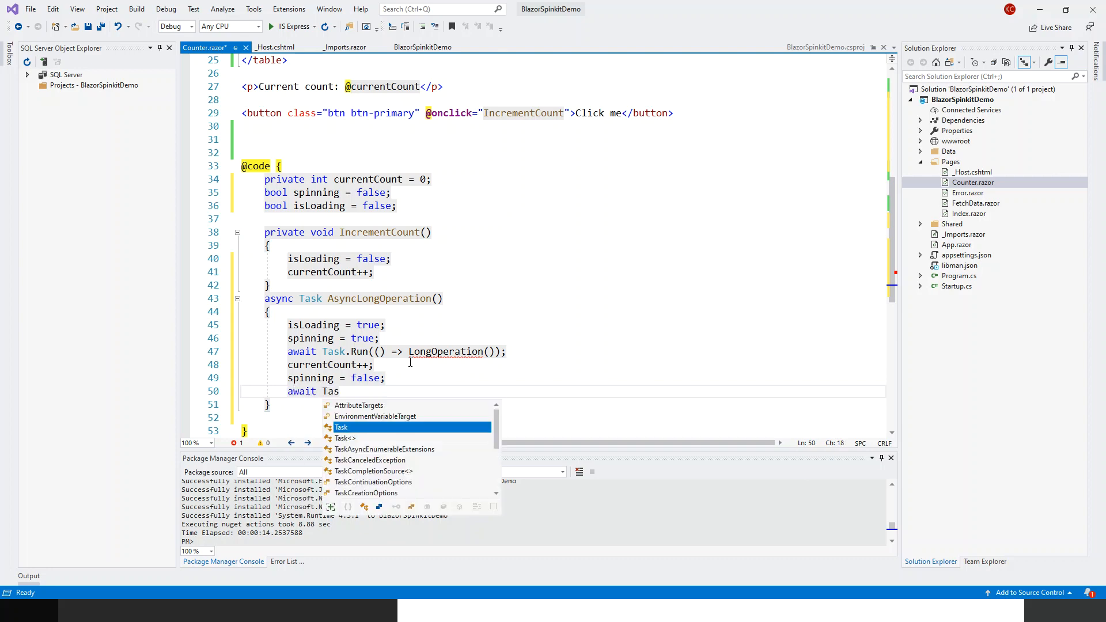
{"action": "type", "text": "k.Com"}
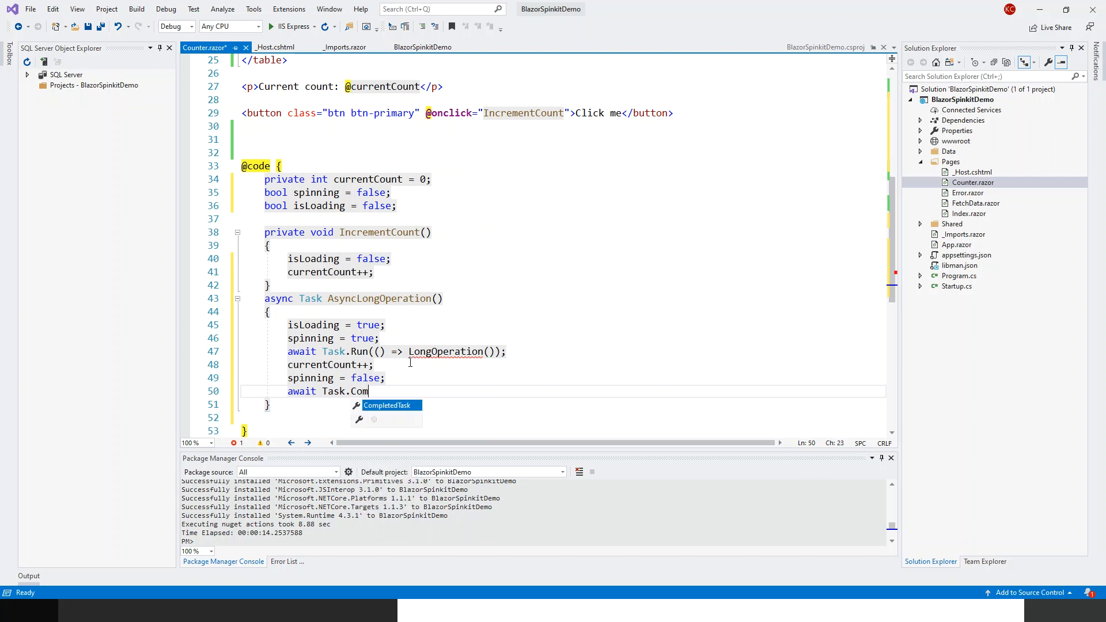
{"action": "type", "text": "pletedTask"}
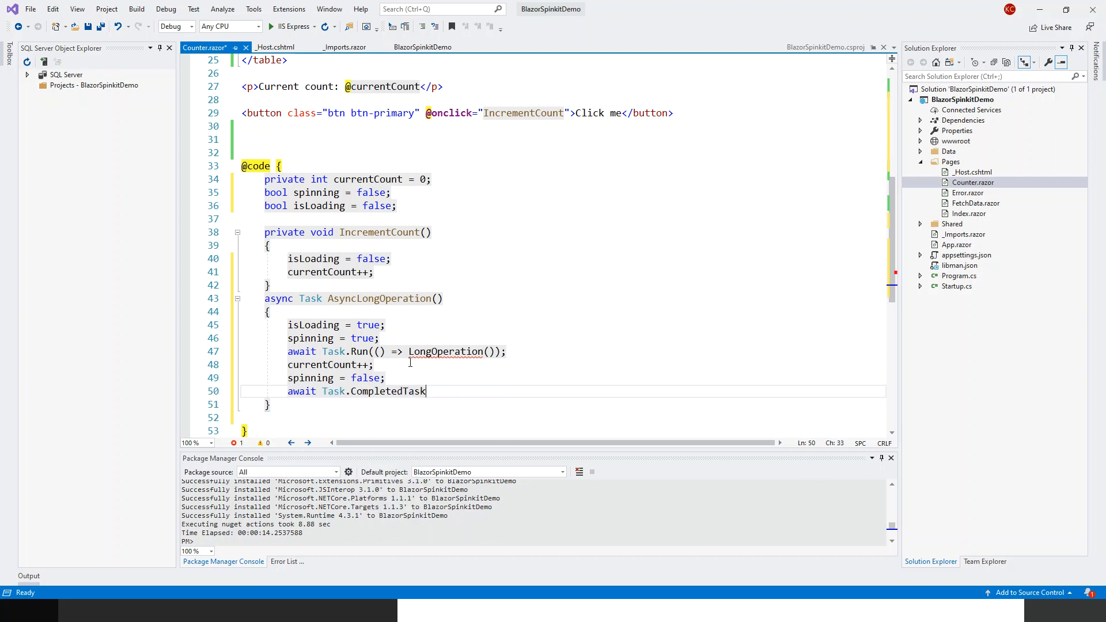
{"action": "type", "text": ";"}
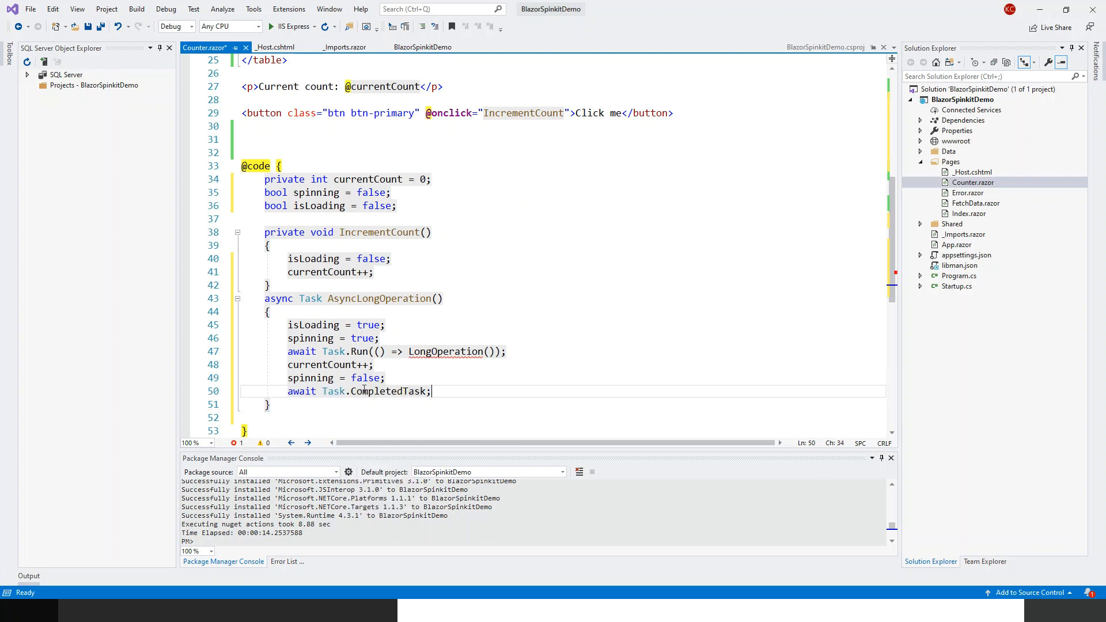
{"action": "mouse_move", "coordinate": [378, 392]}
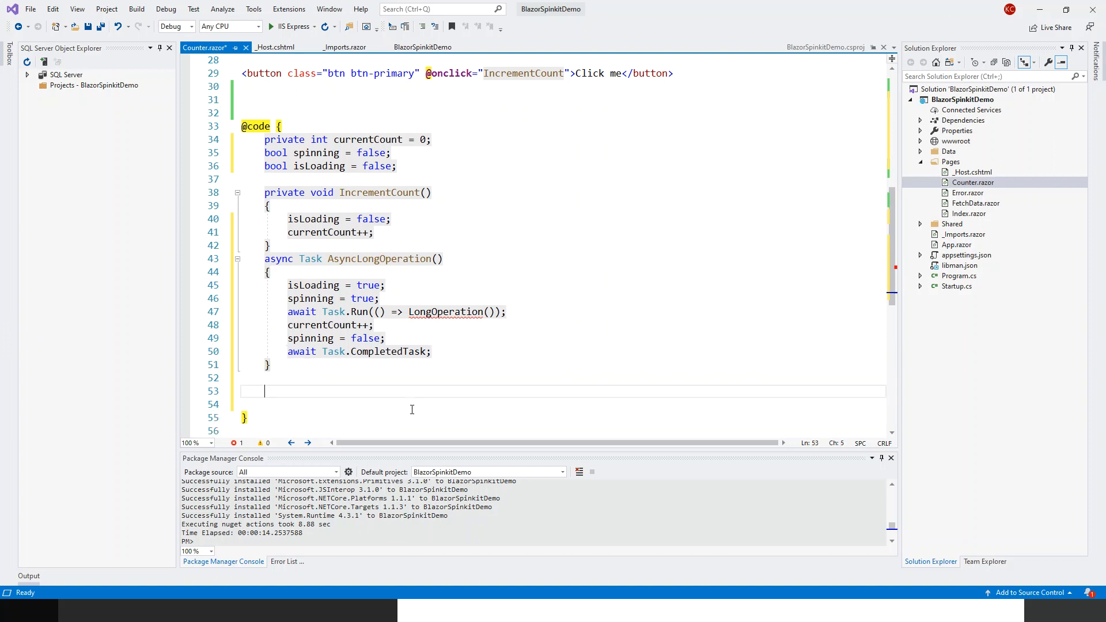
{"action": "mouse_move", "coordinate": [441, 313]}
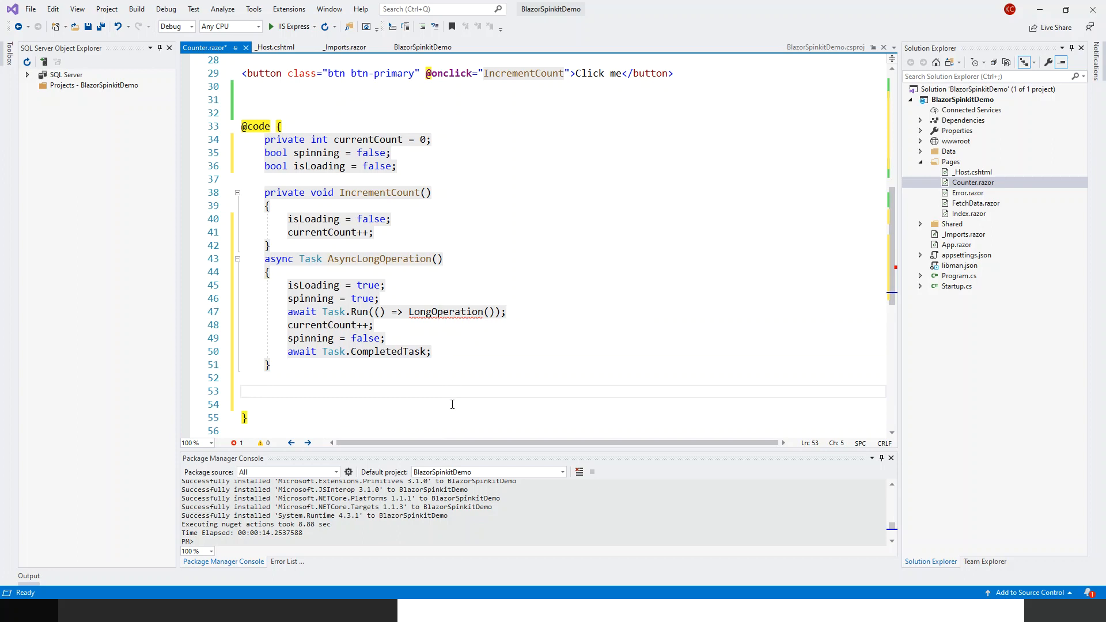
Declare 'void LongOperation()' whose body calls Task.Delay(2000).Wait();.
{"action": "type", "text": "void"}
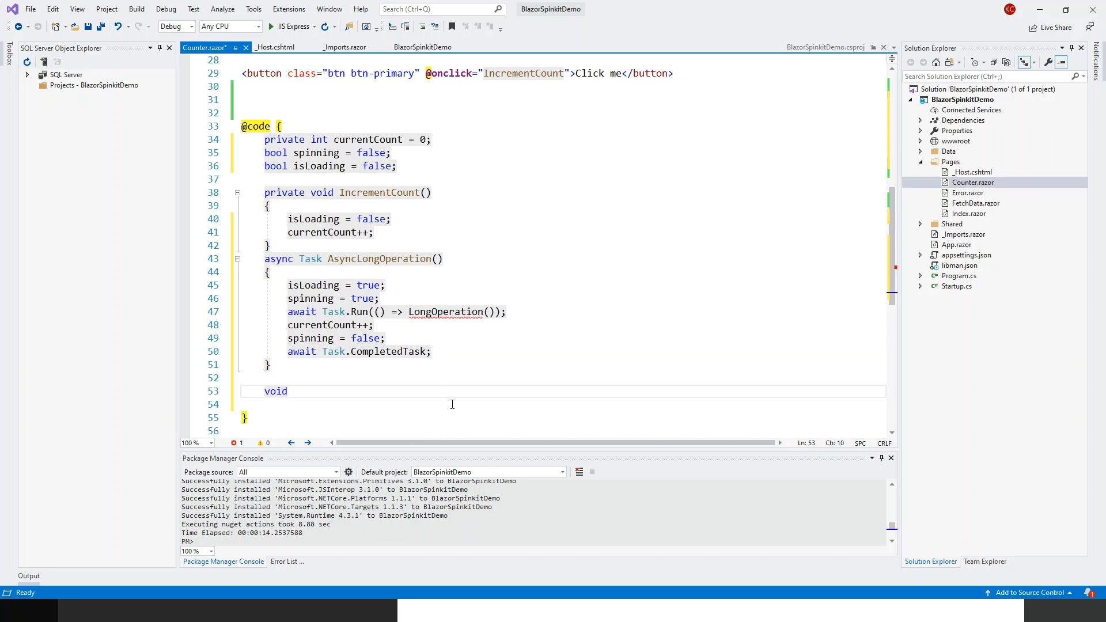
{"action": "type", "text": "LongOpe"}
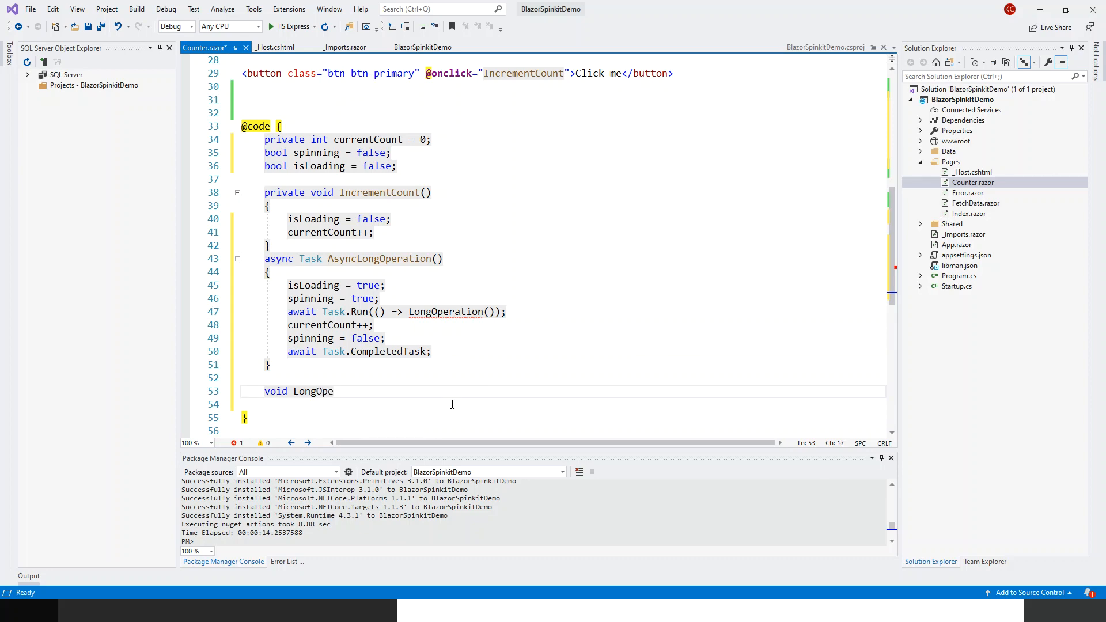
{"action": "type", "text": "ration"}
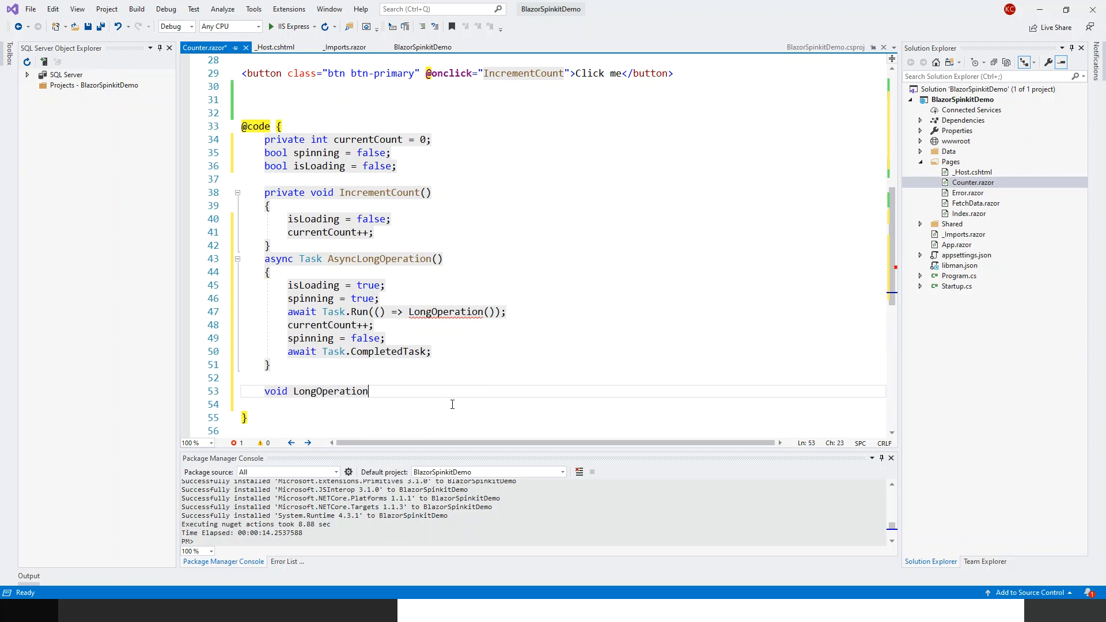
{"action": "type", "text": "()"}
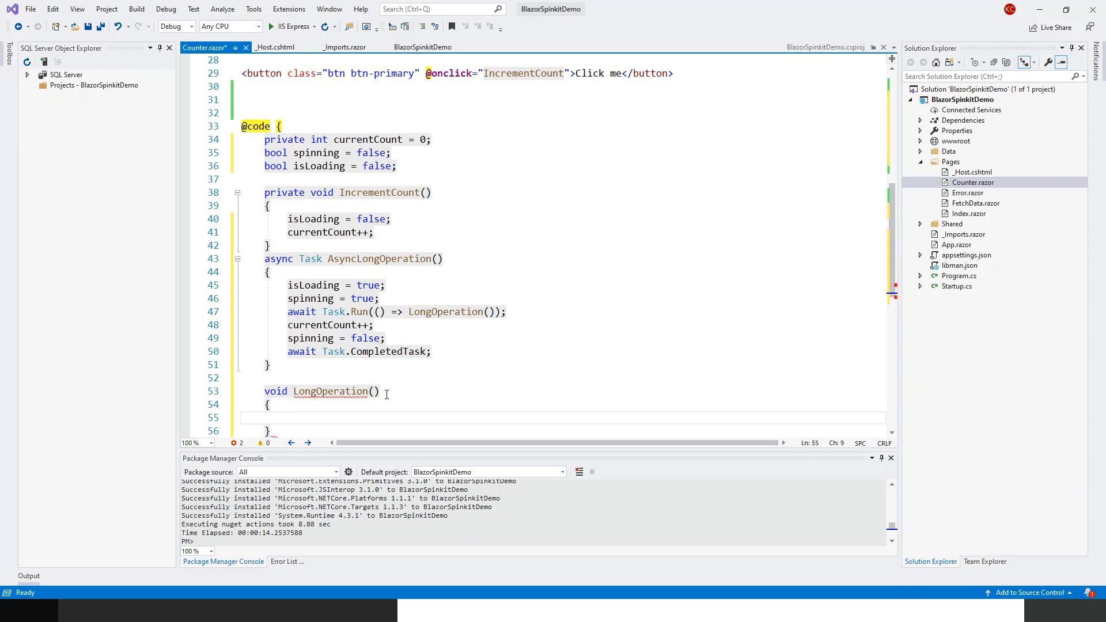
{"action": "type", "text": "Task"}
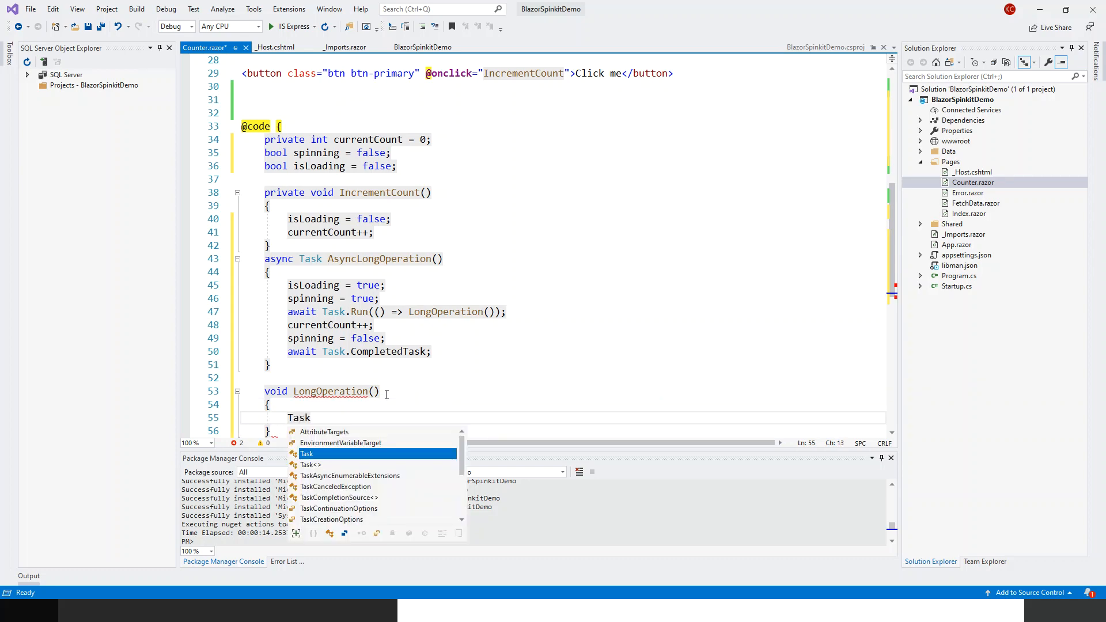
{"action": "type", "text": ".D"}
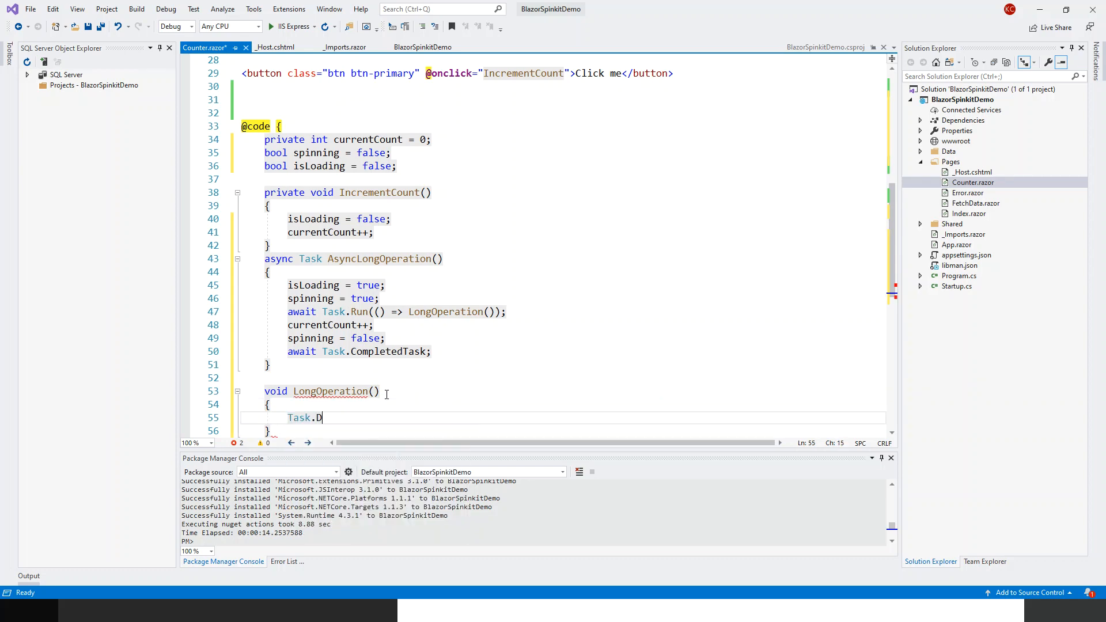
{"action": "type", "text": "elay"}
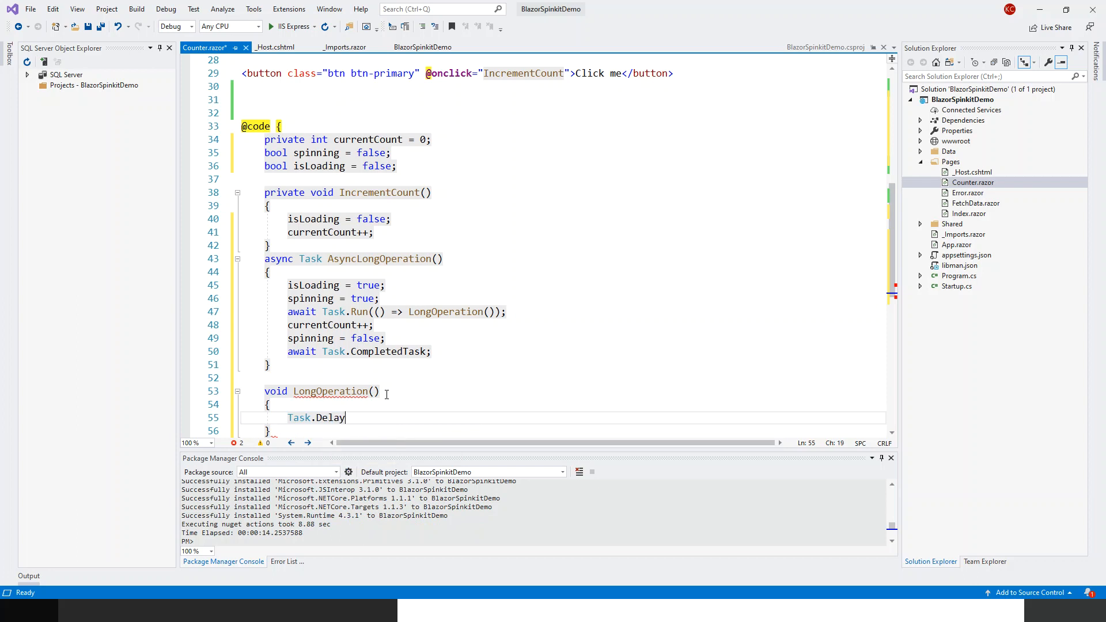
{"action": "type", "text": "("}
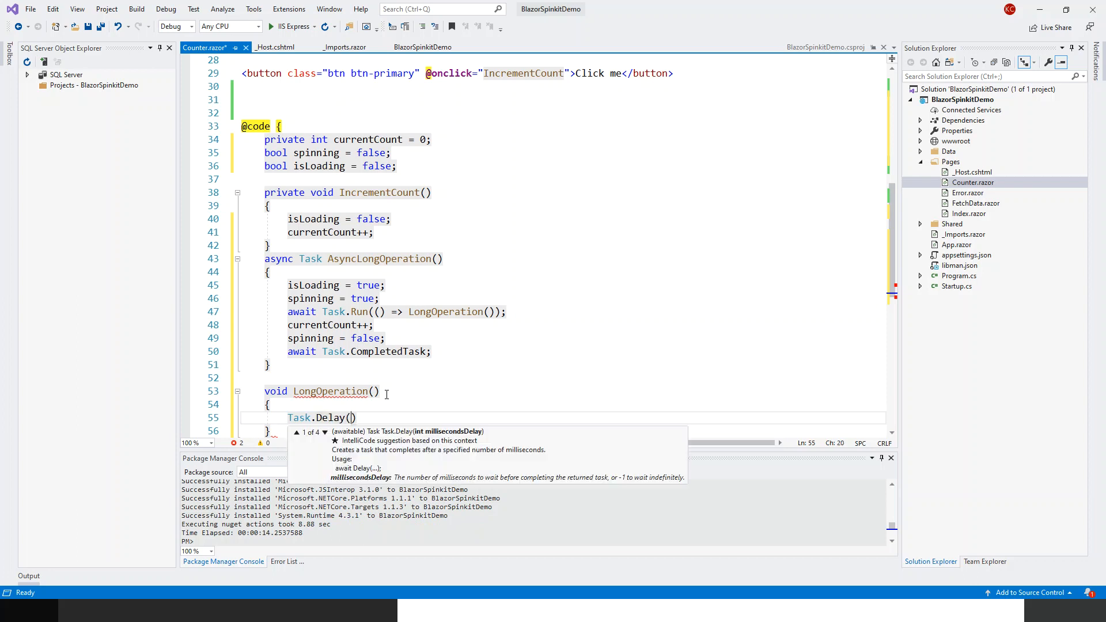
{"action": "type", "text": "2000"}
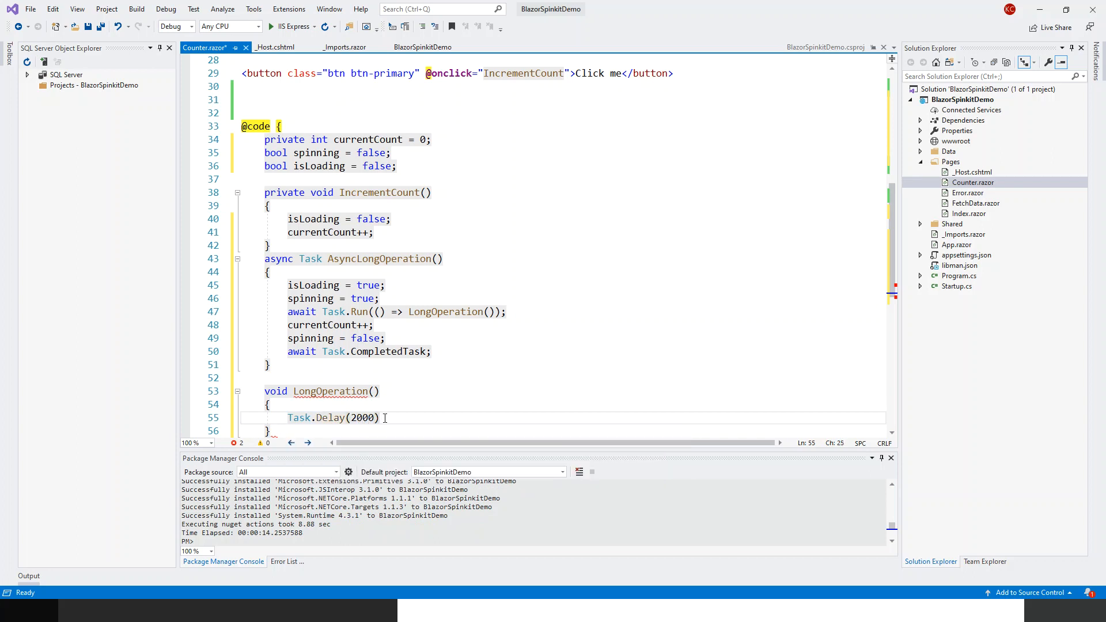
{"action": "type", "text": ".Wait"}
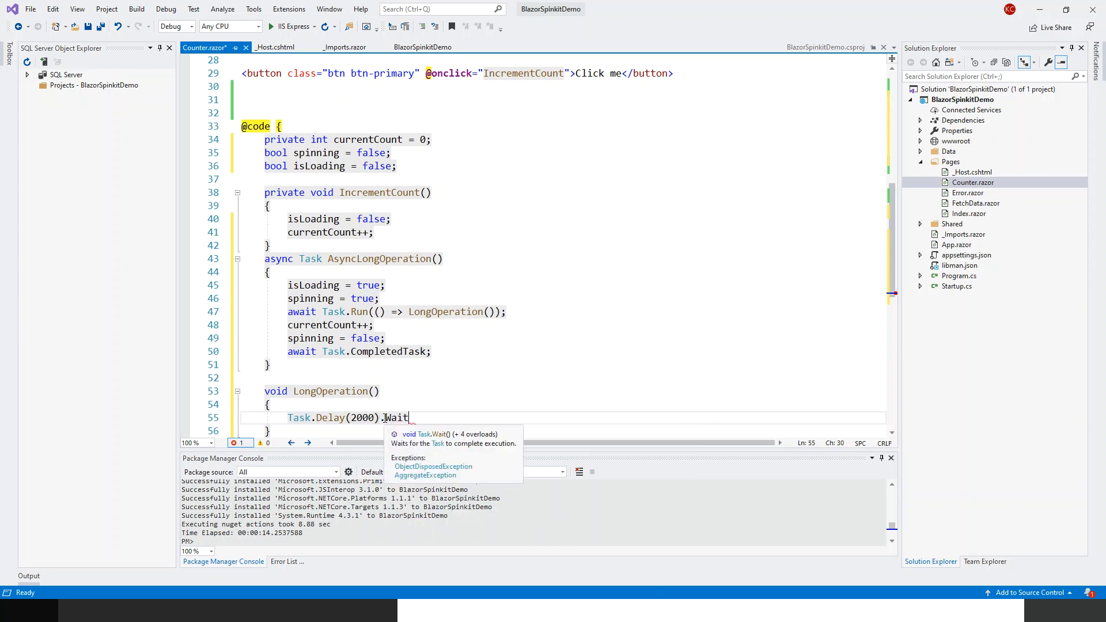
{"action": "type", "text": "()"}
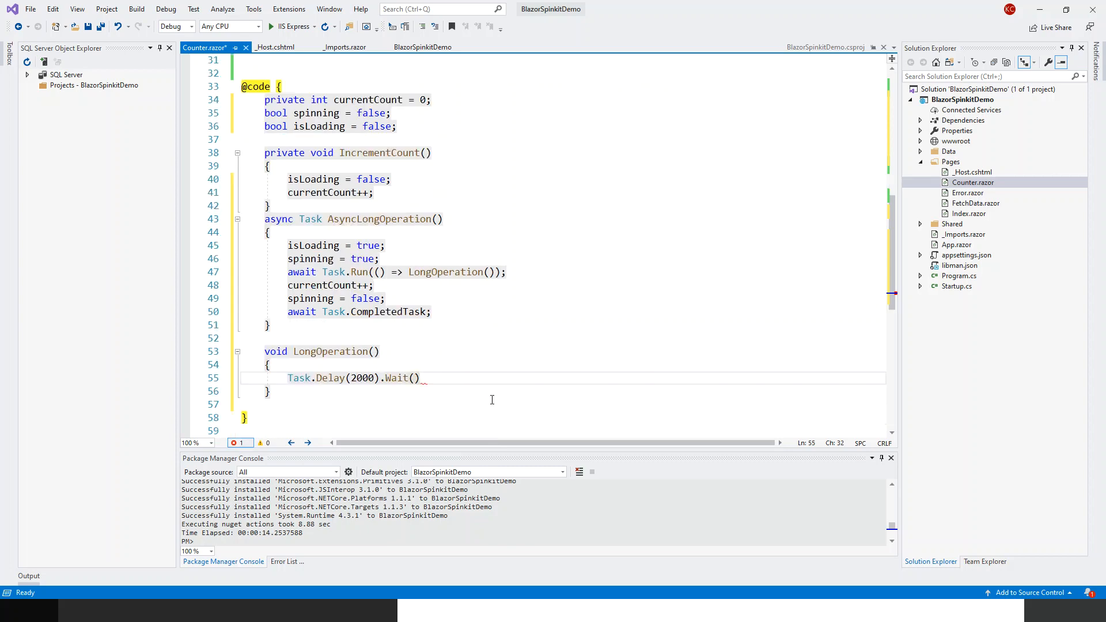
{"action": "type", "text": ";"}
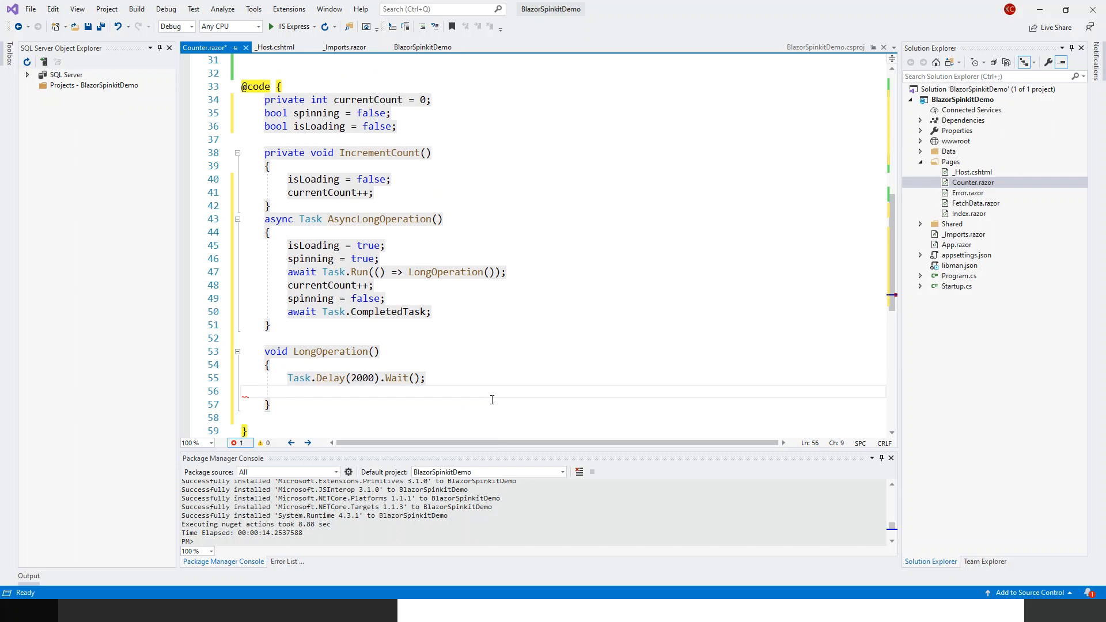
Set 'isLoading = false;' after the two-second delay in LongOperation.
{"action": "type", "text": "is"}
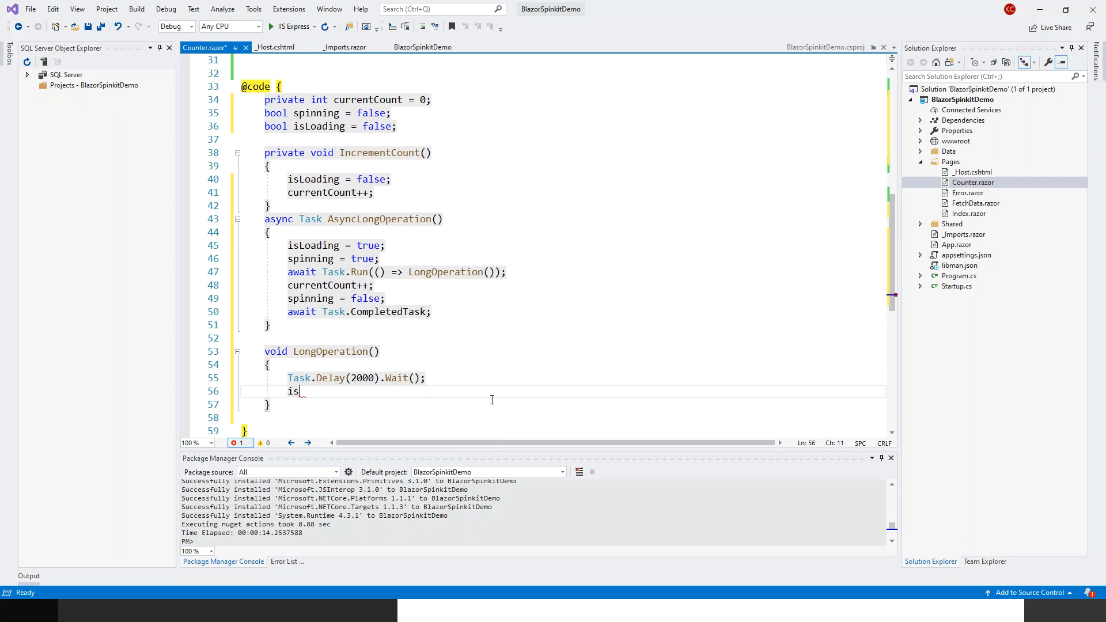
{"action": "type", "text": "Loading = fa"}
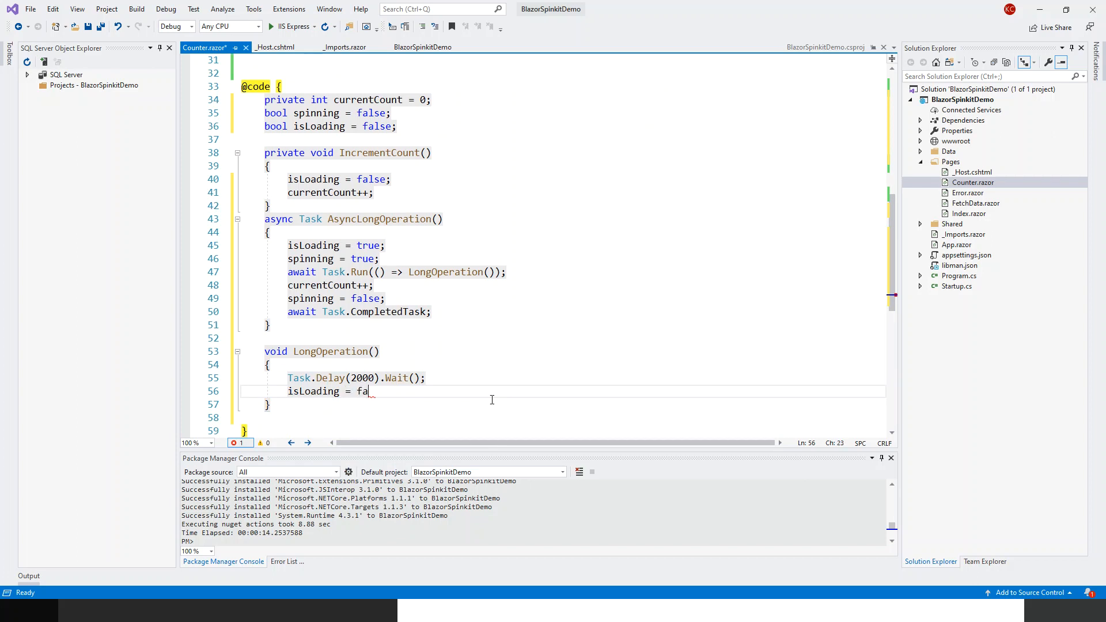
{"action": "type", "text": "lse"}
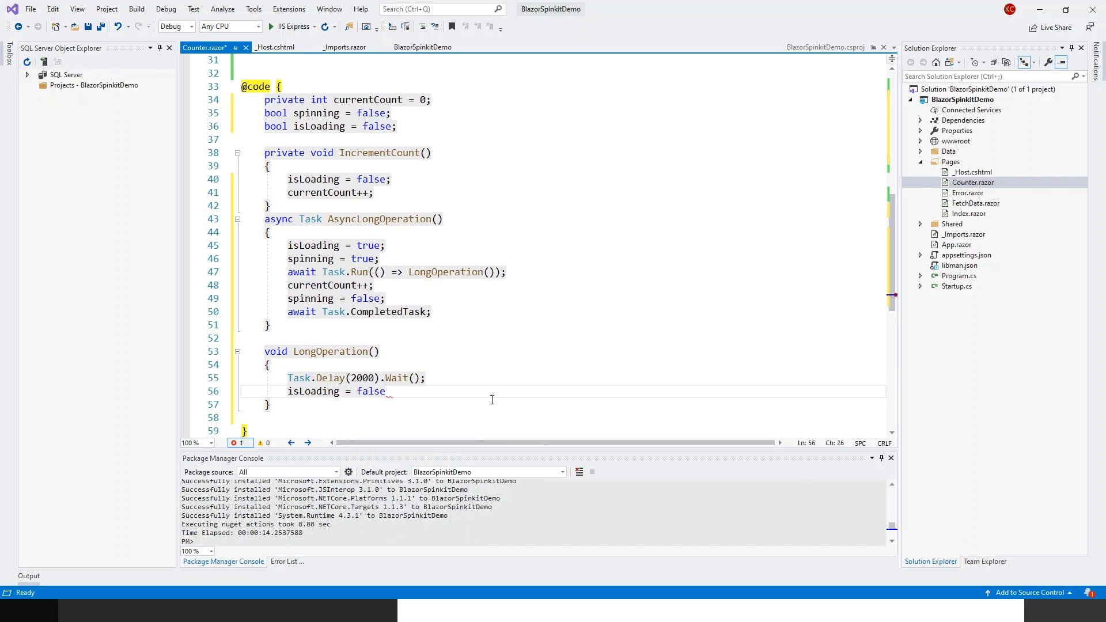
{"action": "type", "text": ";"}
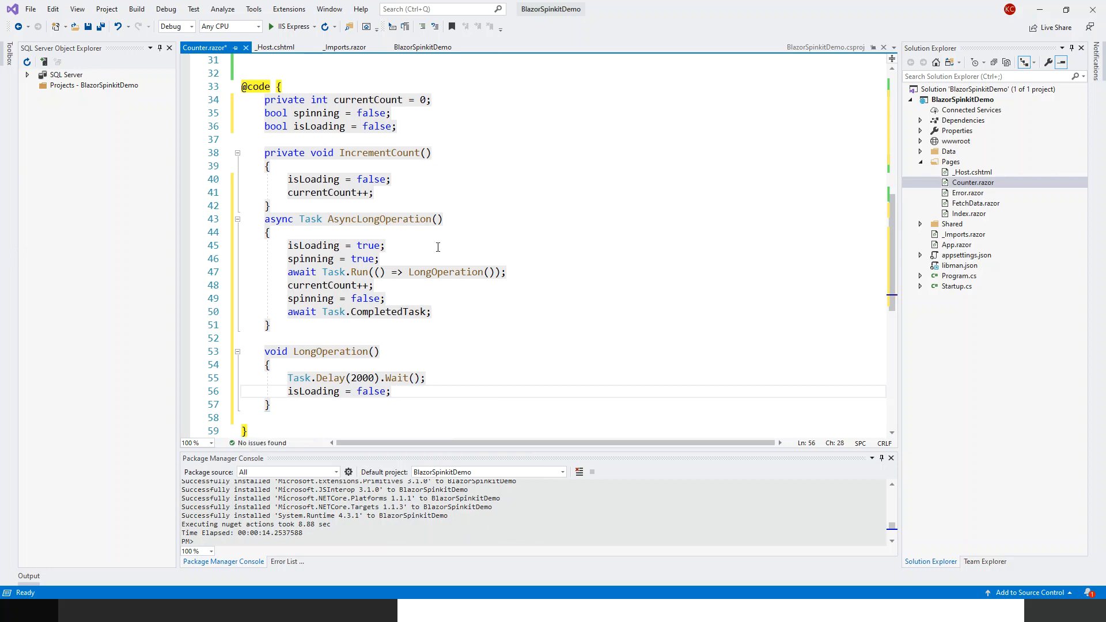
{"action": "mouse_move", "coordinate": [548, 299]}
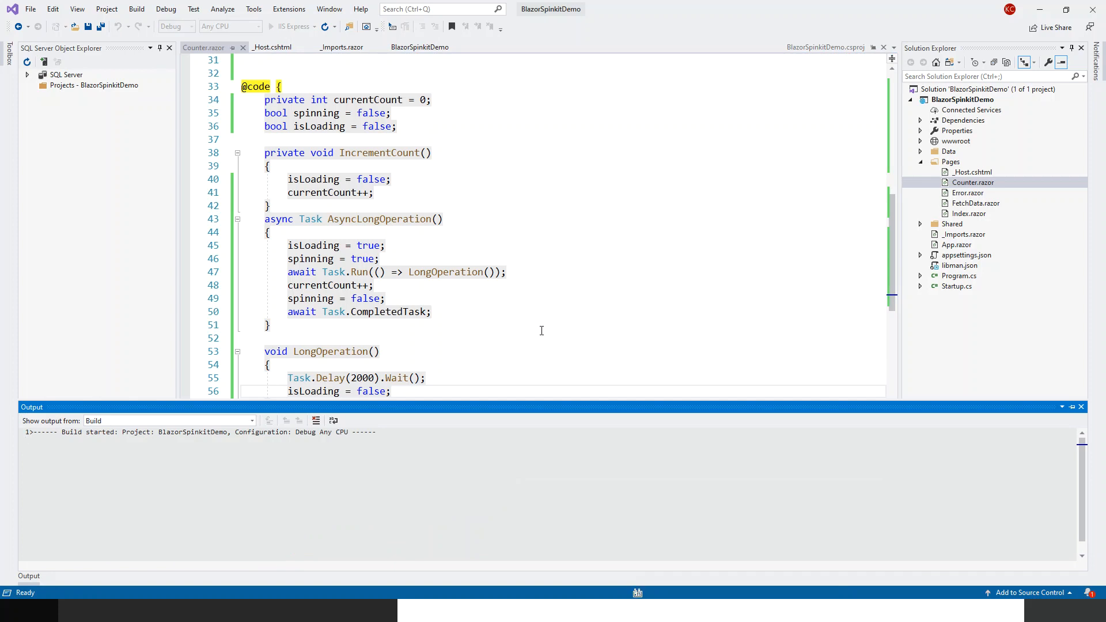
{"action": "mouse_move", "coordinate": [136, 15]}
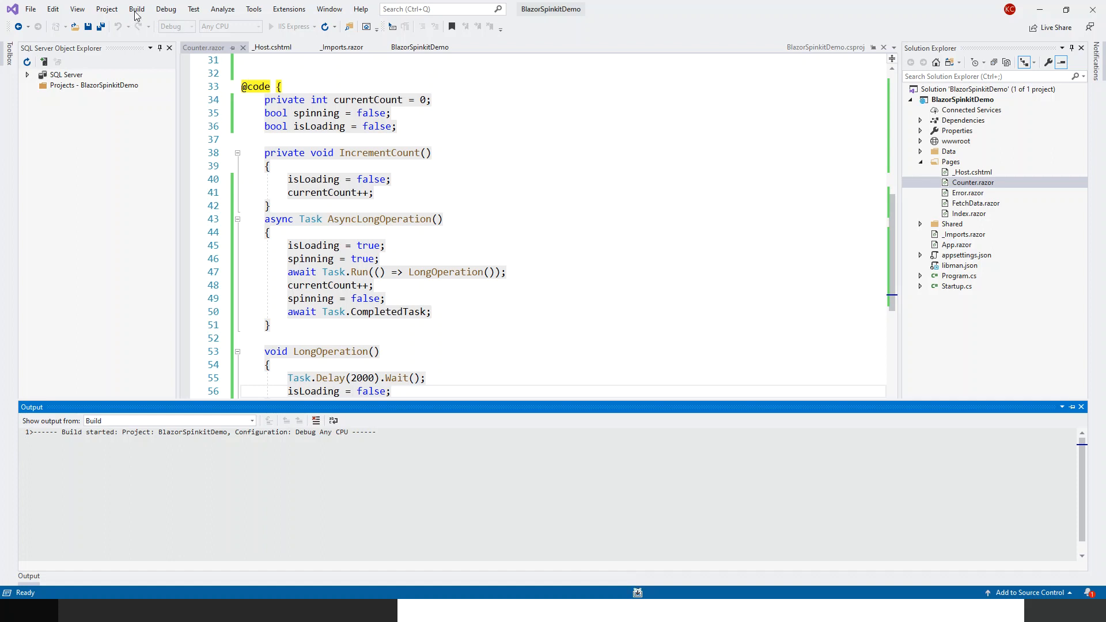
{"action": "mouse_move", "coordinate": [618, 209]}
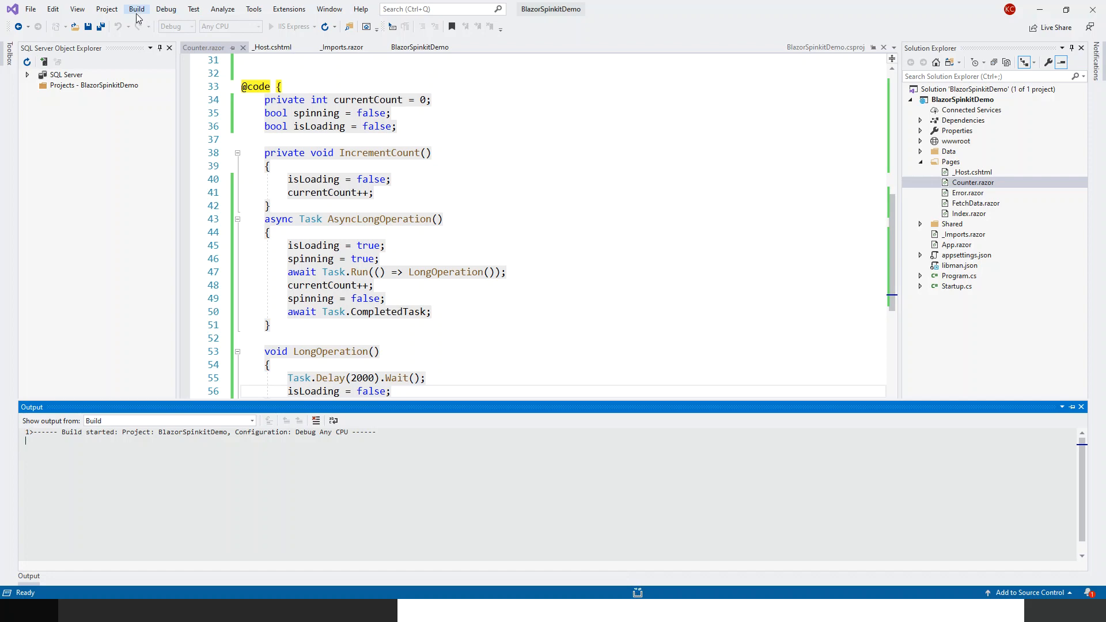
Build the BlazorSpinkitDemo solution from the Build menu.
{"action": "left_click", "coordinate": [137, 8]}
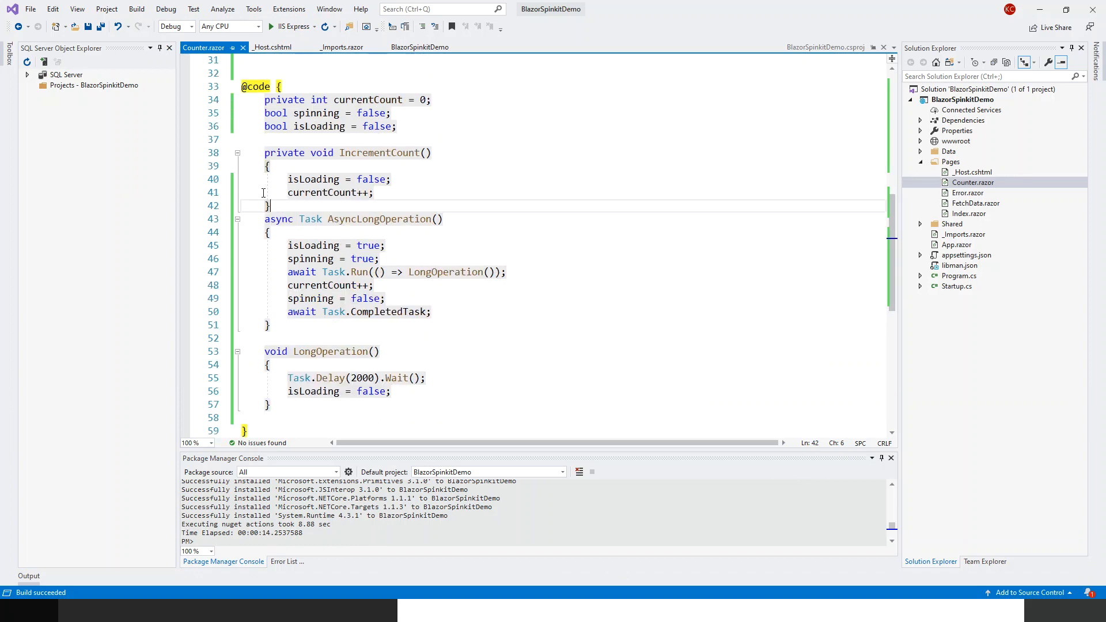
{"action": "mouse_move", "coordinate": [311, 219]}
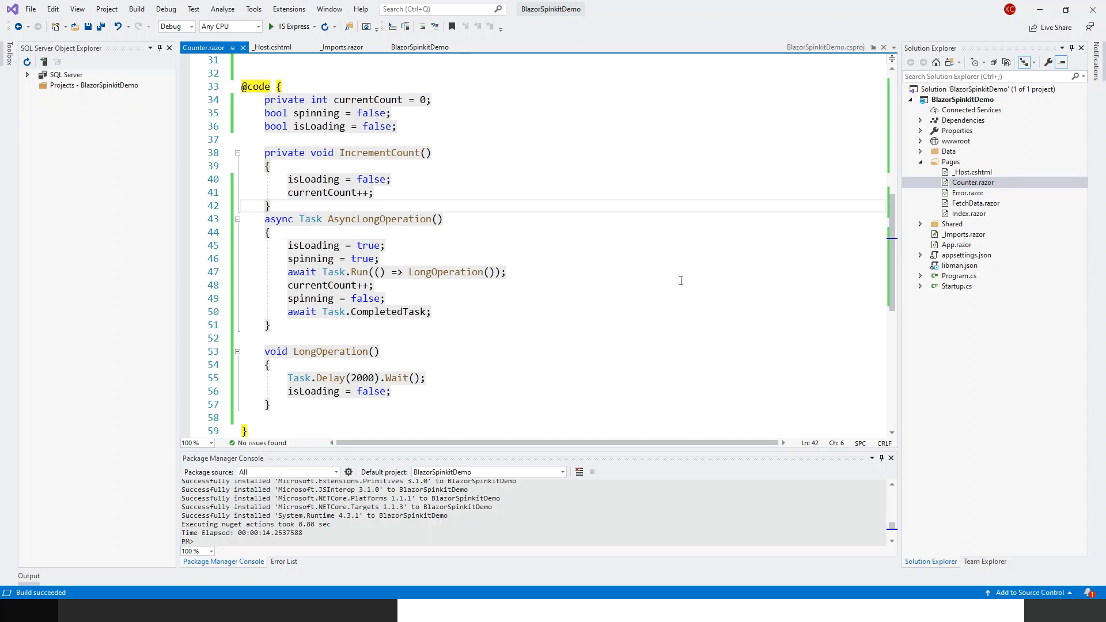
{"action": "scroll", "scroll_direction": "up", "scroll_amount": 3}
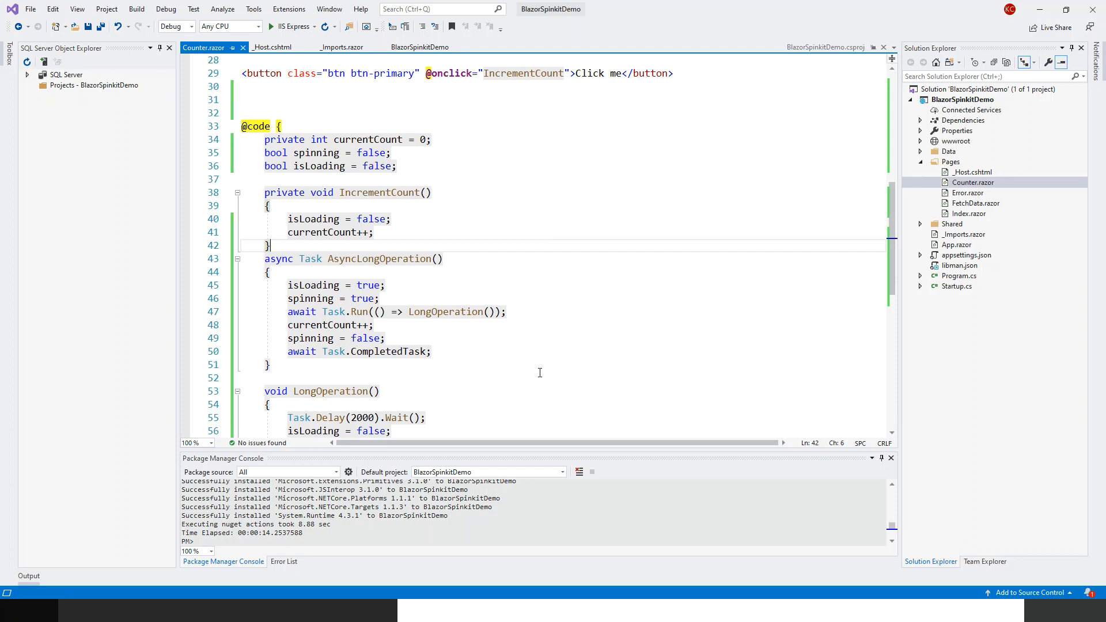
{"action": "scroll", "scroll_direction": "down", "scroll_amount": 3}
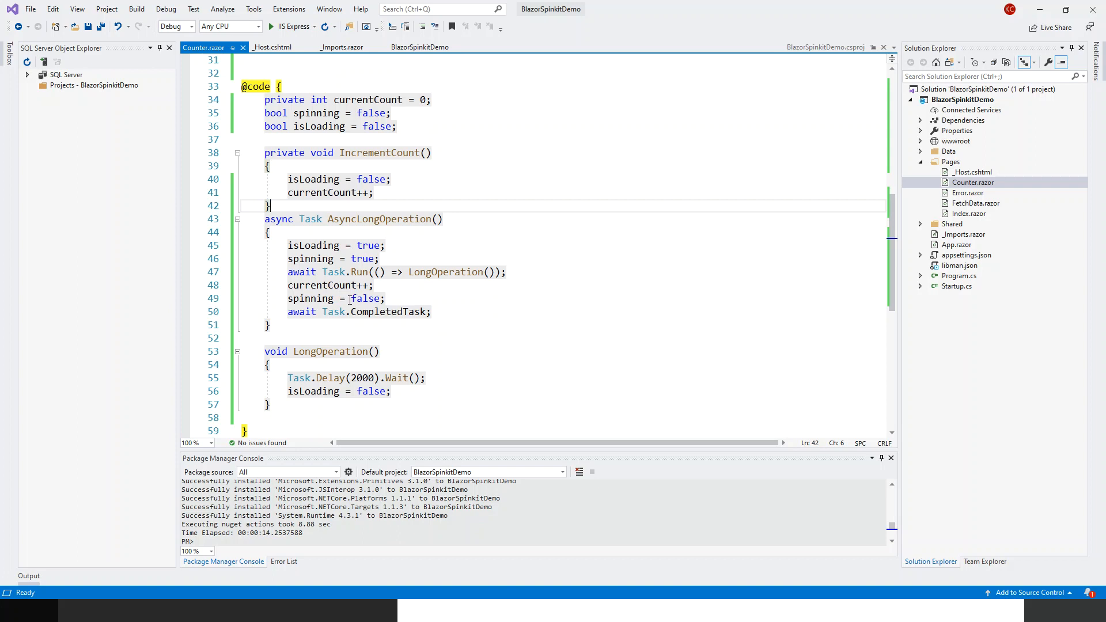
{"action": "mouse_move", "coordinate": [282, 274]}
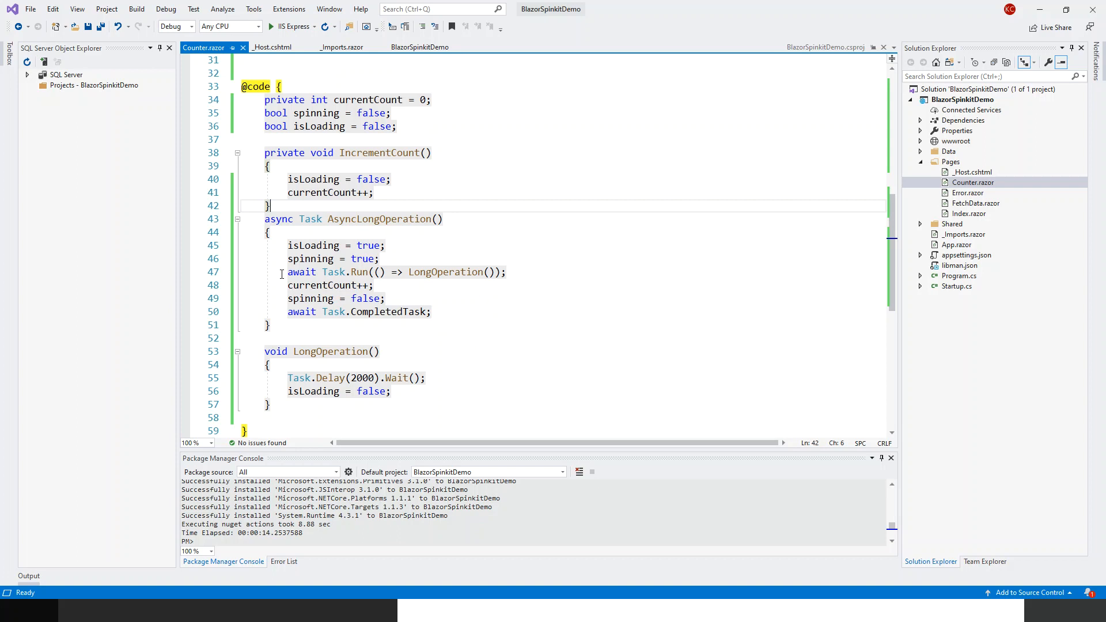
{"action": "mouse_move", "coordinate": [501, 299]}
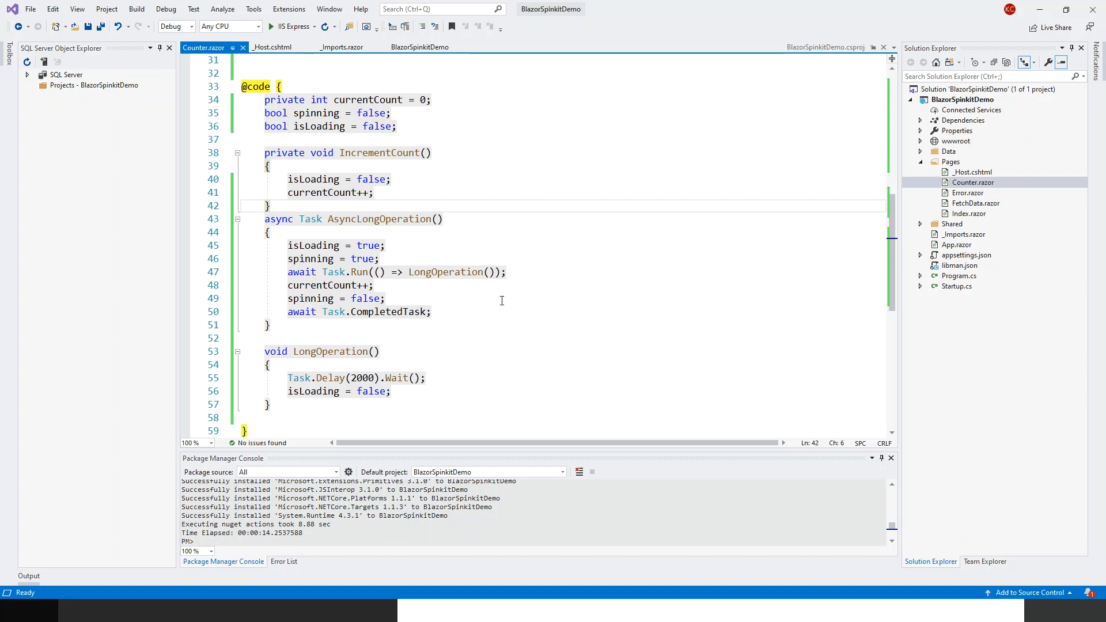
{"action": "mouse_move", "coordinate": [561, 345]}
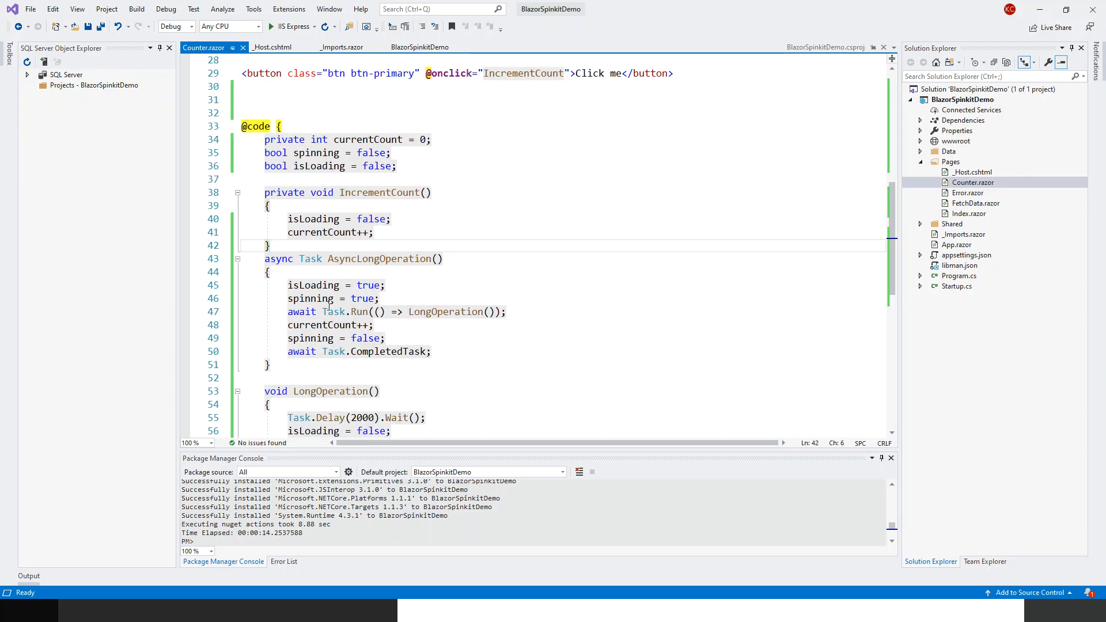
{"action": "mouse_move", "coordinate": [268, 309]}
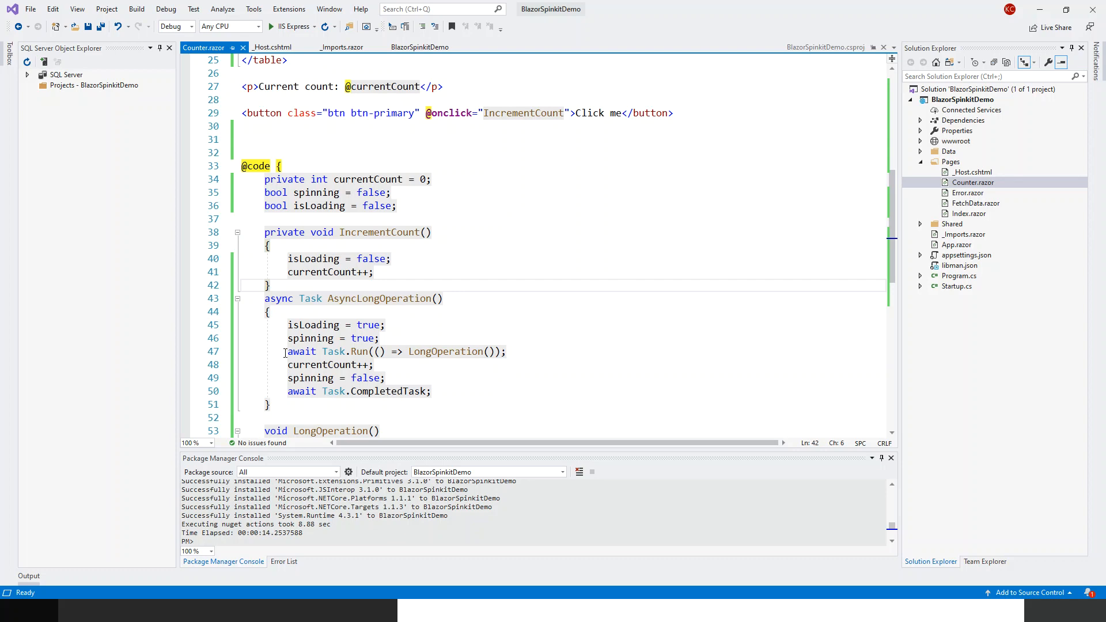
{"action": "scroll", "scroll_direction": "down", "scroll_amount": 3}
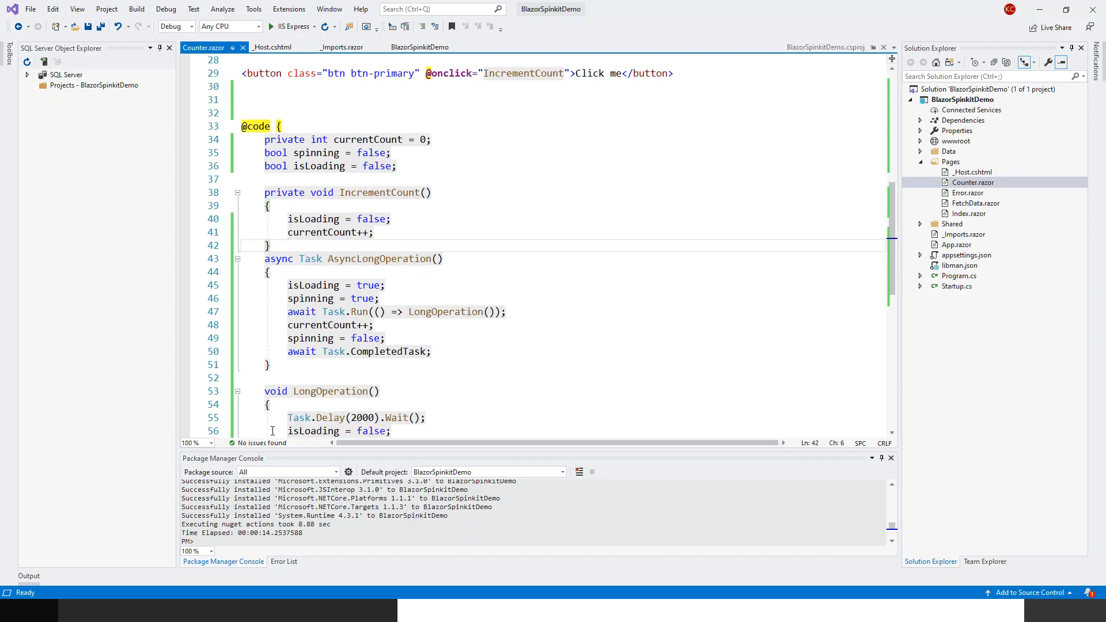
{"action": "scroll", "scroll_direction": "down", "scroll_amount": 3}
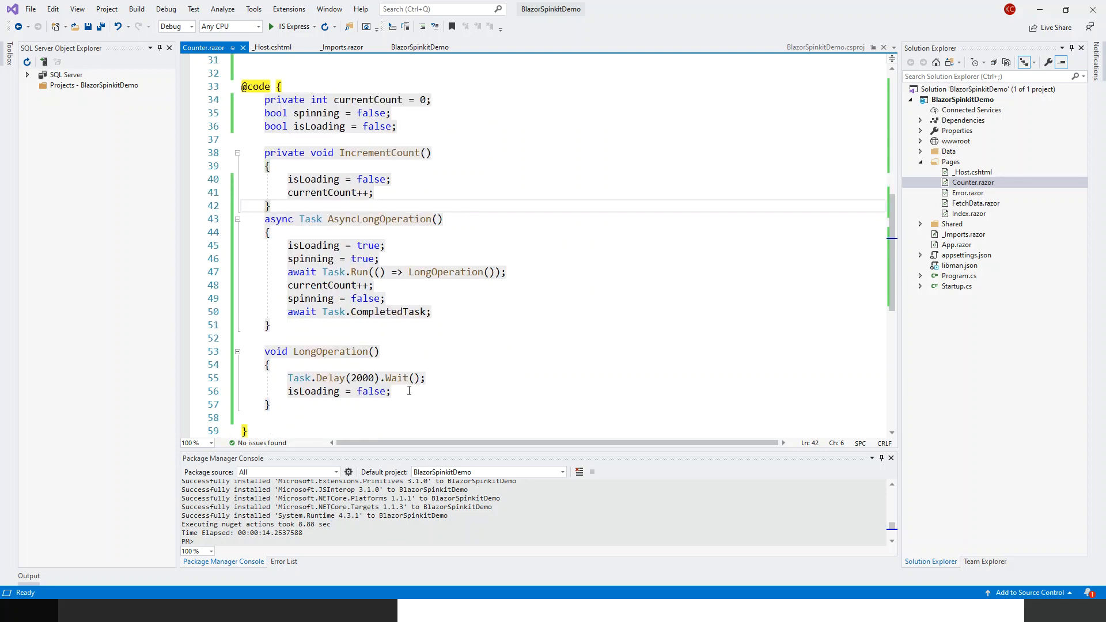
{"action": "mouse_move", "coordinate": [442, 379]}
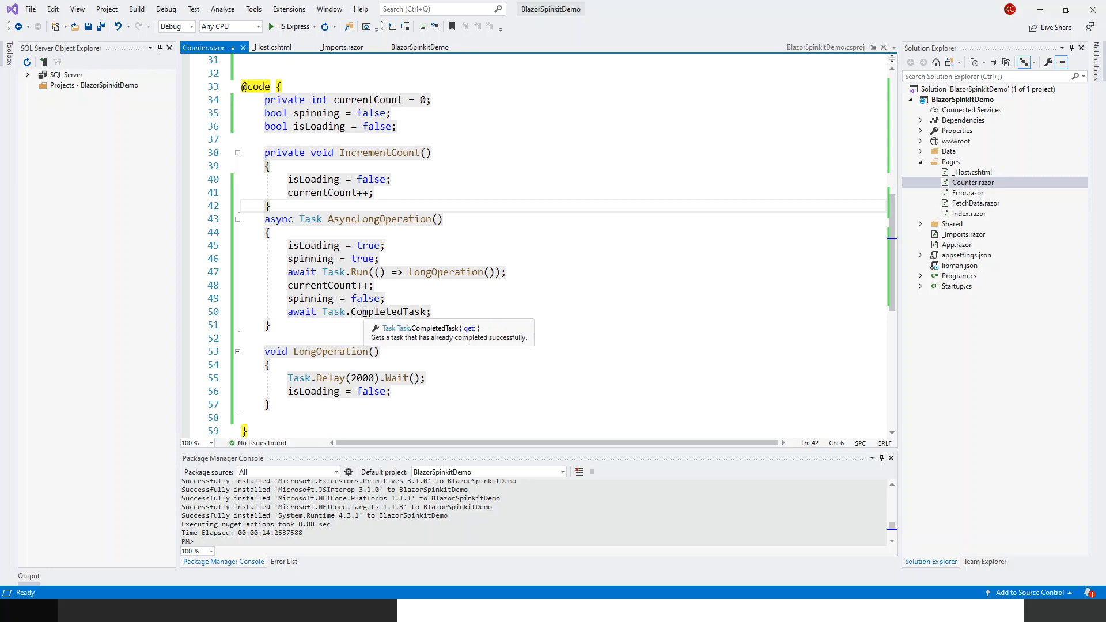
{"action": "mouse_move", "coordinate": [530, 363]}
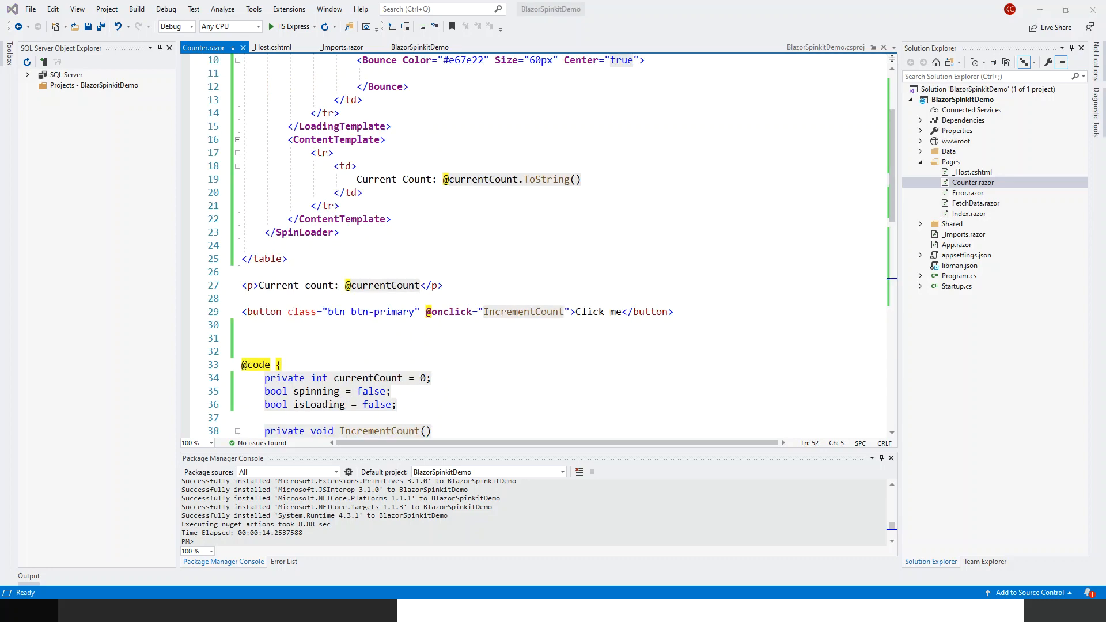
{"action": "mouse_move", "coordinate": [230, 300]}
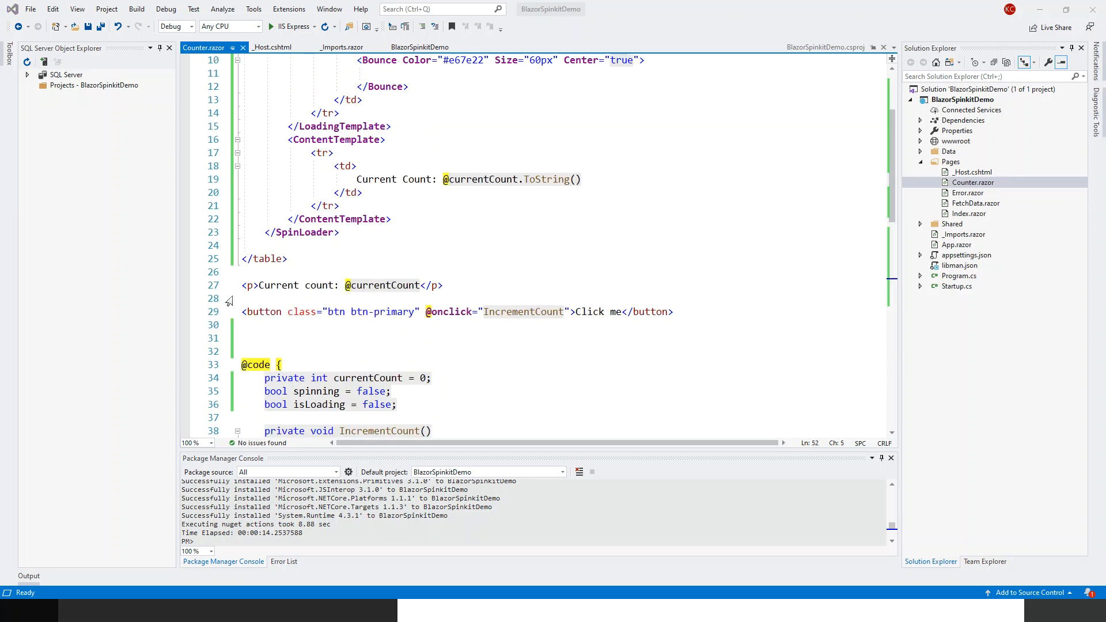
Add a second button labelled 'Click me Async' calling AsyncLongOperation with a spinning-dependent btn-dark class.
{"action": "triple_click", "coordinate": [341, 284]}
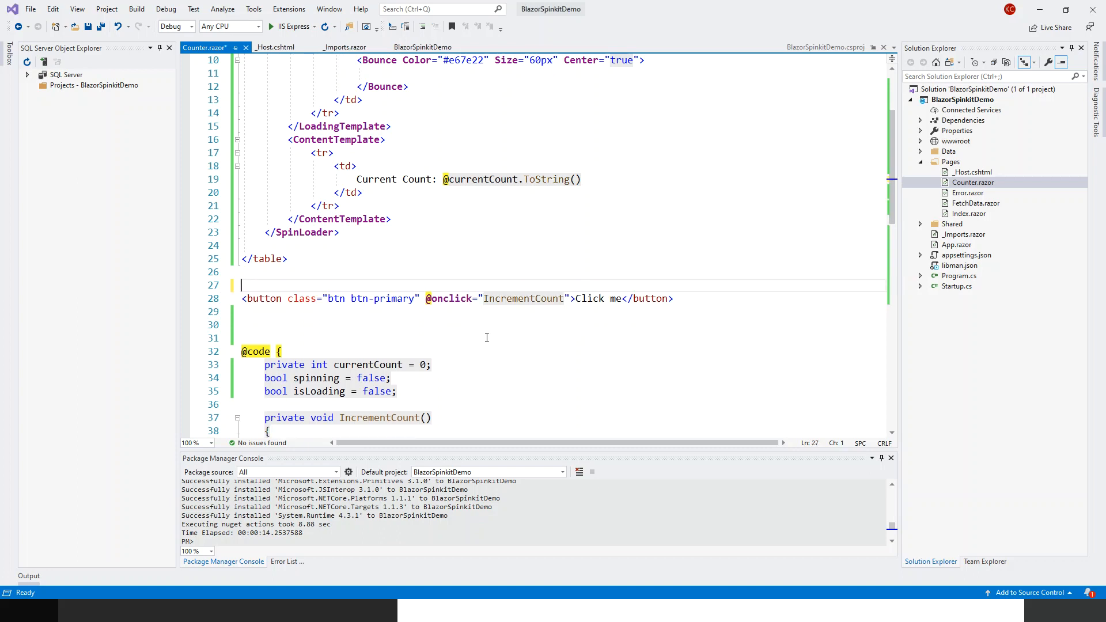
{"action": "left_click", "coordinate": [286, 299]}
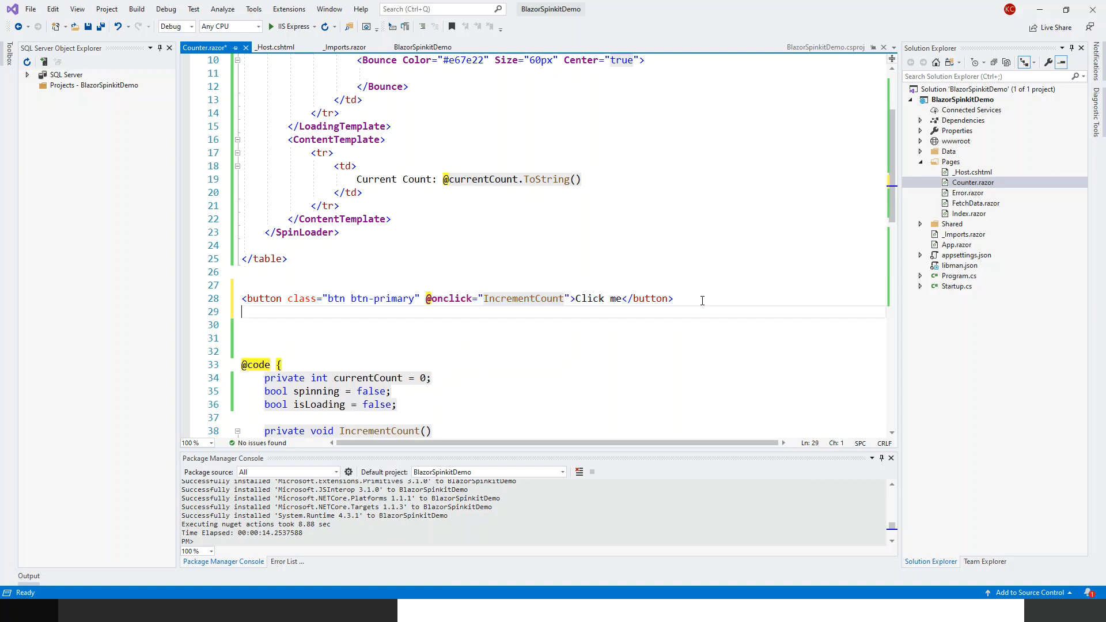
{"action": "type", "text": "<button class=\"btn btn-primary\" @onclick=\"IncrementCount\">Click me</button>"}
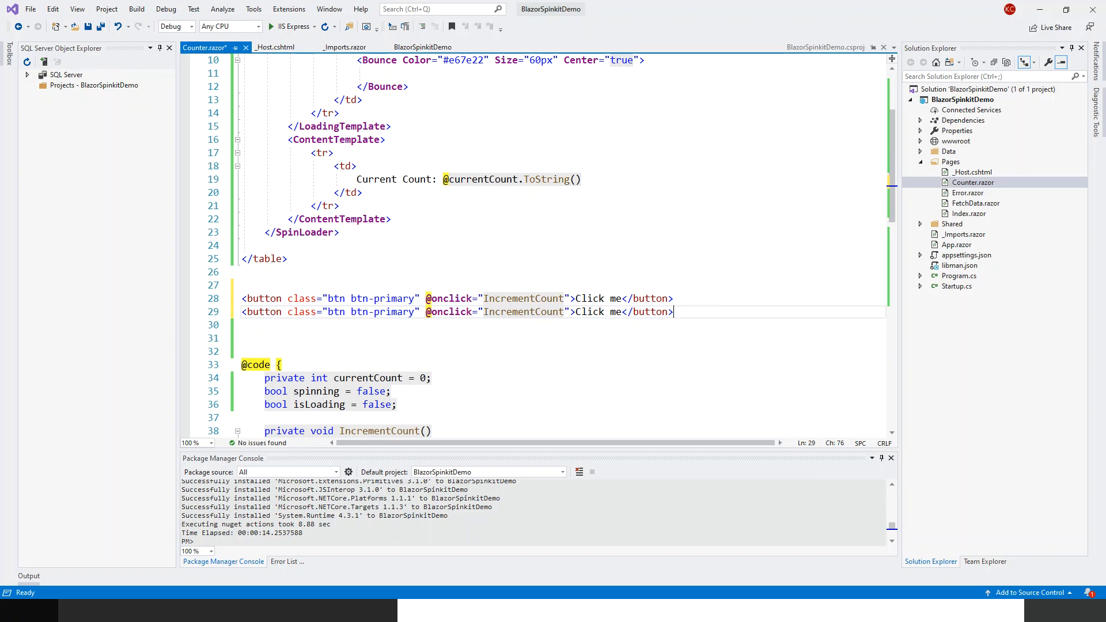
{"action": "mouse_move", "coordinate": [382, 322]}
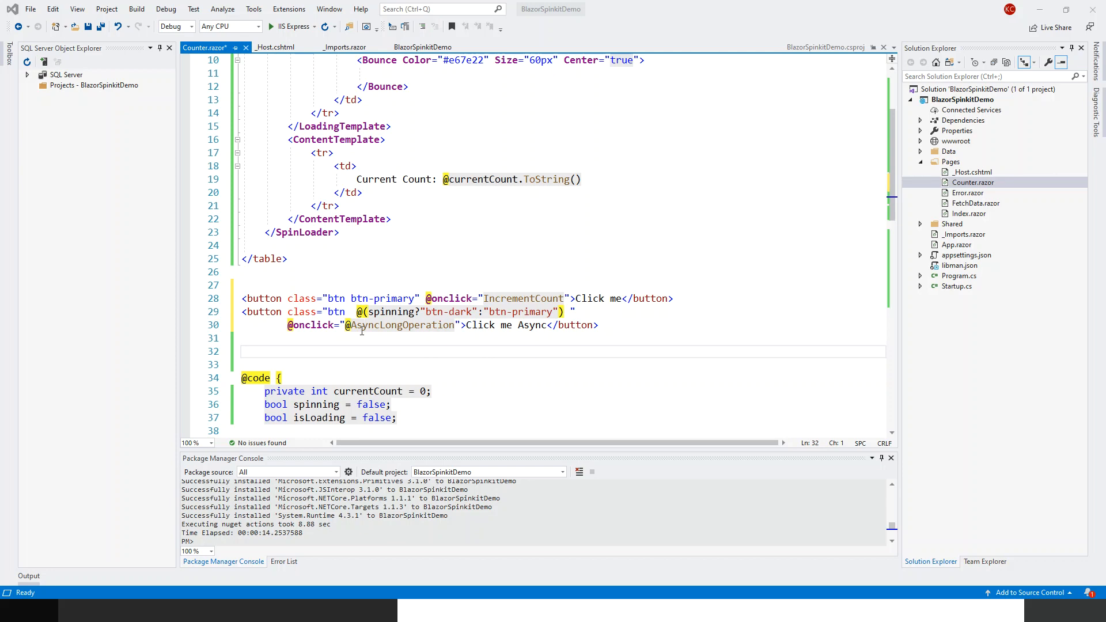
{"action": "mouse_move", "coordinate": [391, 312]}
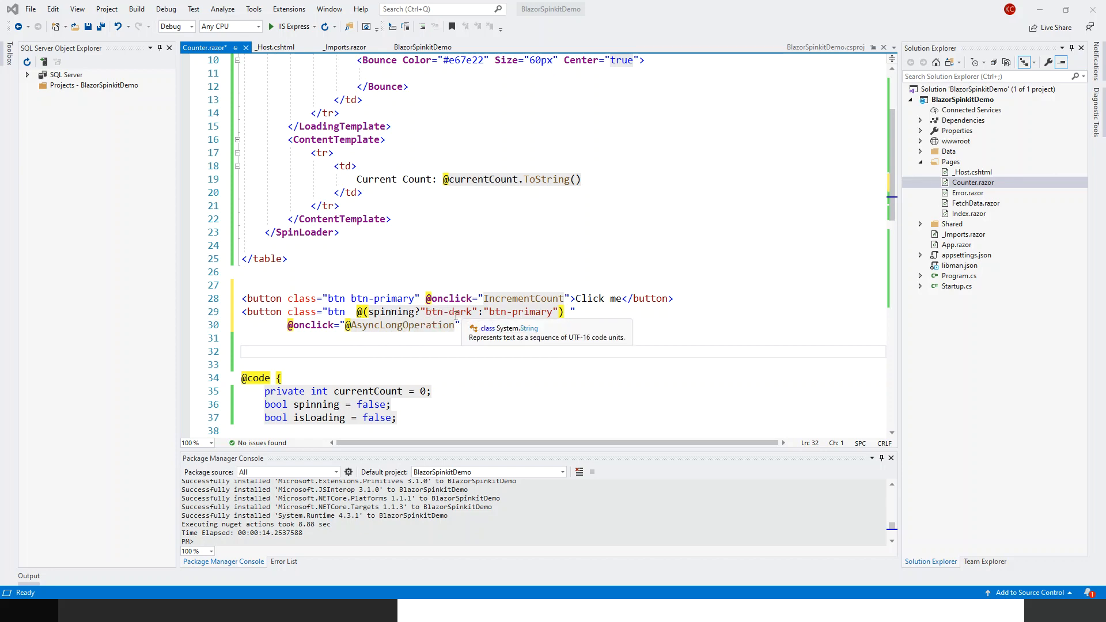
{"action": "type", "text": ">Click me Async</button>"}
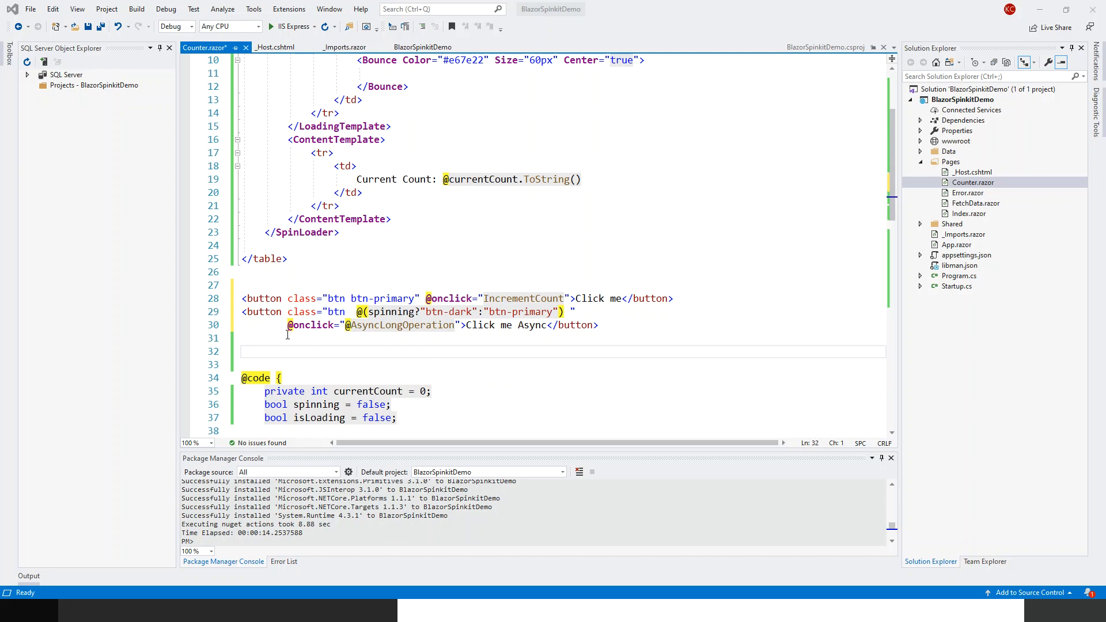
{"action": "scroll", "scroll_direction": "down", "scroll_amount": 3}
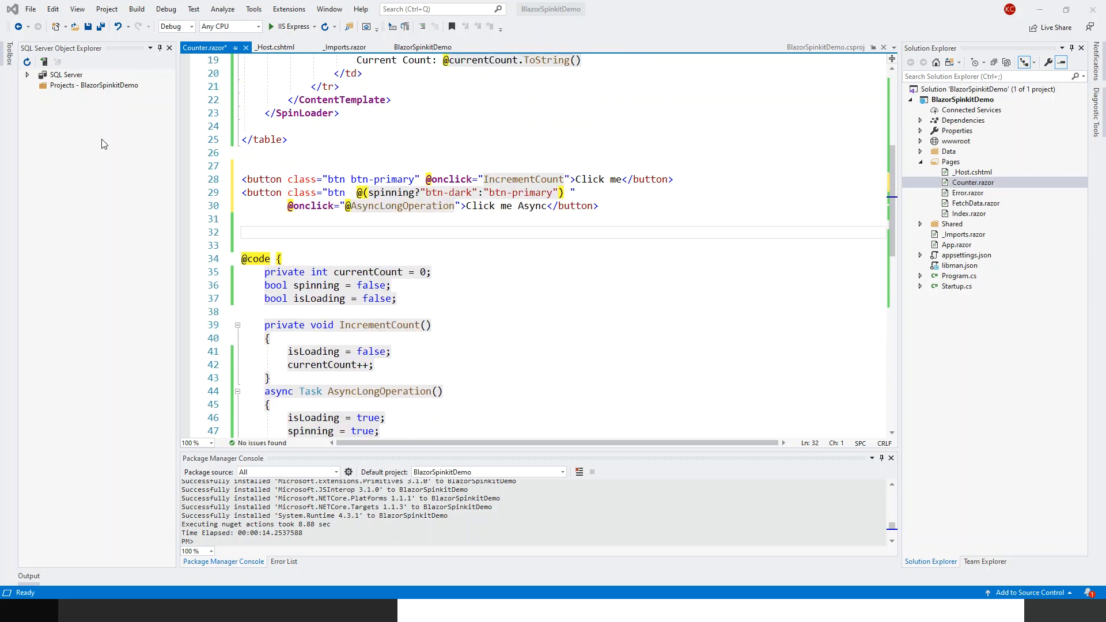
{"action": "mouse_move", "coordinate": [291, 27]}
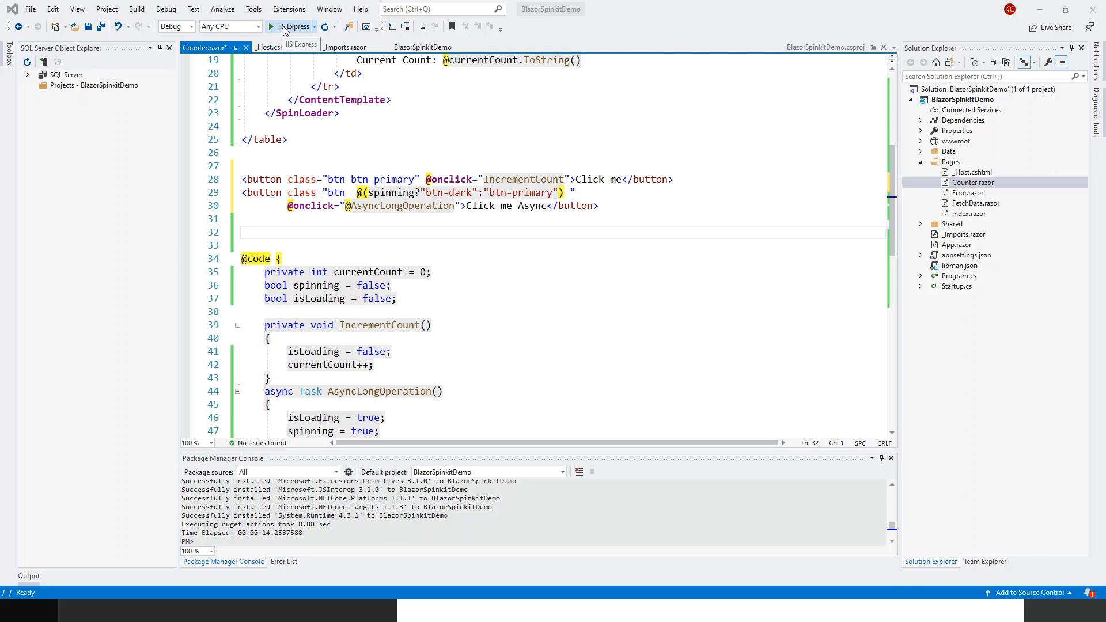
Run the app in Chrome, go to the Counter page and raise the count with Click me.
{"action": "left_click", "coordinate": [272, 26]}
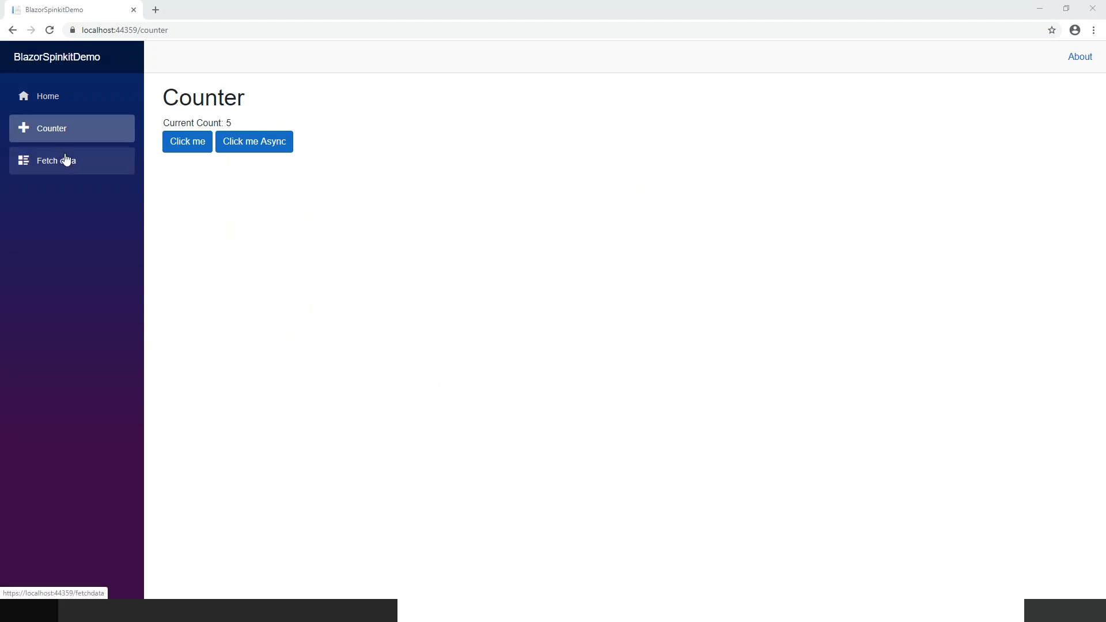
{"action": "left_click", "coordinate": [47, 95]}
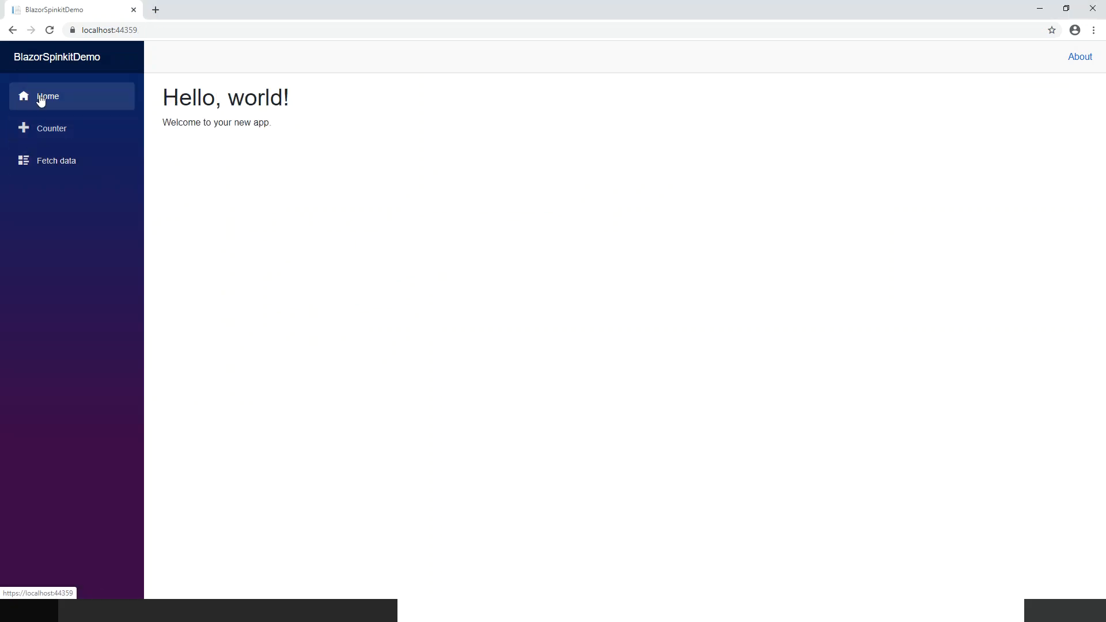
{"action": "left_click", "coordinate": [52, 128]}
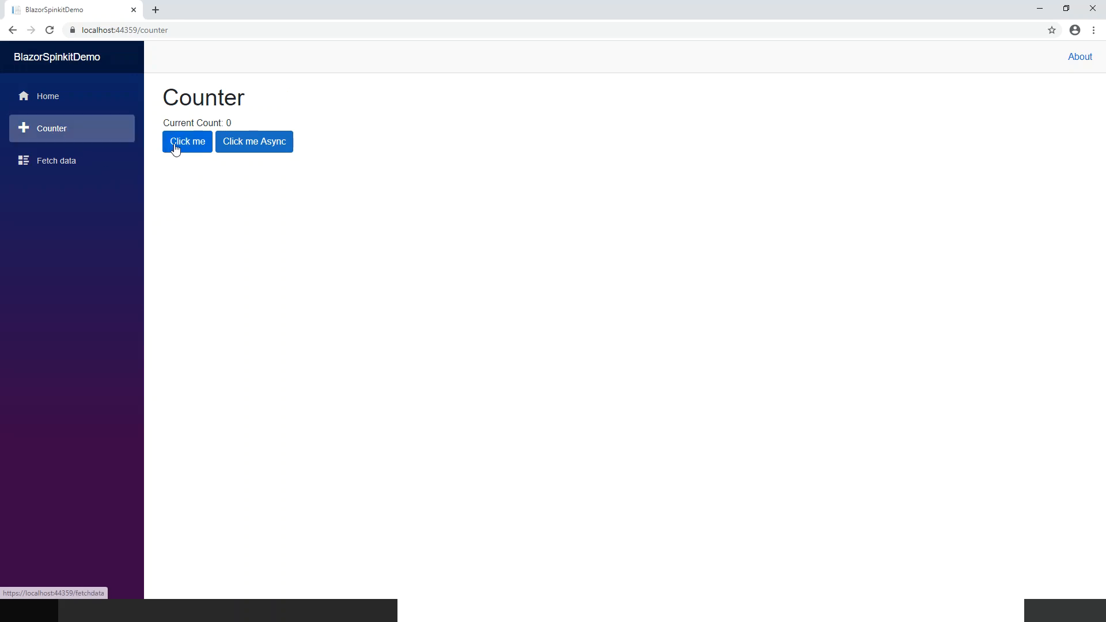
{"action": "left_click", "coordinate": [186, 141]}
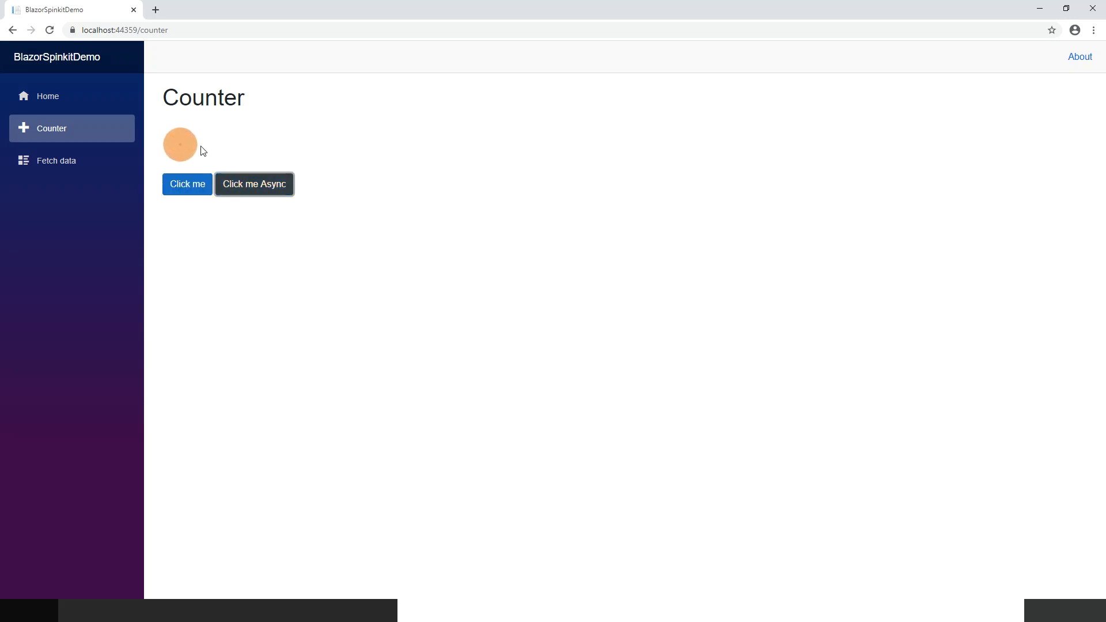
Run Click me Async several times, watching the spinner before the count goes up.
{"action": "left_click", "coordinate": [186, 184]}
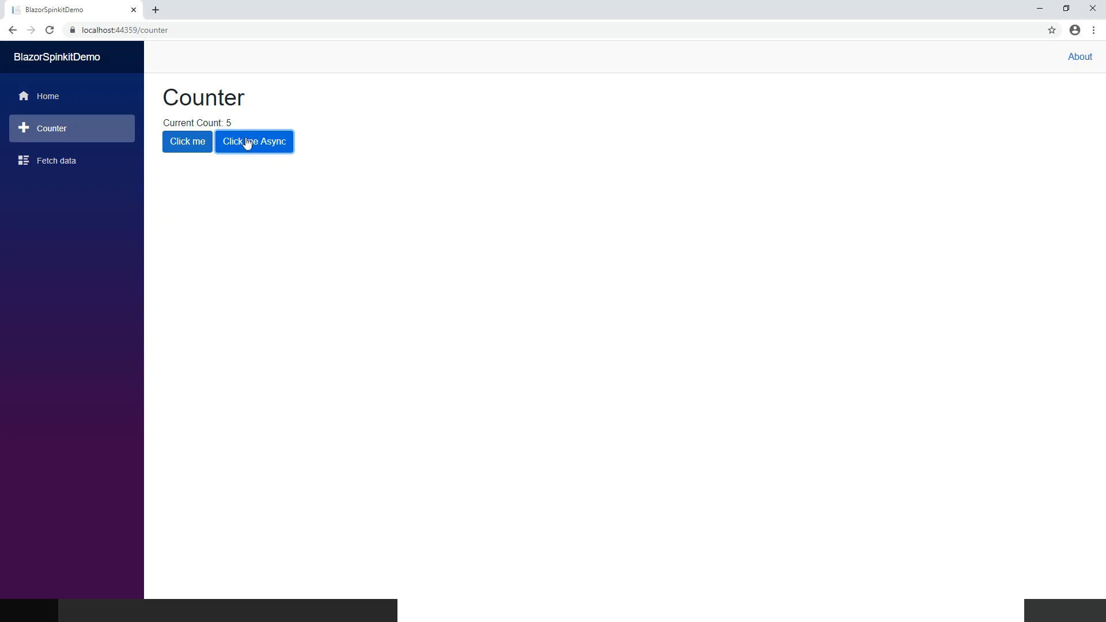
{"action": "left_click", "coordinate": [253, 140]}
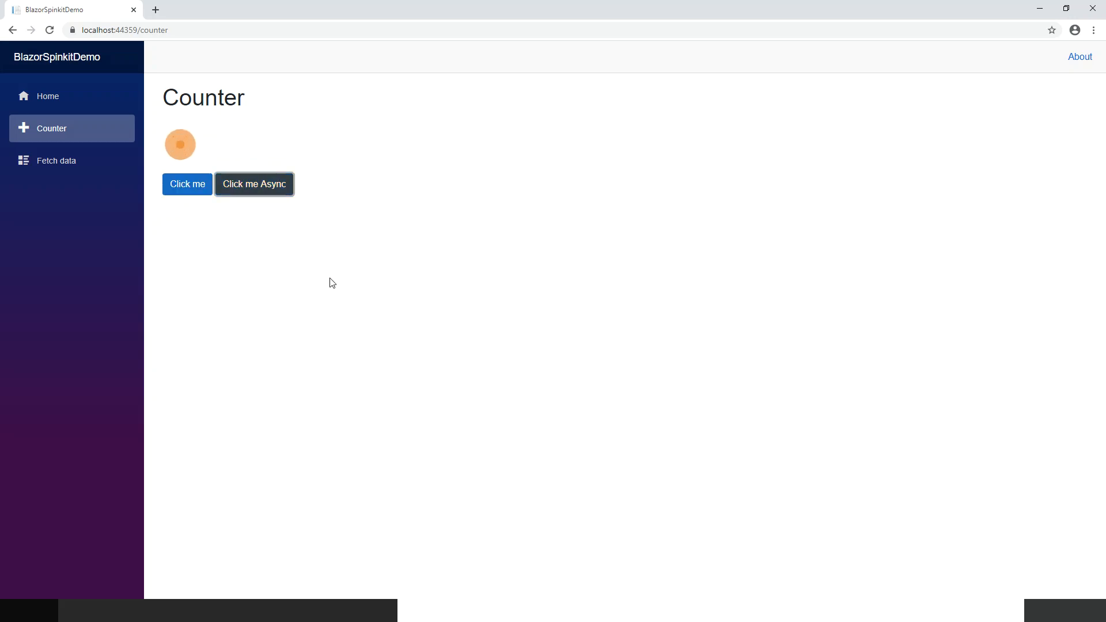
{"action": "left_click", "coordinate": [253, 140]}
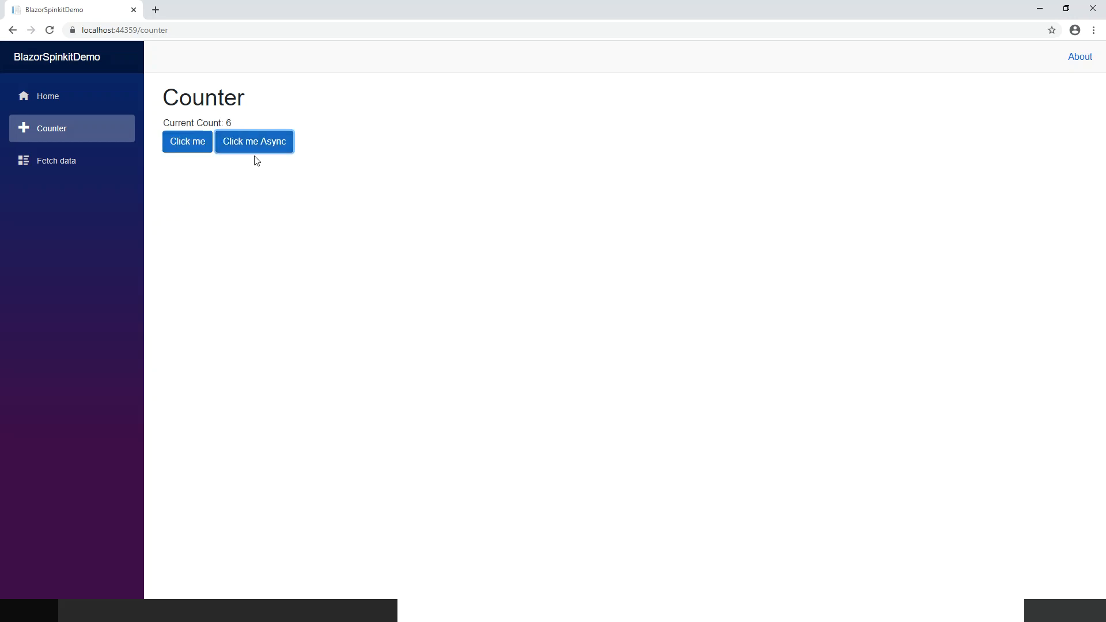
{"action": "left_click", "coordinate": [254, 141]}
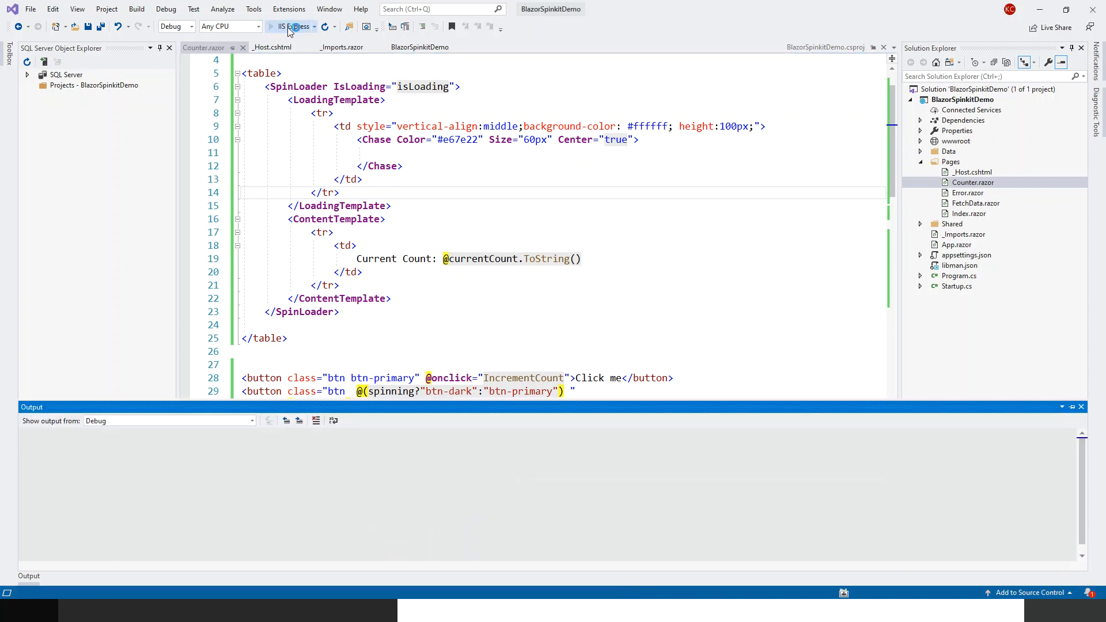
Relaunch the app with IIS Express to load the Chase spinner.
{"action": "left_click", "coordinate": [281, 26]}
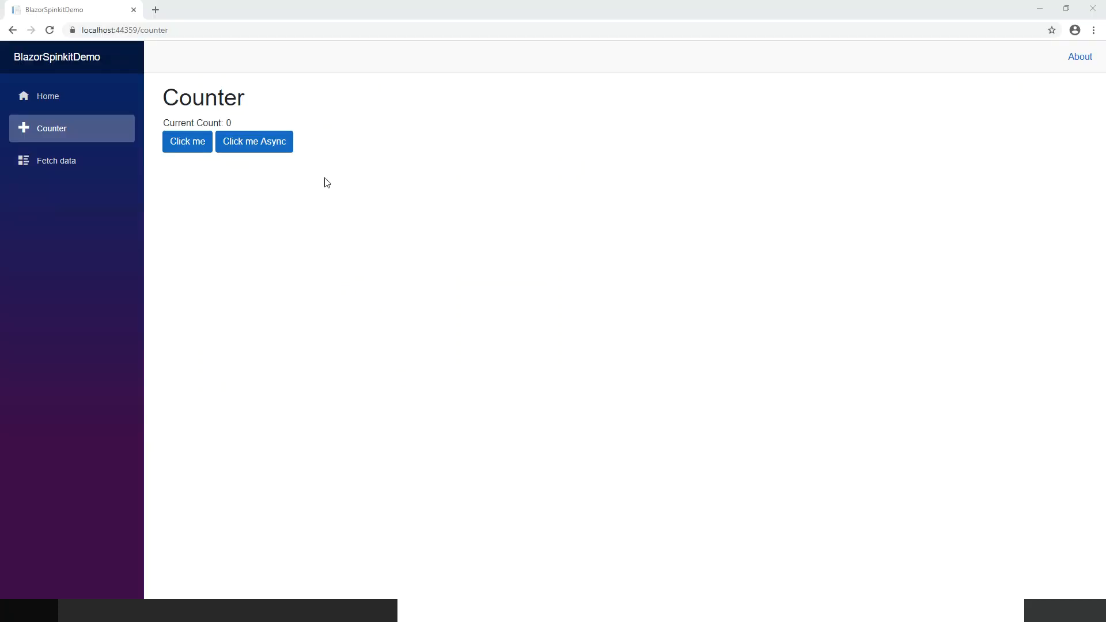
Alternate Click me Async and Click me, watching the Chase spinner as the count reaches 8.
{"action": "left_click", "coordinate": [254, 184]}
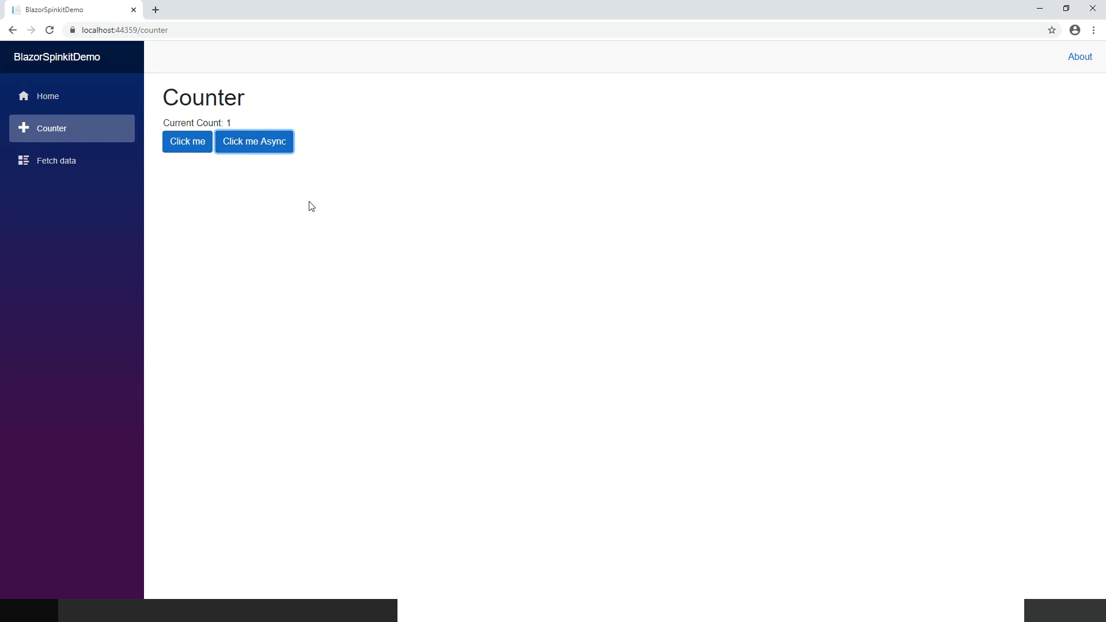
{"action": "left_click", "coordinate": [253, 140]}
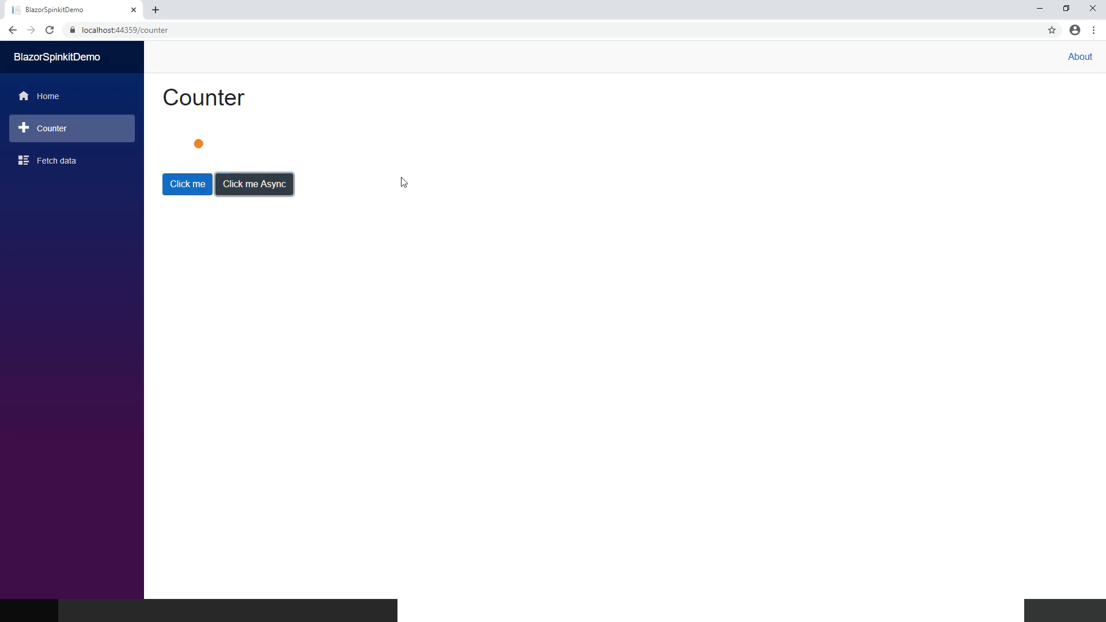
{"action": "left_click", "coordinate": [186, 184]}
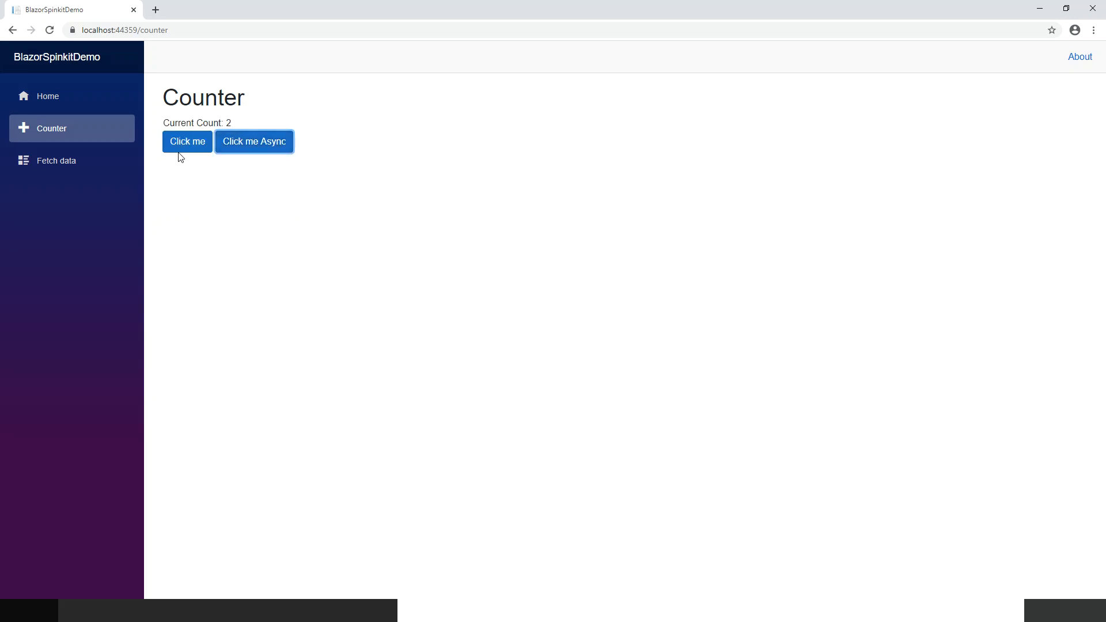
{"action": "left_click", "coordinate": [186, 141]}
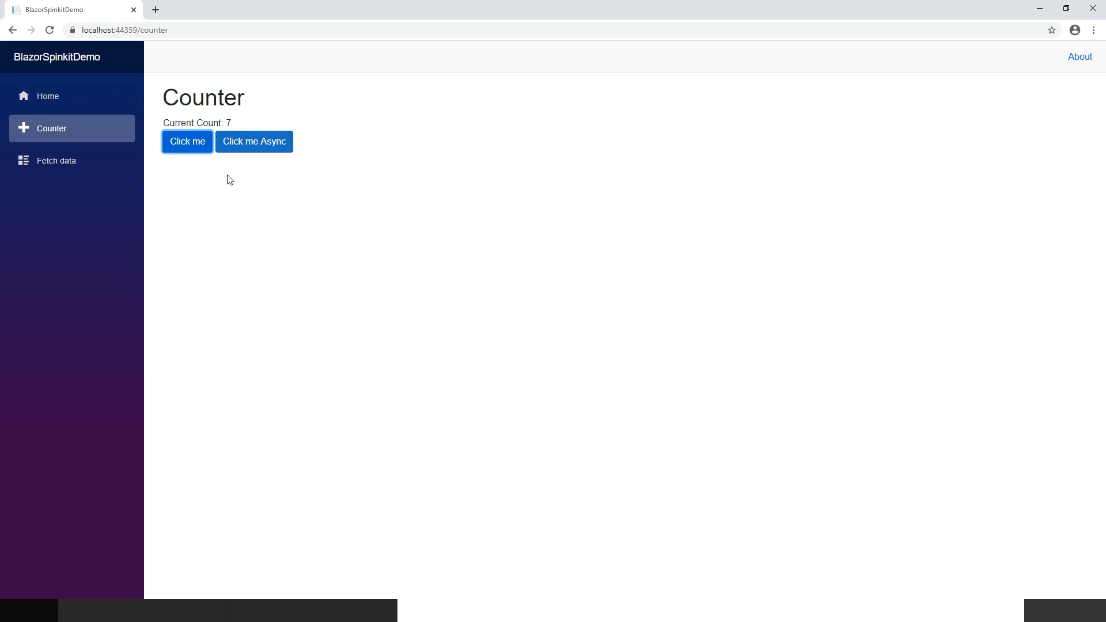
{"action": "left_click", "coordinate": [254, 141]}
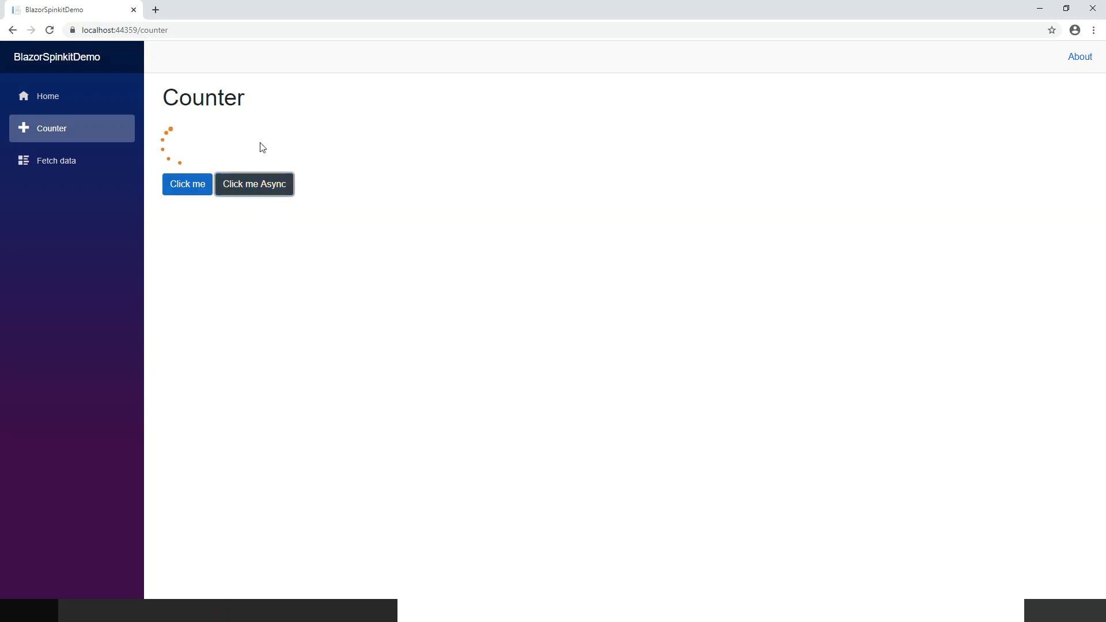
{"action": "left_click", "coordinate": [254, 184]}
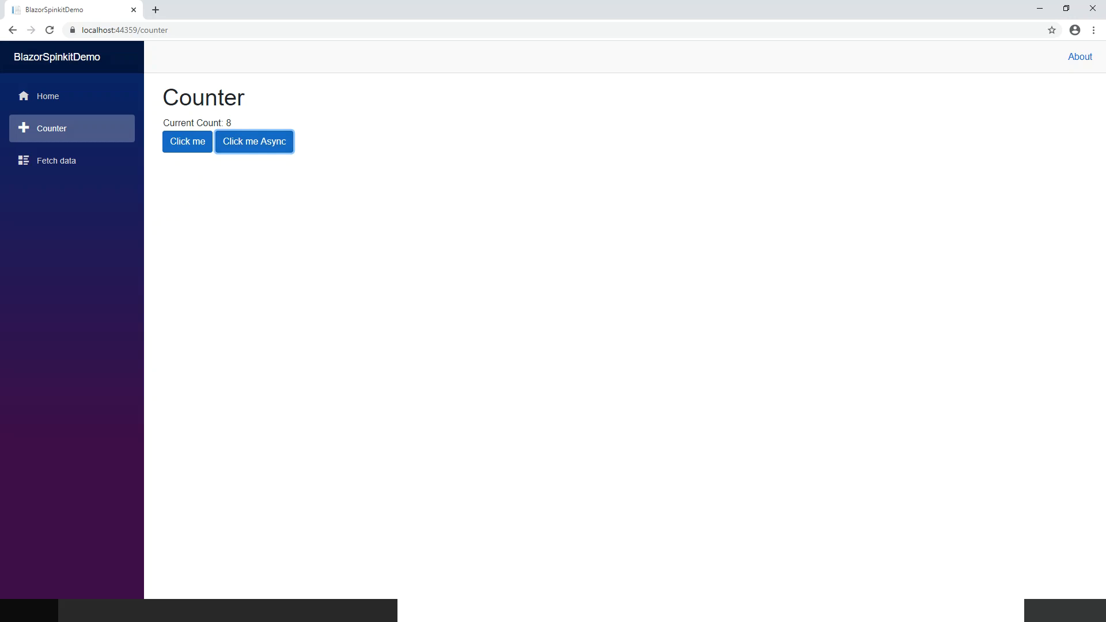
{"action": "mouse_move", "coordinate": [279, 315]}
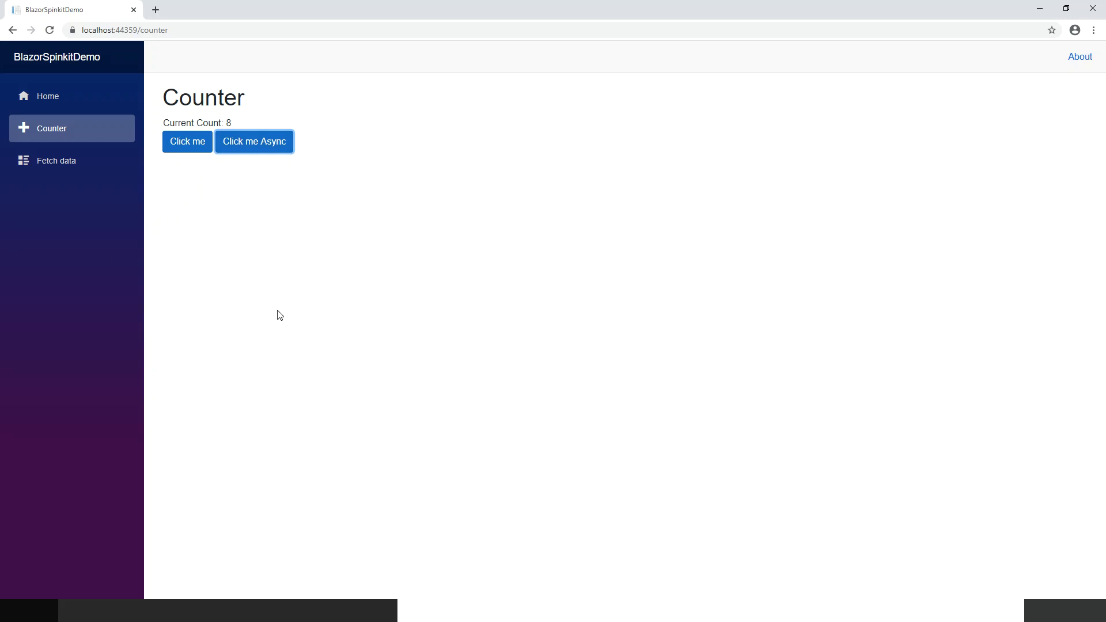
{"action": "mouse_move", "coordinate": [266, 311]}
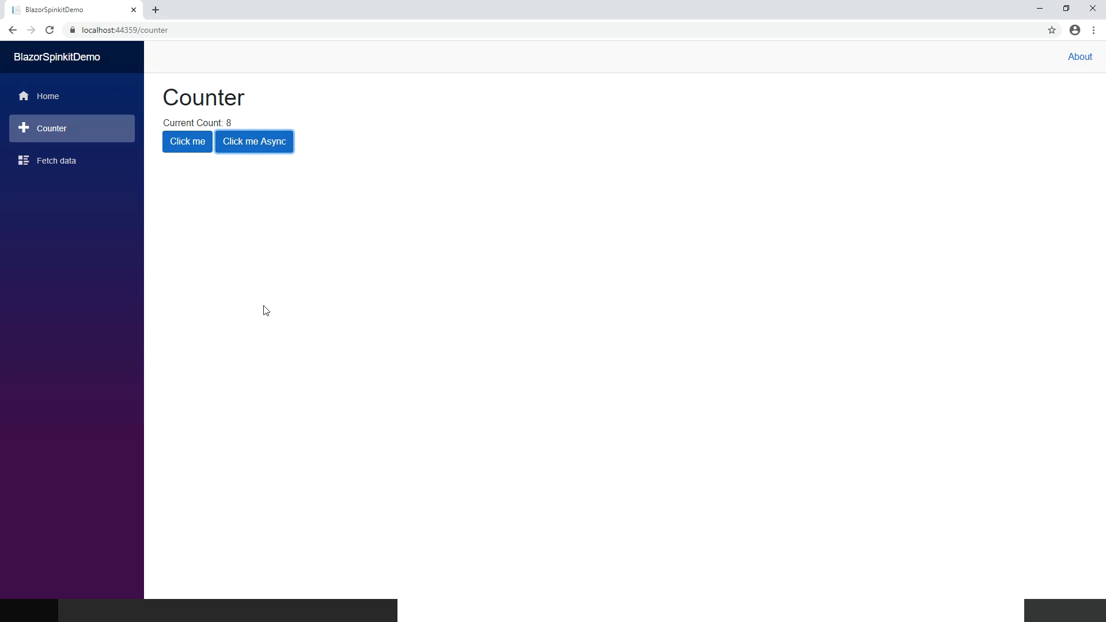